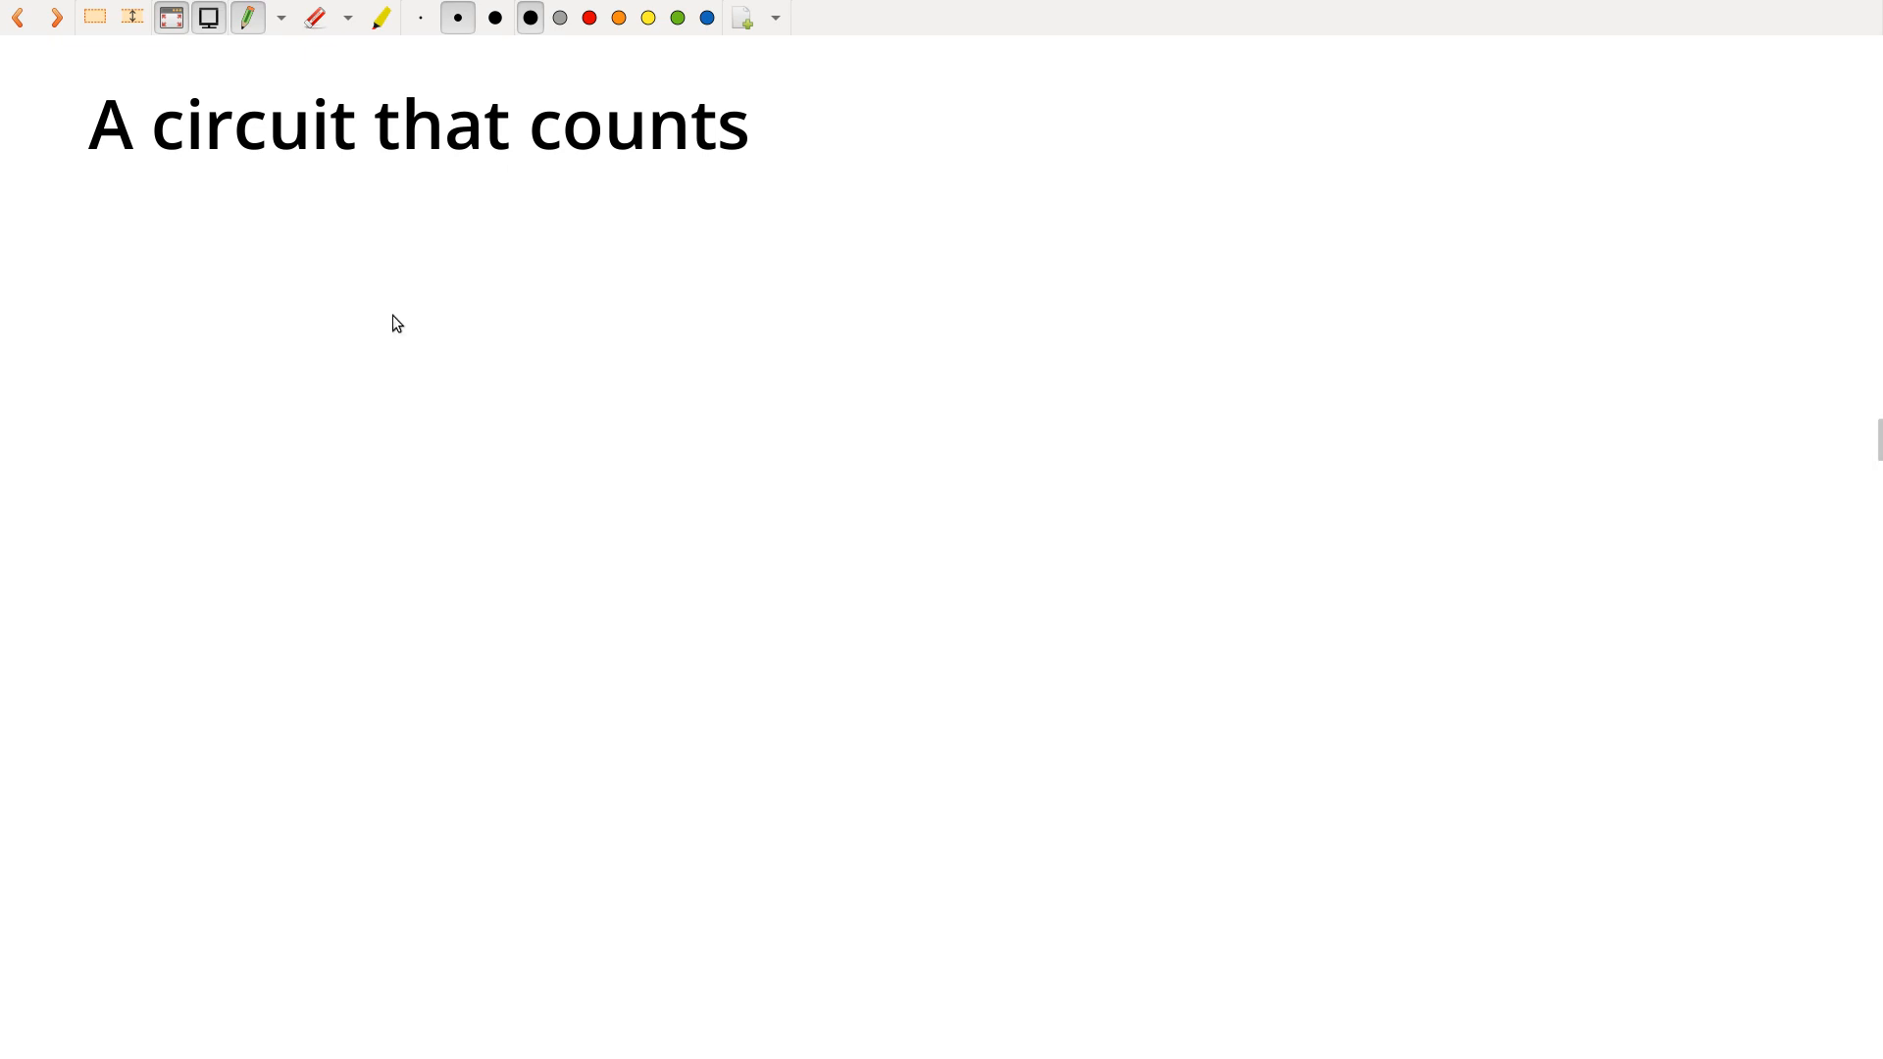
{"action": "mouse_move", "coordinate": [437, 299]}
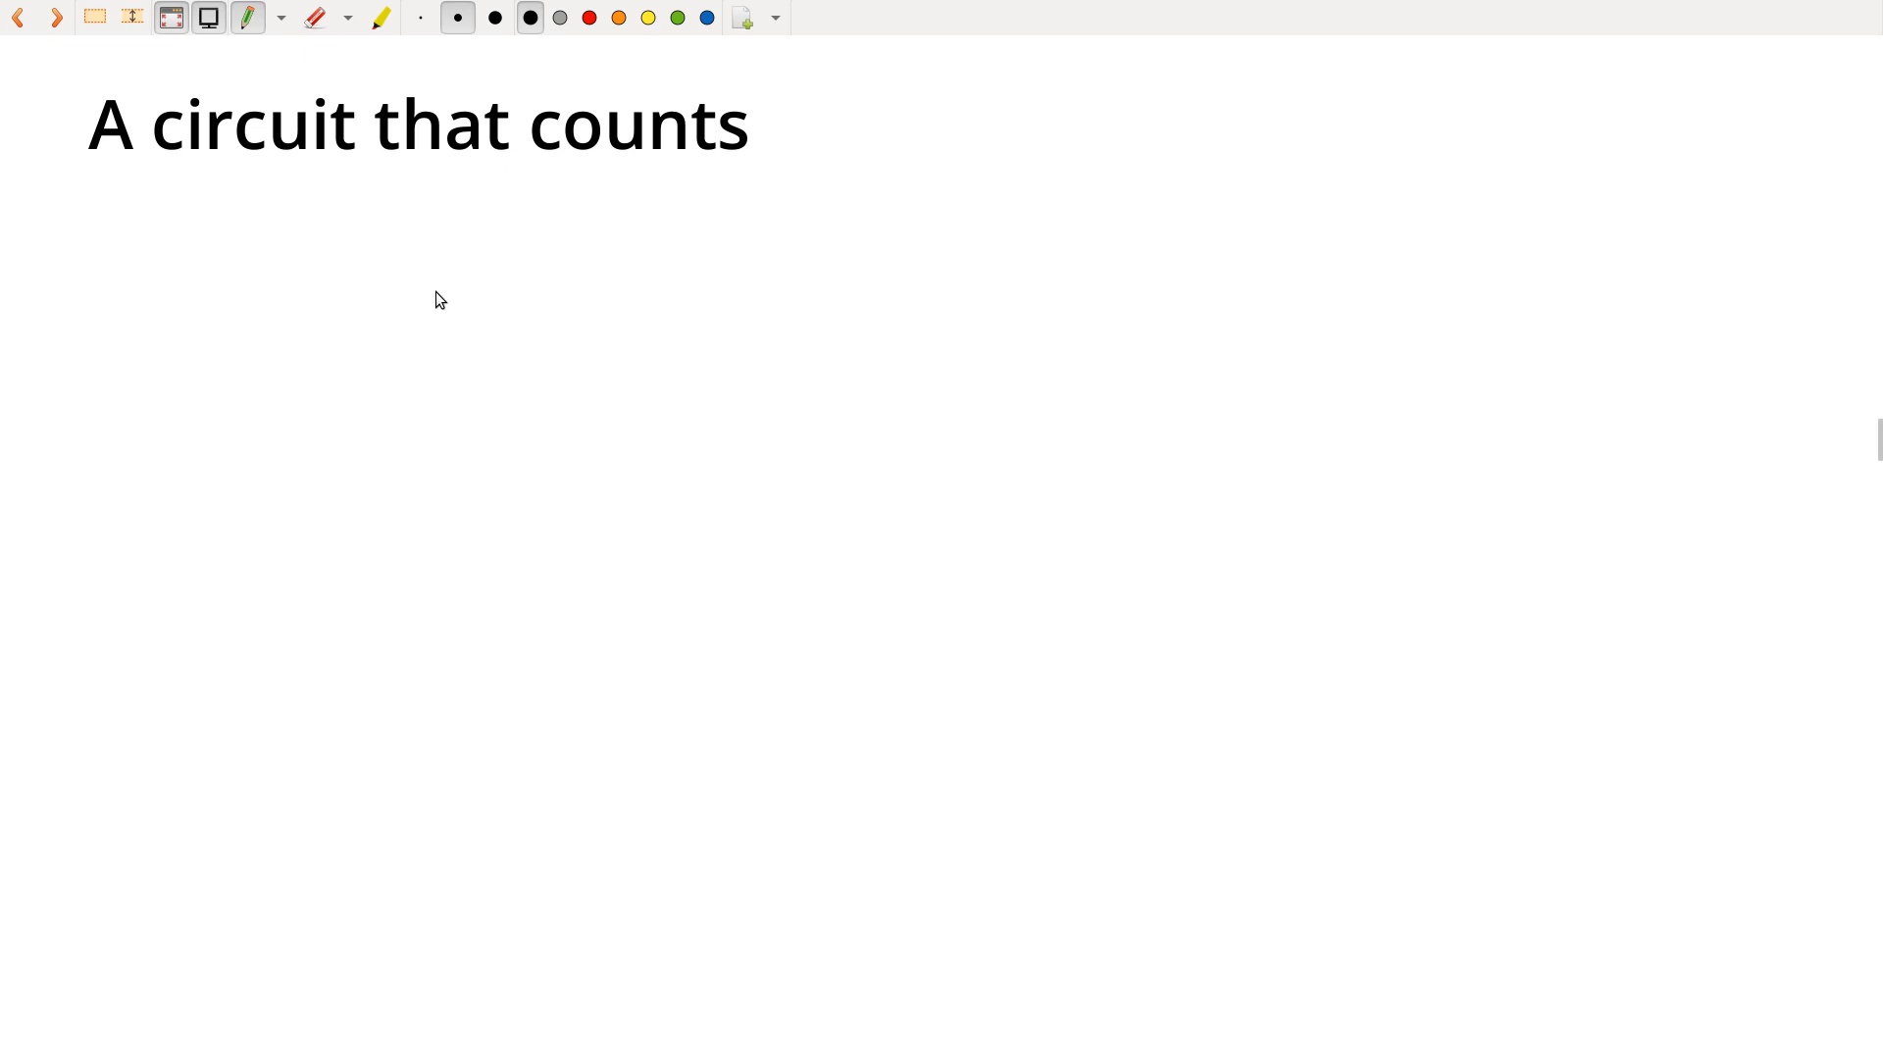
Pen-draw a tall rectangle below the 'A circuit that counts' heading for the register
{"action": "left_click_drag", "start_coordinate": [441, 289], "coordinate": [440, 529]}
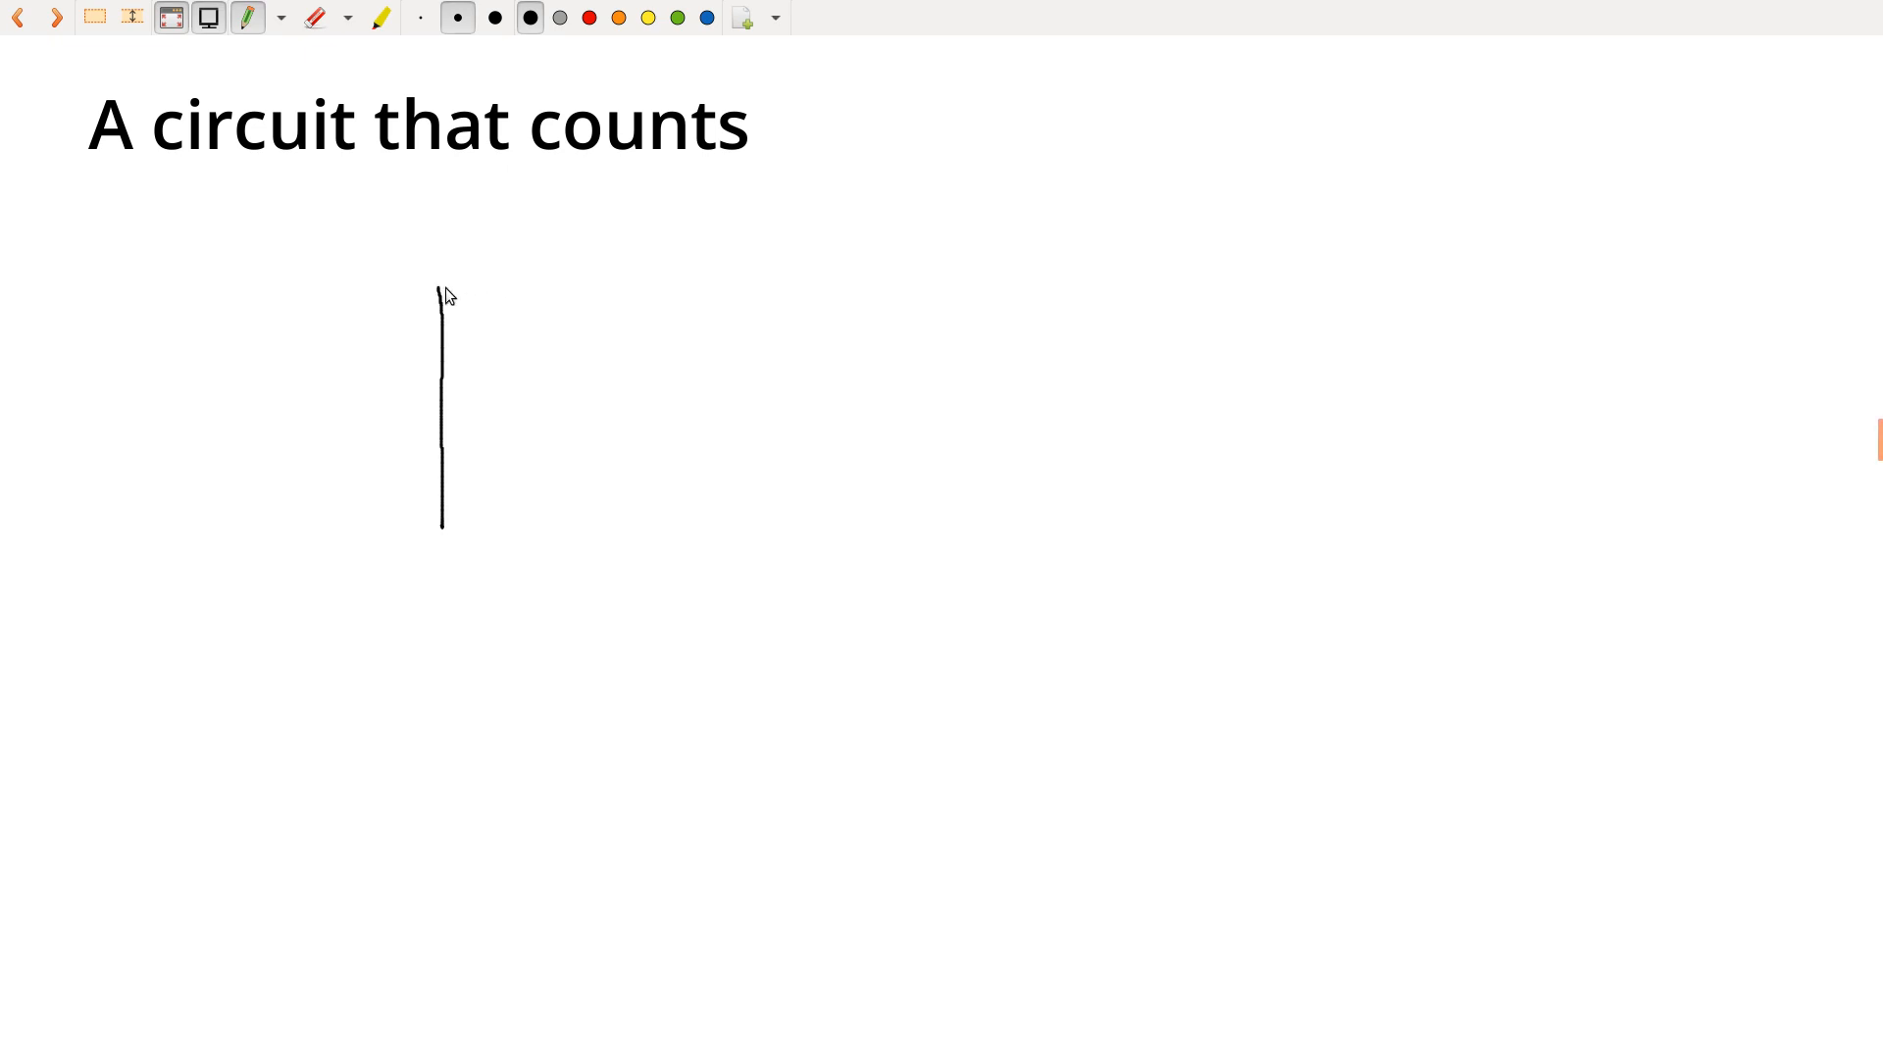
{"action": "left_click_drag", "start_coordinate": [440, 286], "coordinate": [580, 285]}
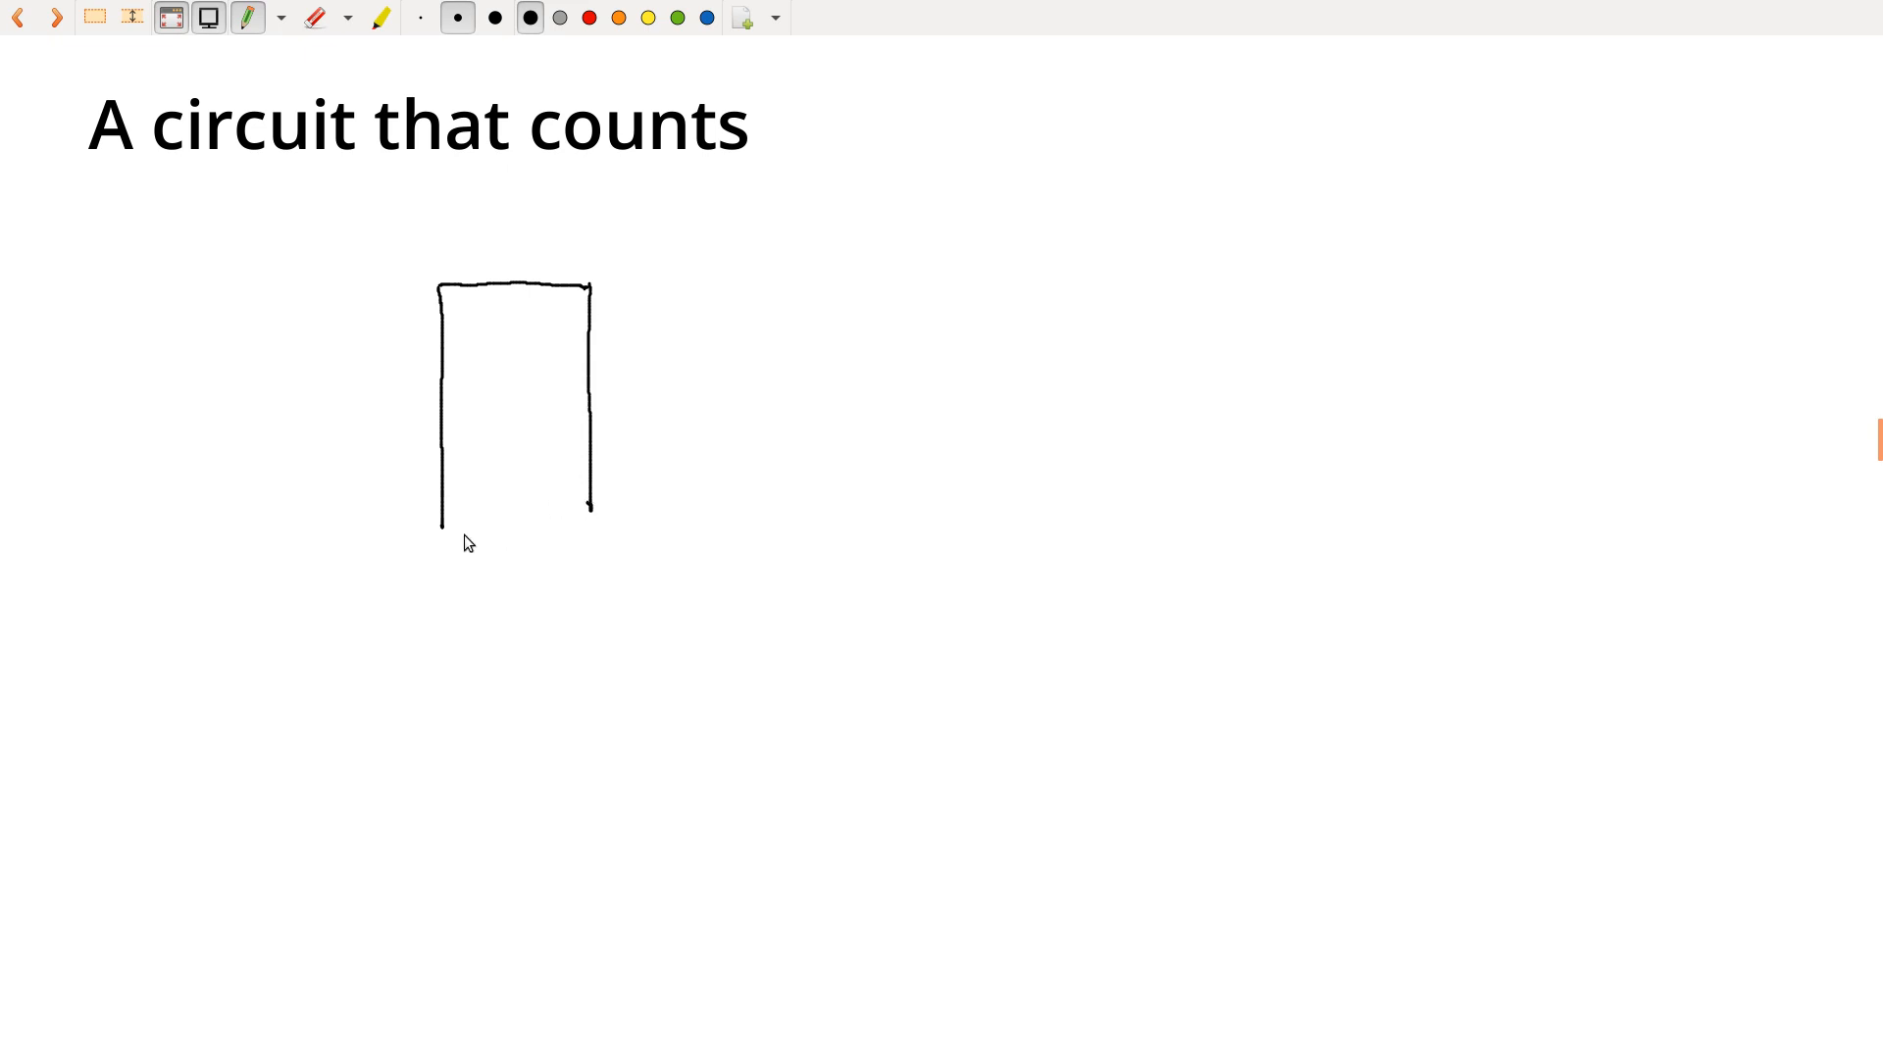
{"action": "left_click_drag", "start_coordinate": [442, 523], "coordinate": [582, 522]}
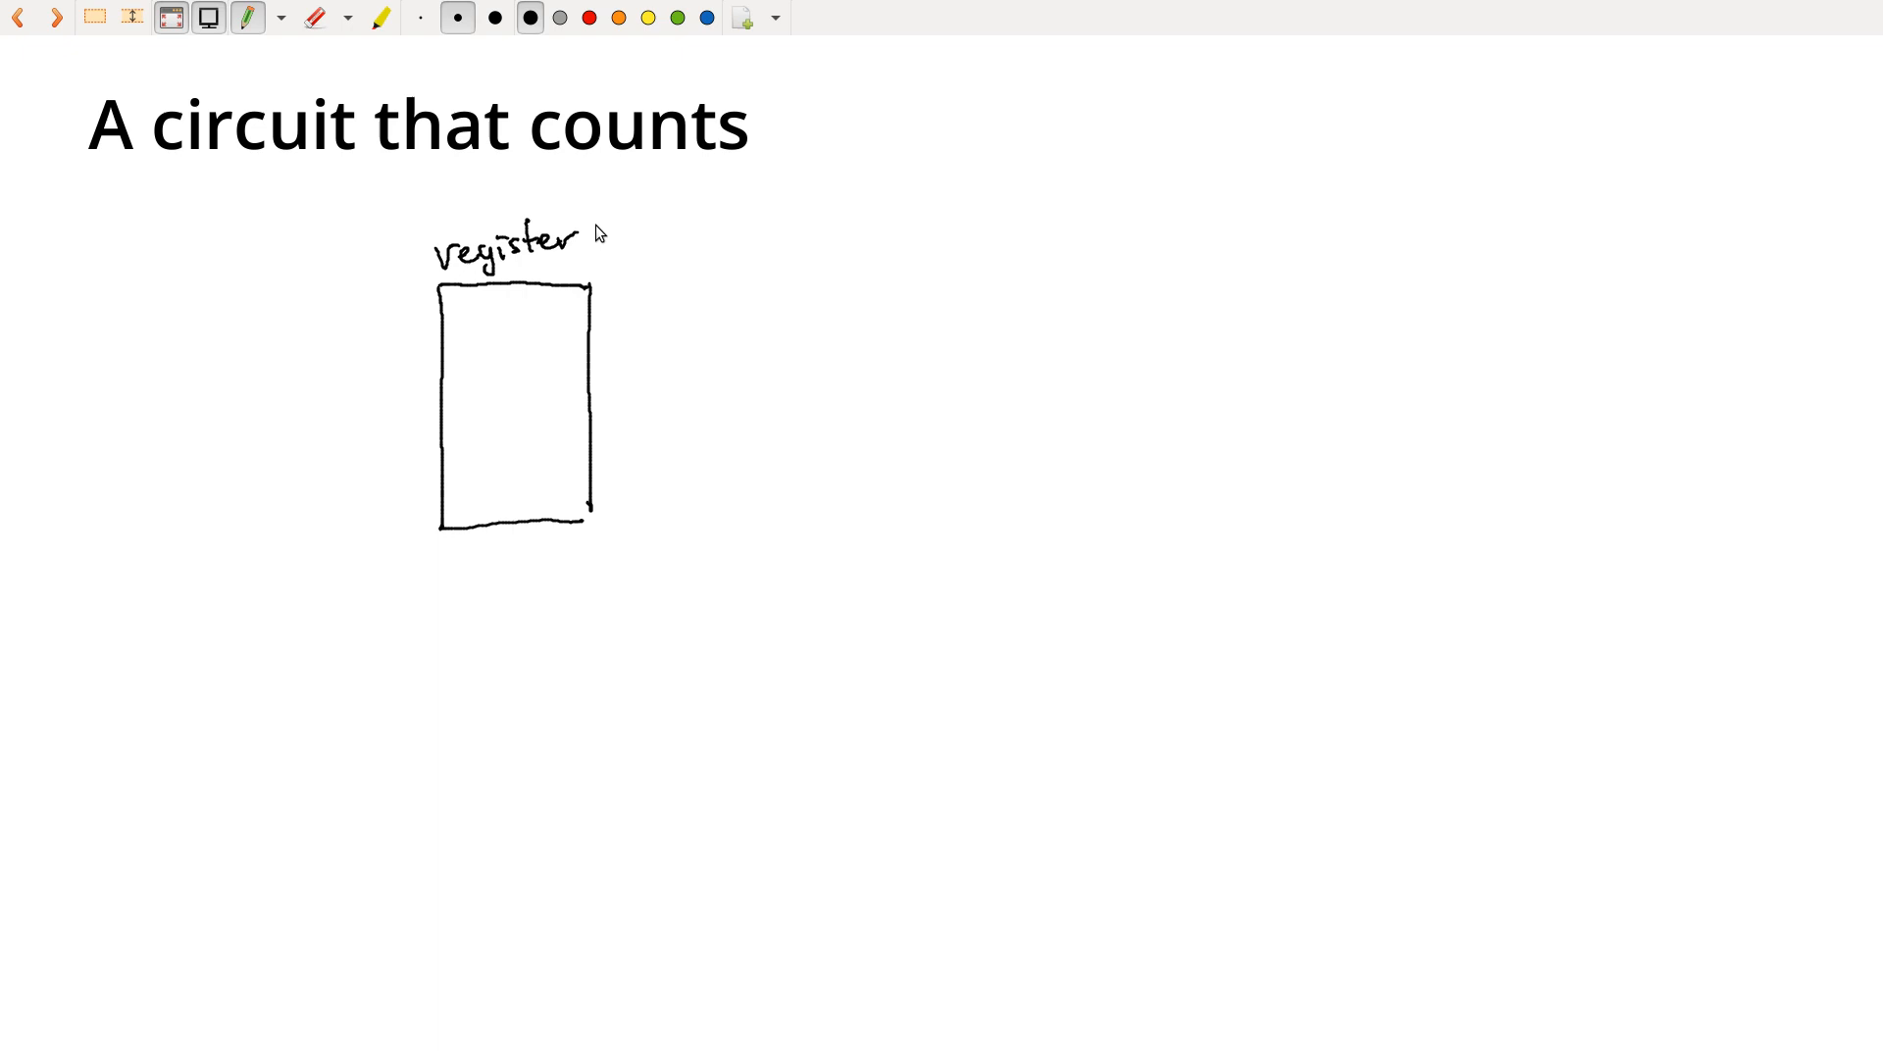
{"action": "mouse_move", "coordinate": [466, 305]}
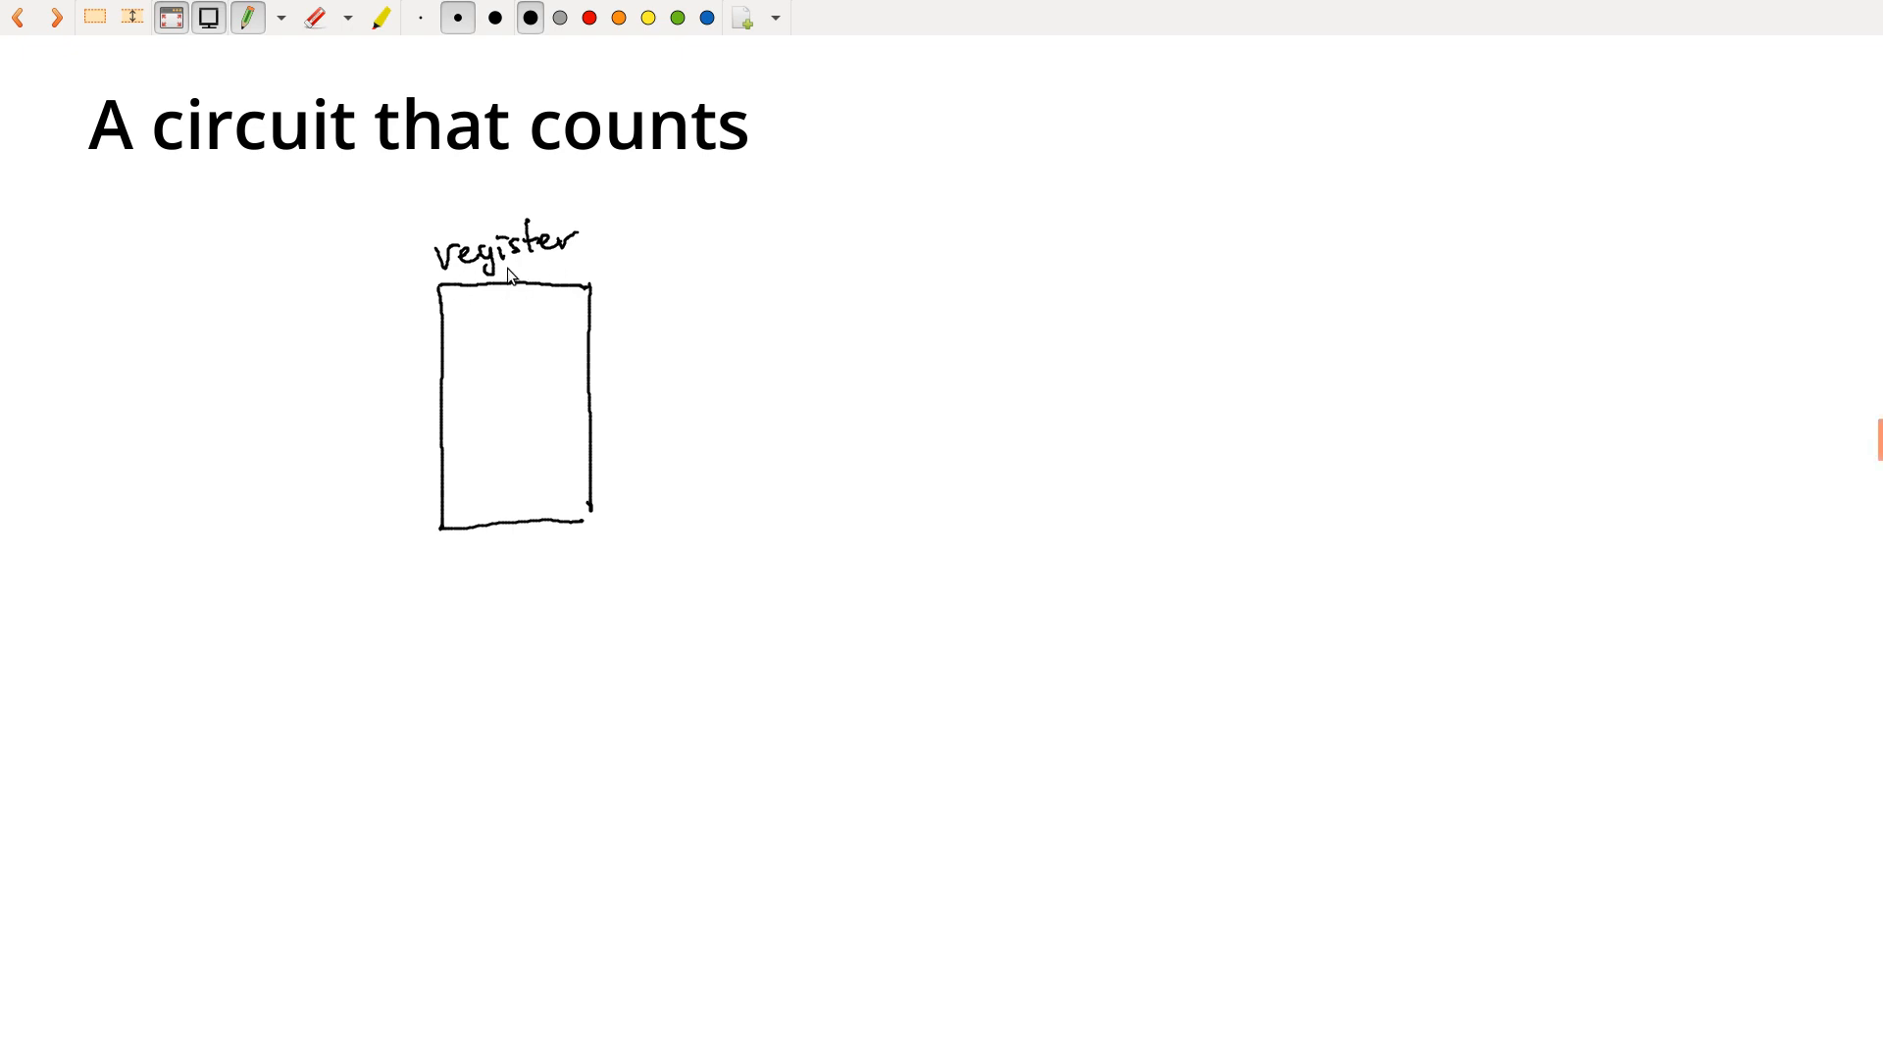
{"action": "mouse_move", "coordinate": [565, 453]}
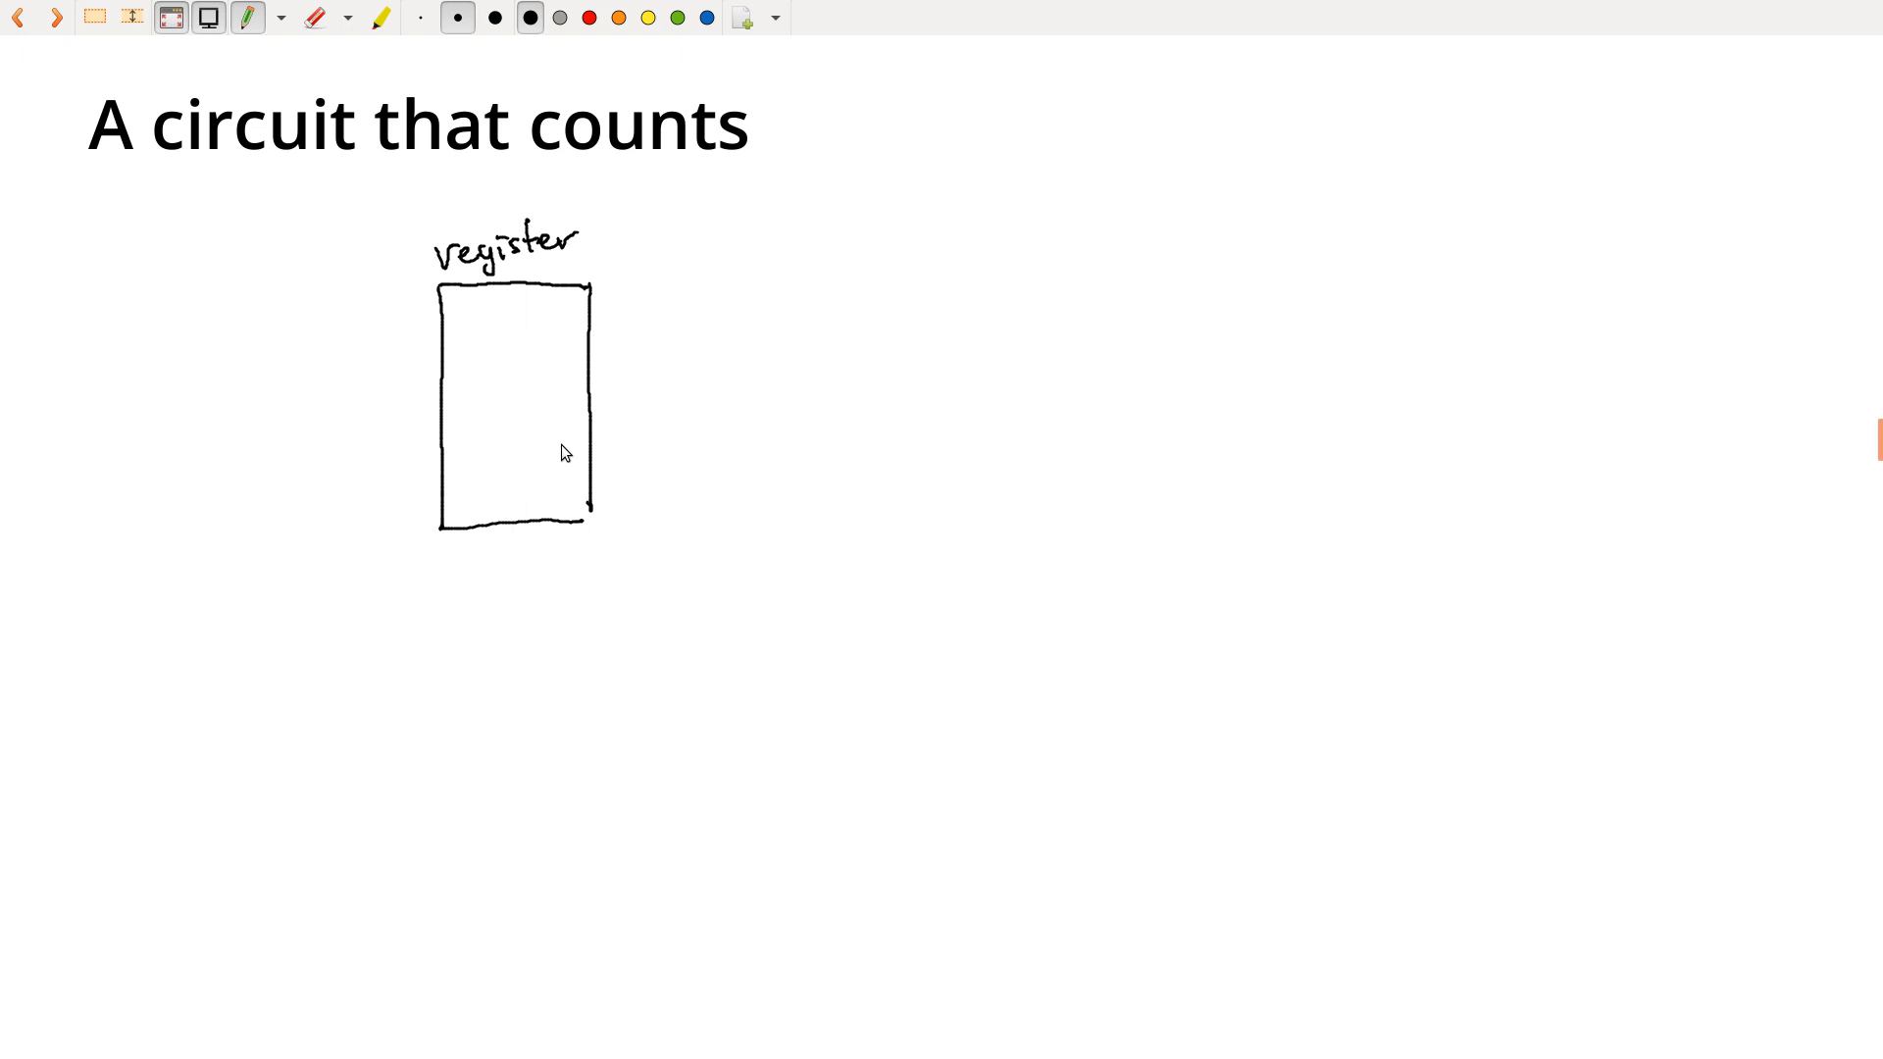
{"action": "mouse_move", "coordinate": [472, 401]}
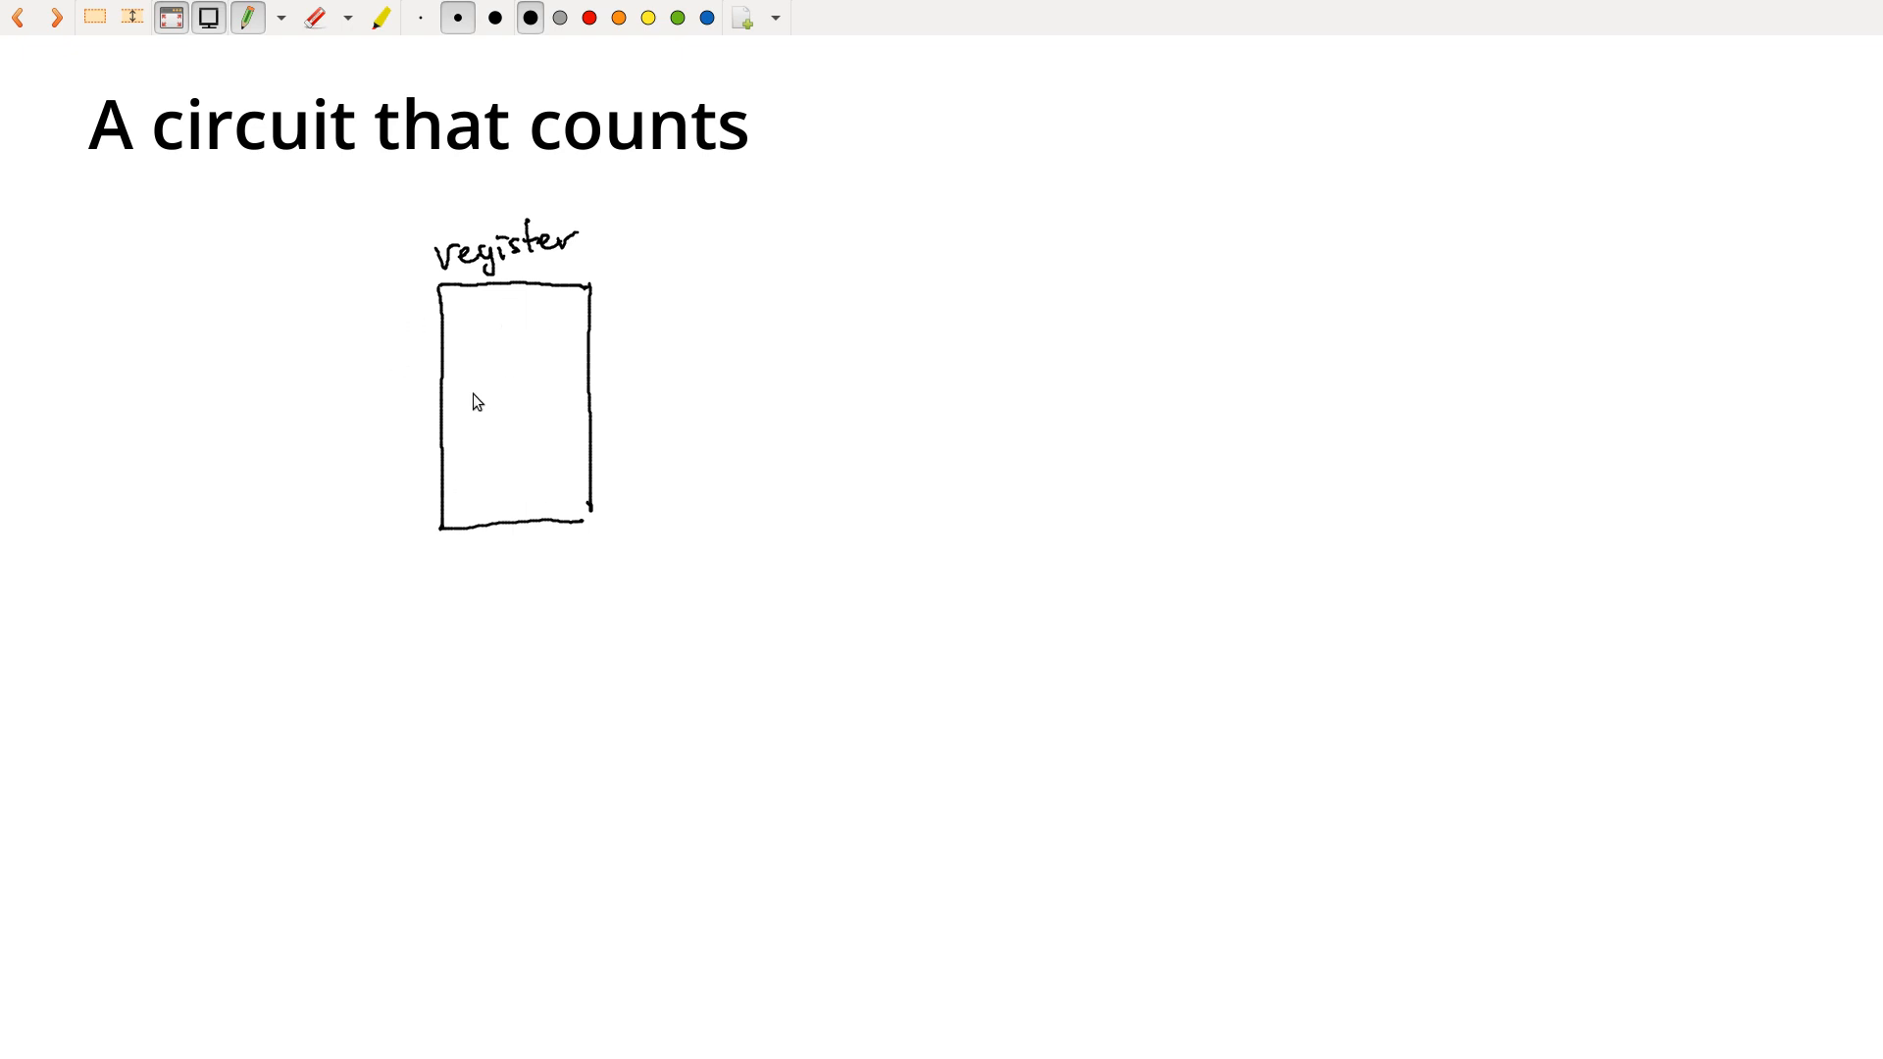
{"action": "mouse_move", "coordinate": [612, 397]}
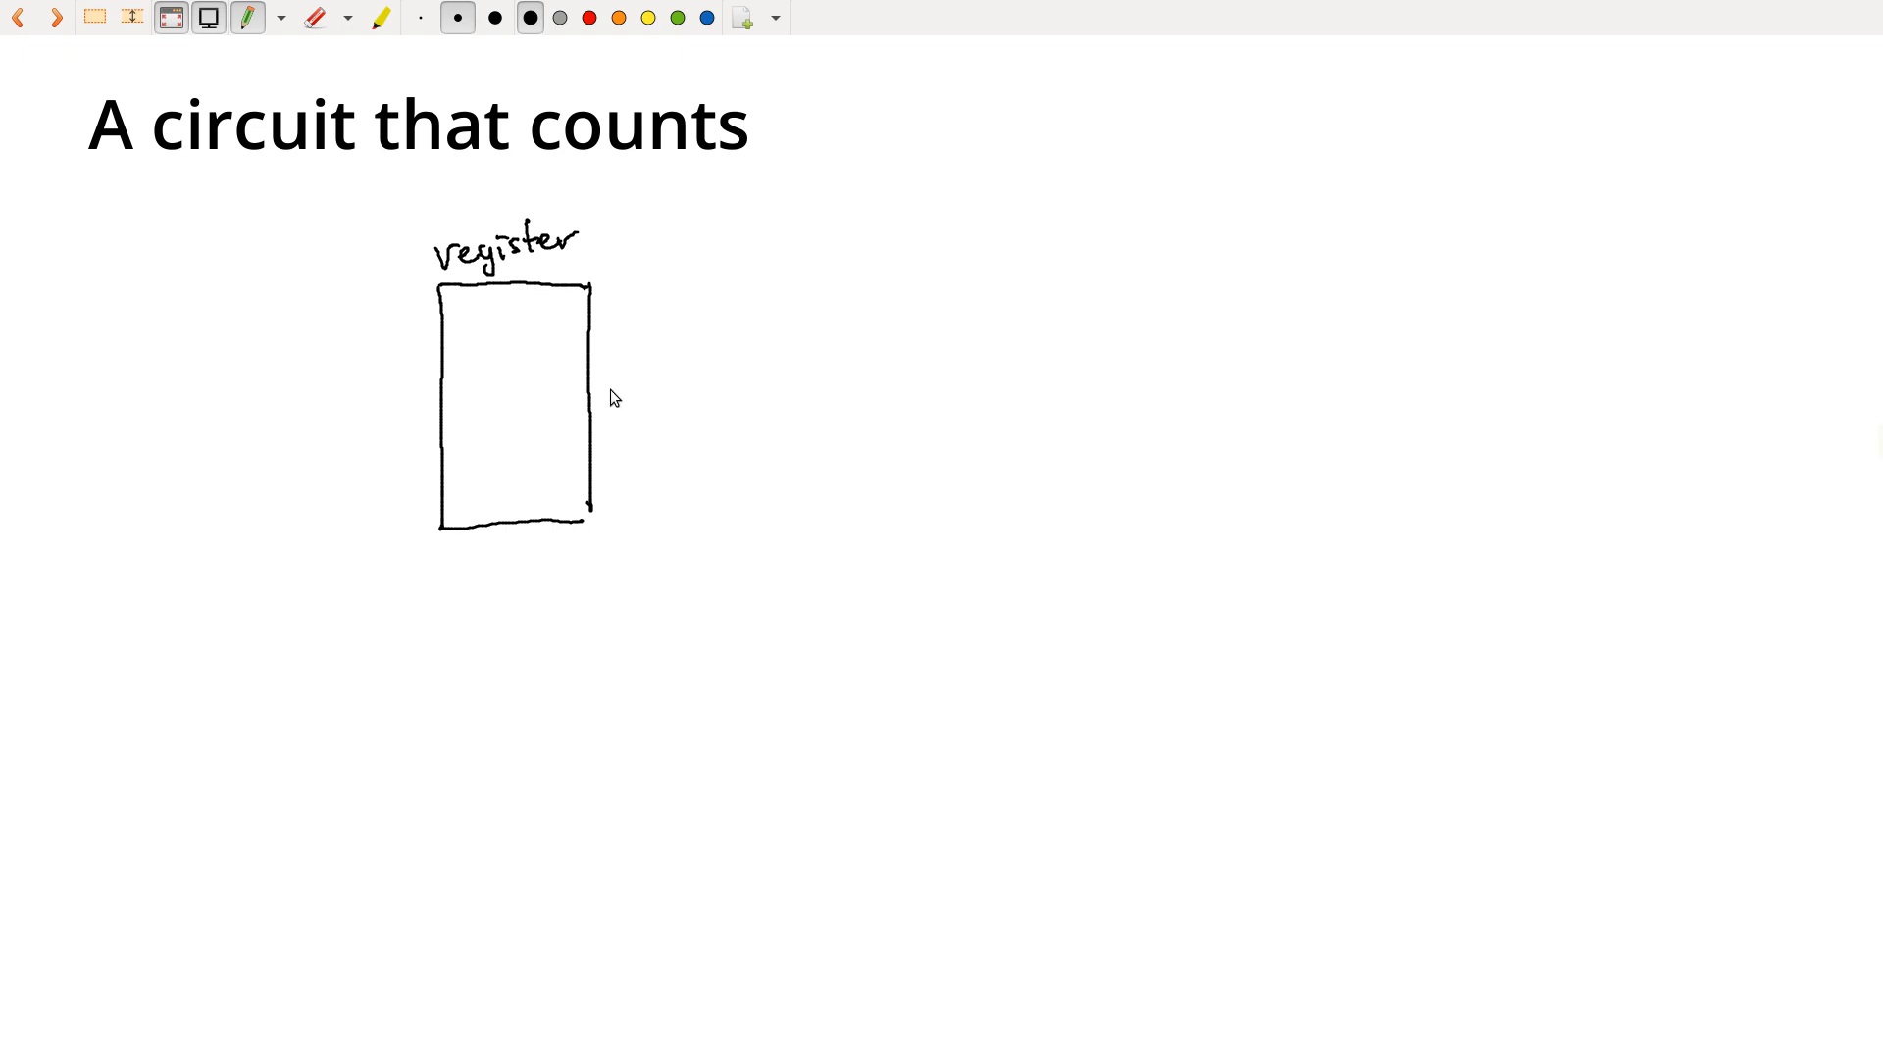
{"action": "mouse_move", "coordinate": [456, 362]}
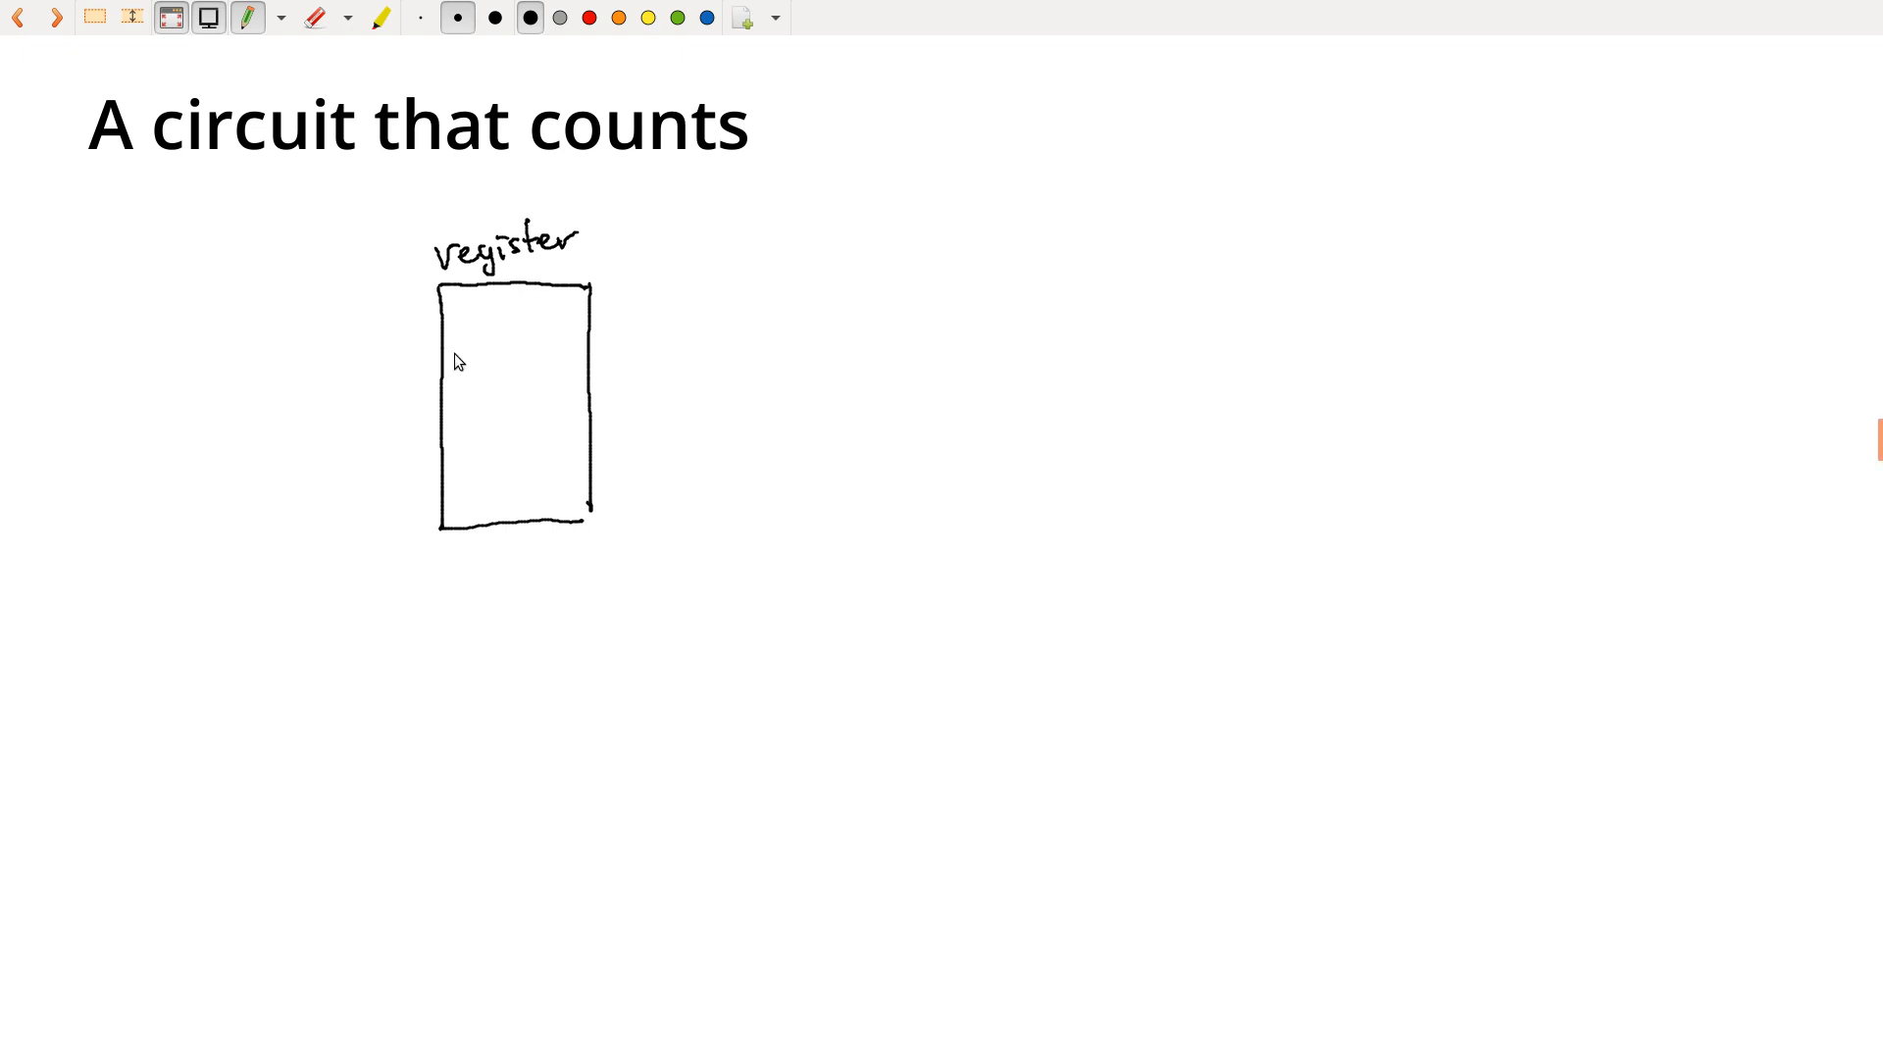
{"action": "mouse_move", "coordinate": [488, 396]}
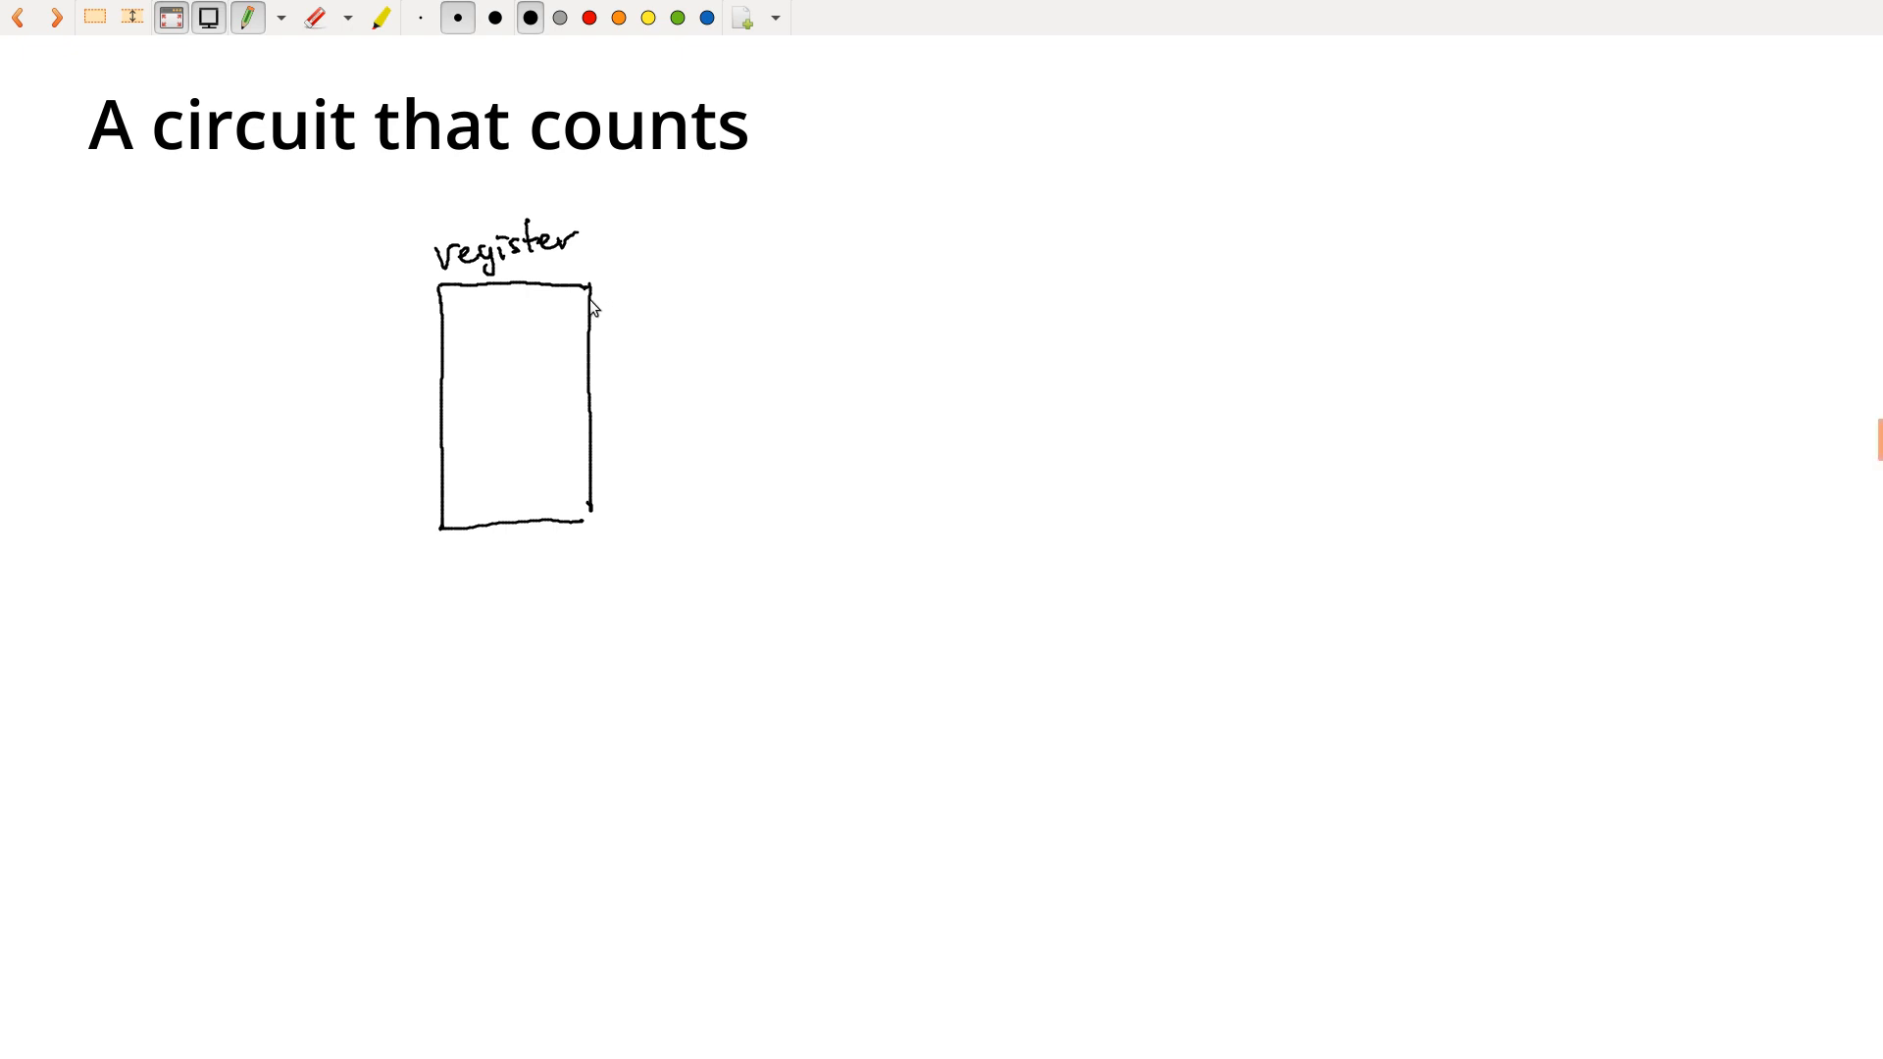
Sketch two offset outline strokes along the register box's right side, forming a layered stack
{"action": "left_click_drag", "start_coordinate": [594, 294], "coordinate": [598, 529]}
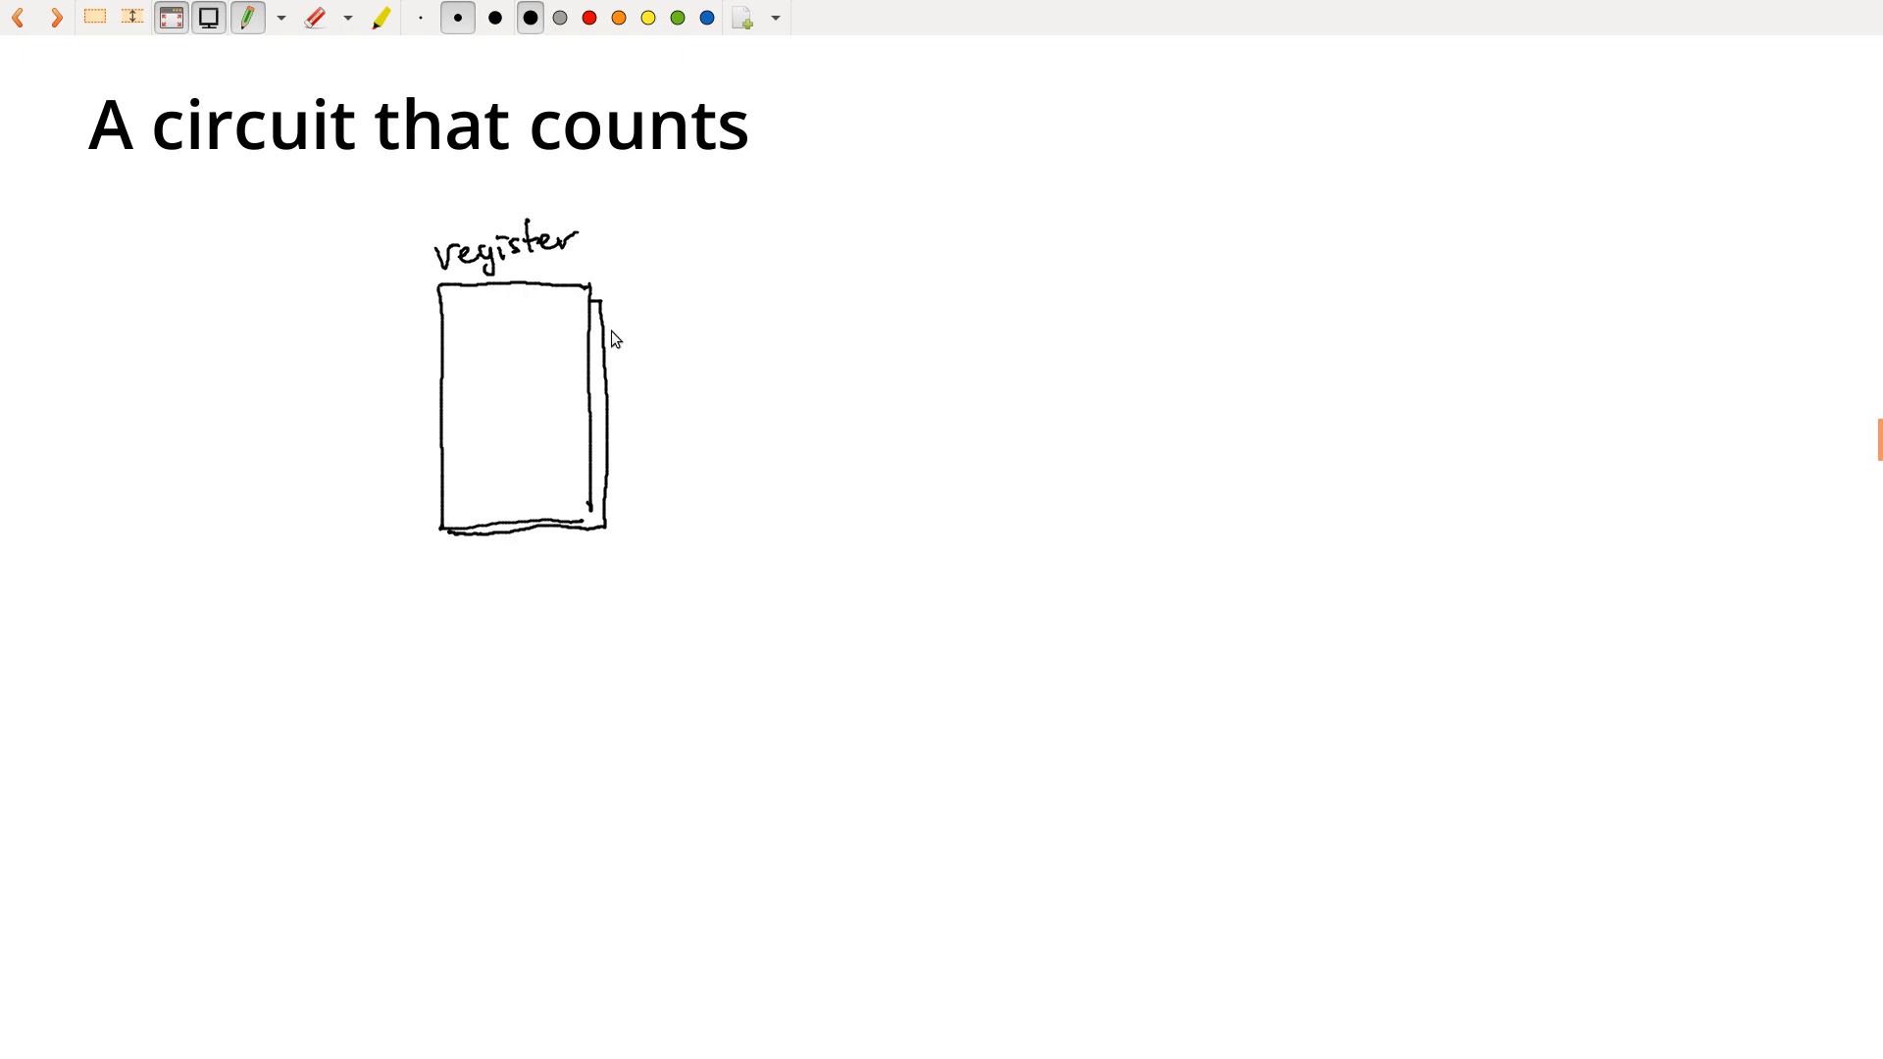
{"action": "left_click_drag", "start_coordinate": [612, 312], "coordinate": [612, 535]}
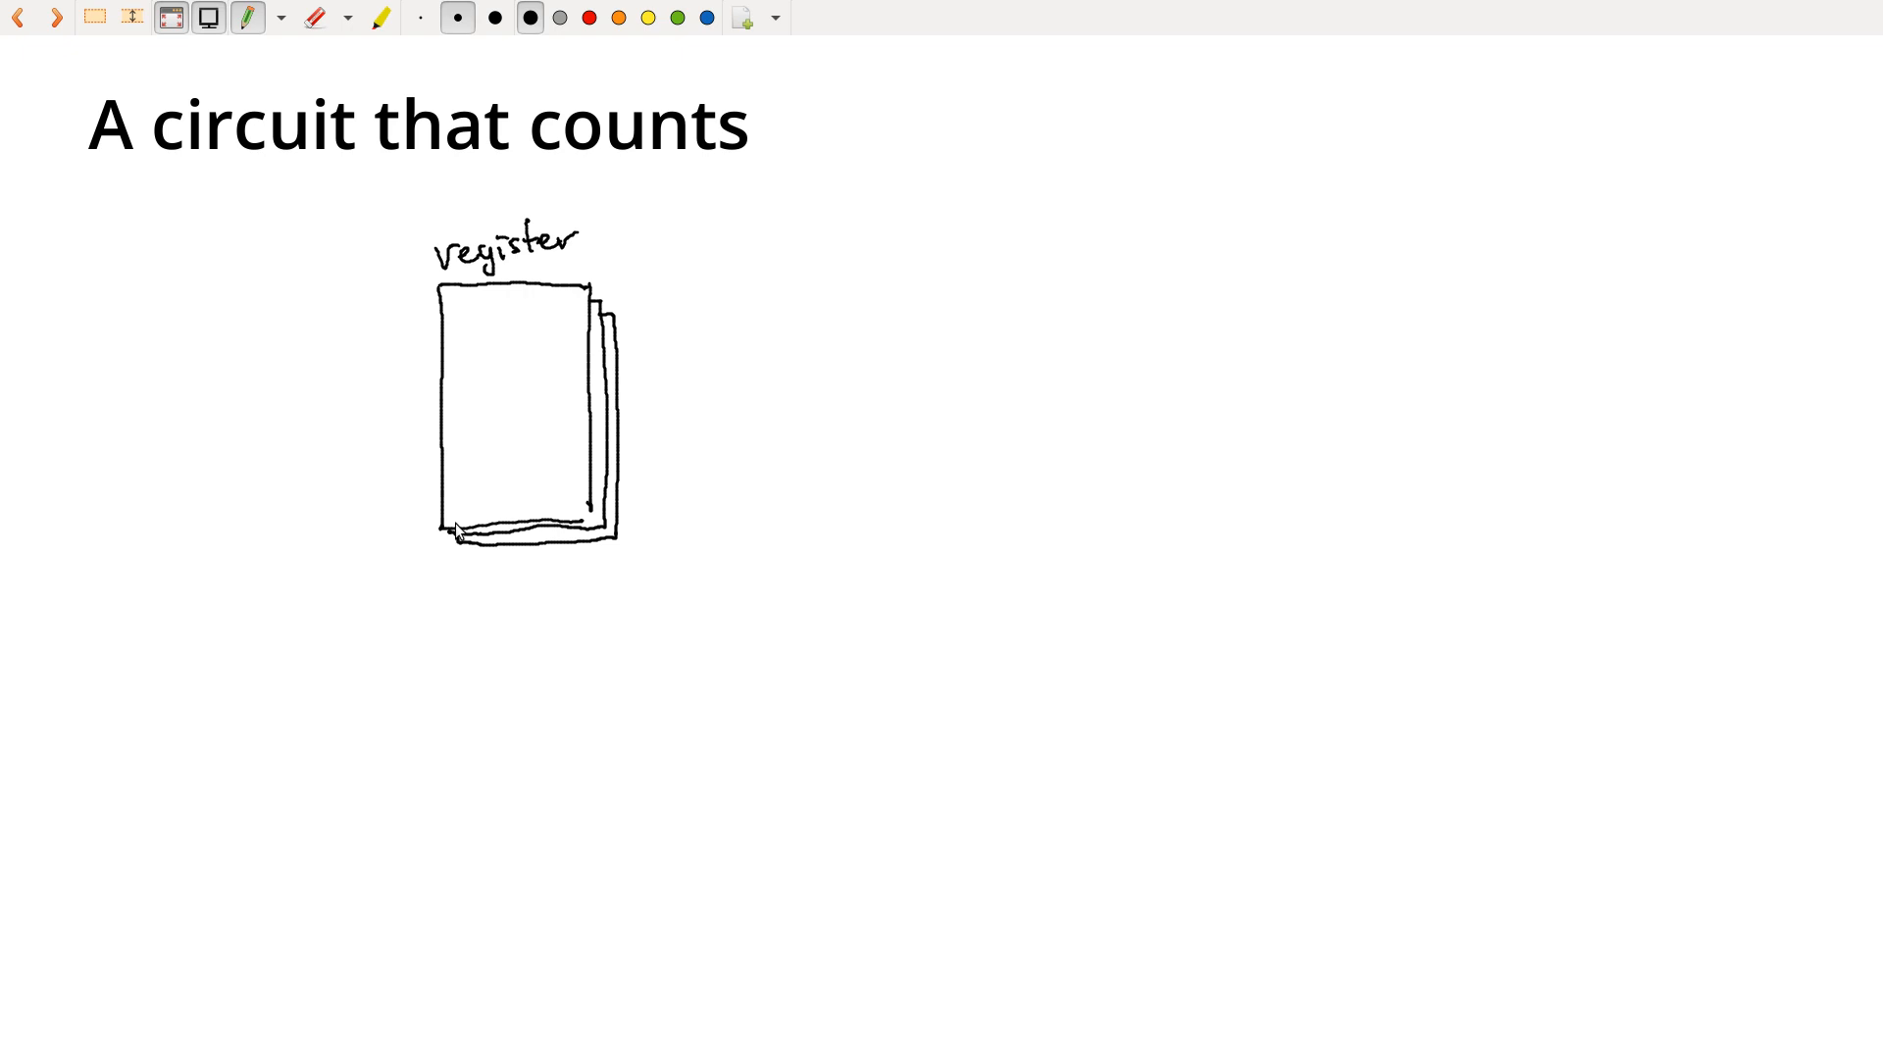
{"action": "mouse_move", "coordinate": [572, 432]}
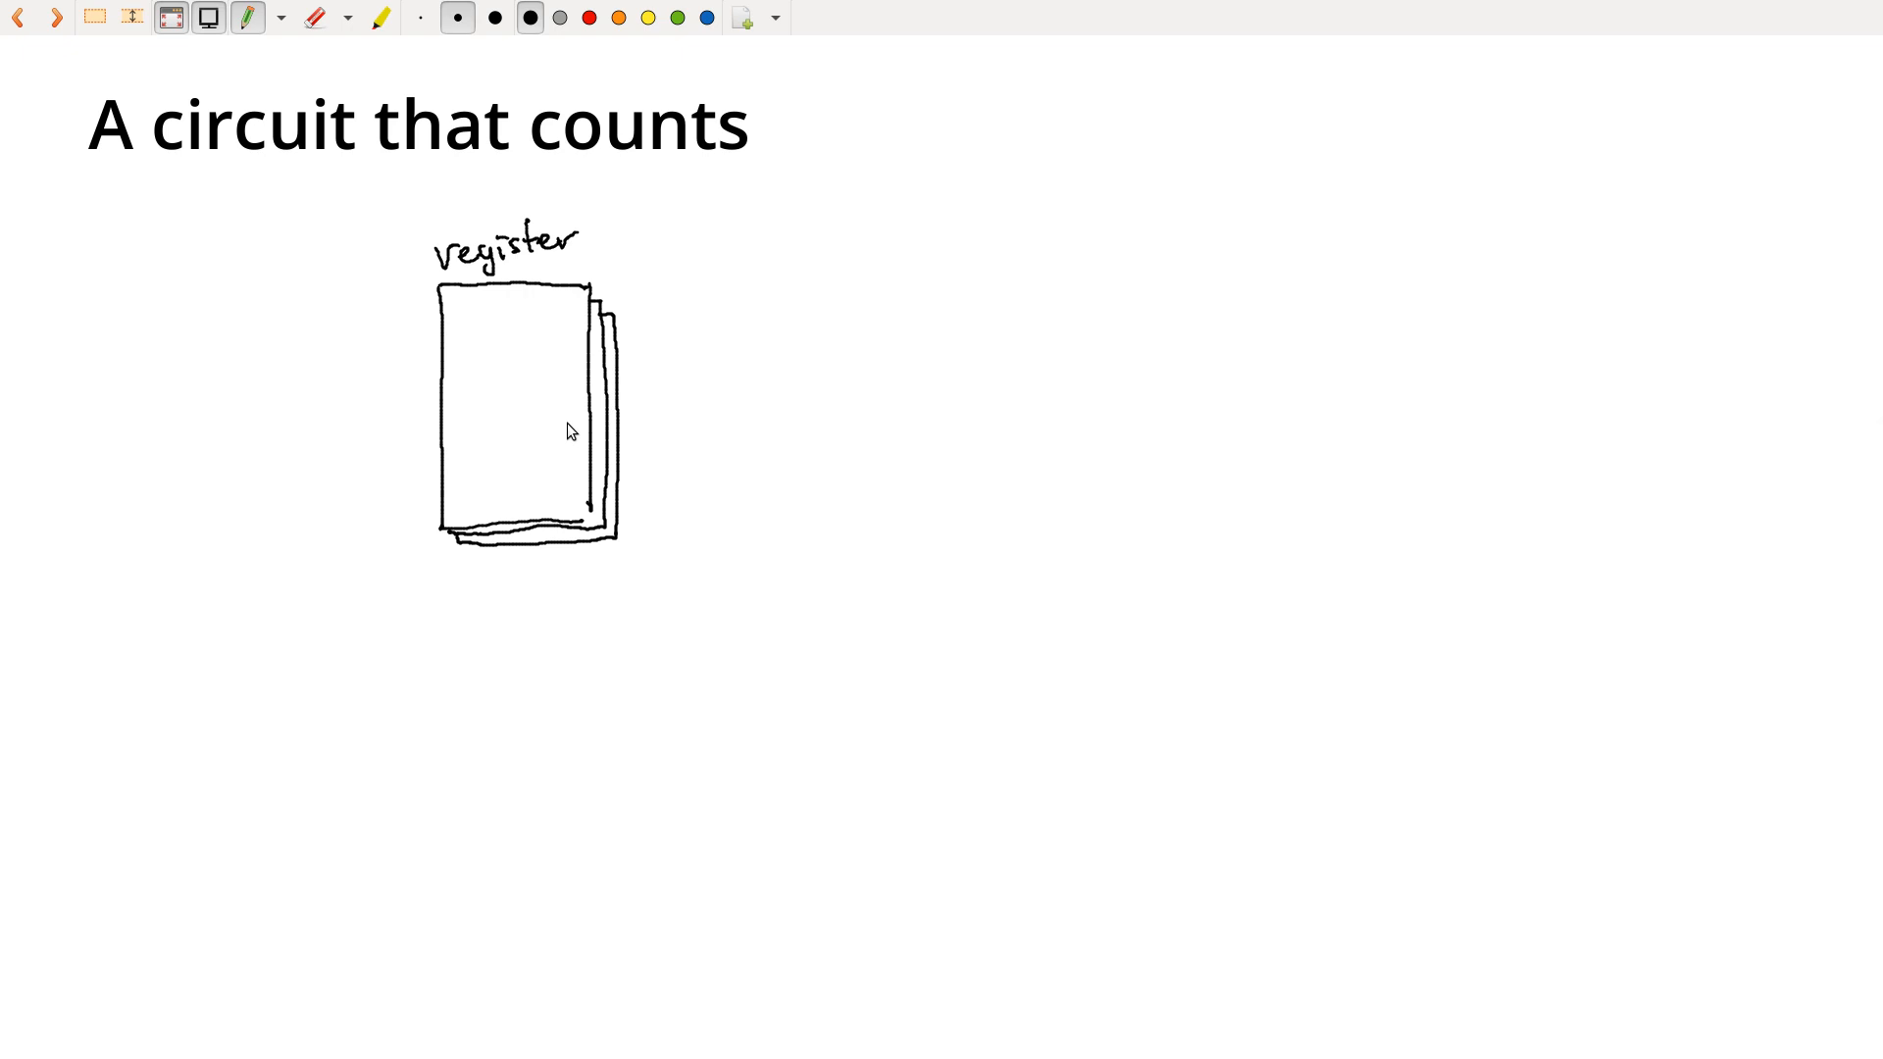
{"action": "mouse_move", "coordinate": [228, 342]}
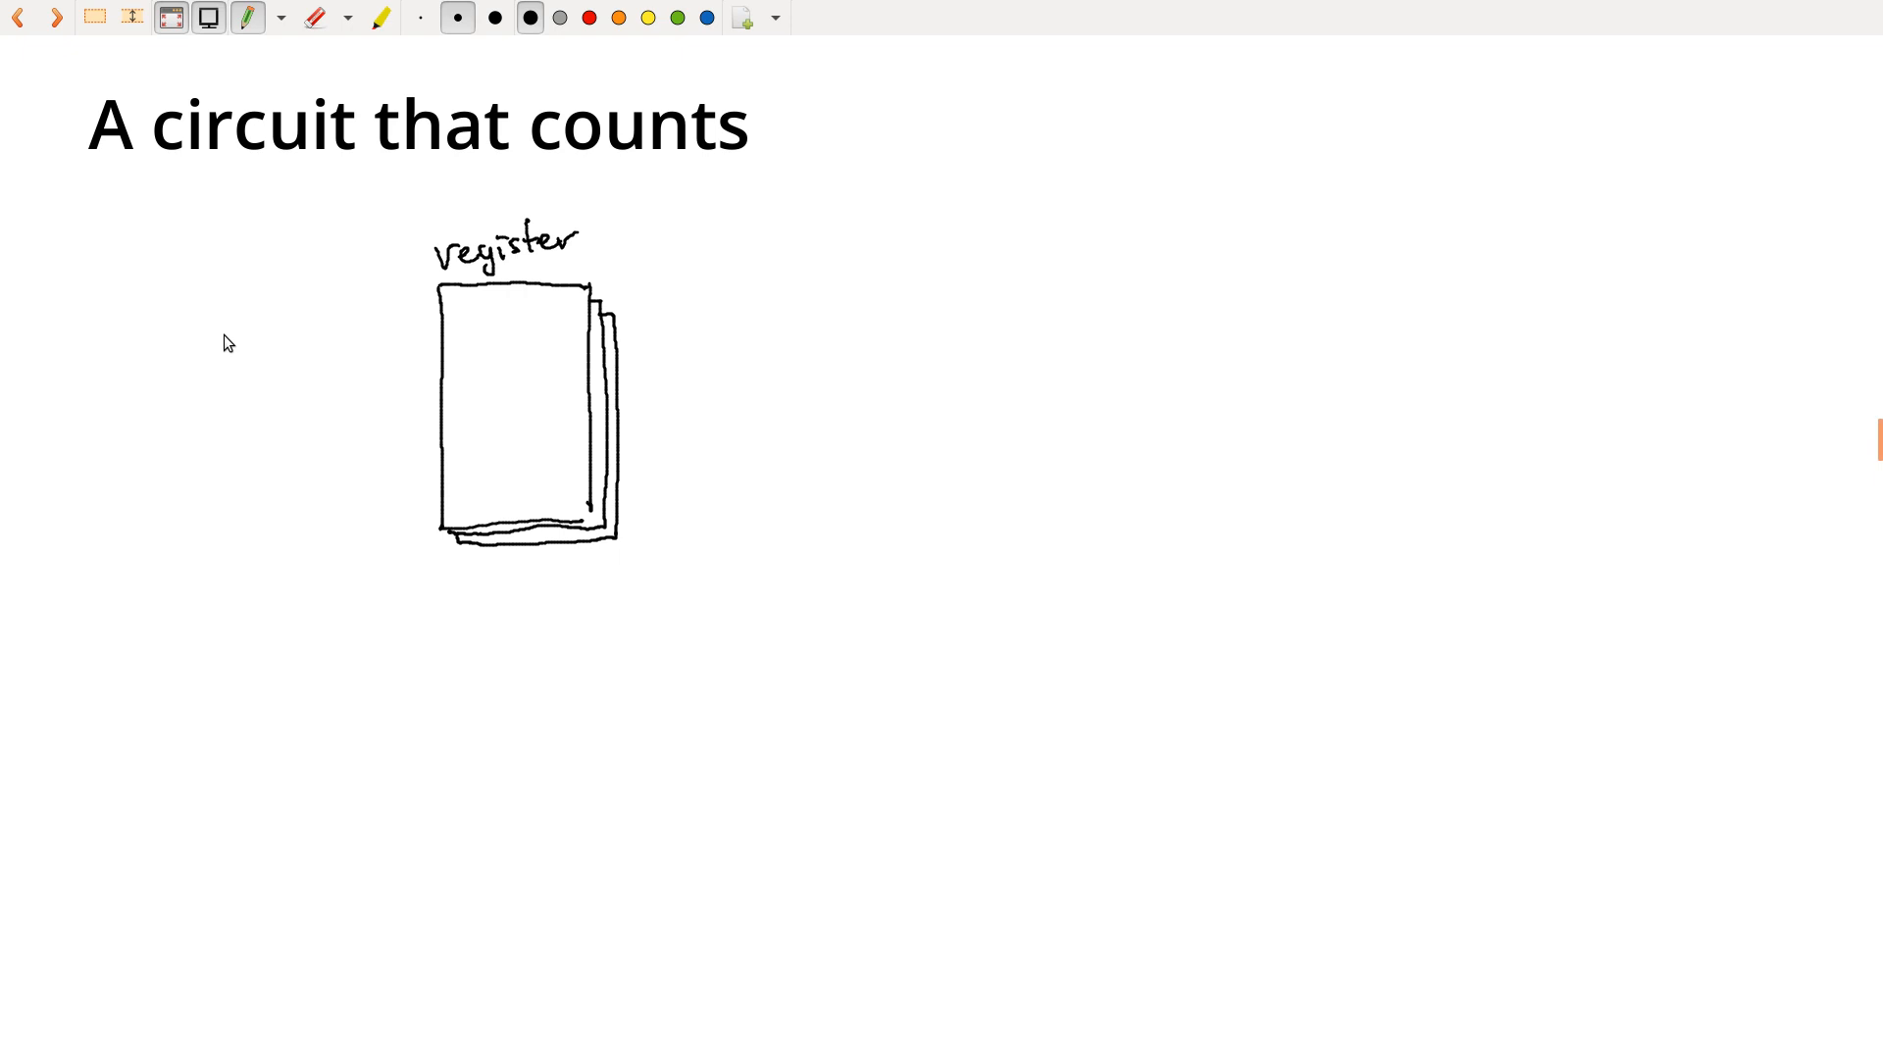
{"action": "mouse_move", "coordinate": [219, 332]}
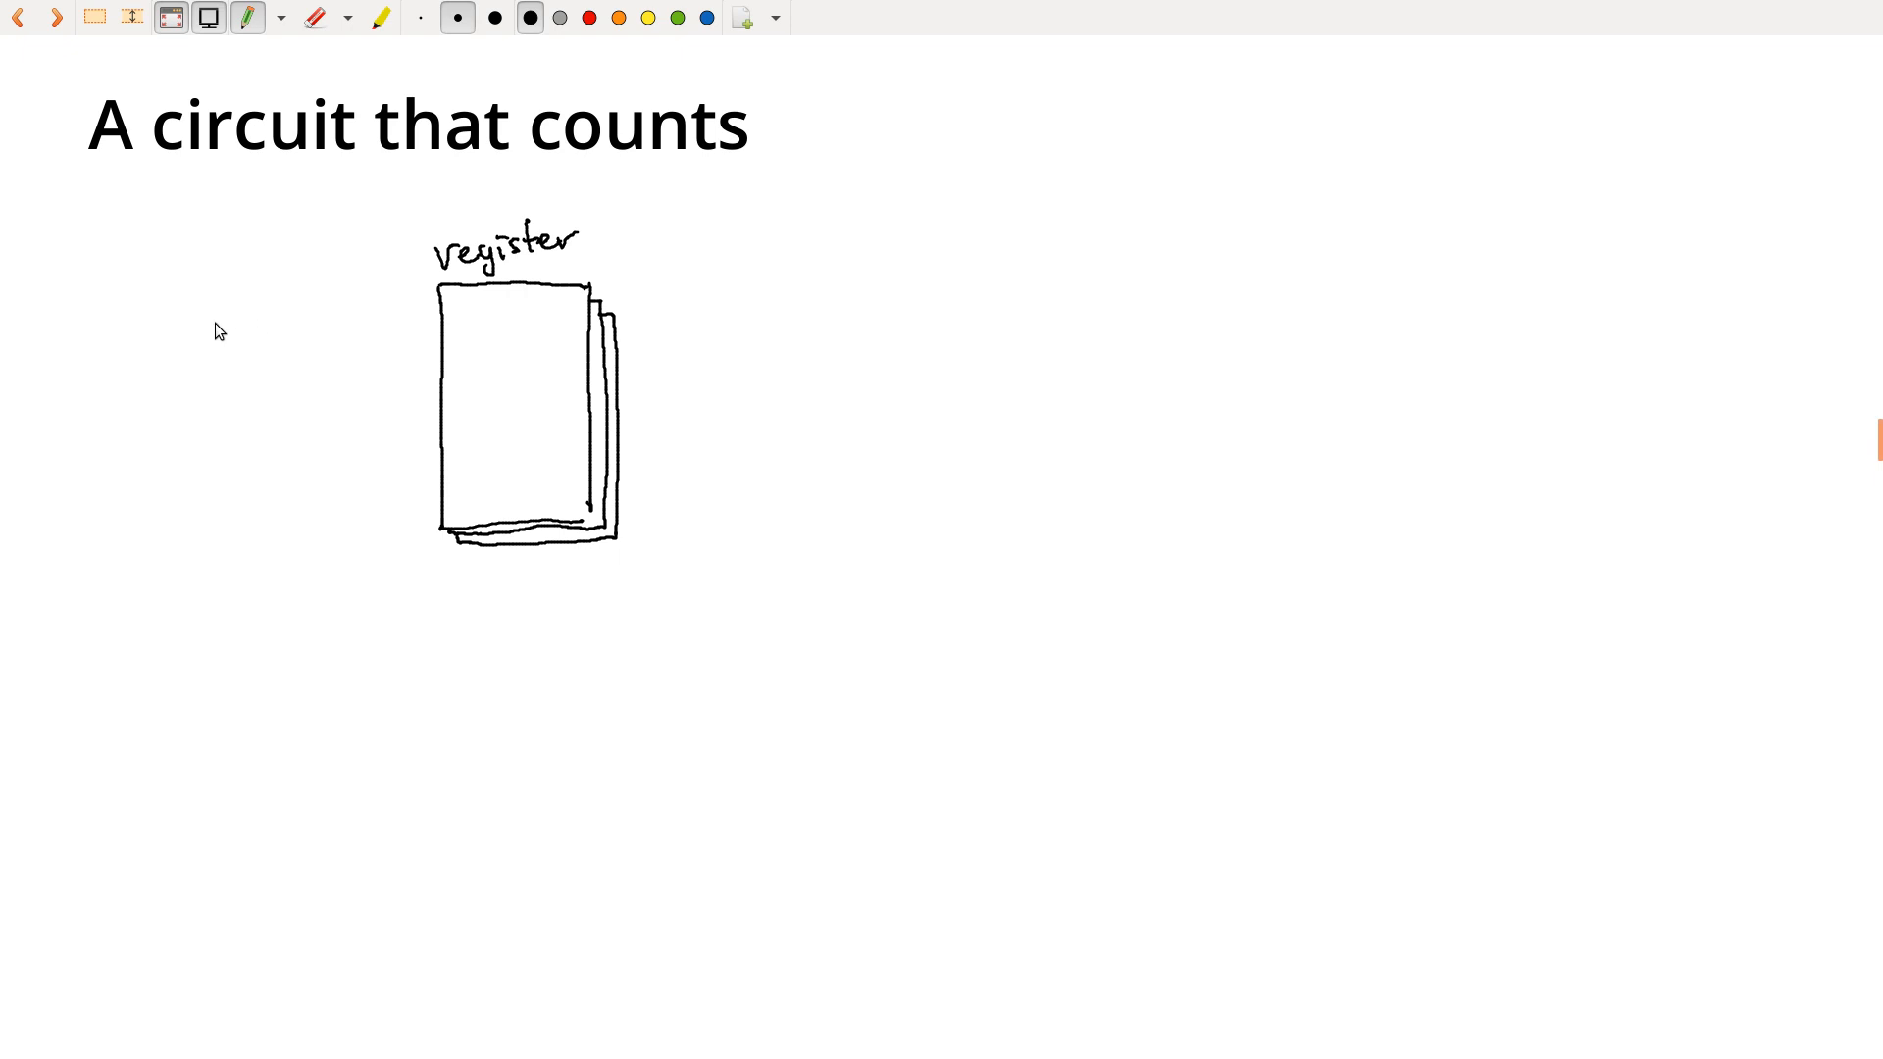
Sketch the notched adder left of the register with a '1' label, and start the register's output wire
{"action": "left_click_drag", "start_coordinate": [215, 298], "coordinate": [252, 406]}
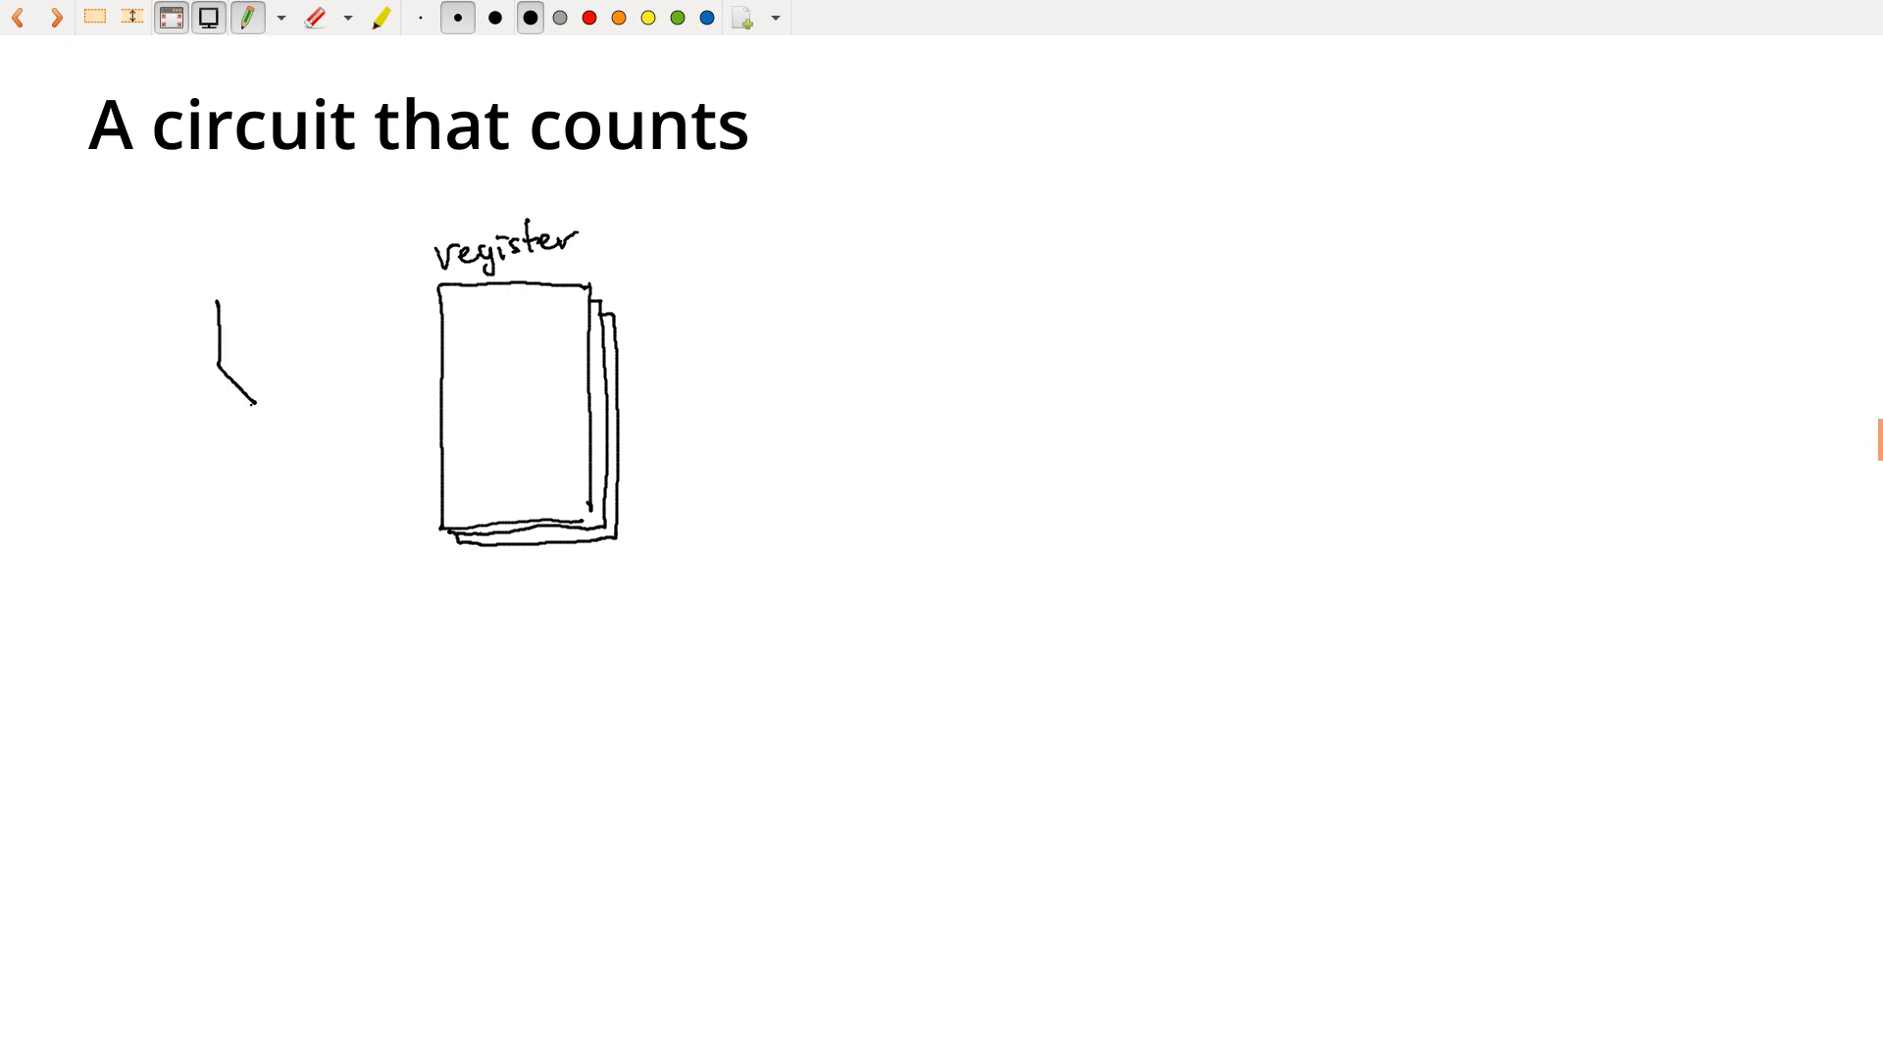
{"action": "left_click_drag", "start_coordinate": [253, 402], "coordinate": [213, 442]}
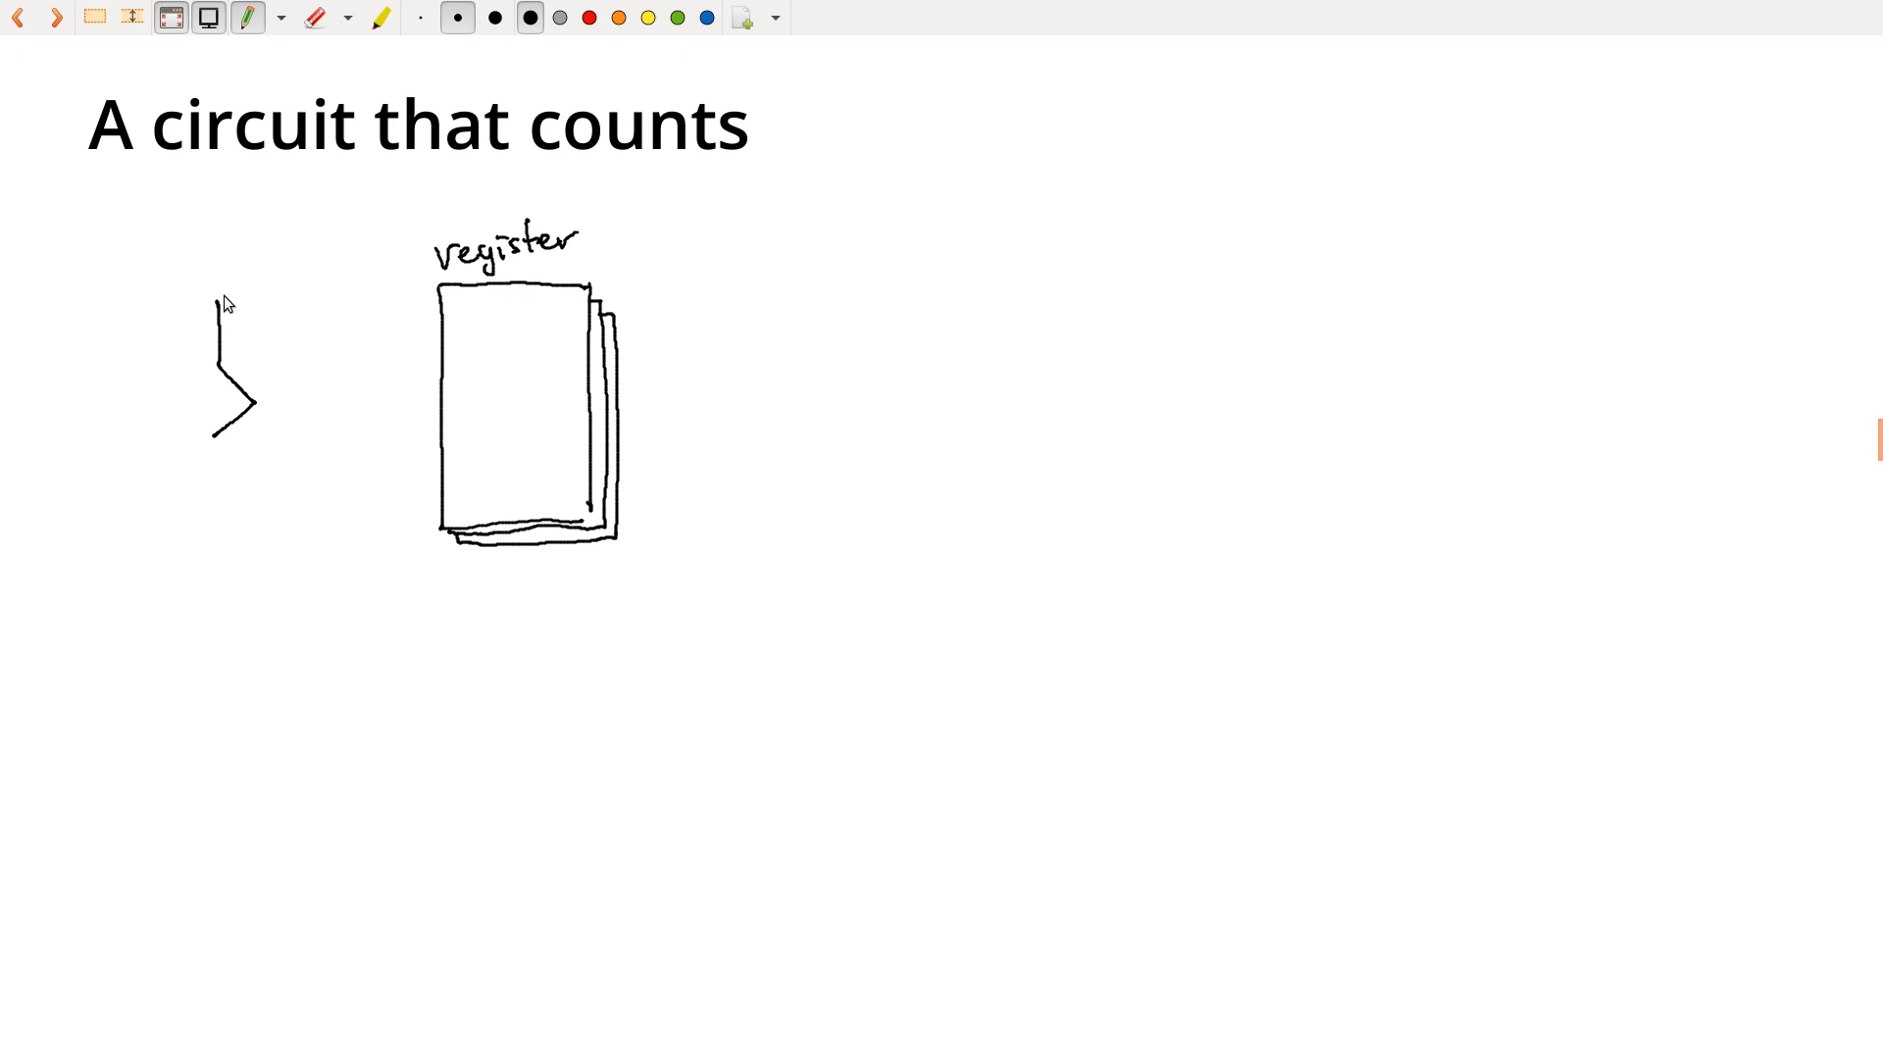
{"action": "left_click_drag", "start_coordinate": [225, 304], "coordinate": [292, 442]}
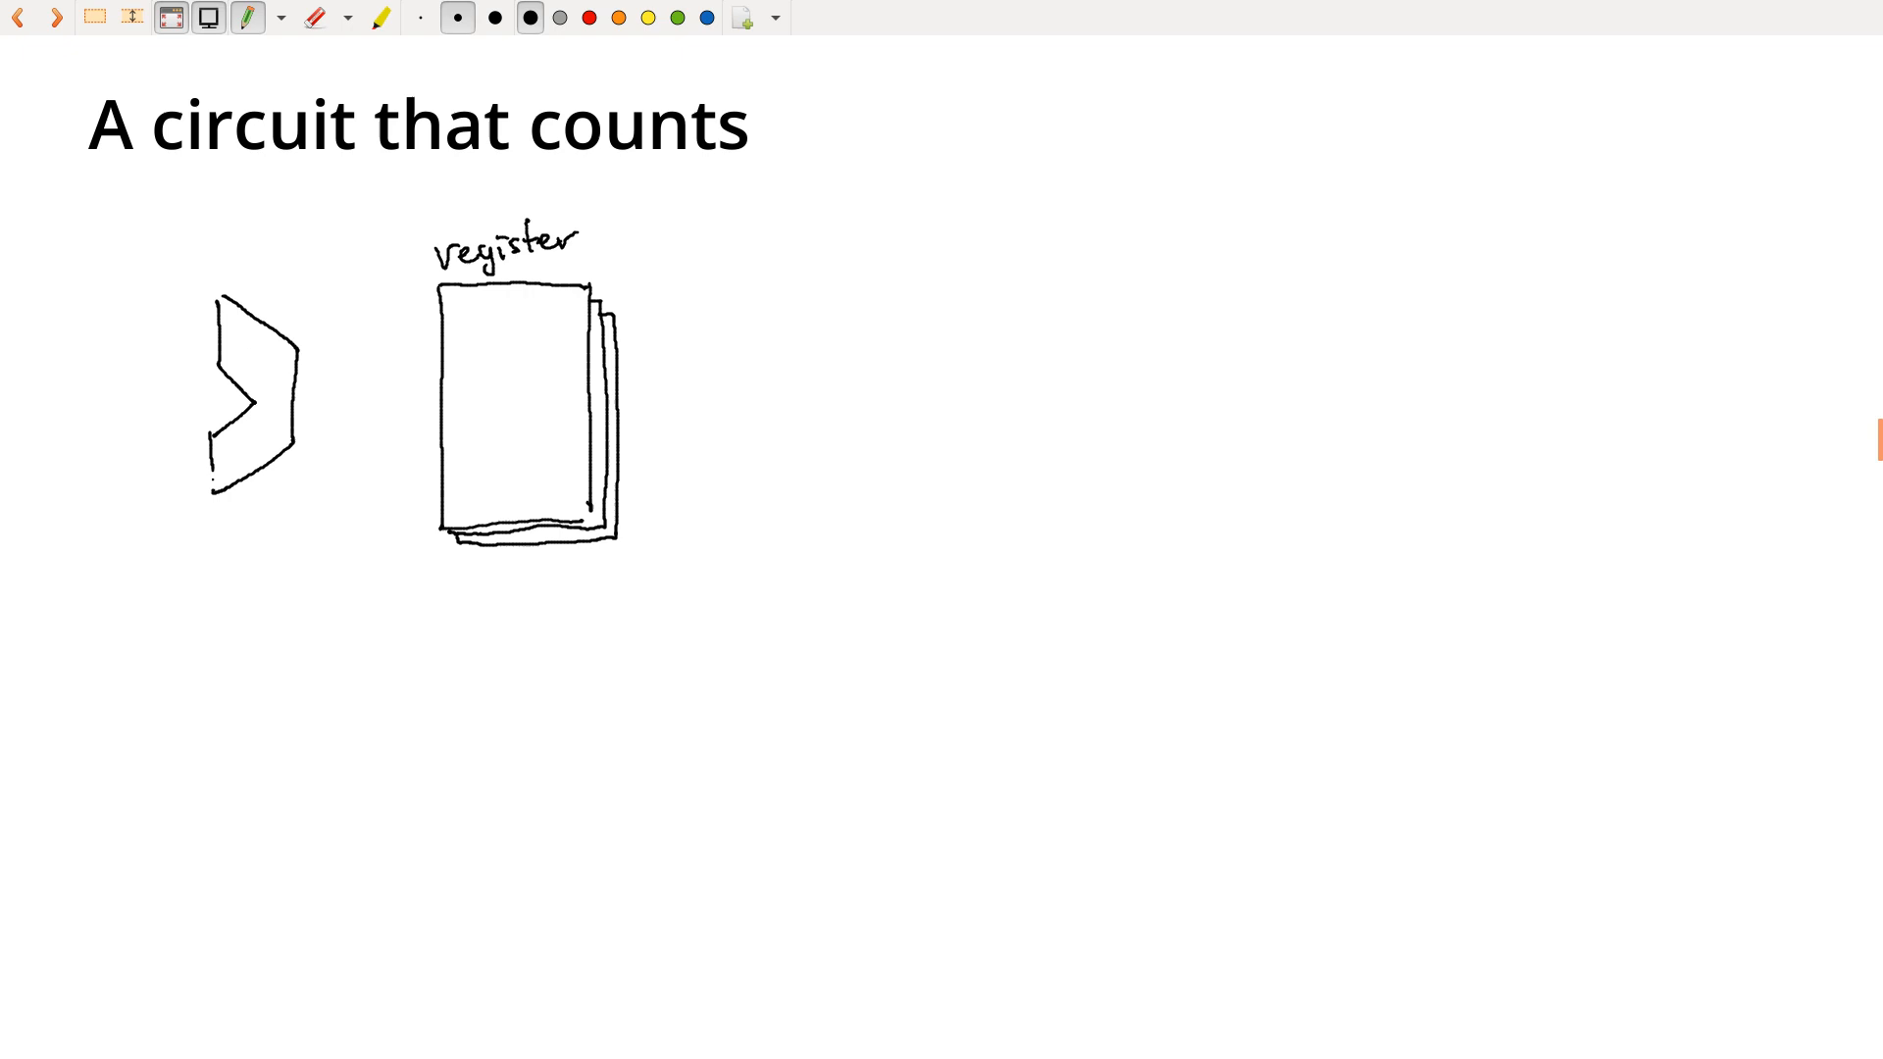
{"action": "mouse_move", "coordinate": [269, 394]}
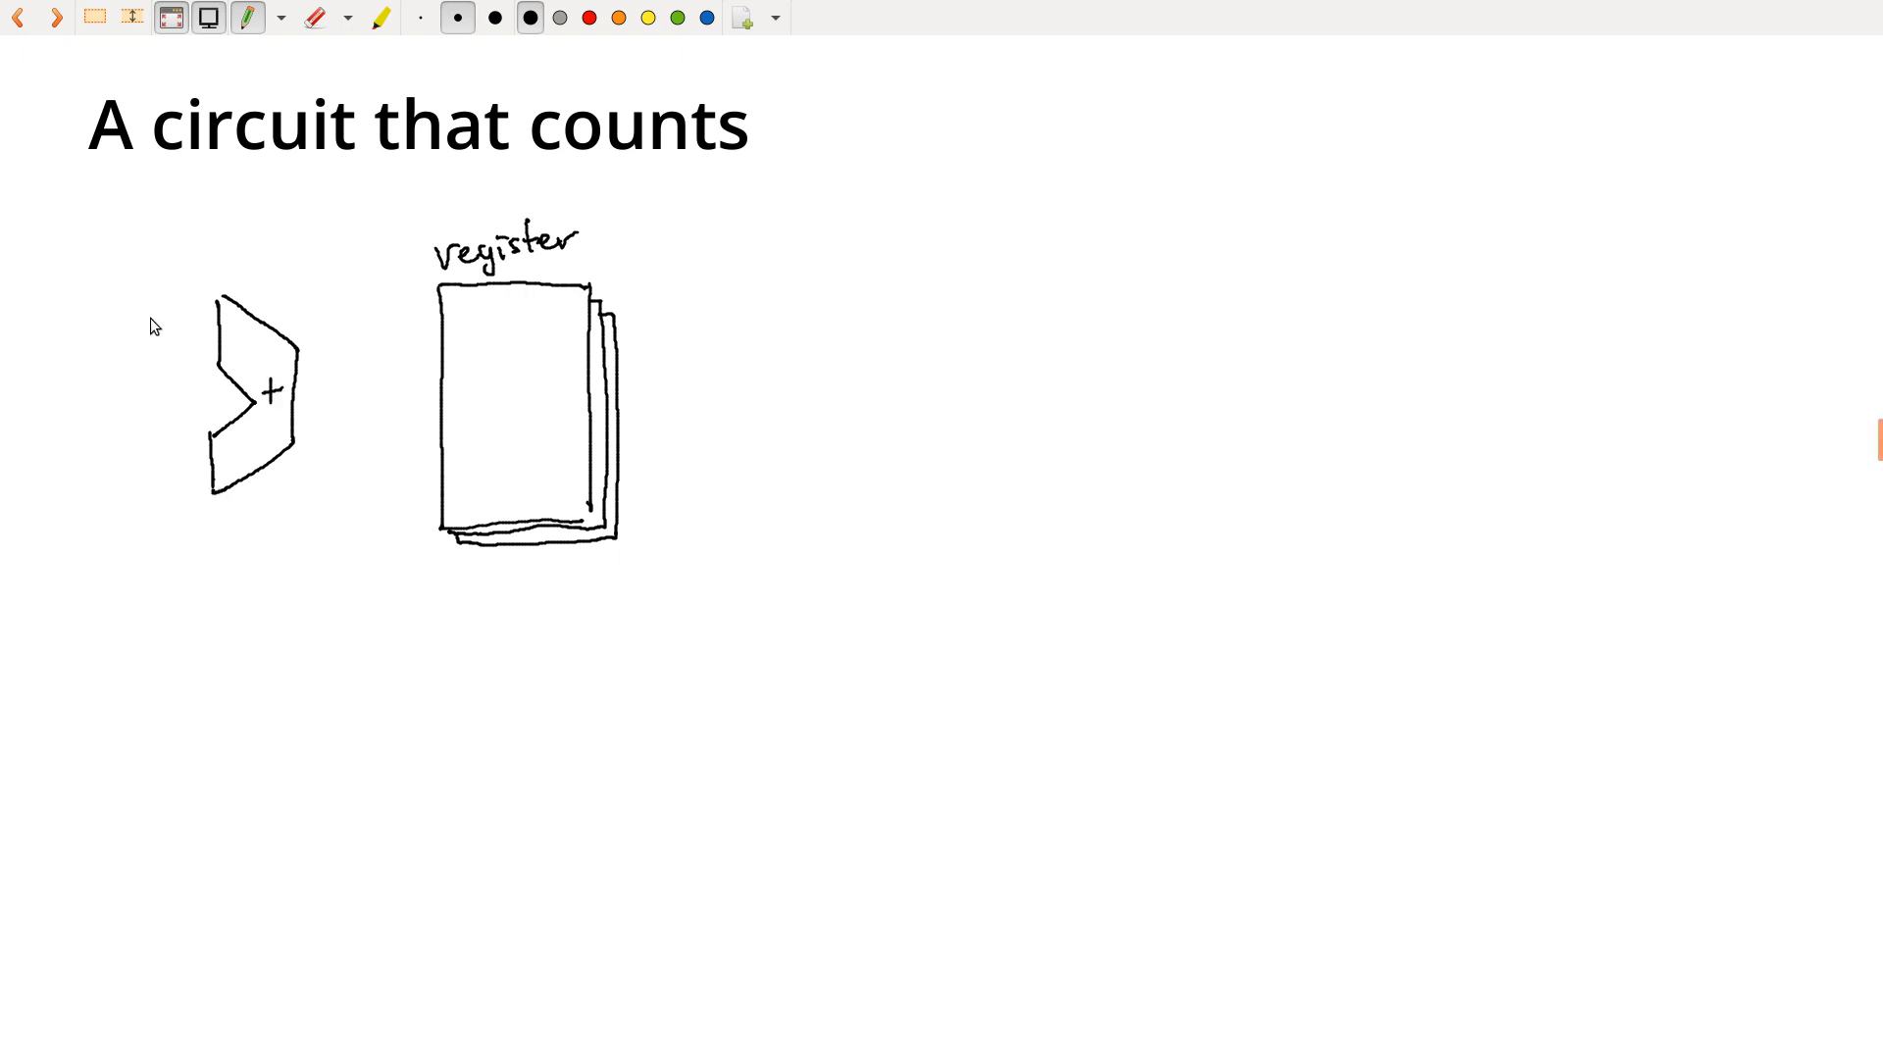
{"action": "left_click_drag", "start_coordinate": [150, 336], "coordinate": [199, 318]}
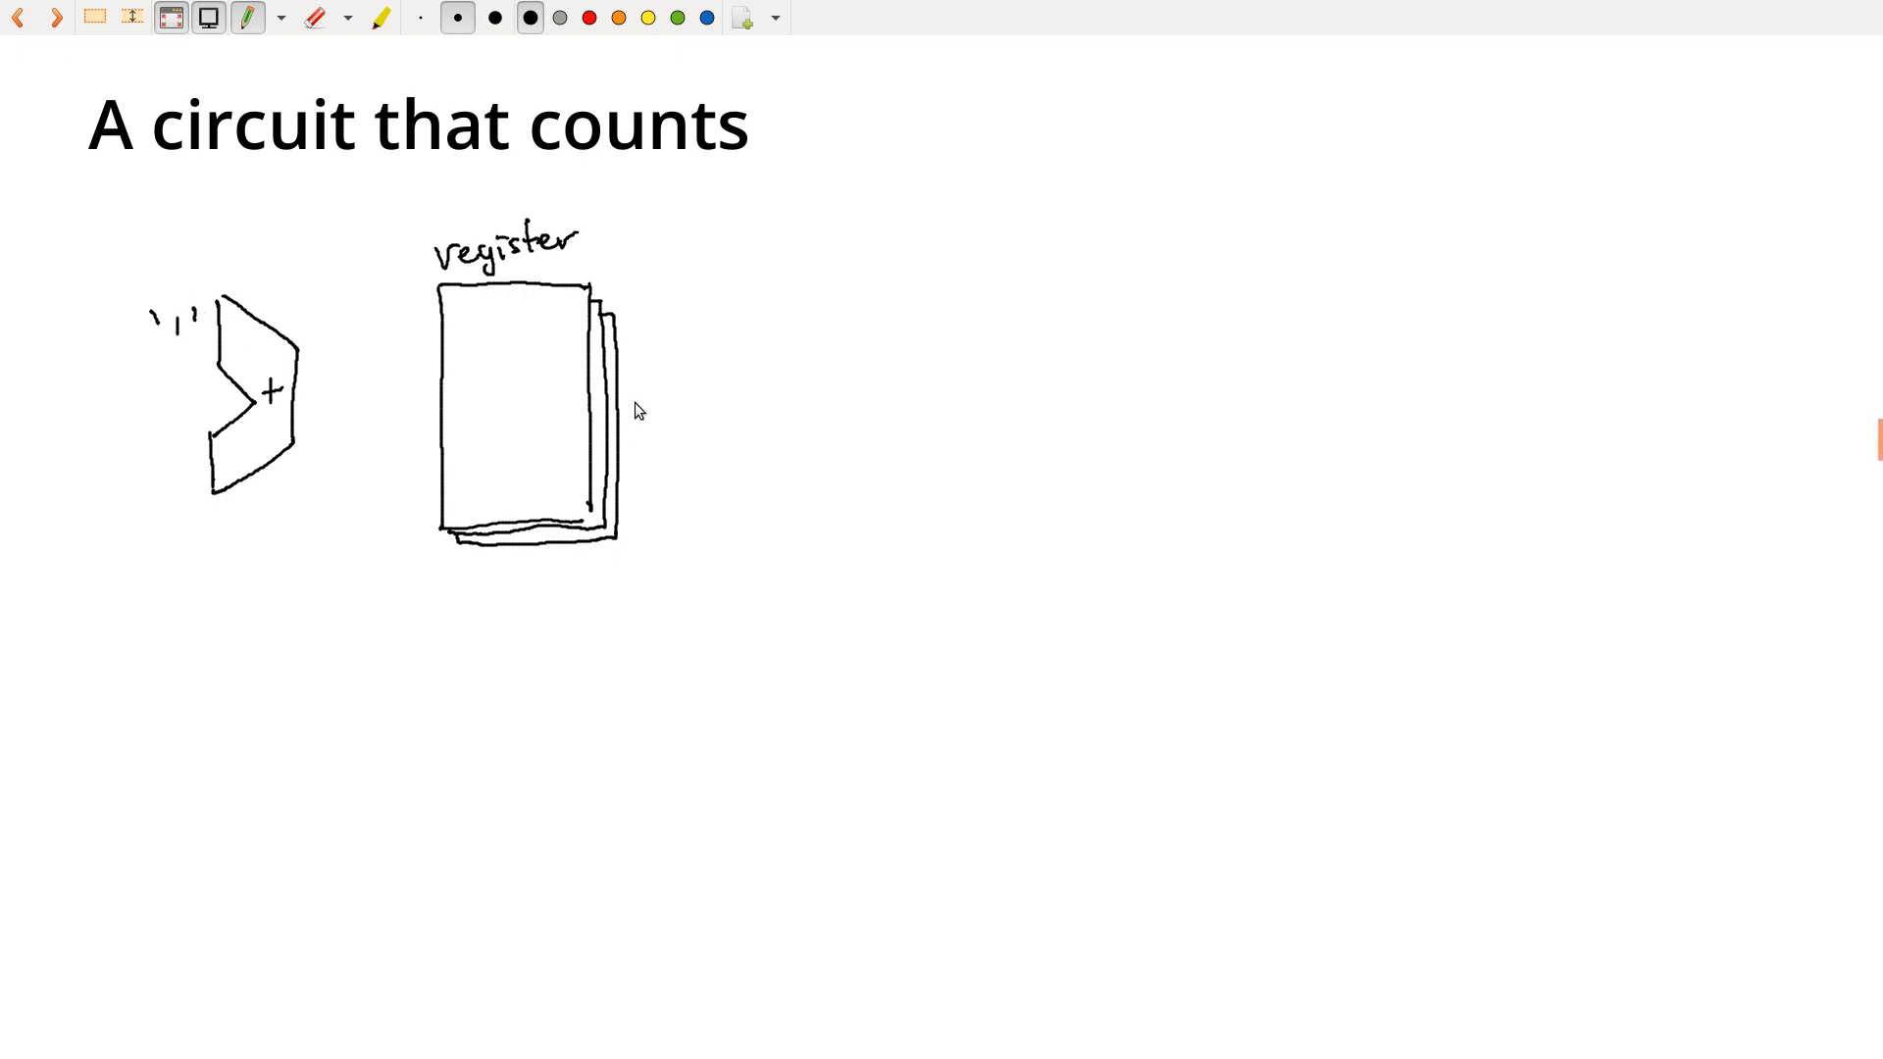
{"action": "left_click_drag", "start_coordinate": [597, 406], "coordinate": [670, 406]}
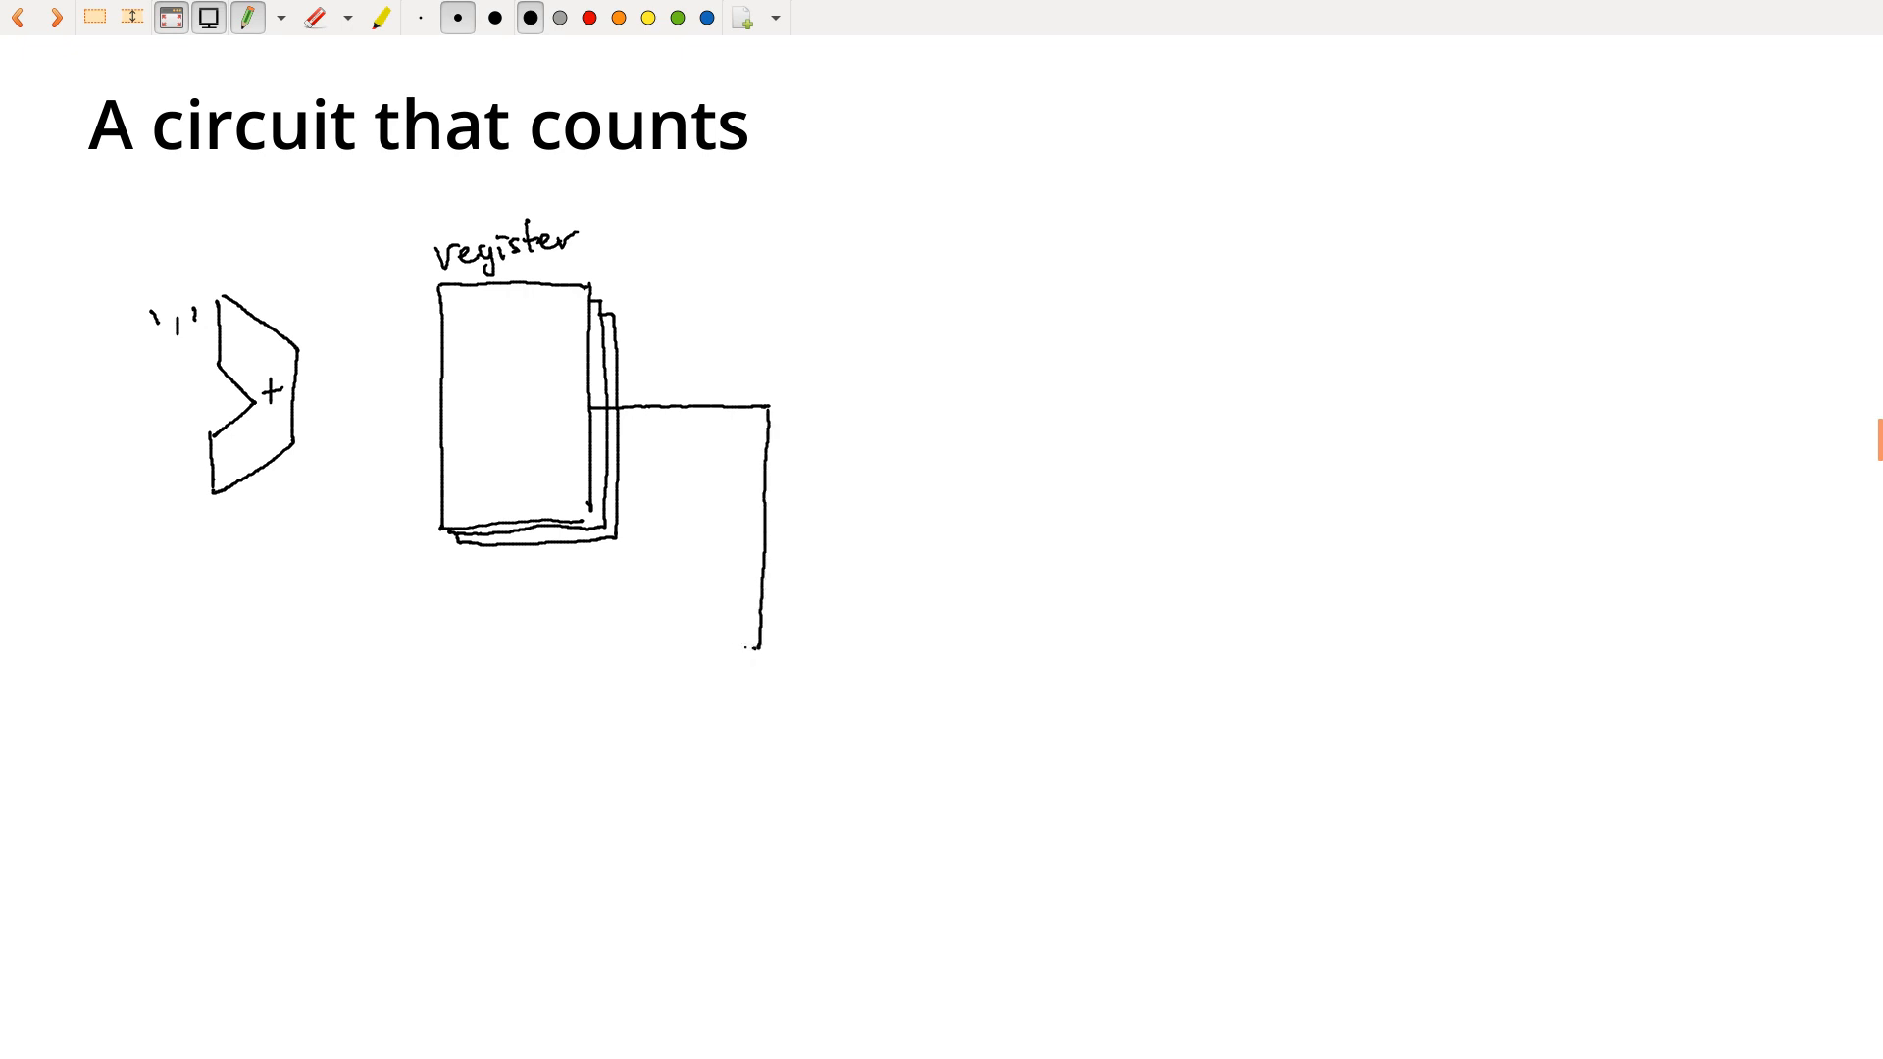
Route the register's wire back to the adder's lower input and wire the adder output into the register
{"action": "left_click_drag", "start_coordinate": [758, 645], "coordinate": [148, 629]}
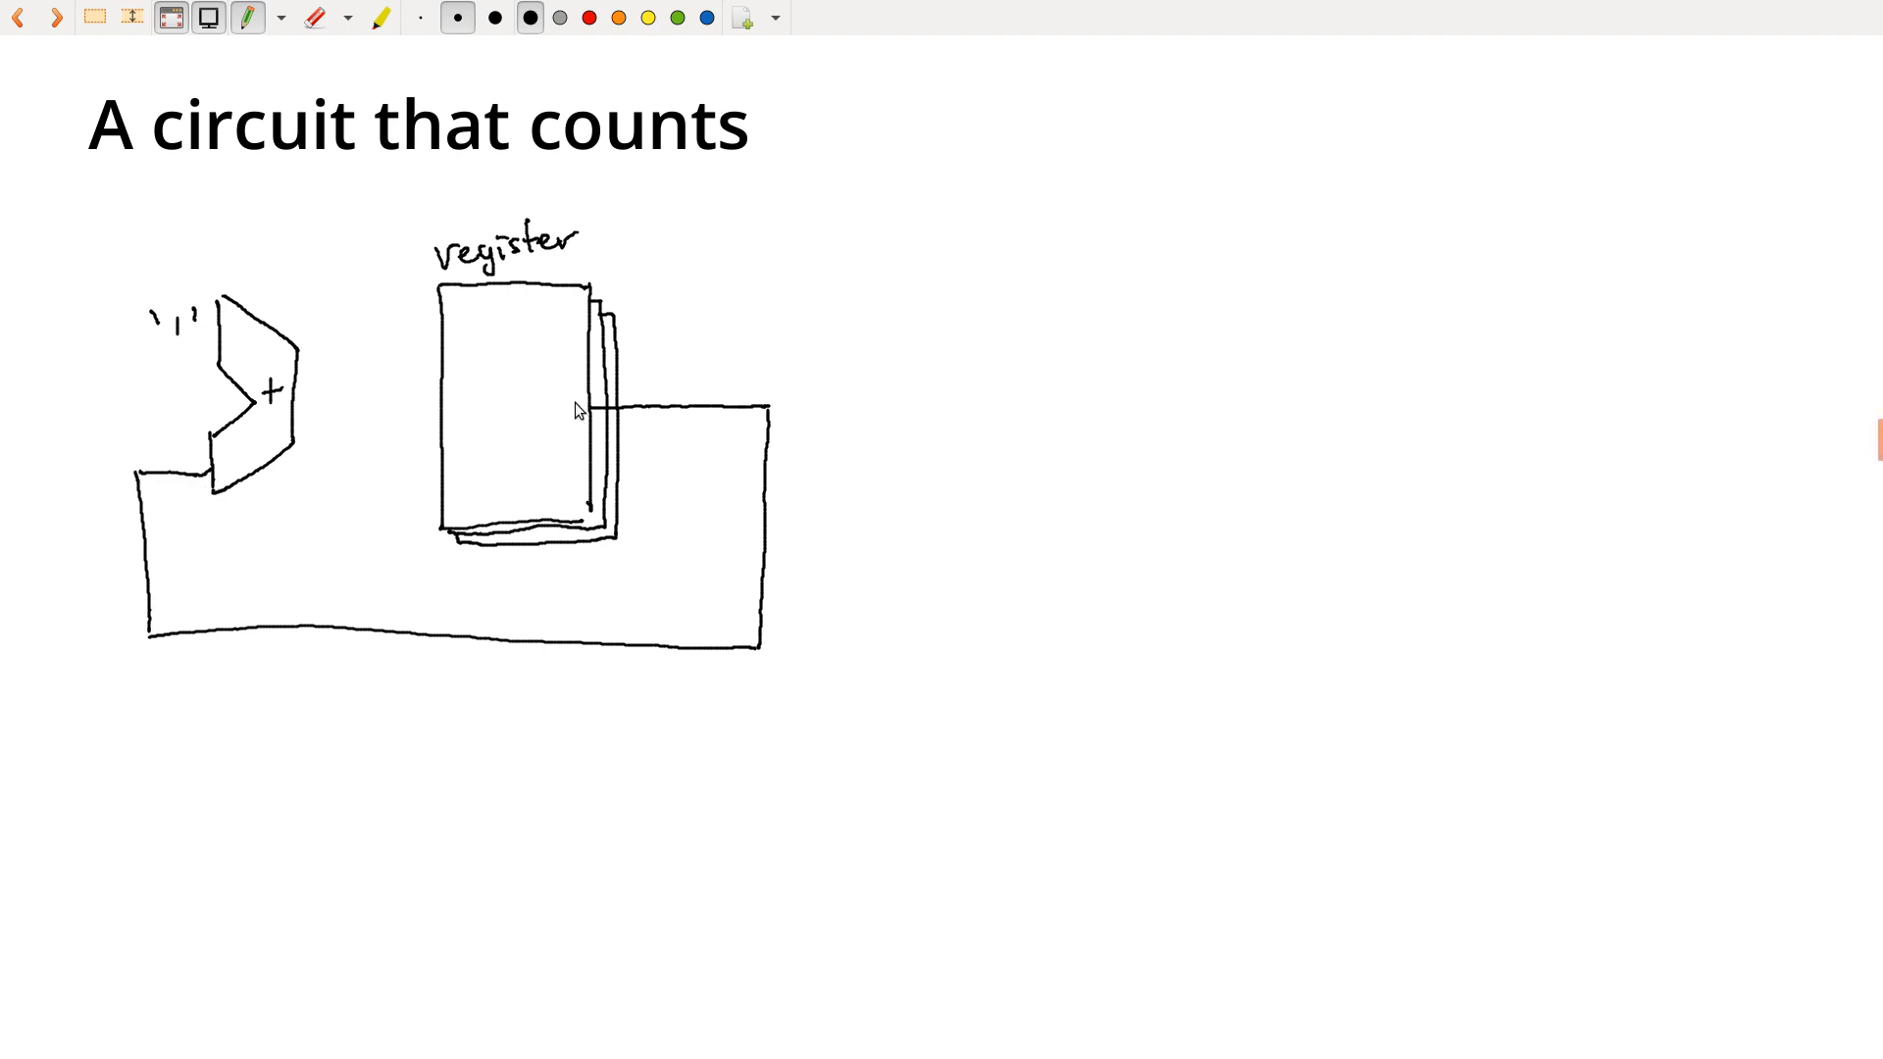
{"action": "mouse_move", "coordinate": [686, 433]}
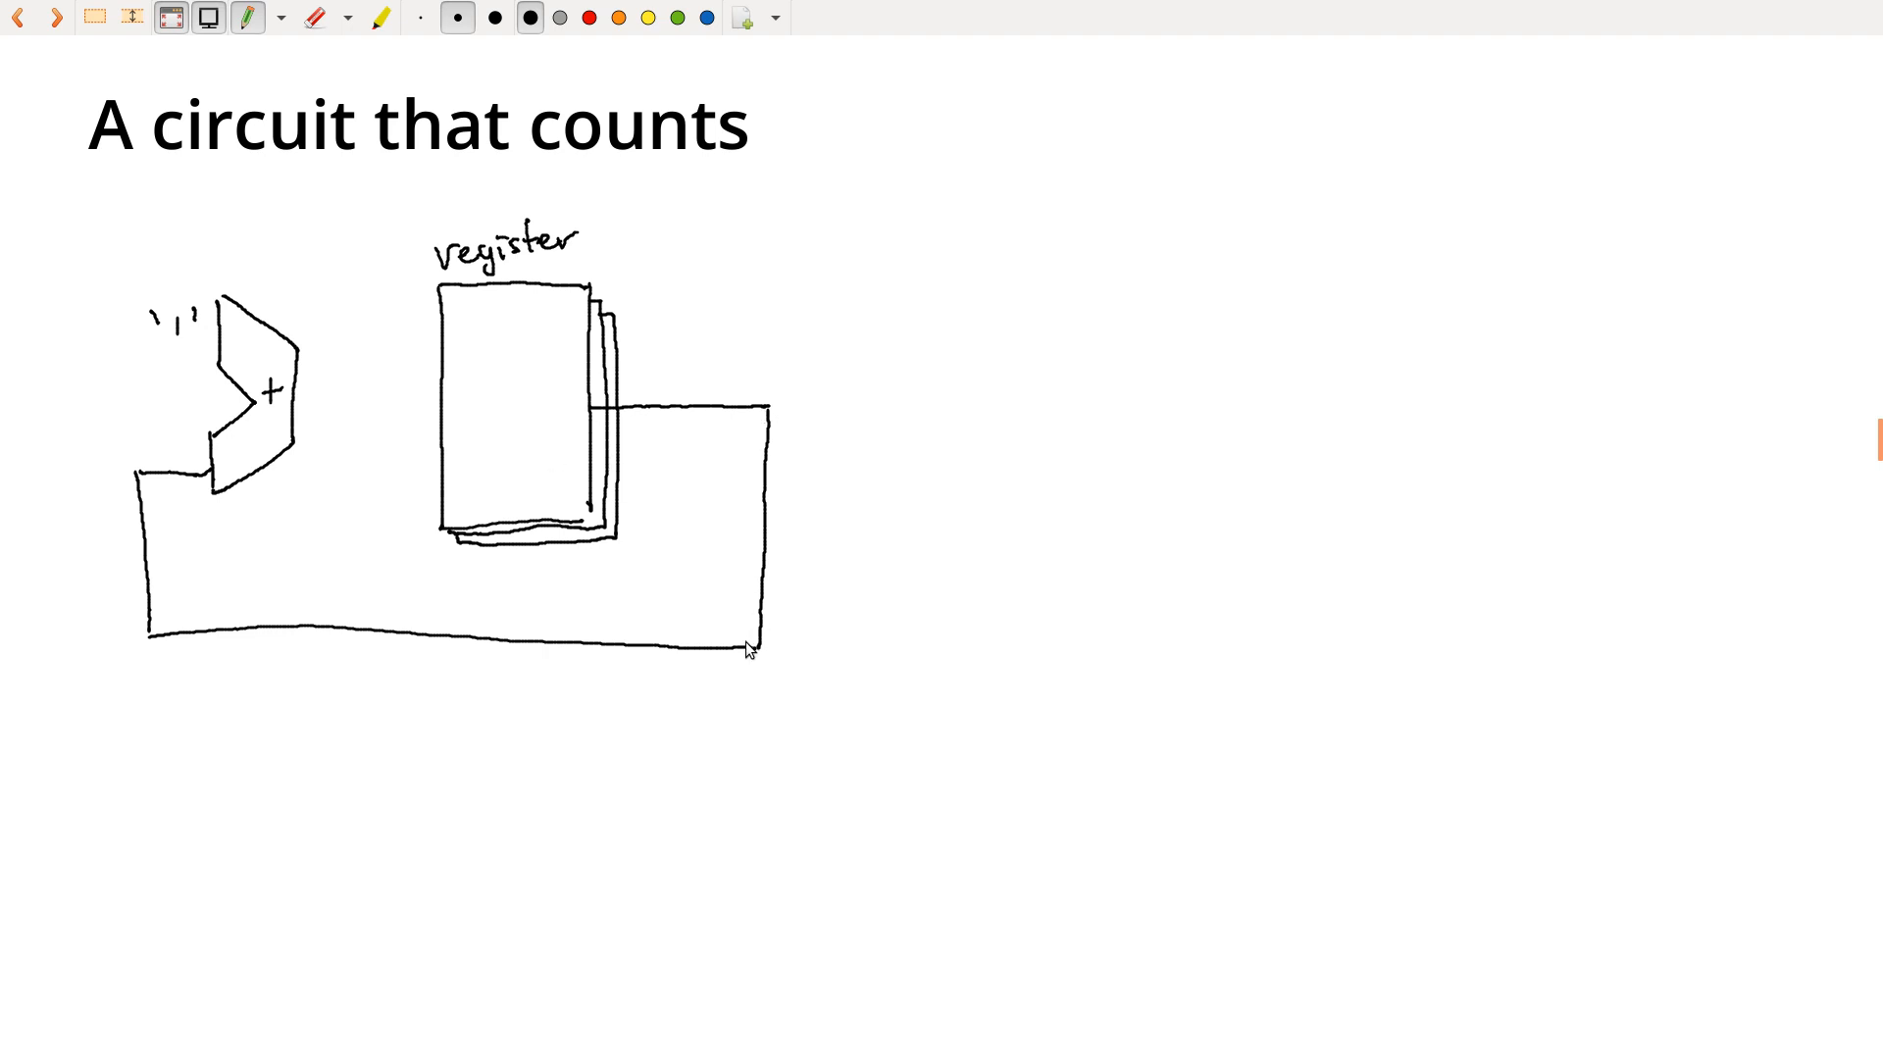
{"action": "mouse_move", "coordinate": [198, 346]}
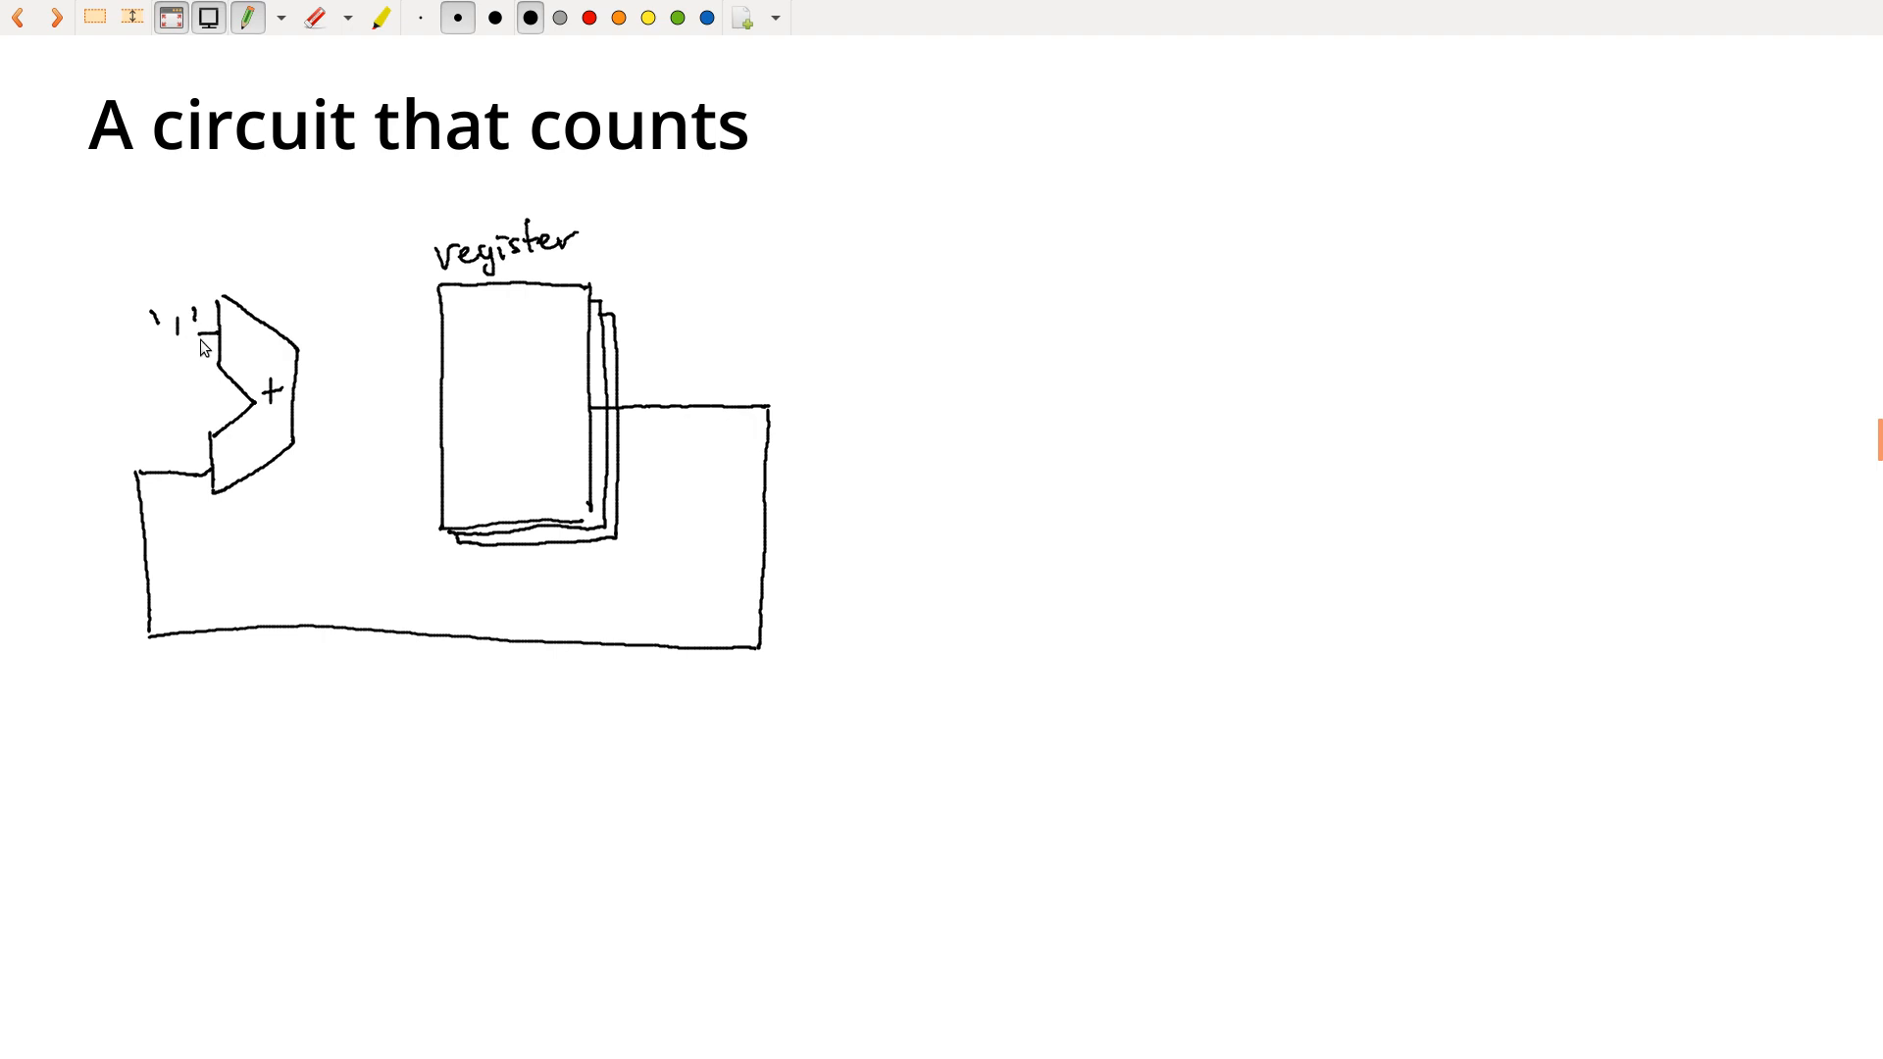
{"action": "mouse_move", "coordinate": [116, 340]}
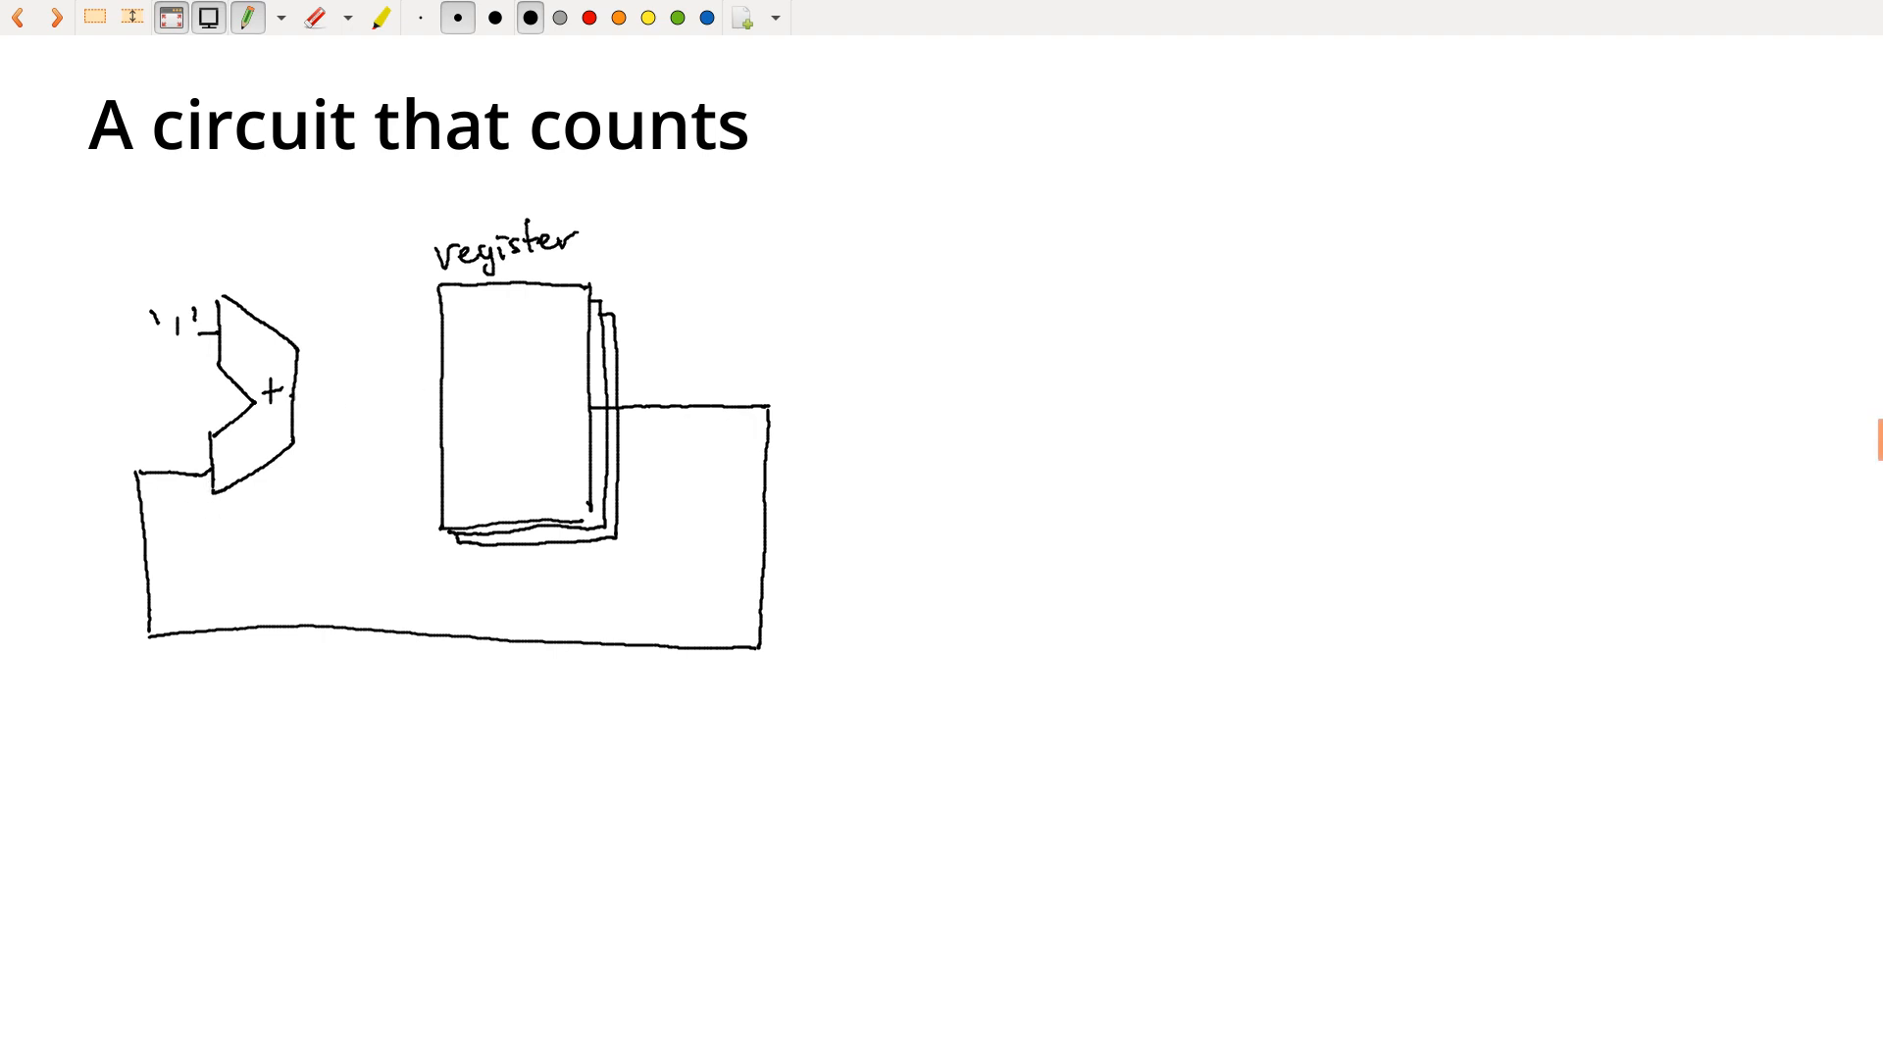
{"action": "left_click_drag", "start_coordinate": [284, 397], "coordinate": [436, 402]}
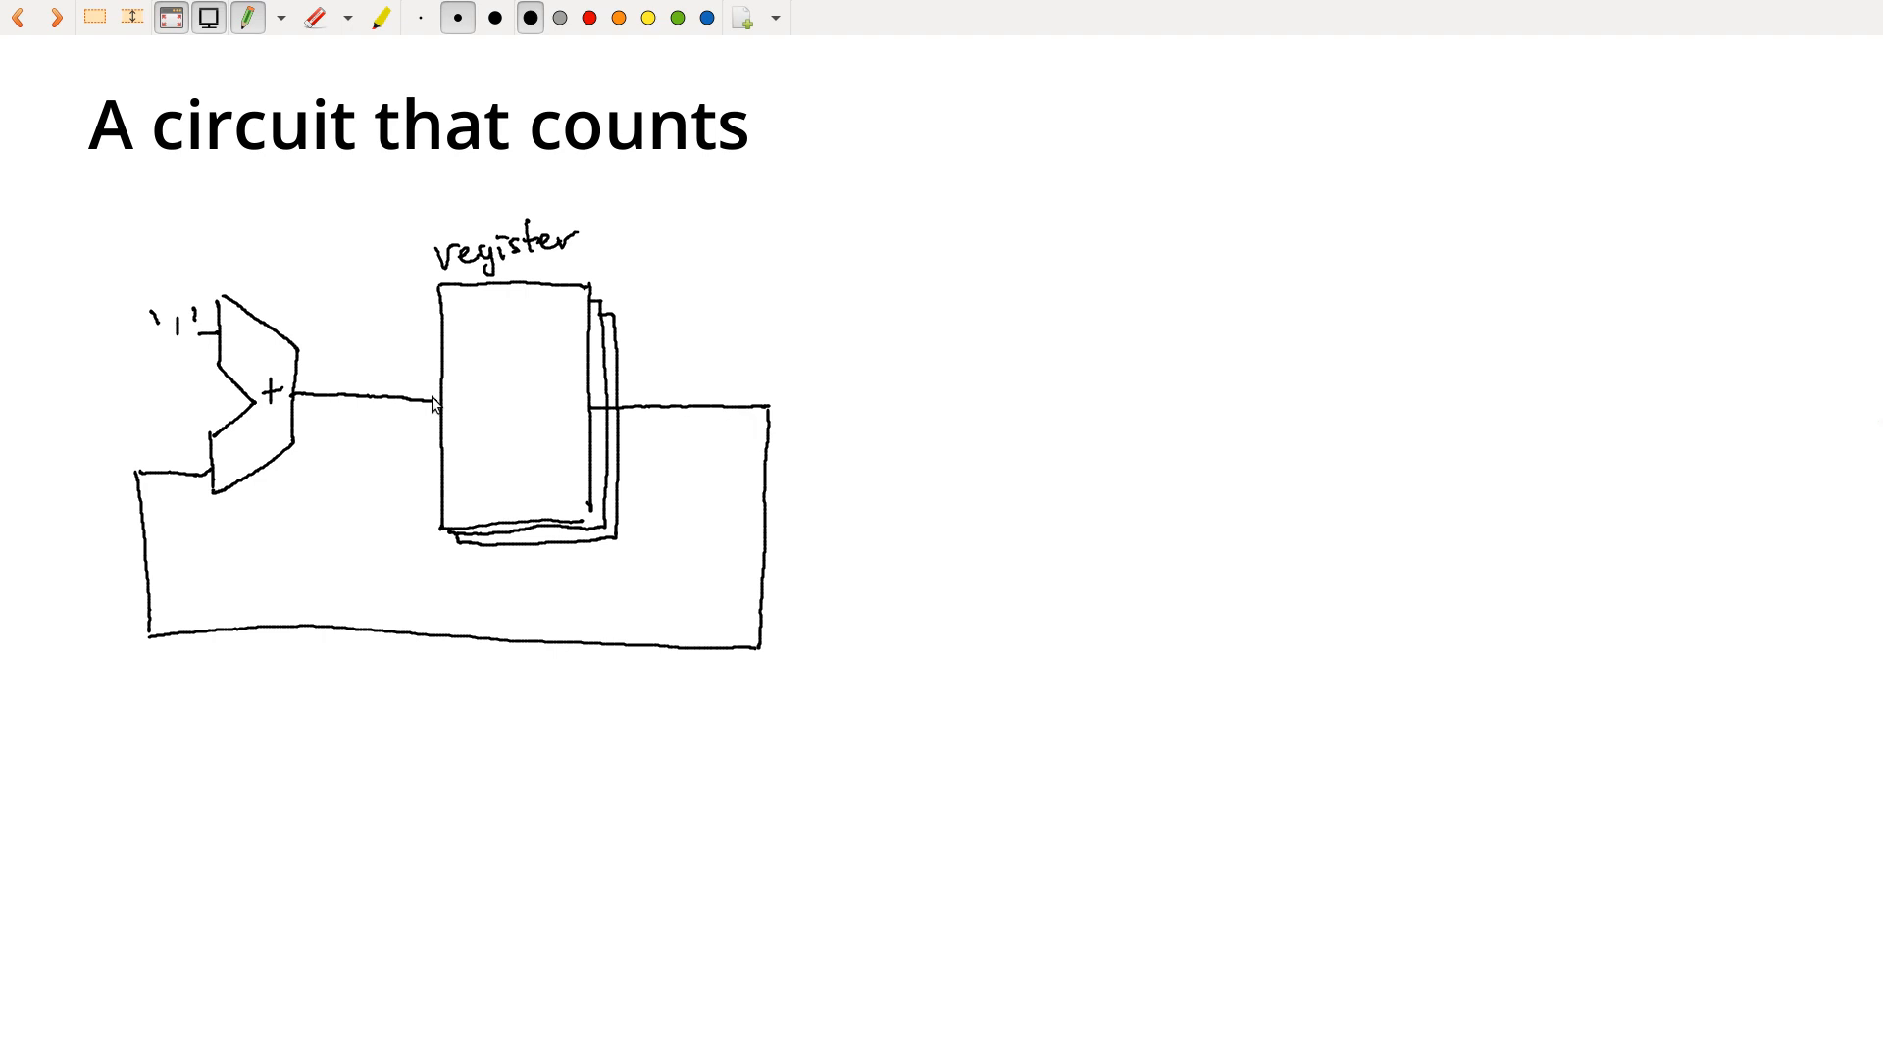
{"action": "mouse_move", "coordinate": [539, 304]}
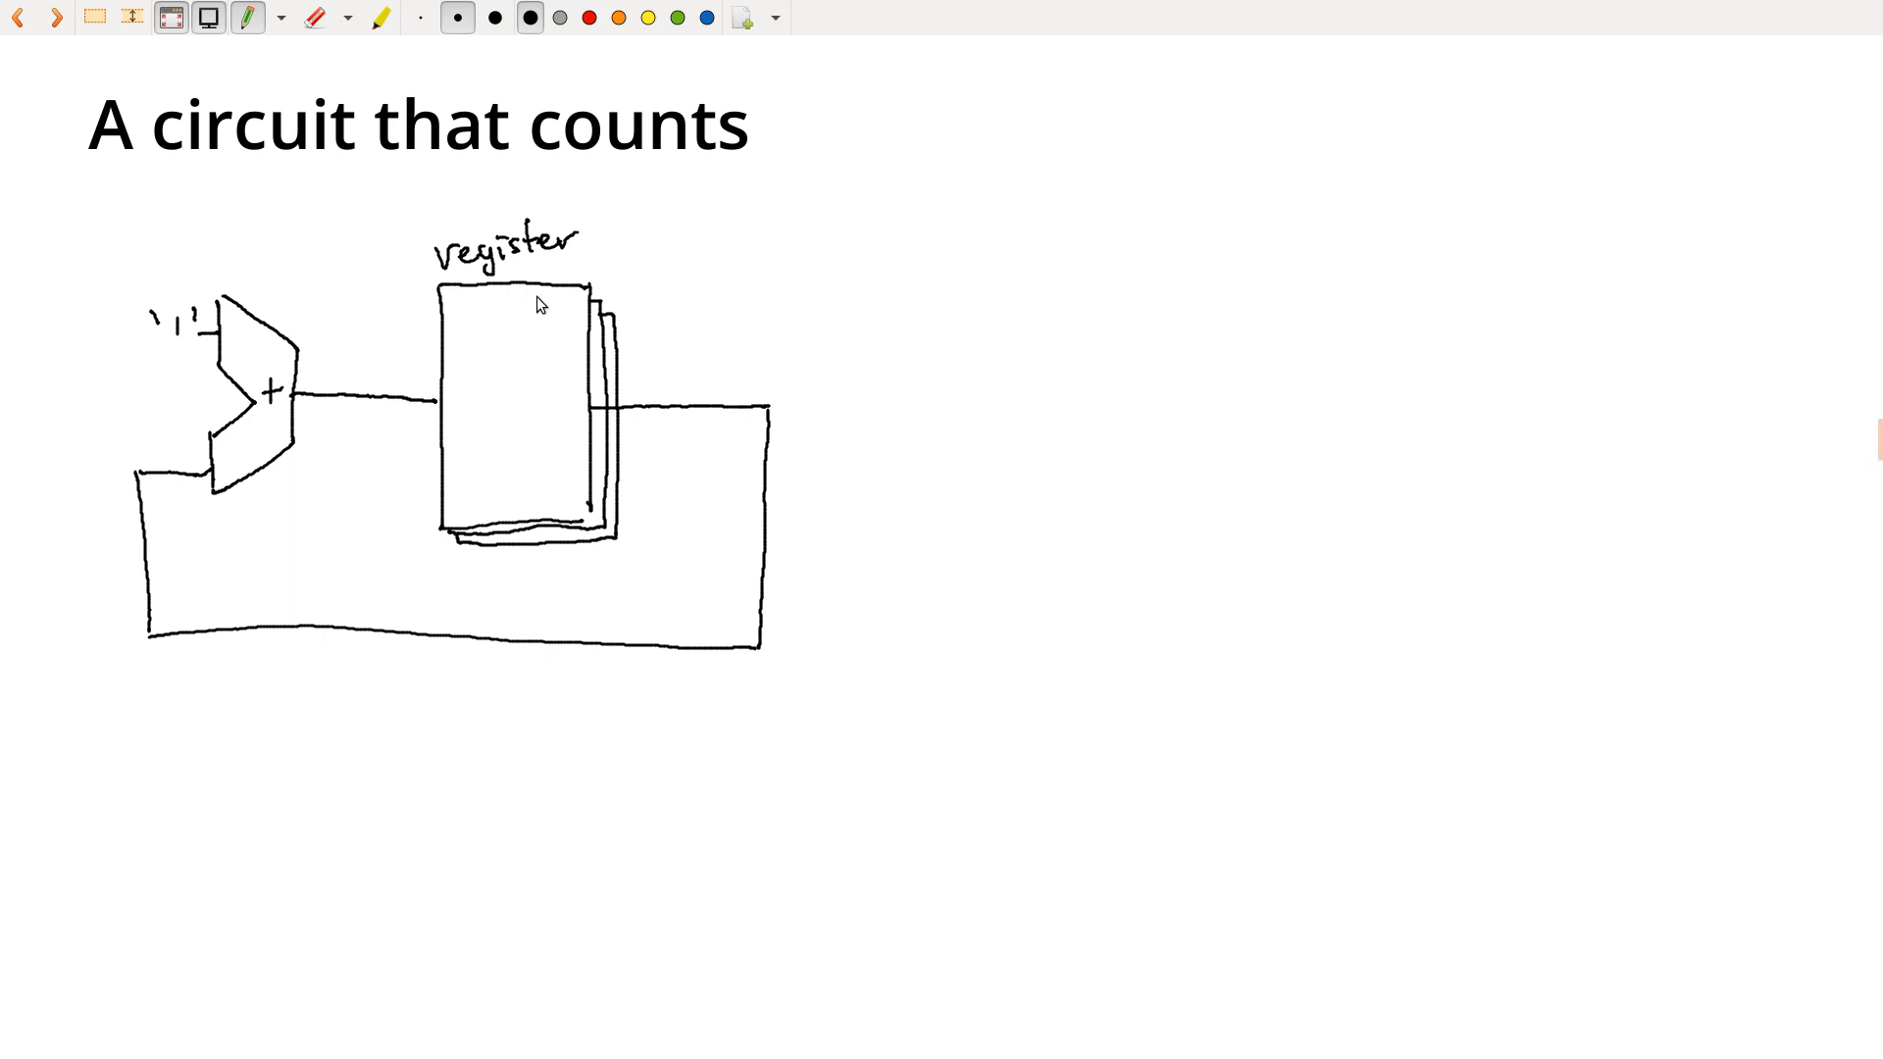
{"action": "mouse_move", "coordinate": [616, 288]}
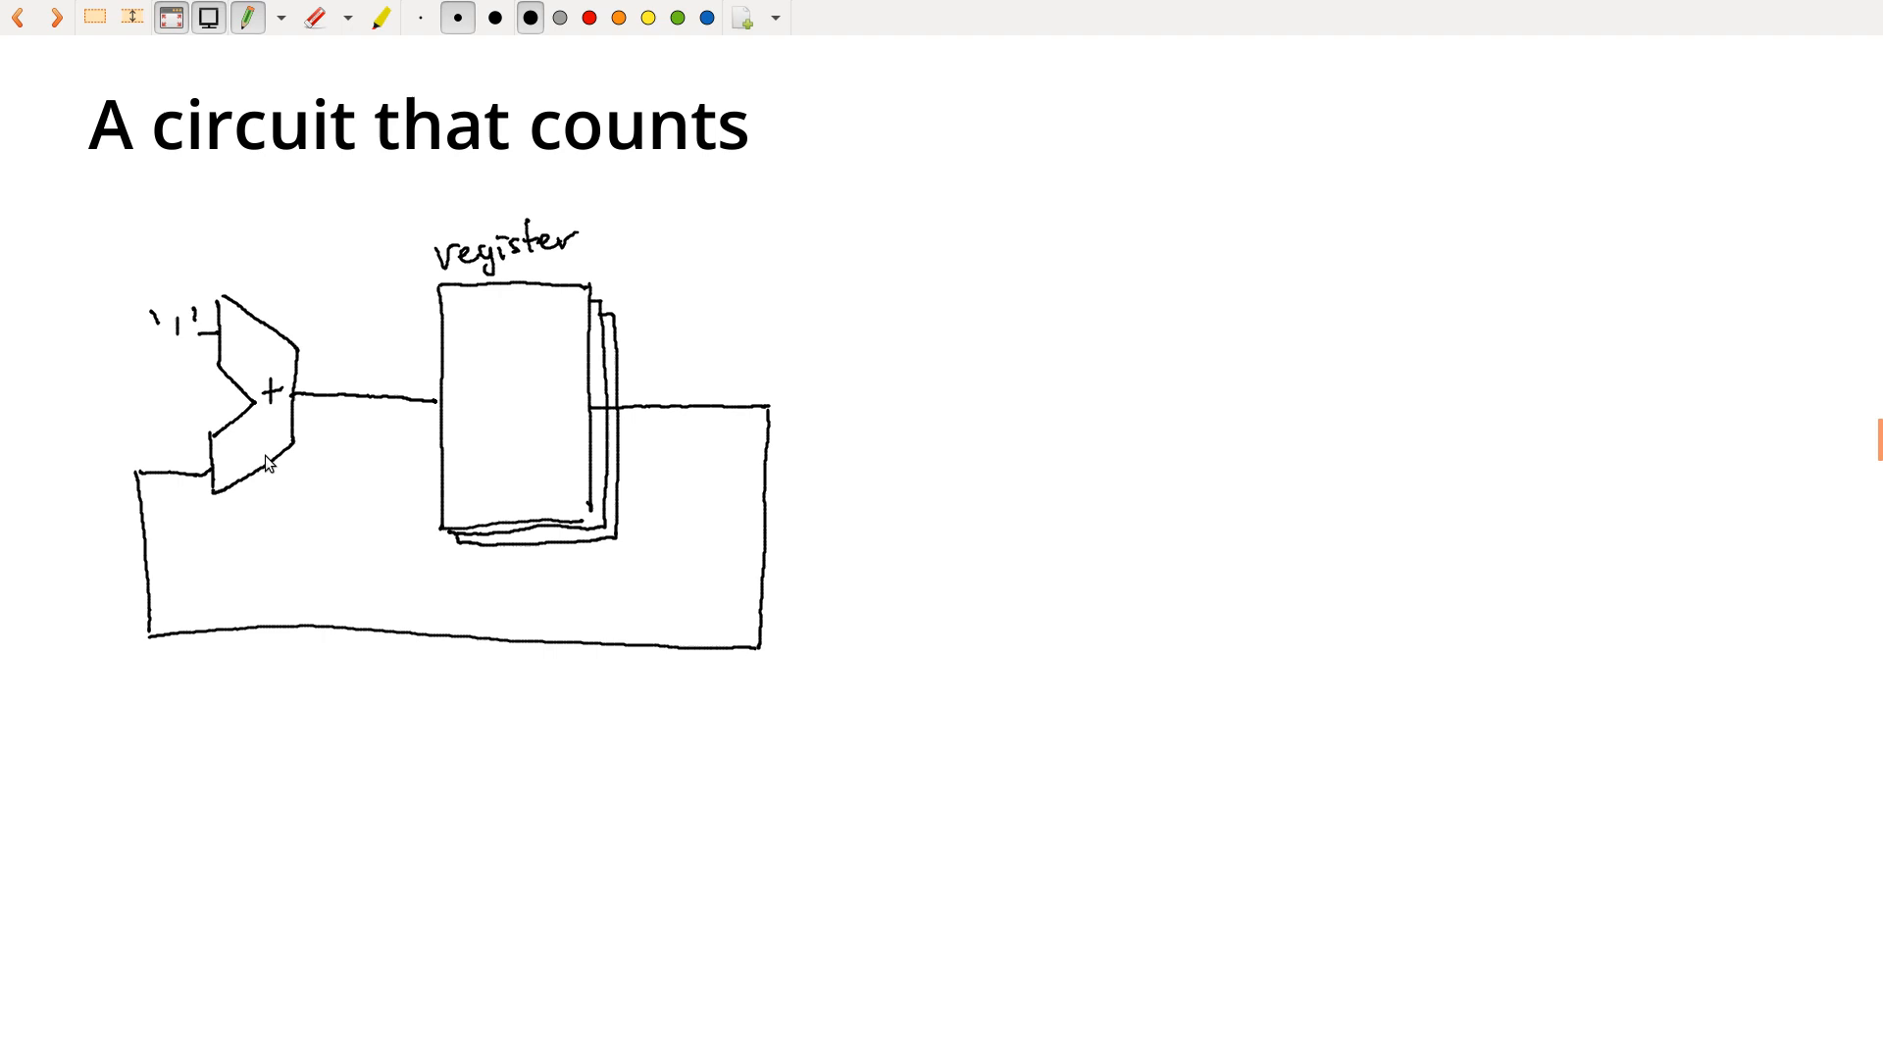
{"action": "mouse_move", "coordinate": [333, 675]}
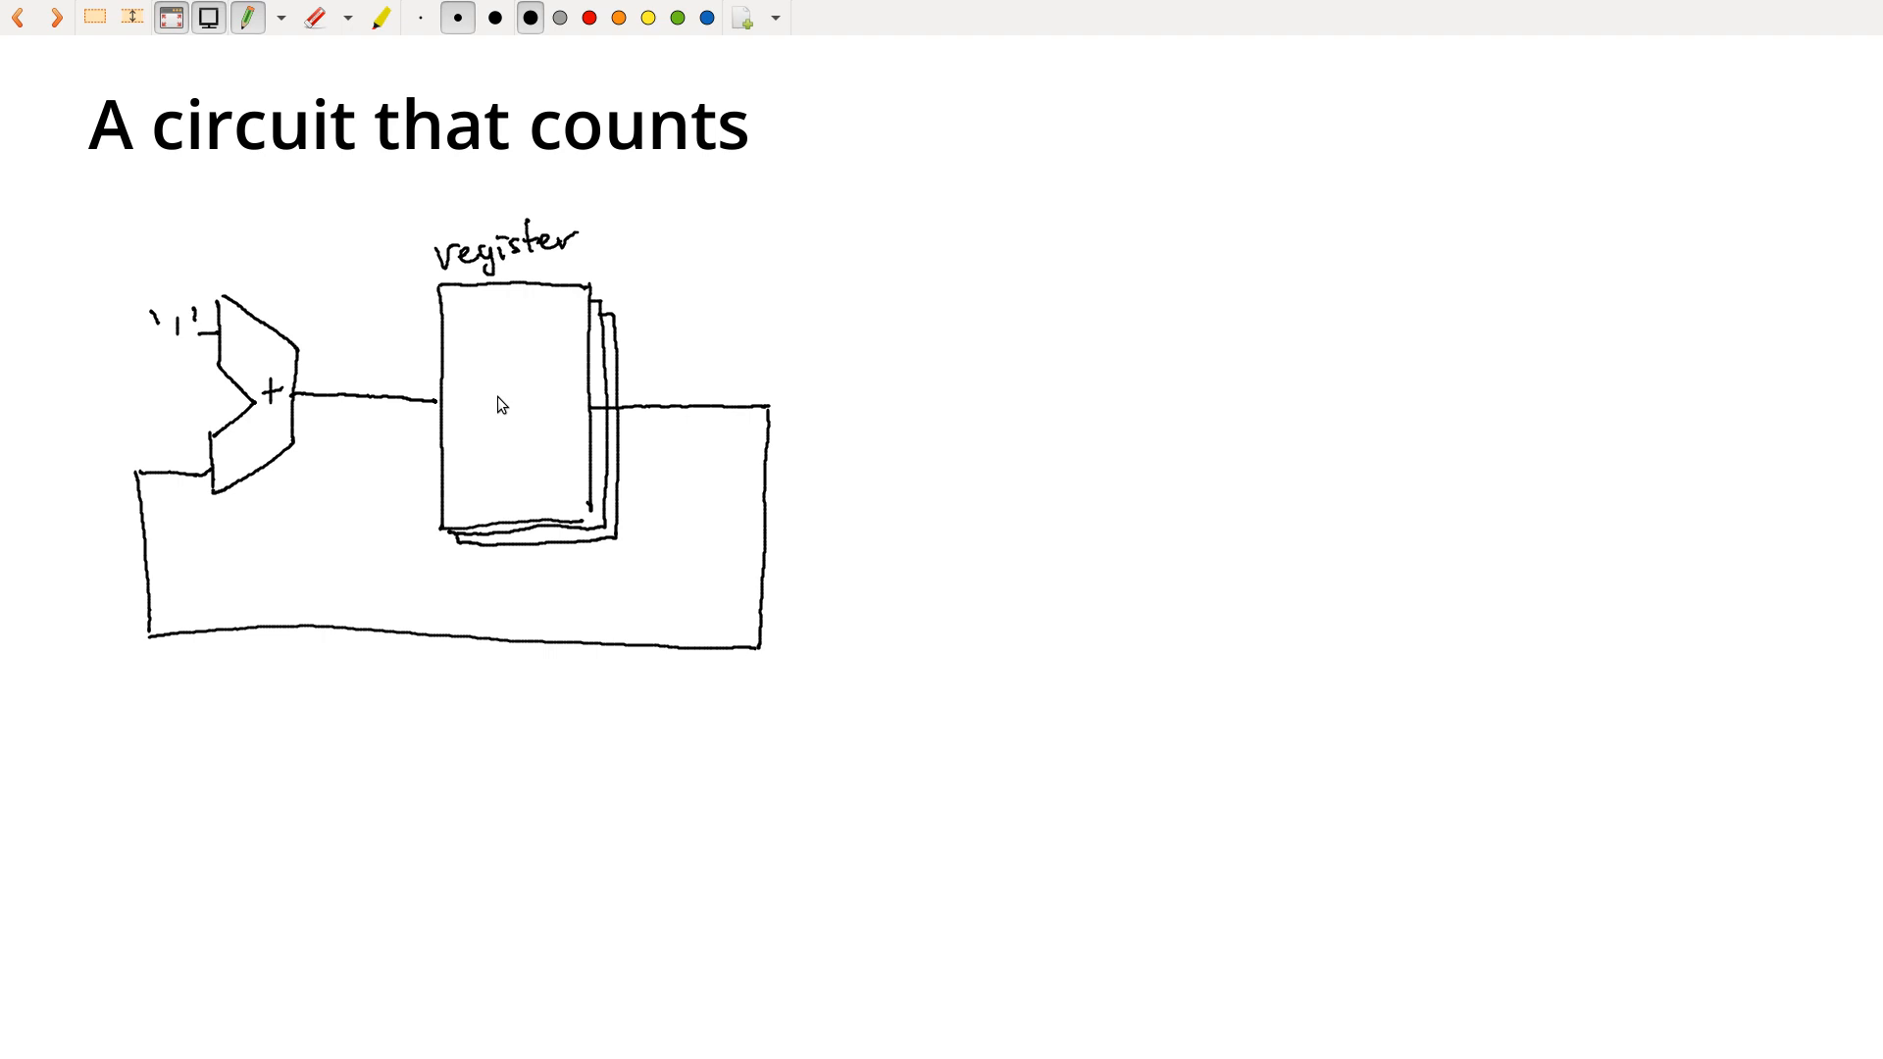
{"action": "mouse_move", "coordinate": [684, 400]}
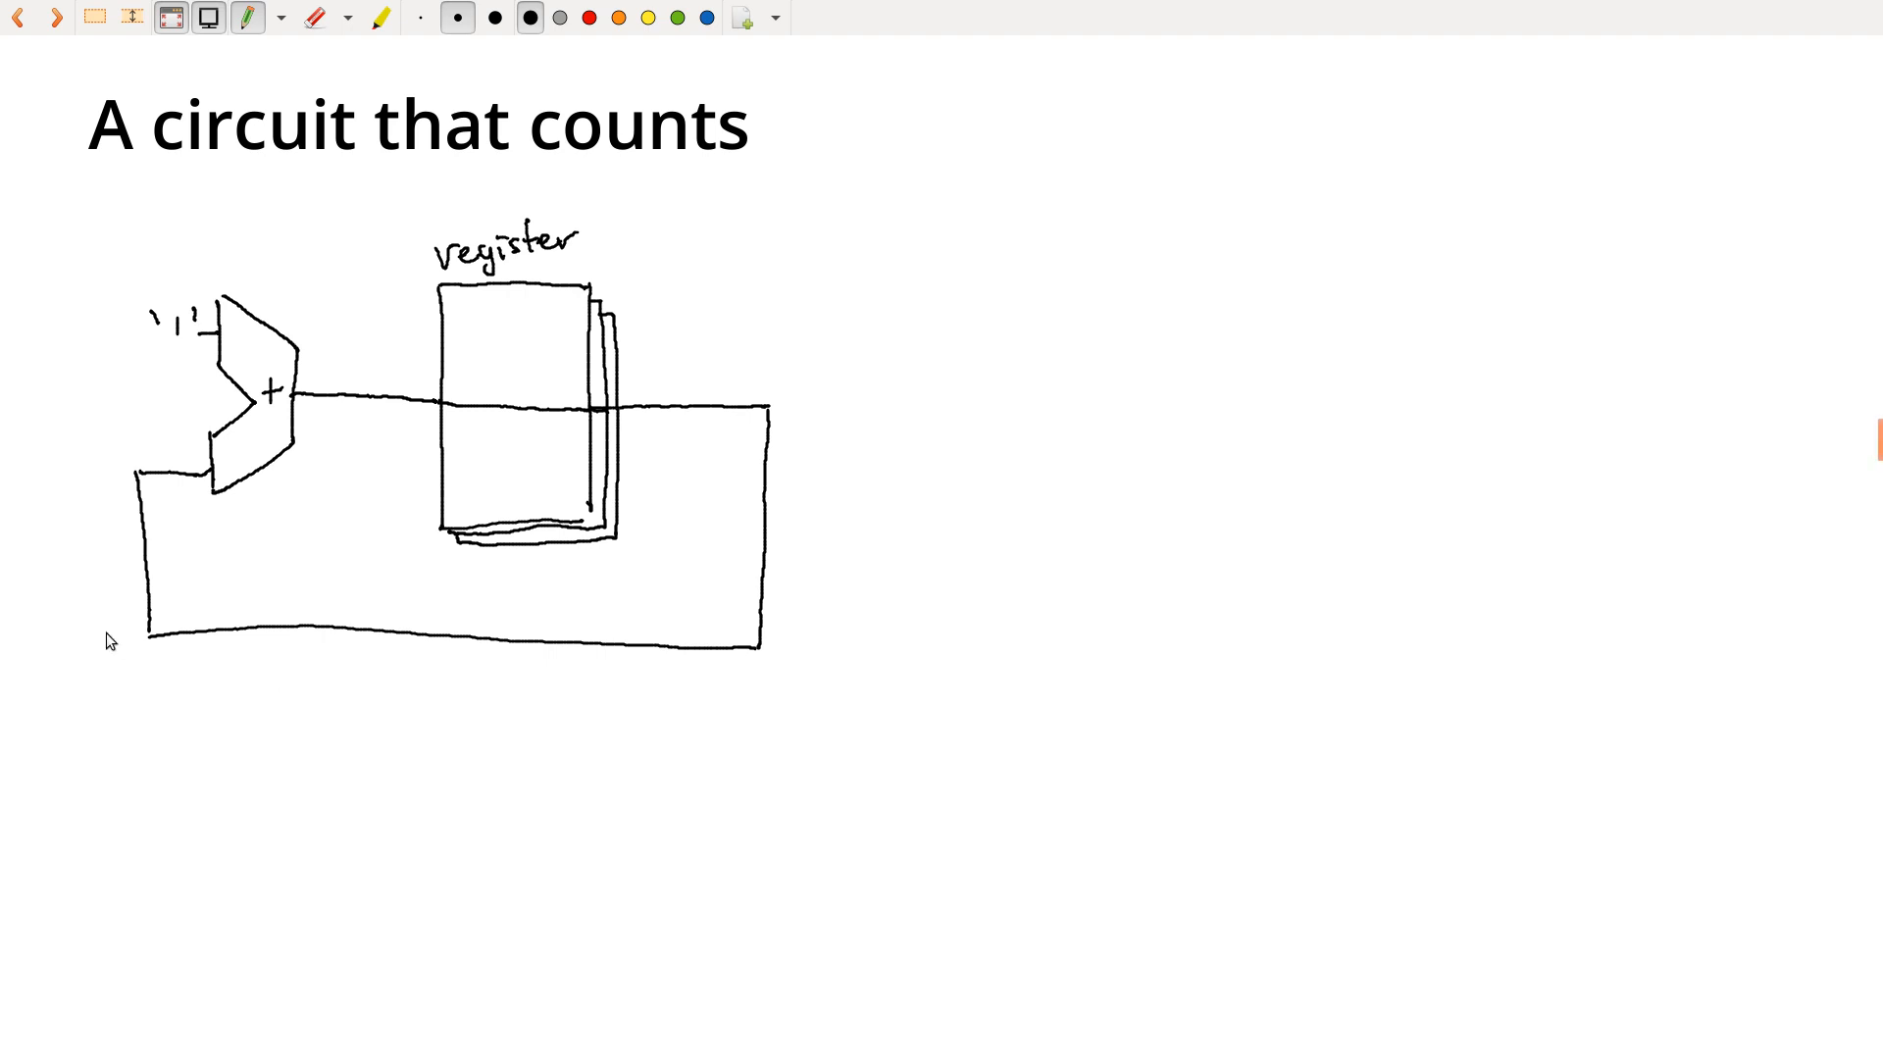
{"action": "mouse_move", "coordinate": [333, 407]}
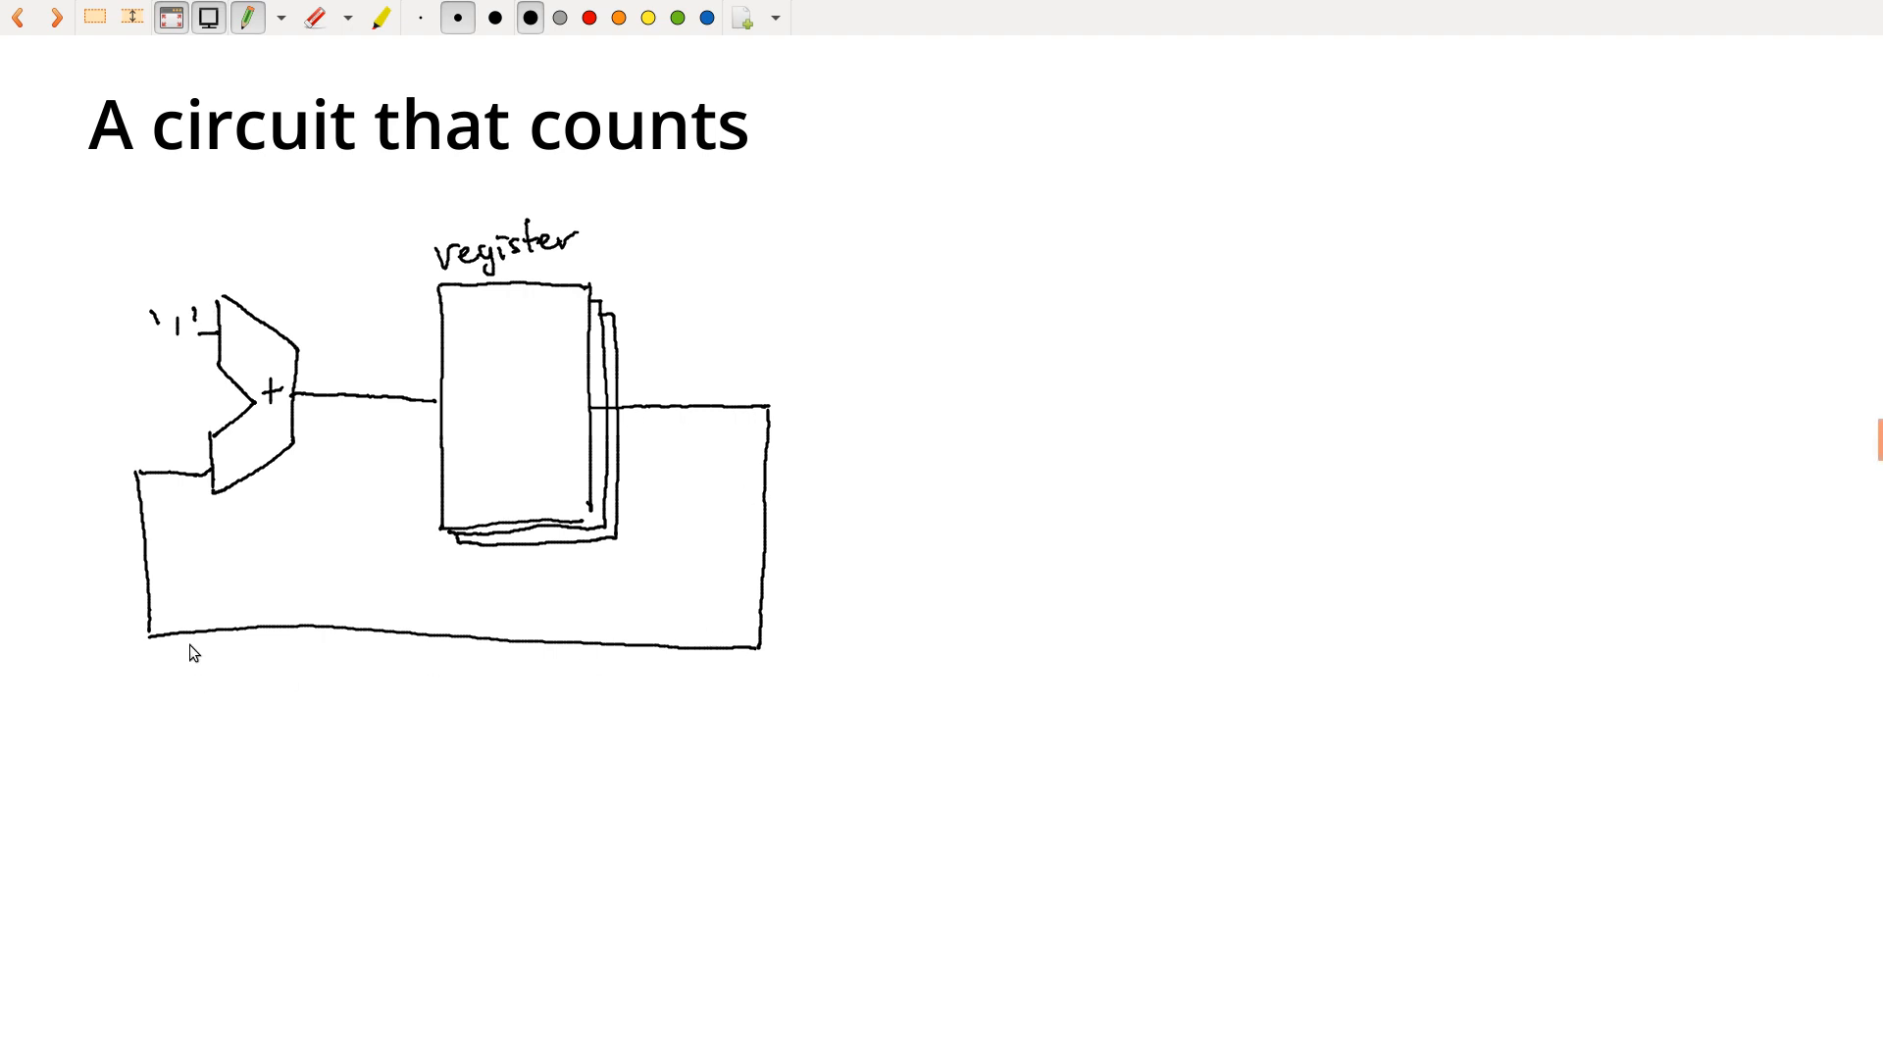
{"action": "mouse_move", "coordinate": [612, 412]}
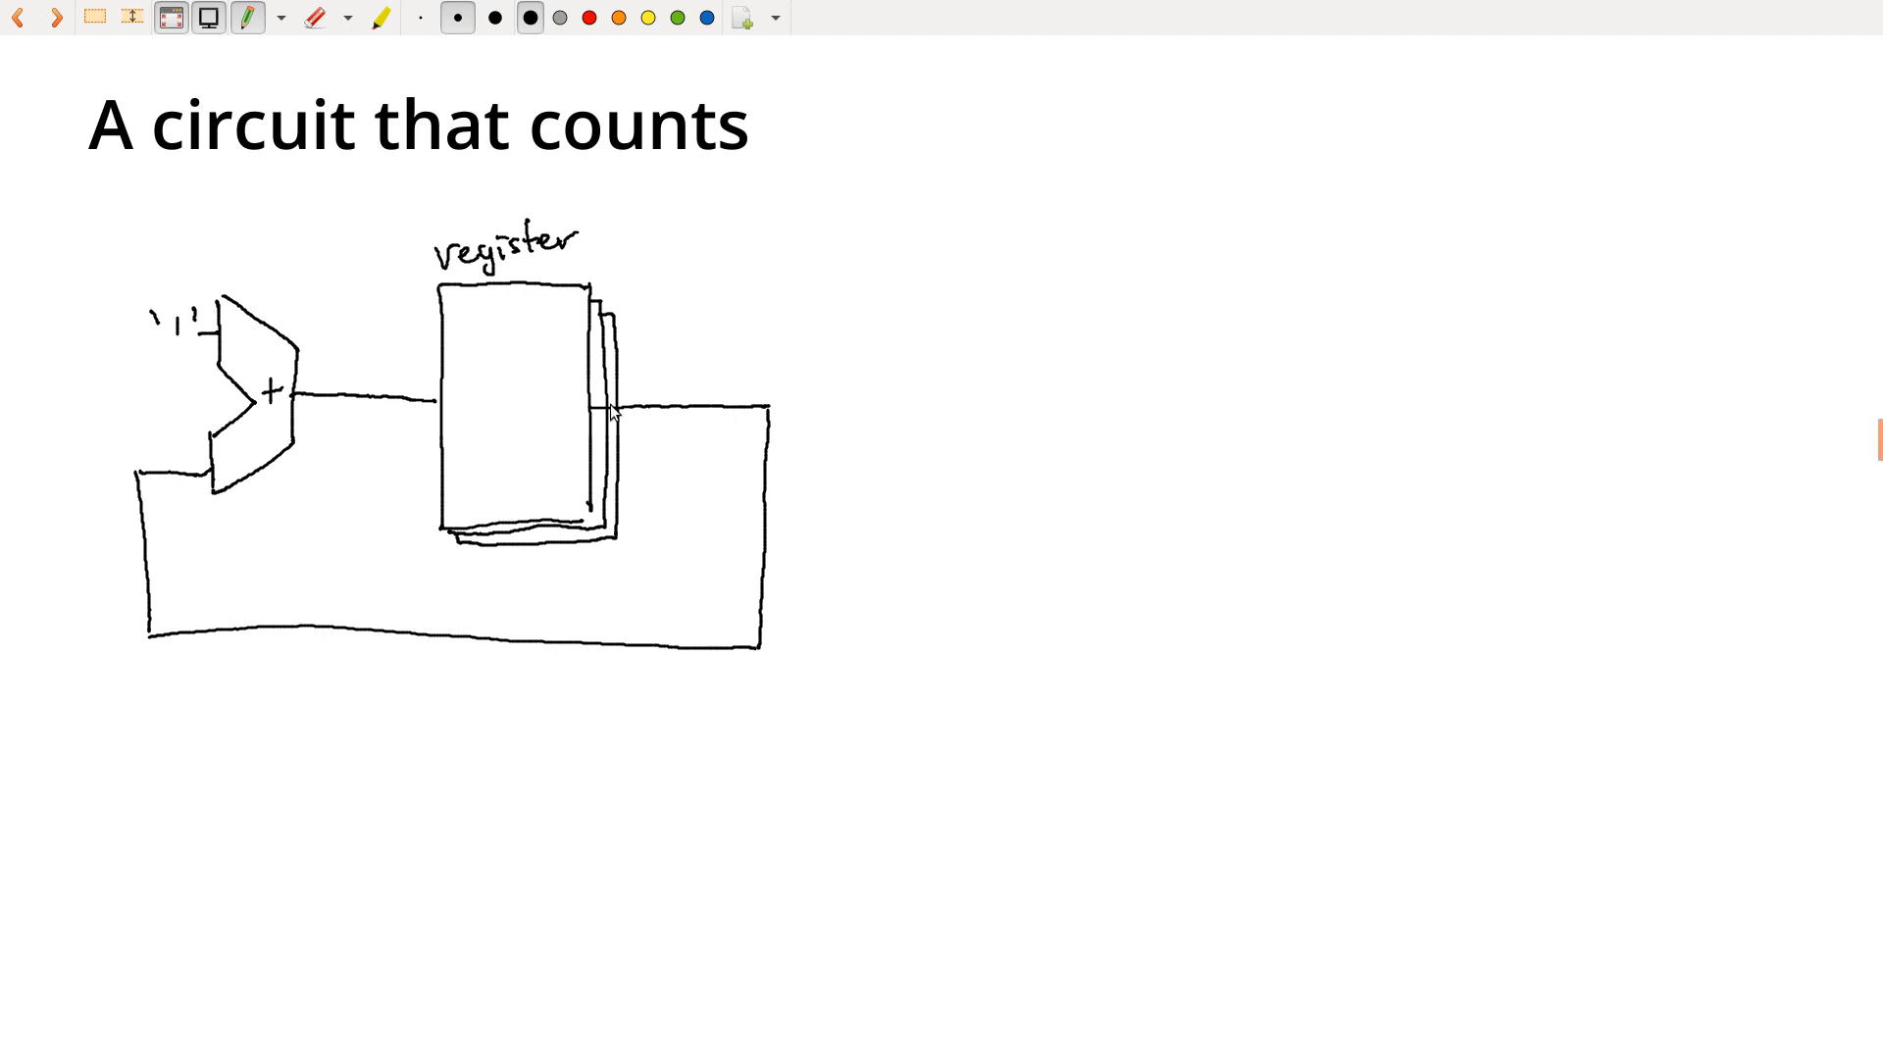
Trace second lines along the feedback loop and adder wire, plus two strokes across the register
{"action": "left_click_drag", "start_coordinate": [612, 392], "coordinate": [769, 393]}
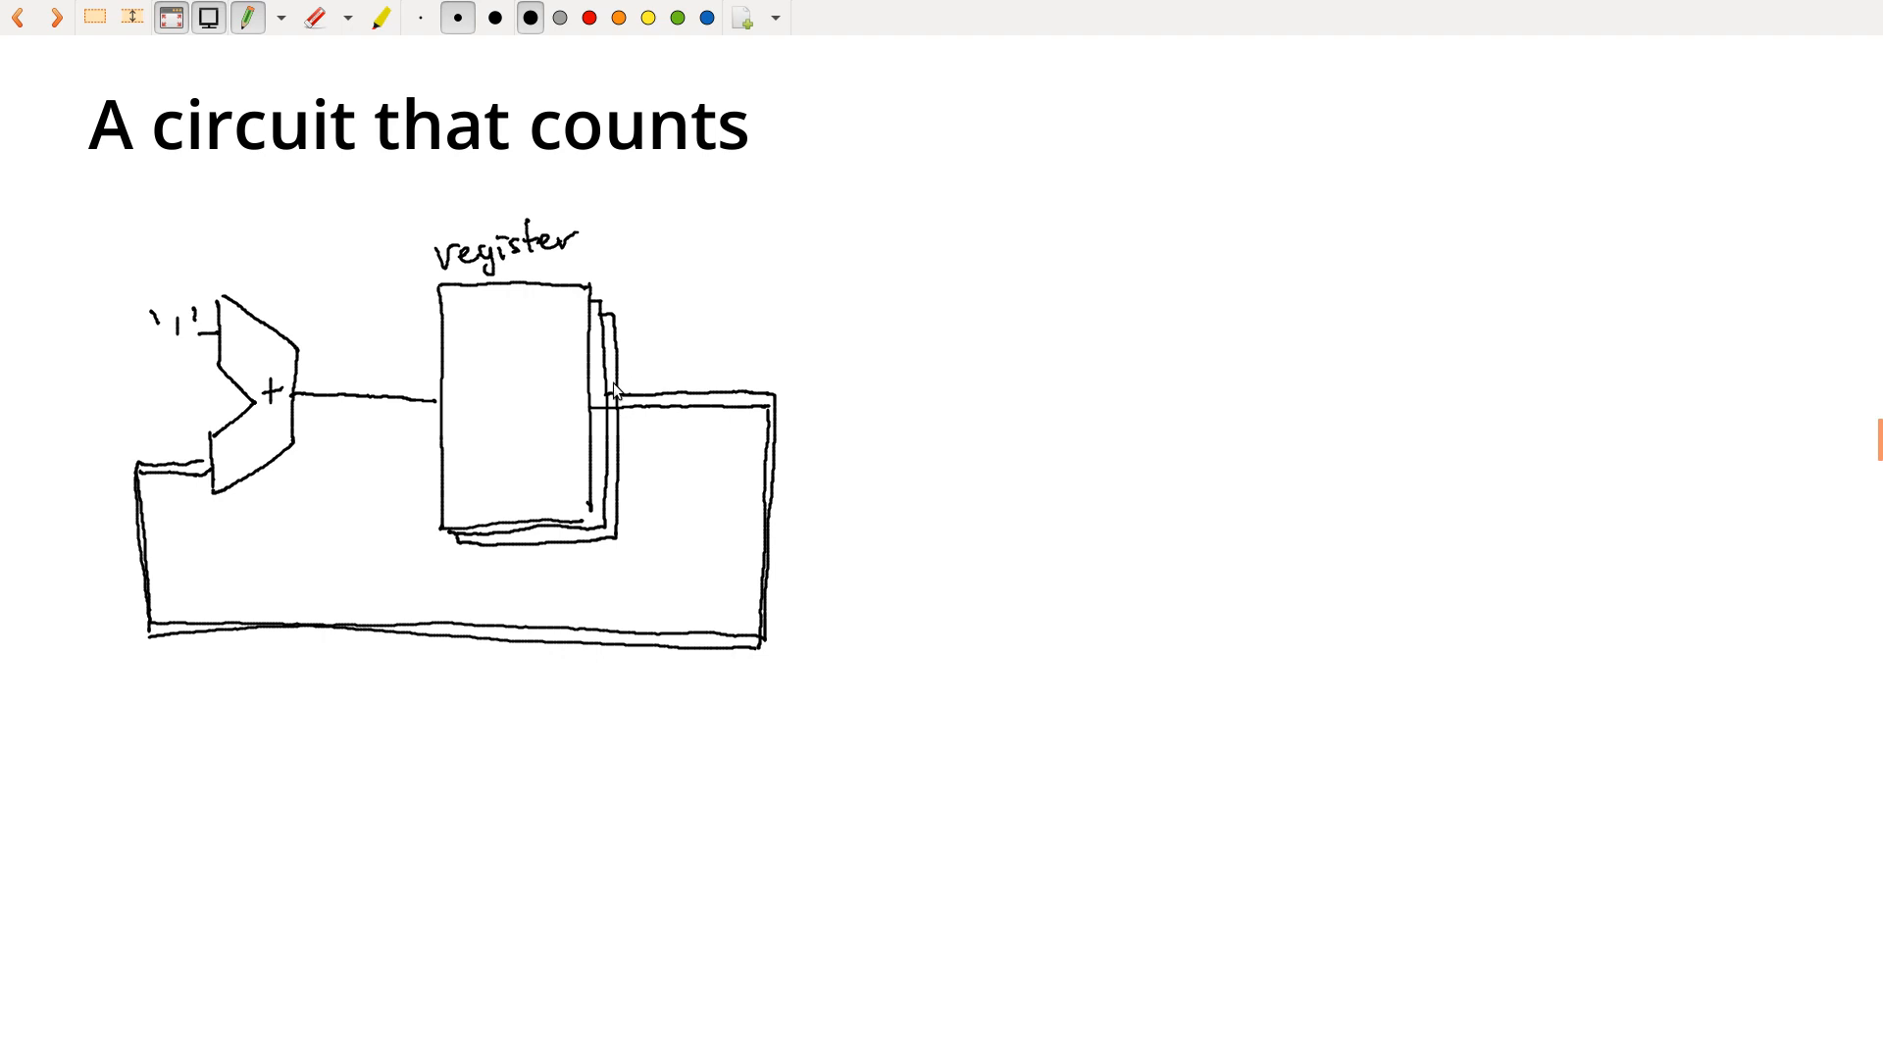
{"action": "left_click_drag", "start_coordinate": [606, 391], "coordinate": [774, 529]}
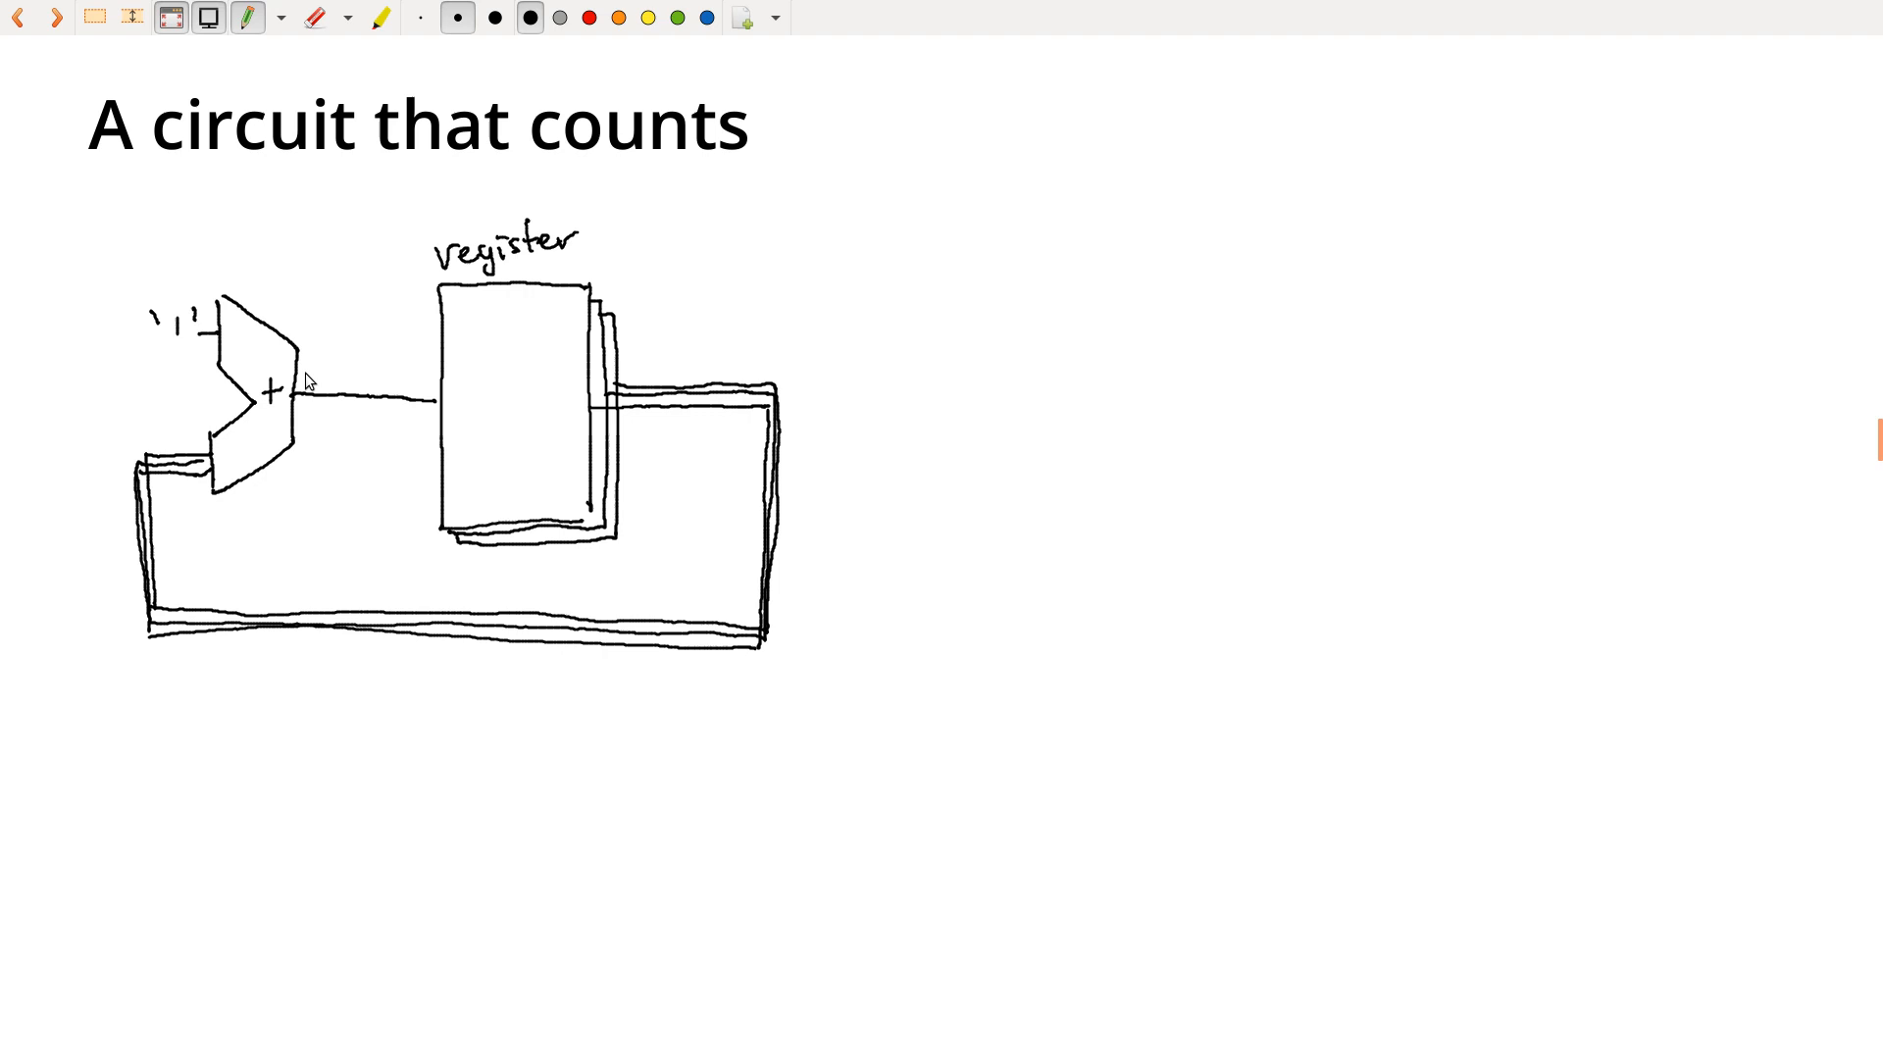
{"action": "left_click_drag", "start_coordinate": [294, 386], "coordinate": [435, 388]}
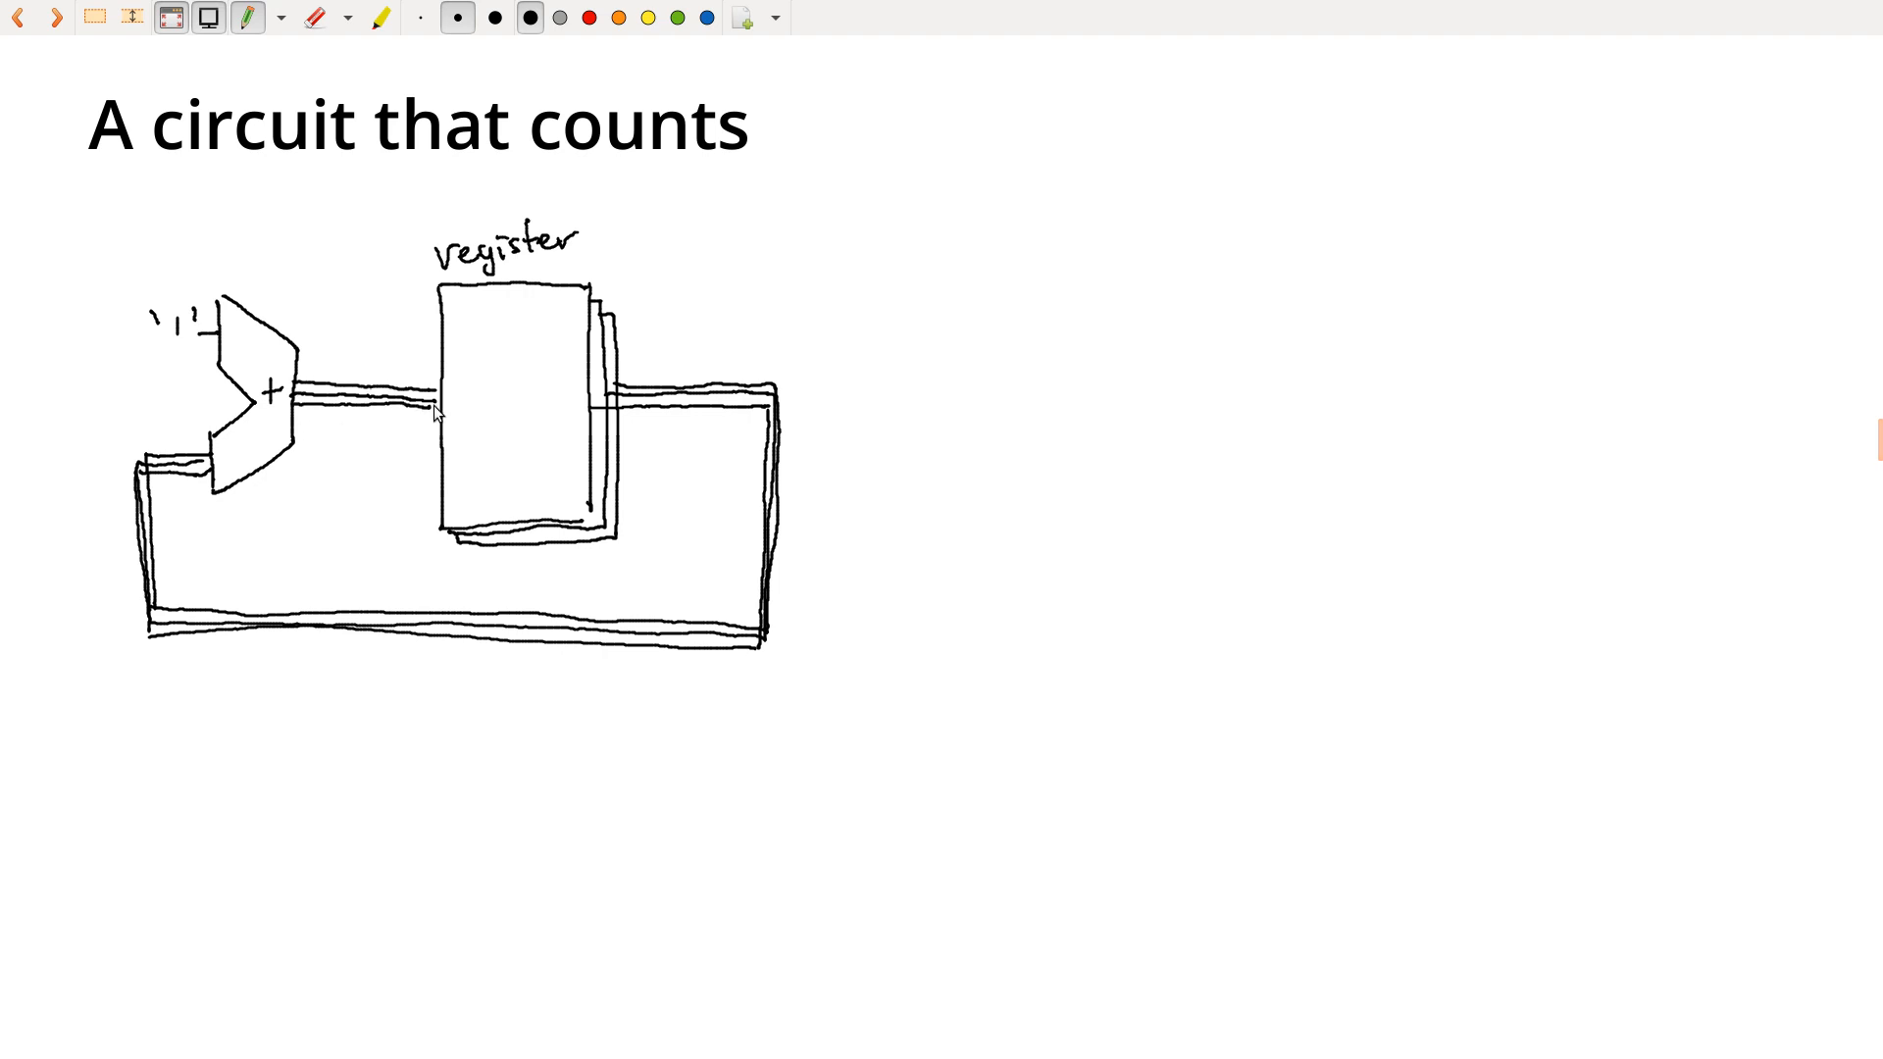
{"action": "mouse_move", "coordinate": [579, 421]}
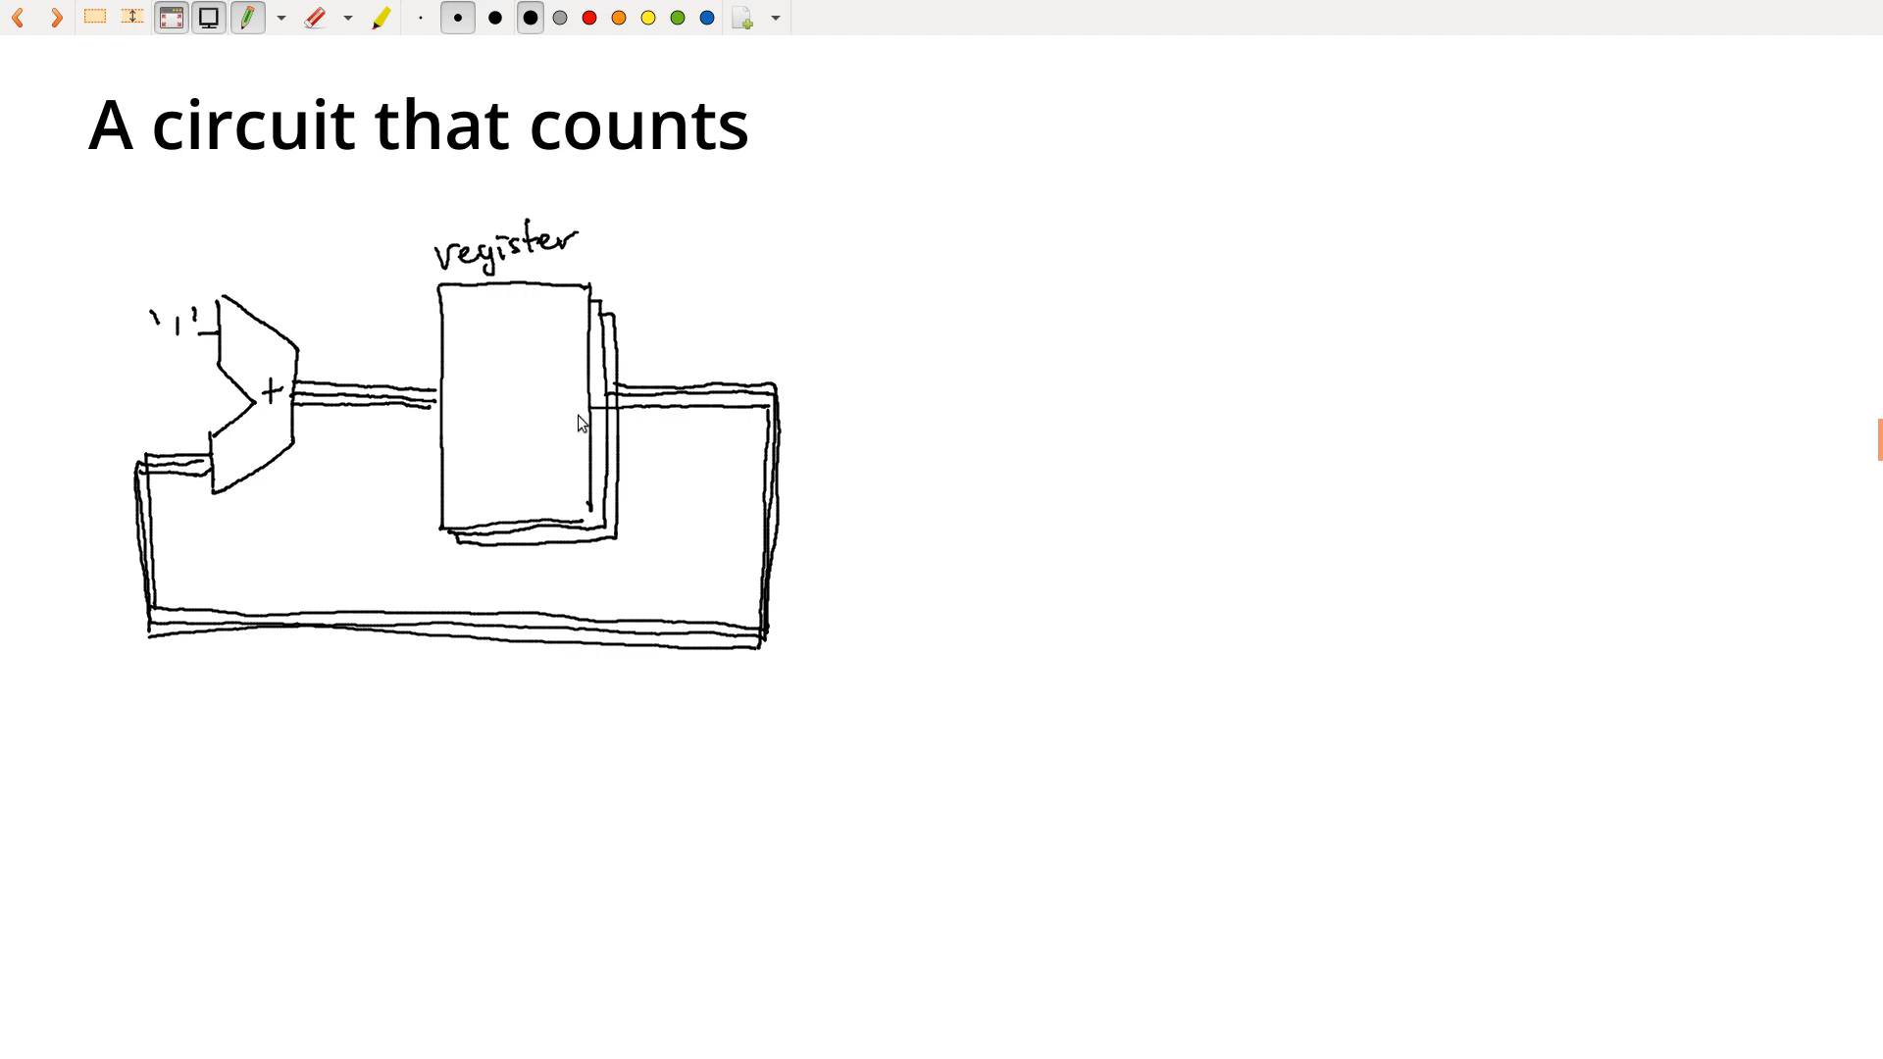
{"action": "mouse_move", "coordinate": [423, 420]}
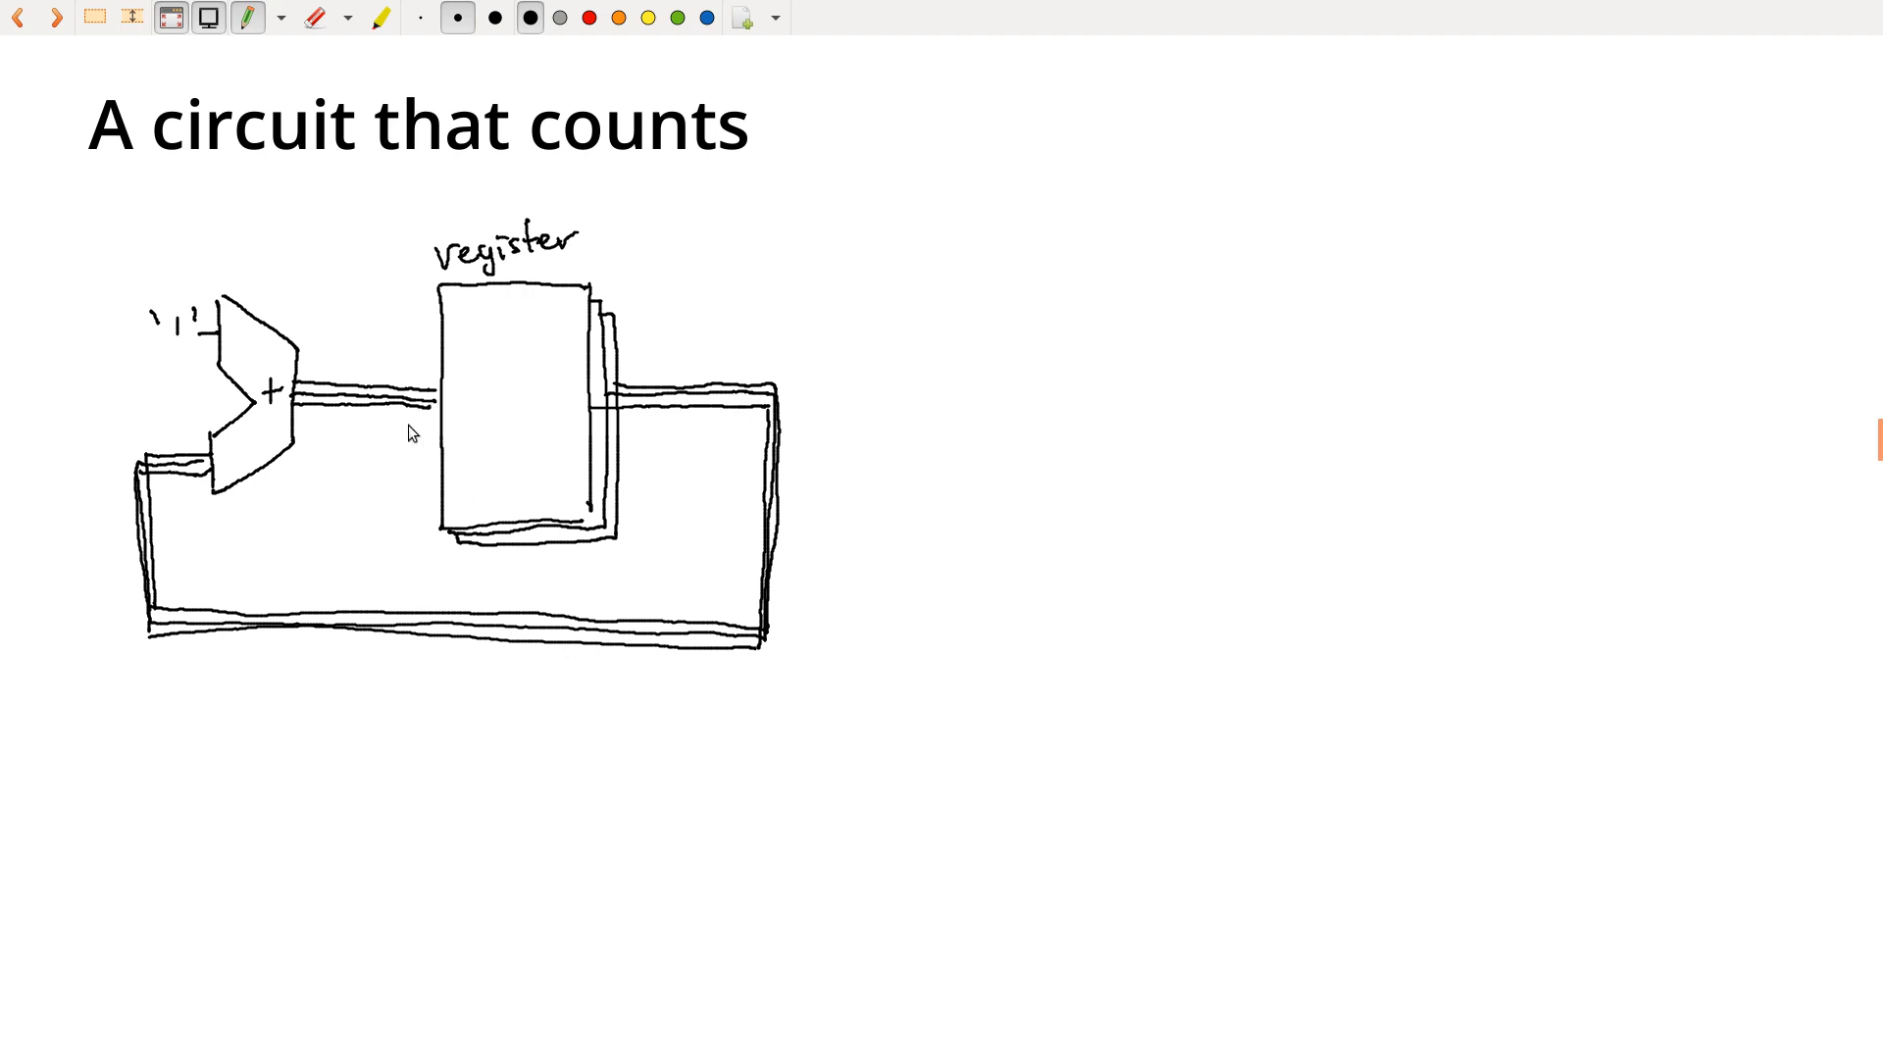
{"action": "mouse_move", "coordinate": [465, 621]}
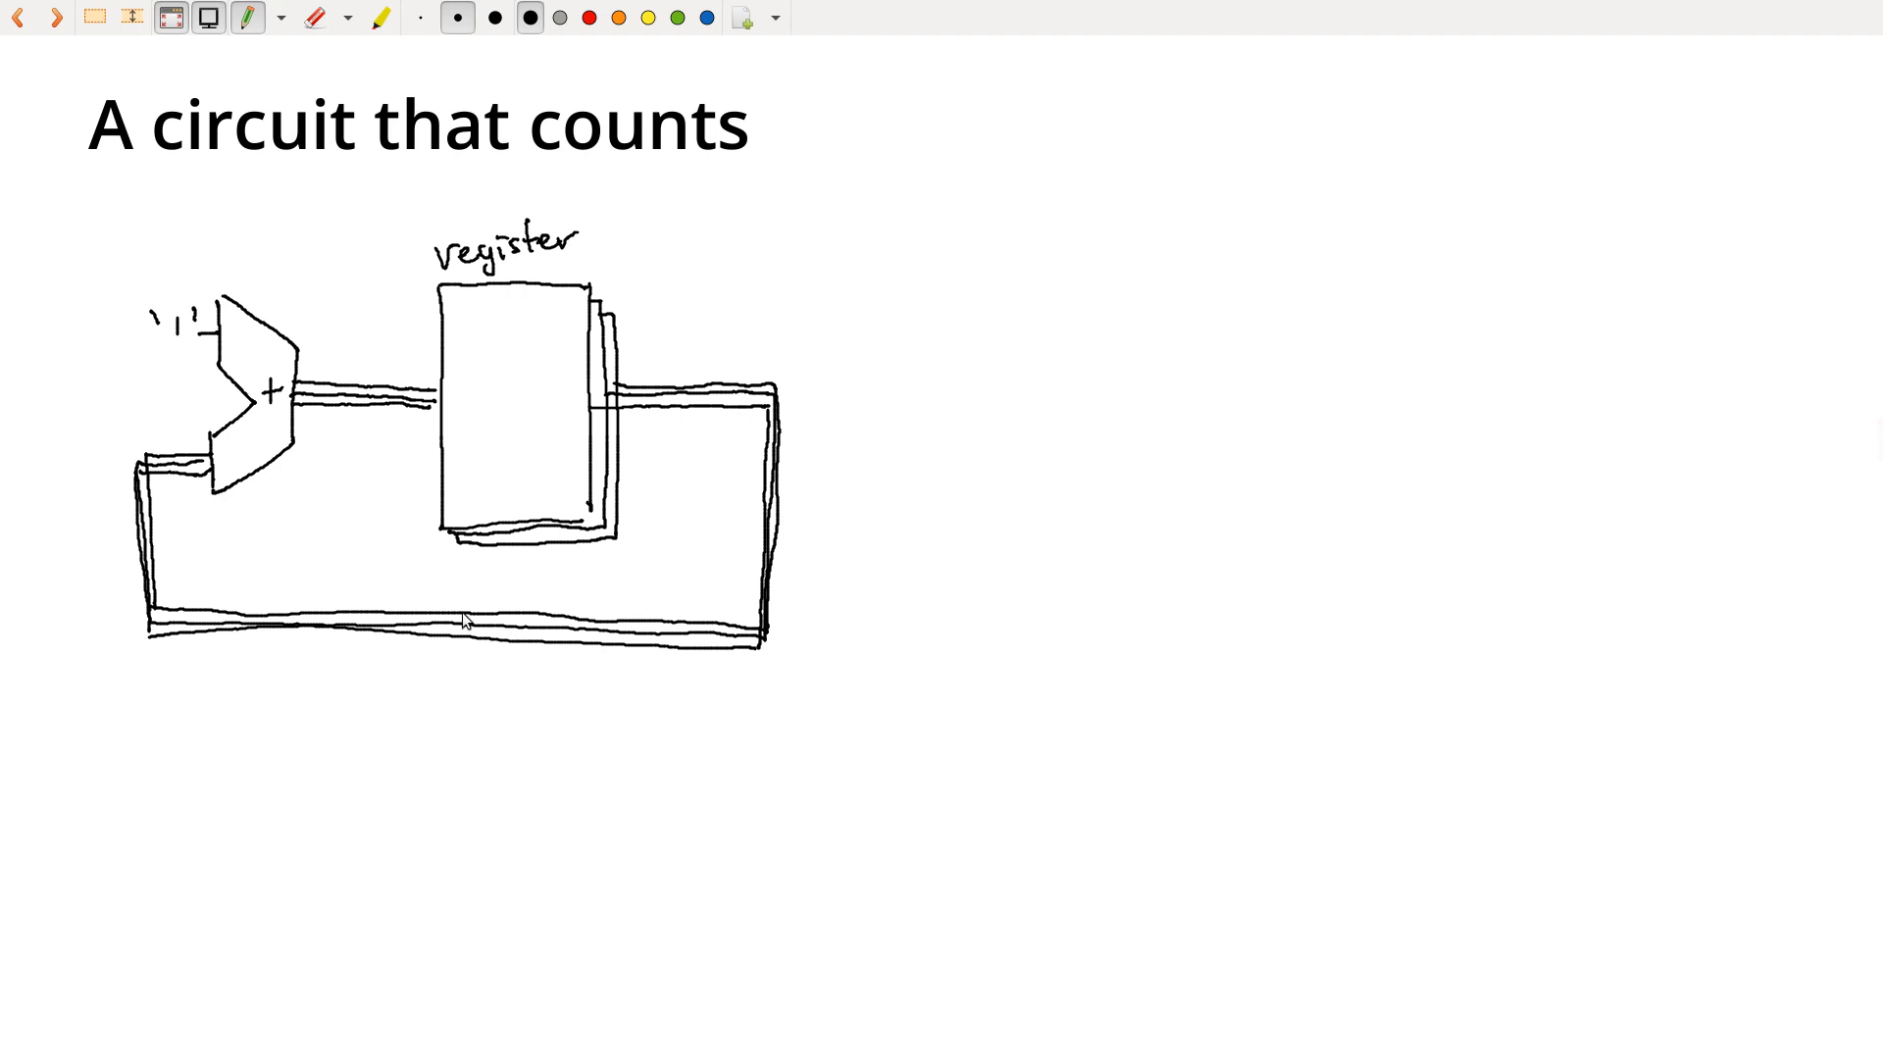
{"action": "left_click_drag", "start_coordinate": [453, 392], "coordinate": [536, 386]}
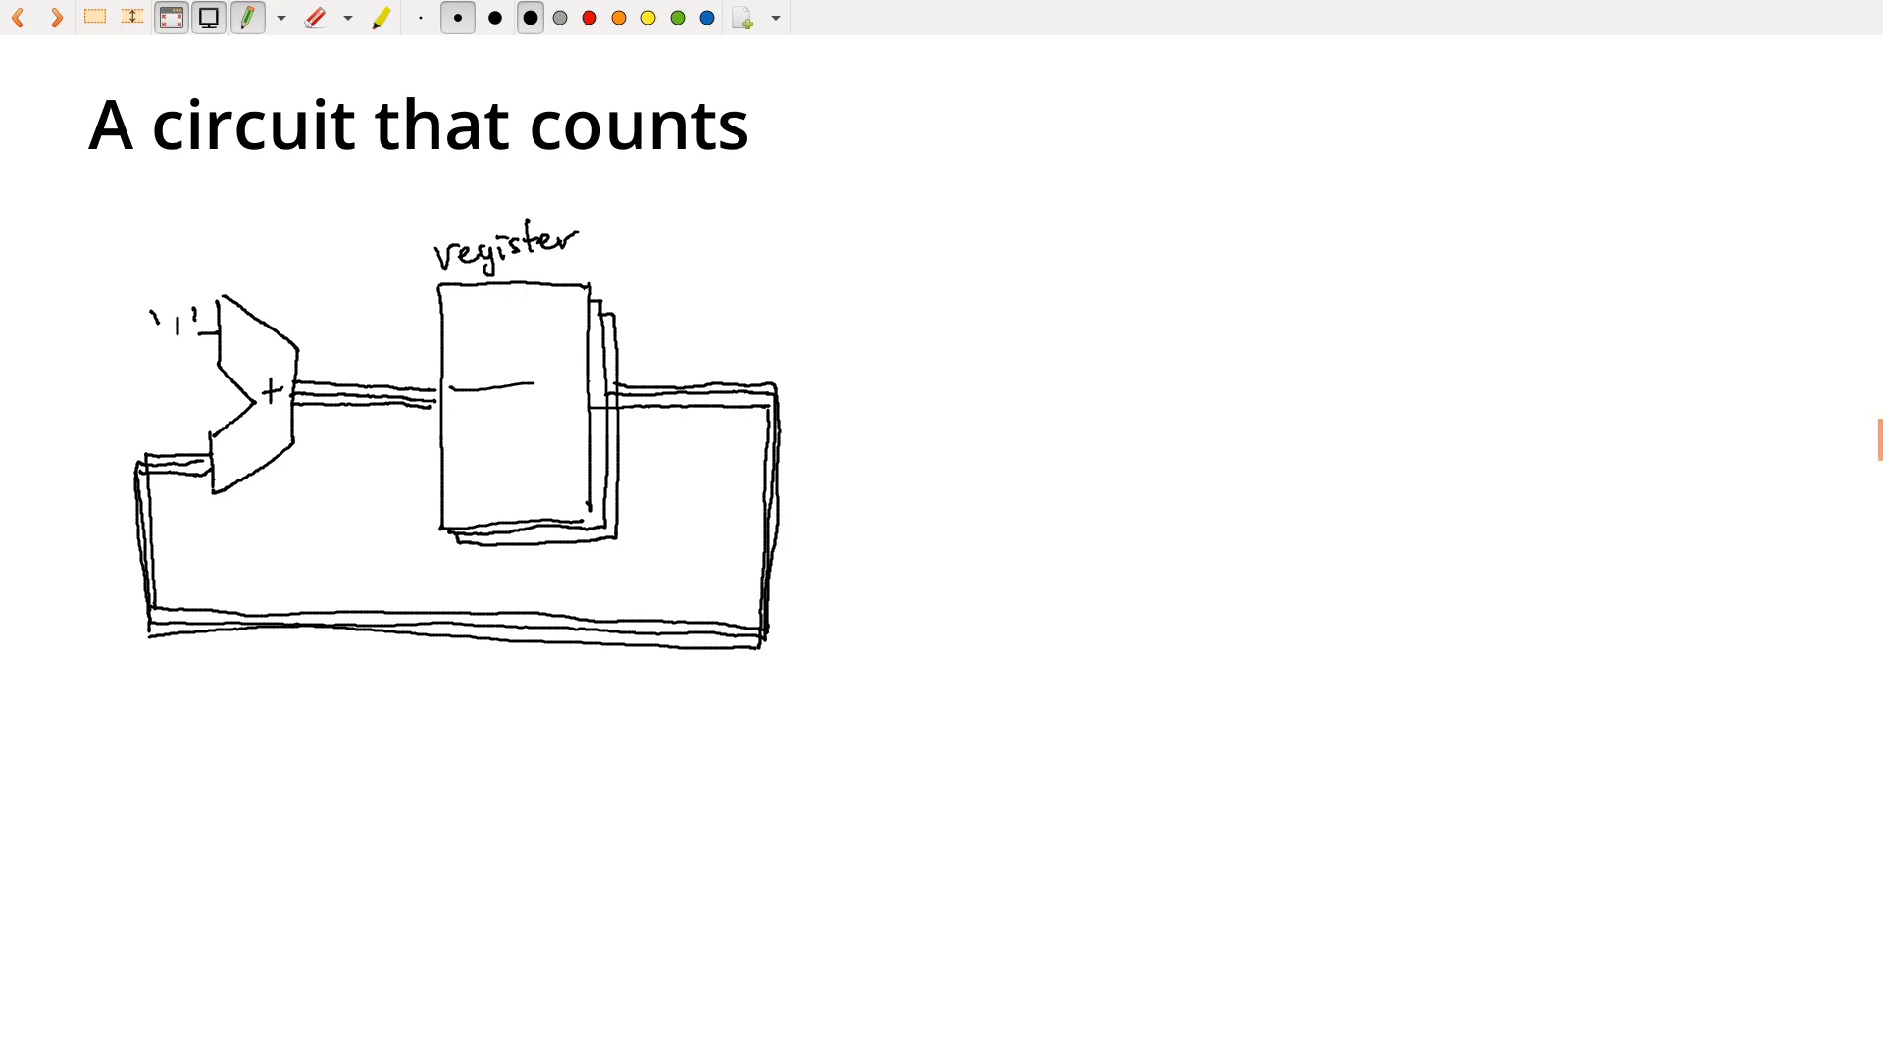
{"action": "left_click_drag", "start_coordinate": [432, 406], "coordinate": [600, 408]}
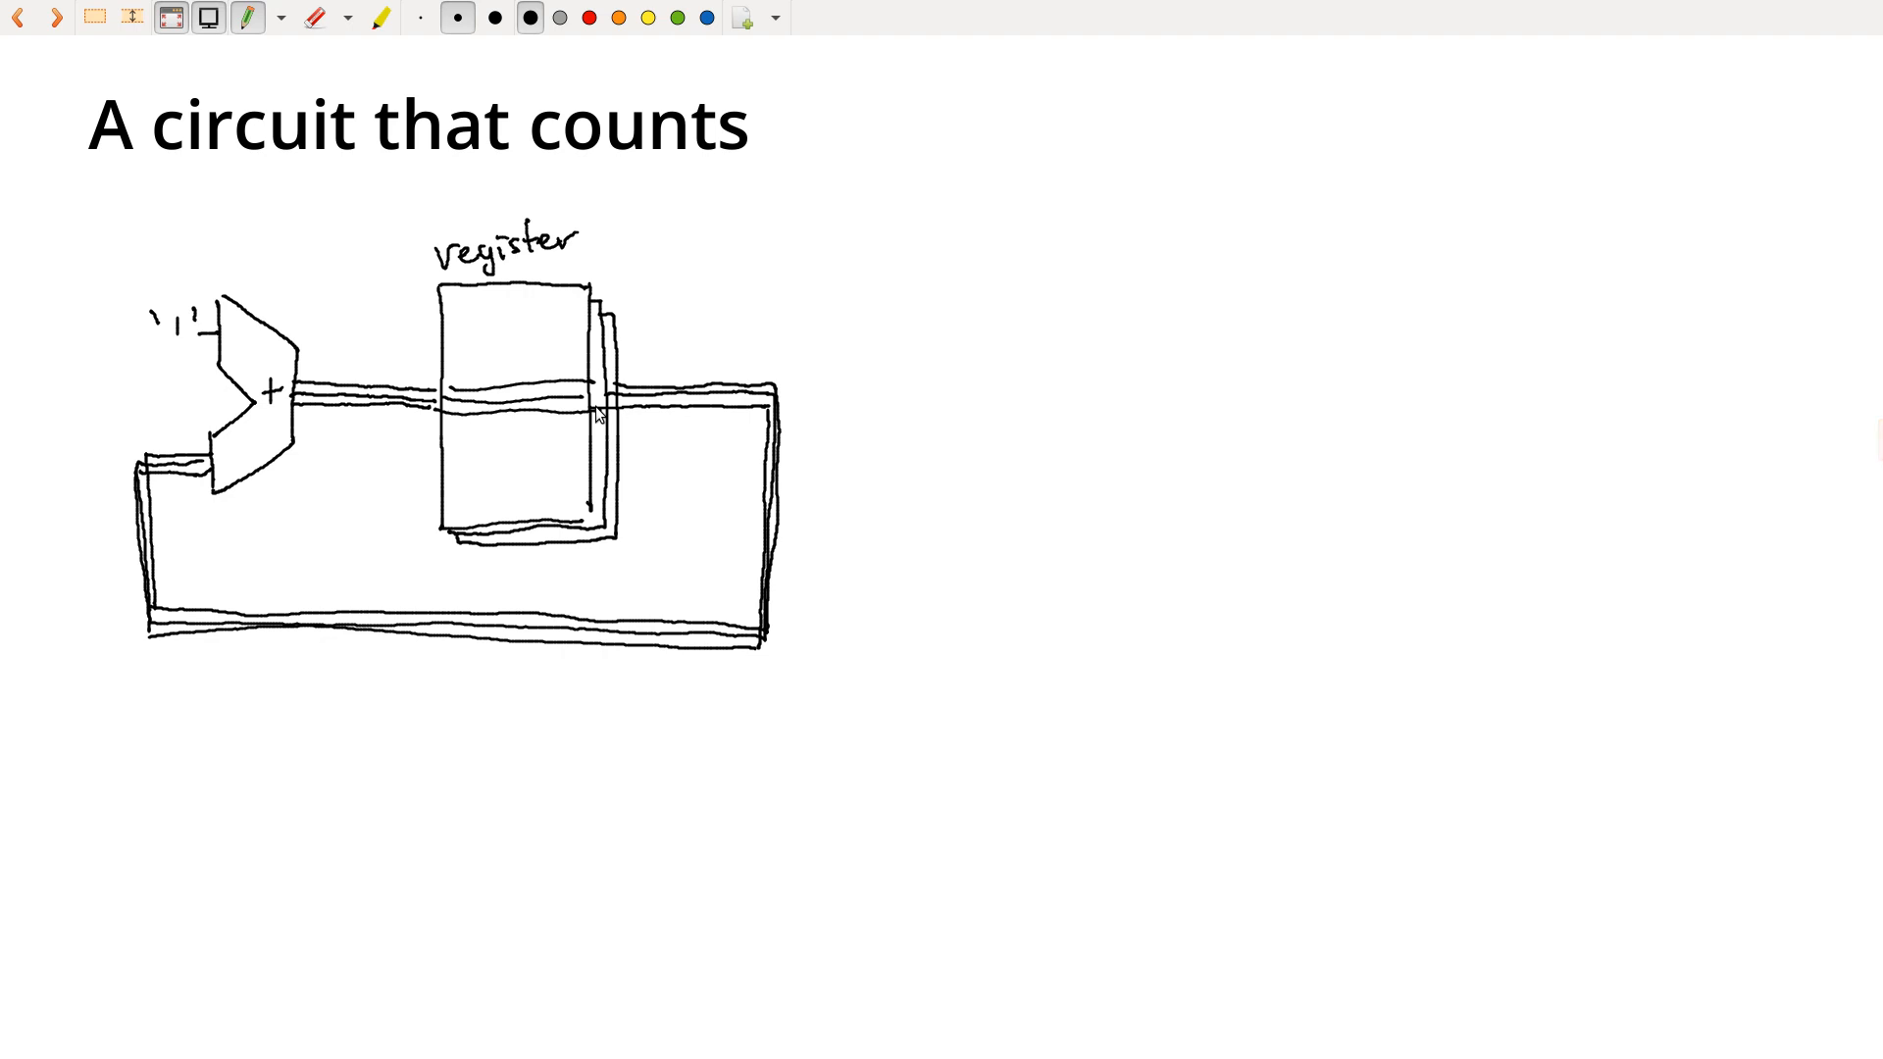
{"action": "mouse_move", "coordinate": [369, 408]}
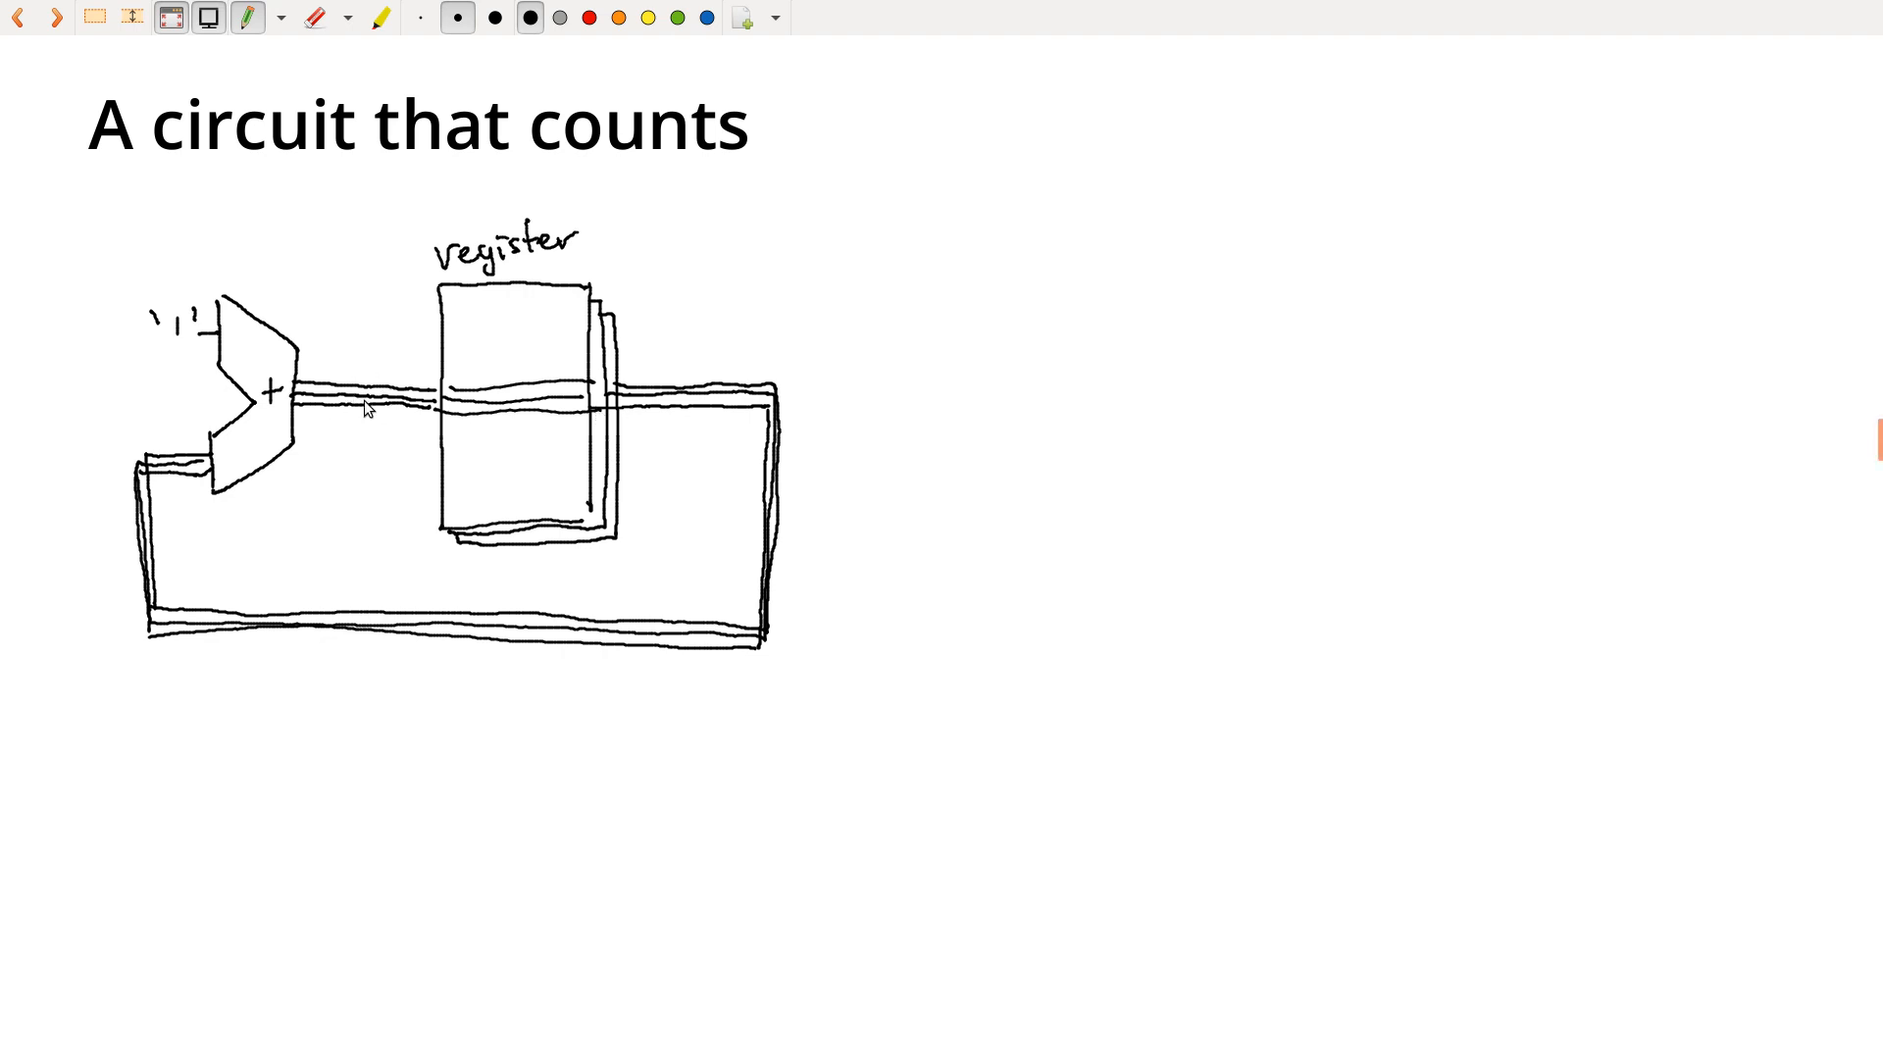
{"action": "mouse_move", "coordinate": [756, 518]}
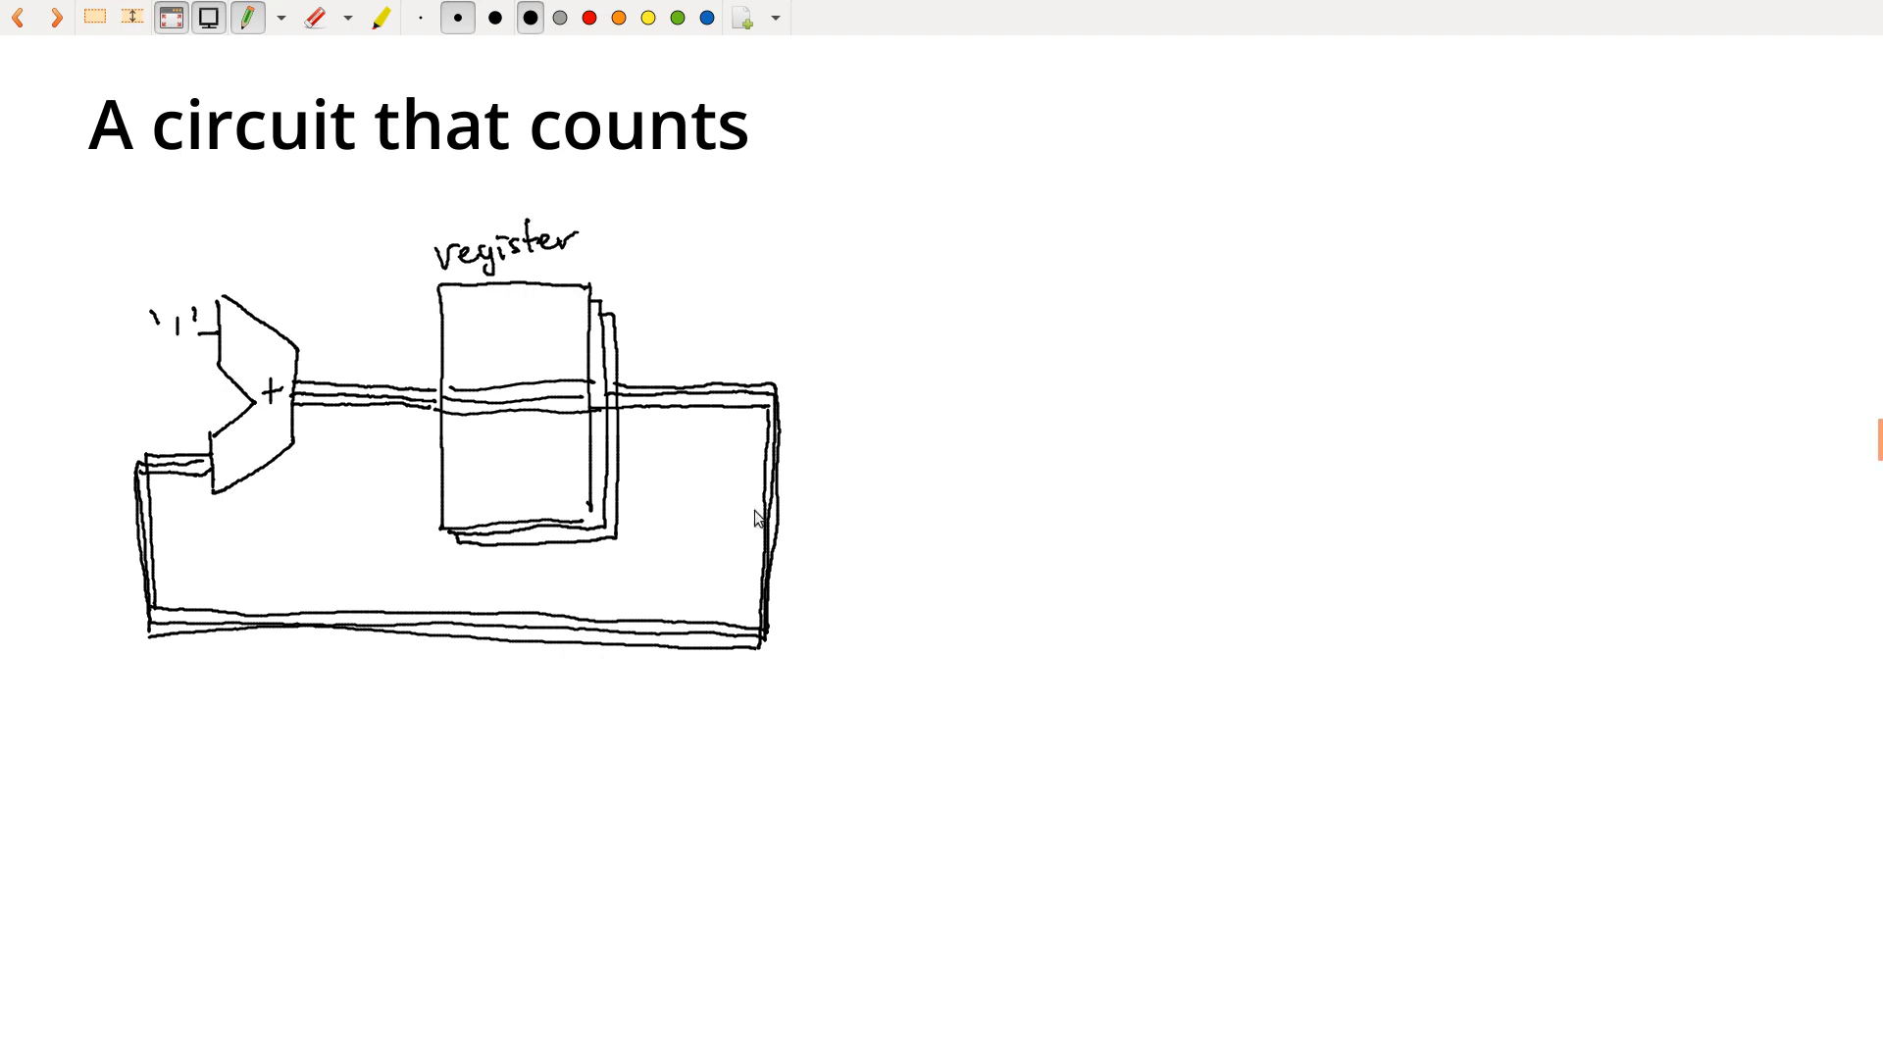
{"action": "mouse_move", "coordinate": [237, 487]}
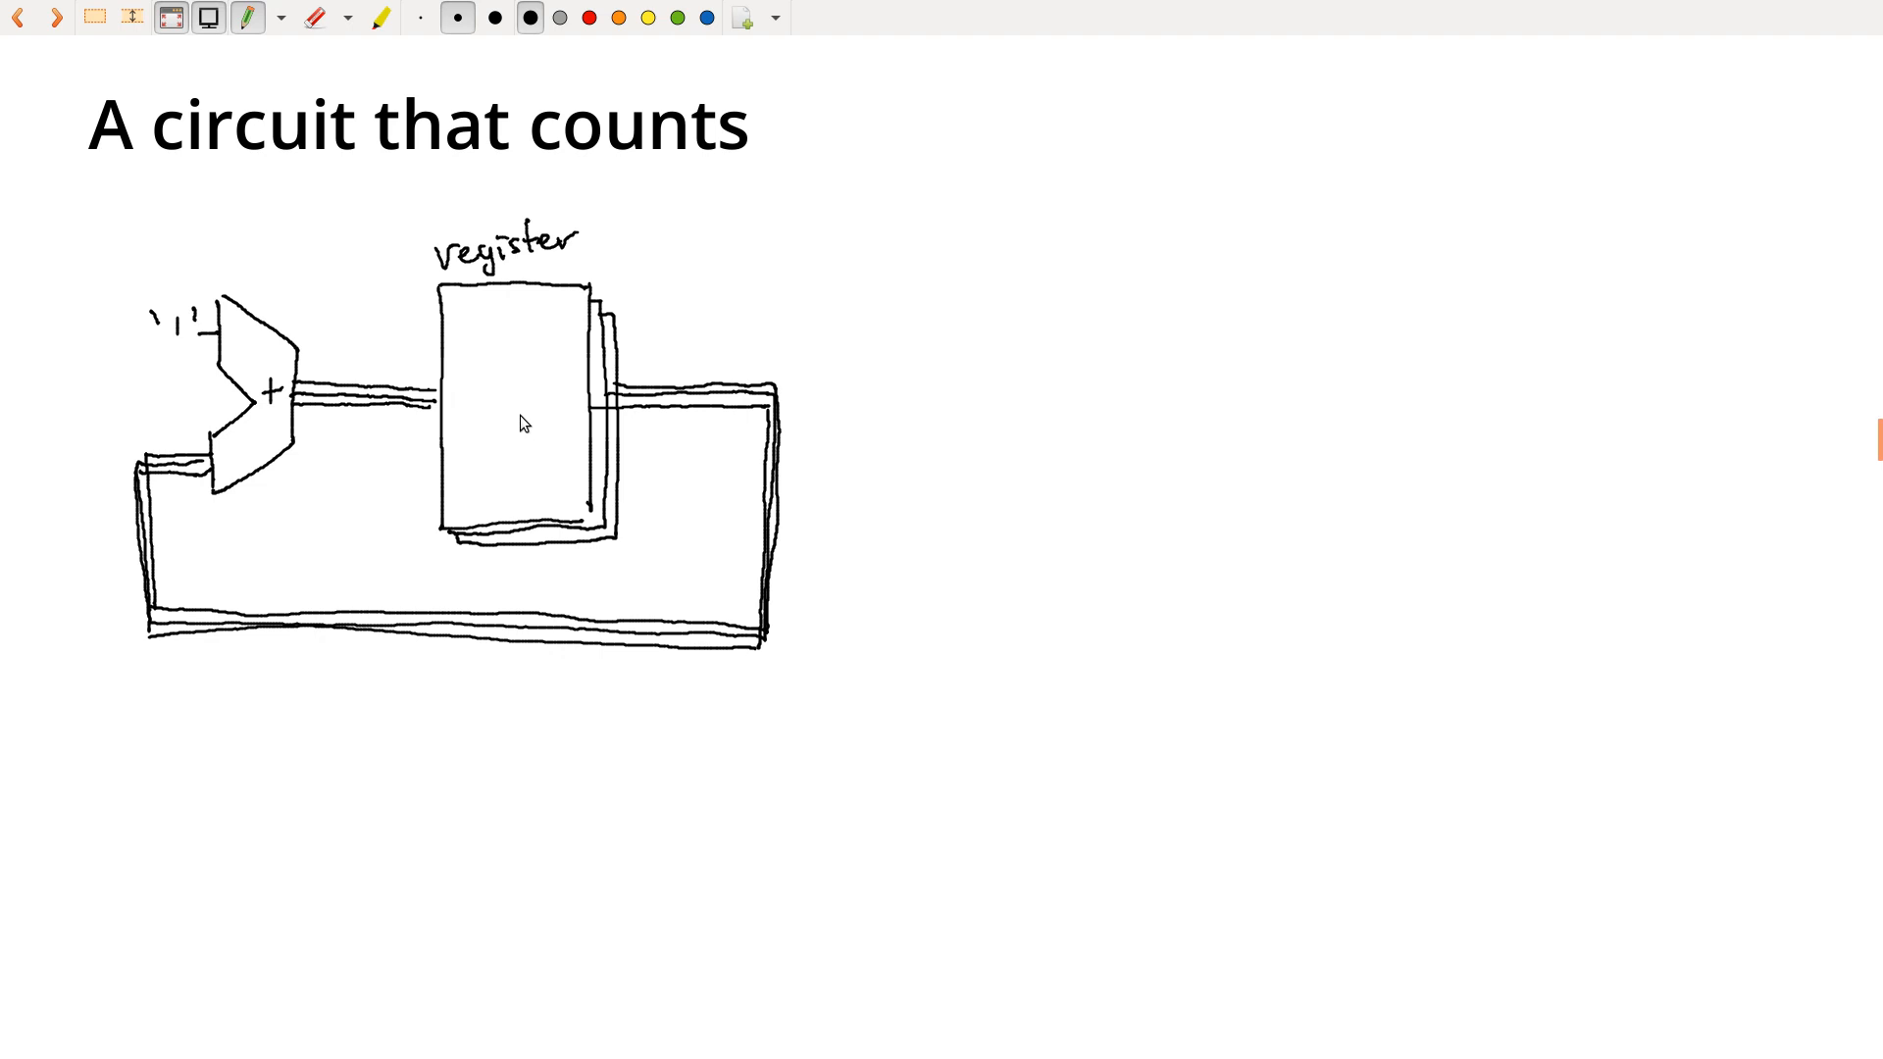
{"action": "mouse_move", "coordinate": [556, 348]}
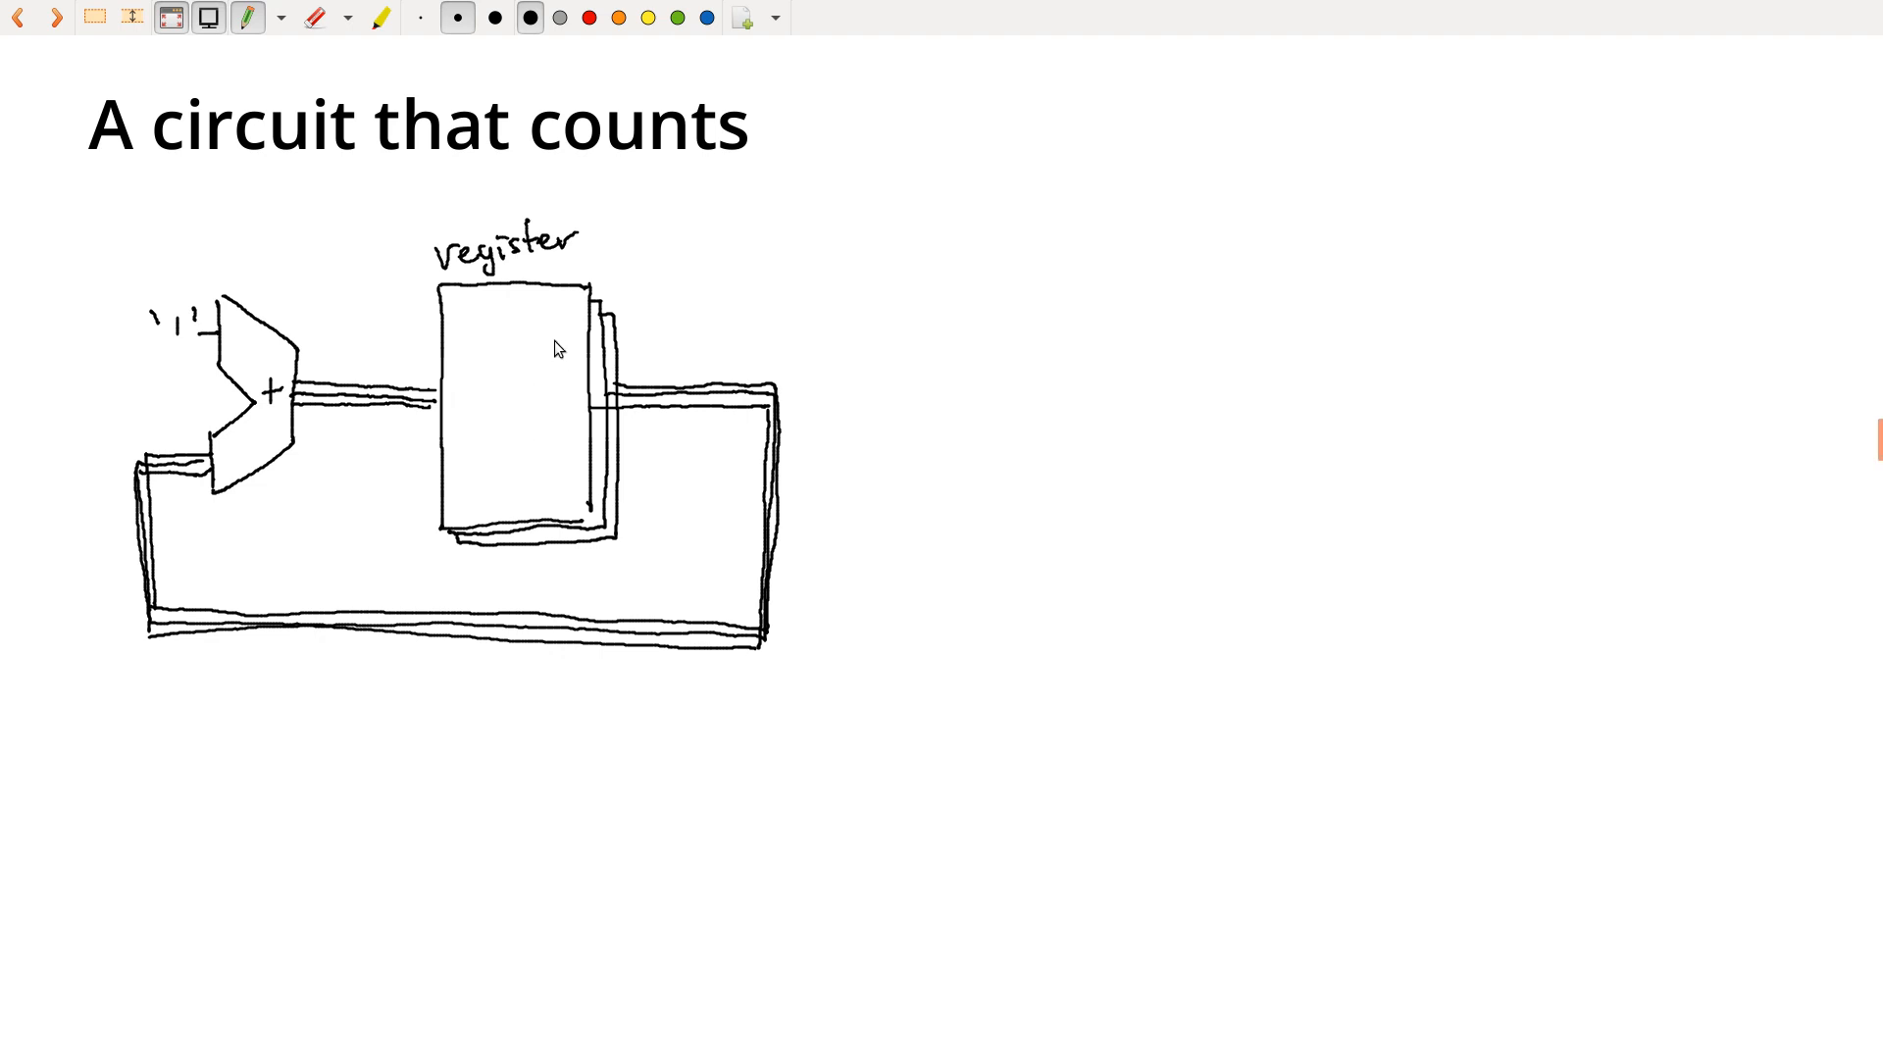
{"action": "mouse_move", "coordinate": [509, 401]}
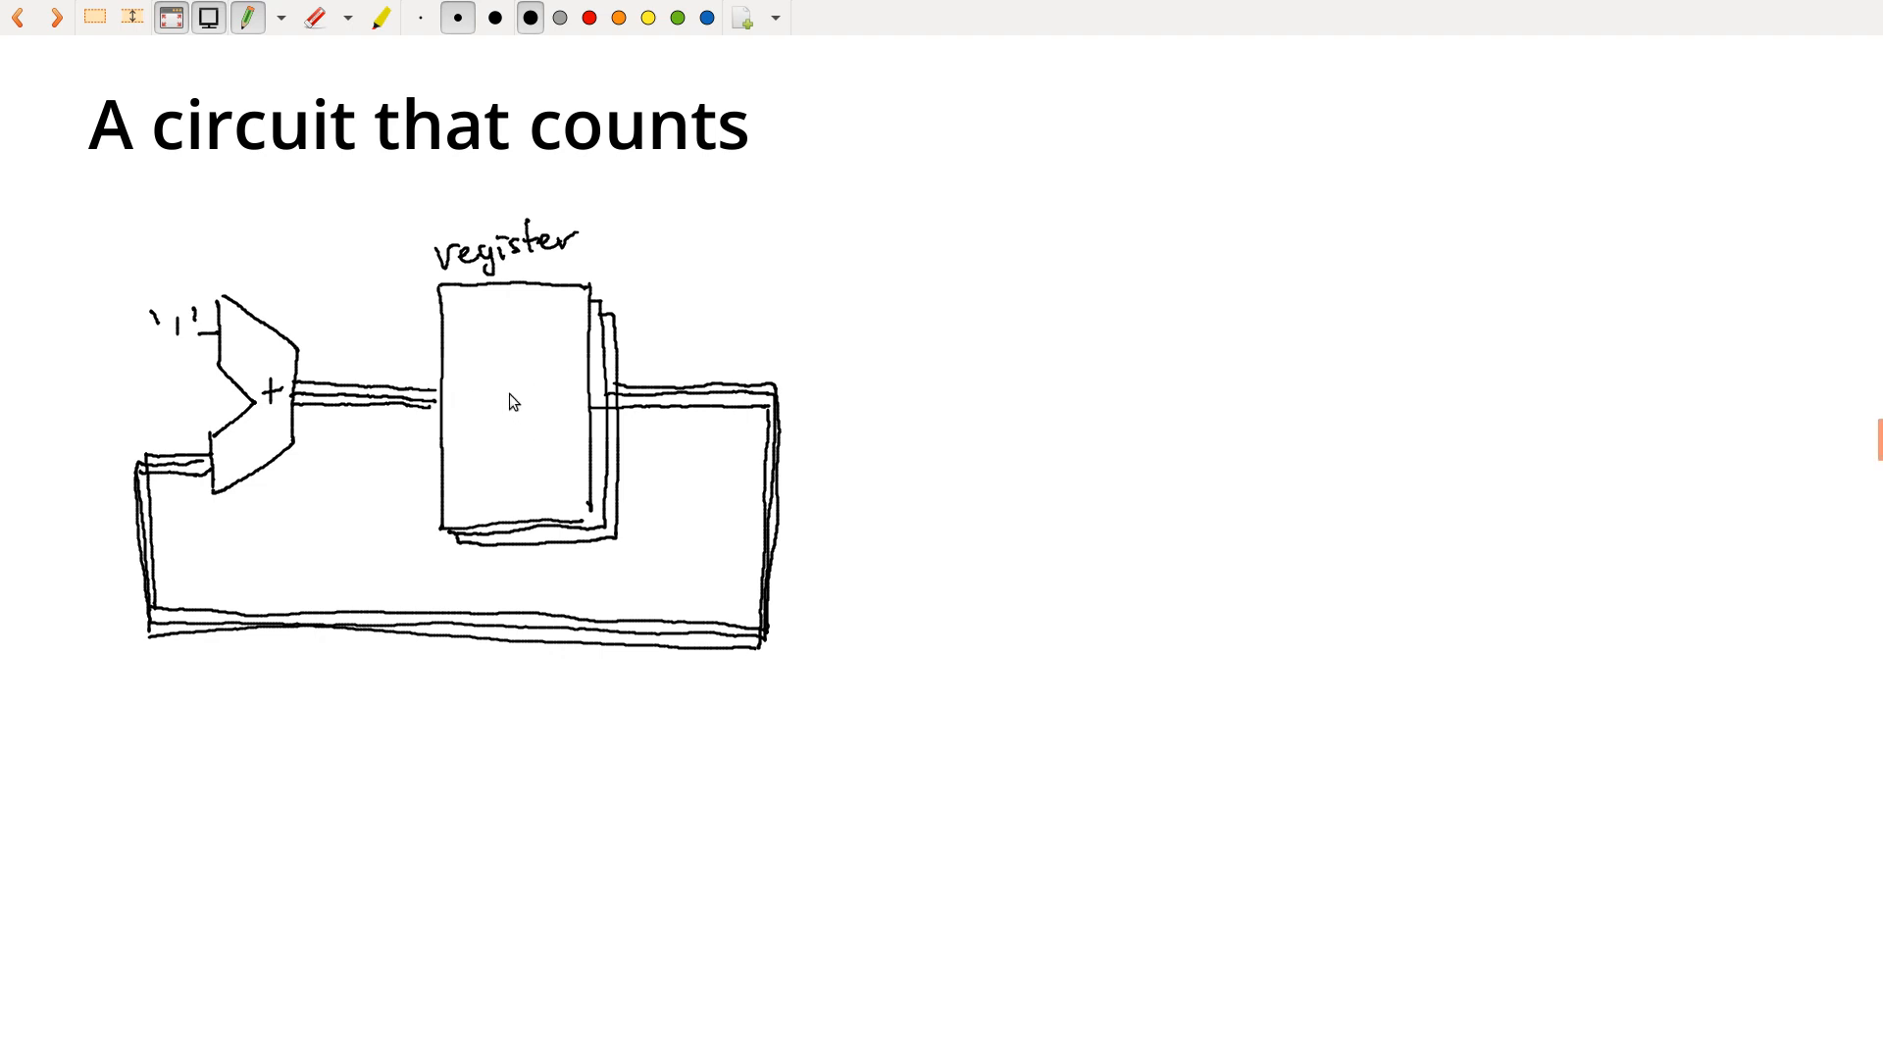
{"action": "mouse_move", "coordinate": [459, 418]}
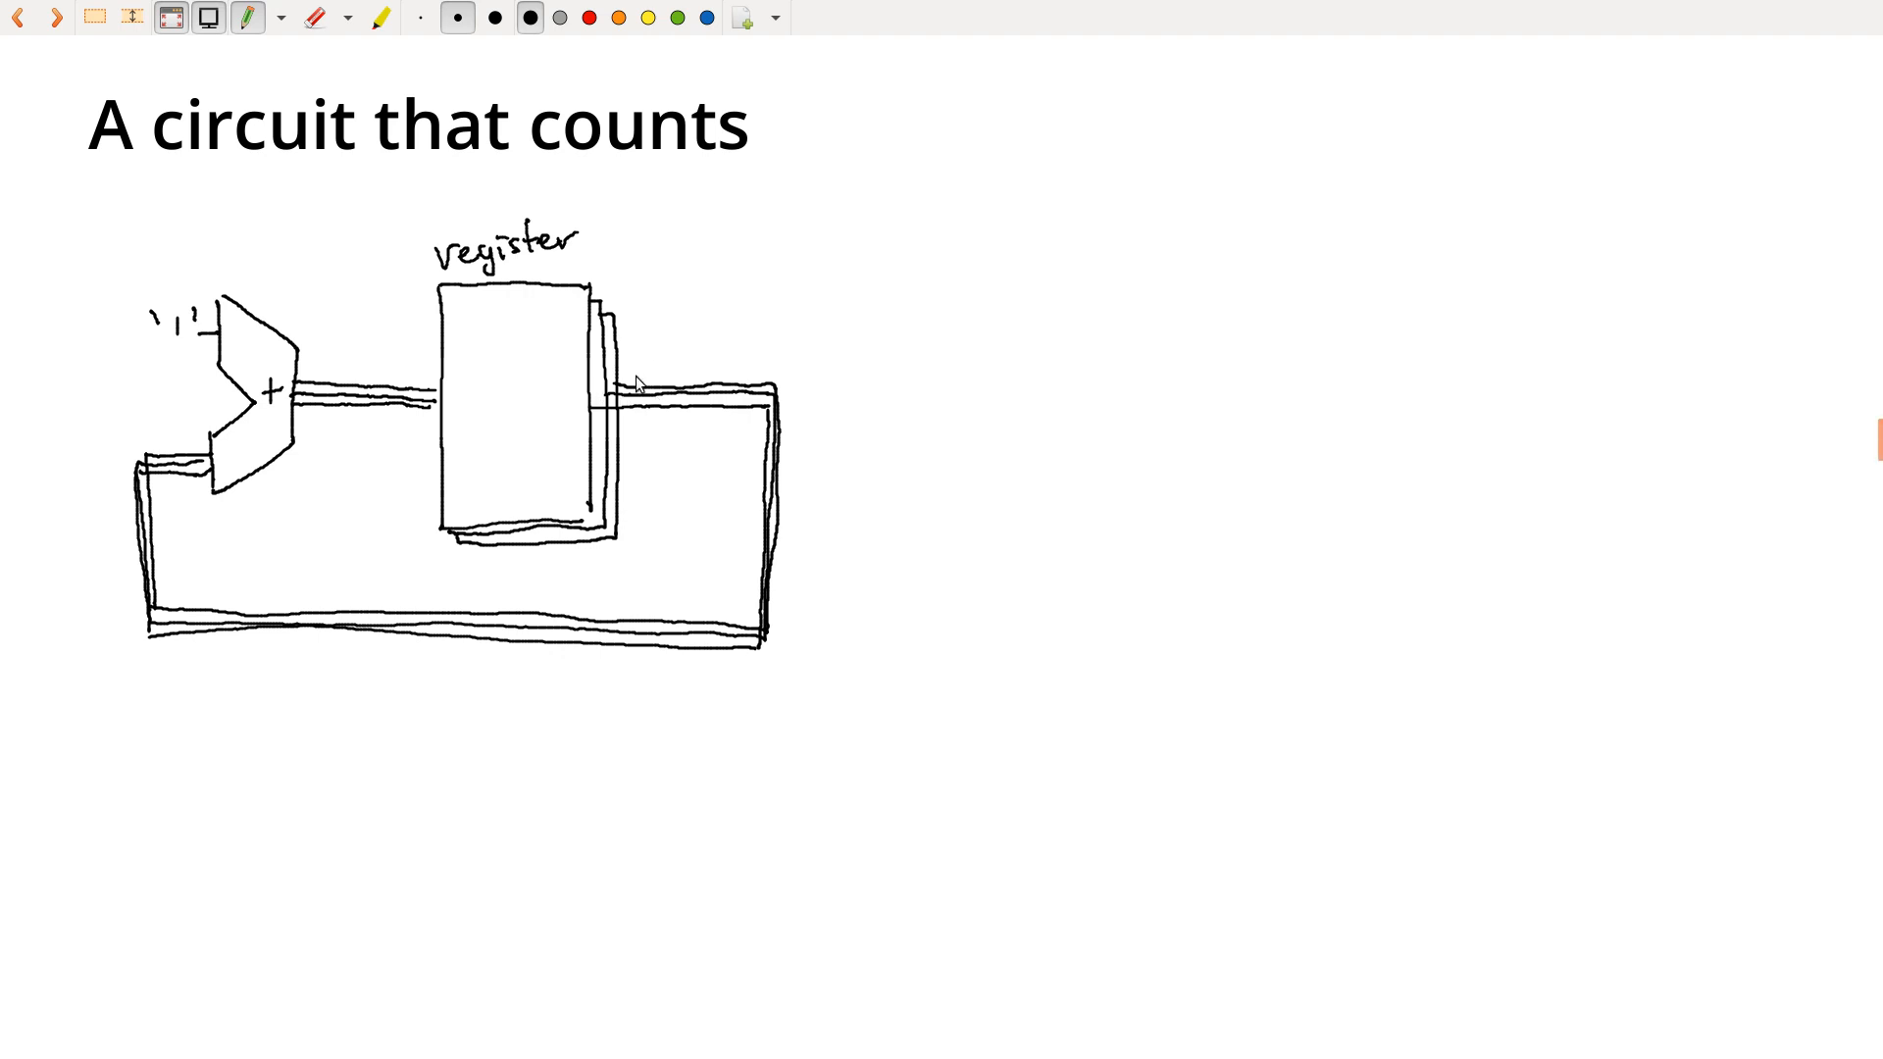
{"action": "mouse_move", "coordinate": [568, 374]}
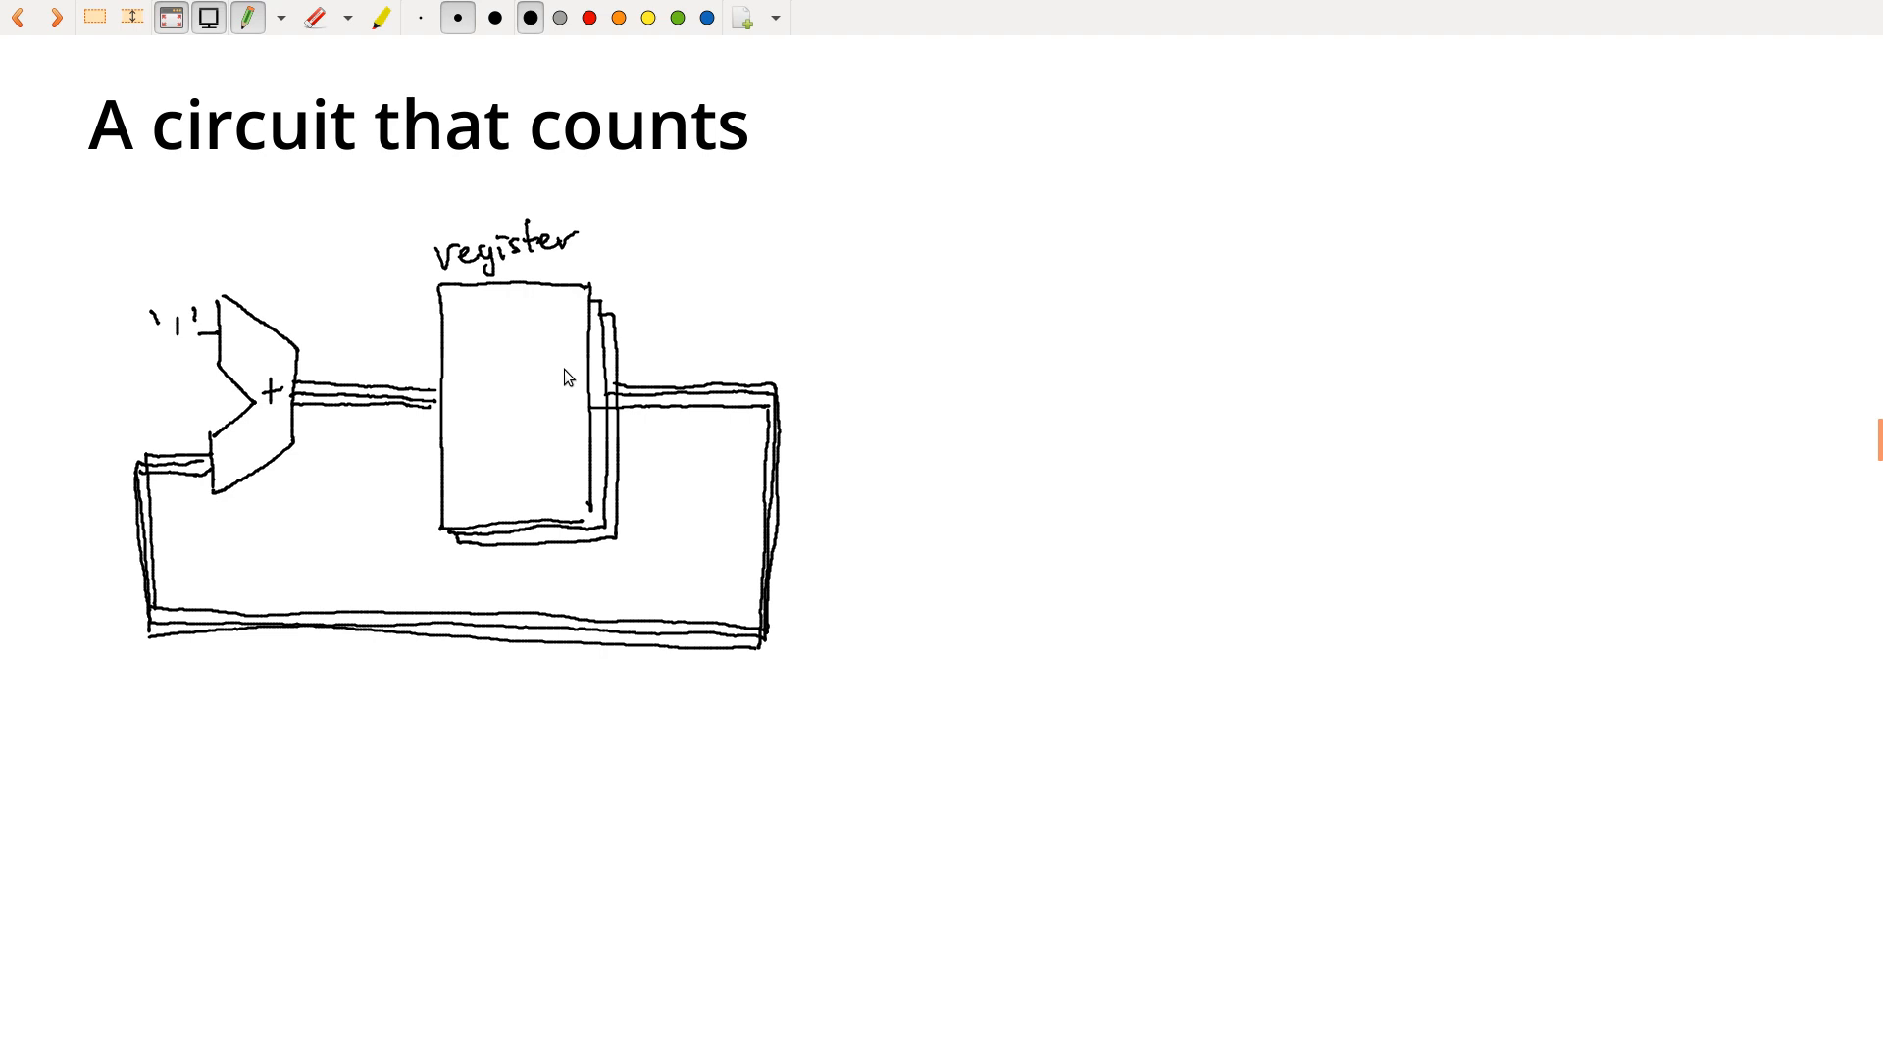
Draw arcs inside the register's right and left edges, and a wire entering it from above
{"action": "left_click_drag", "start_coordinate": [574, 349], "coordinate": [579, 444]}
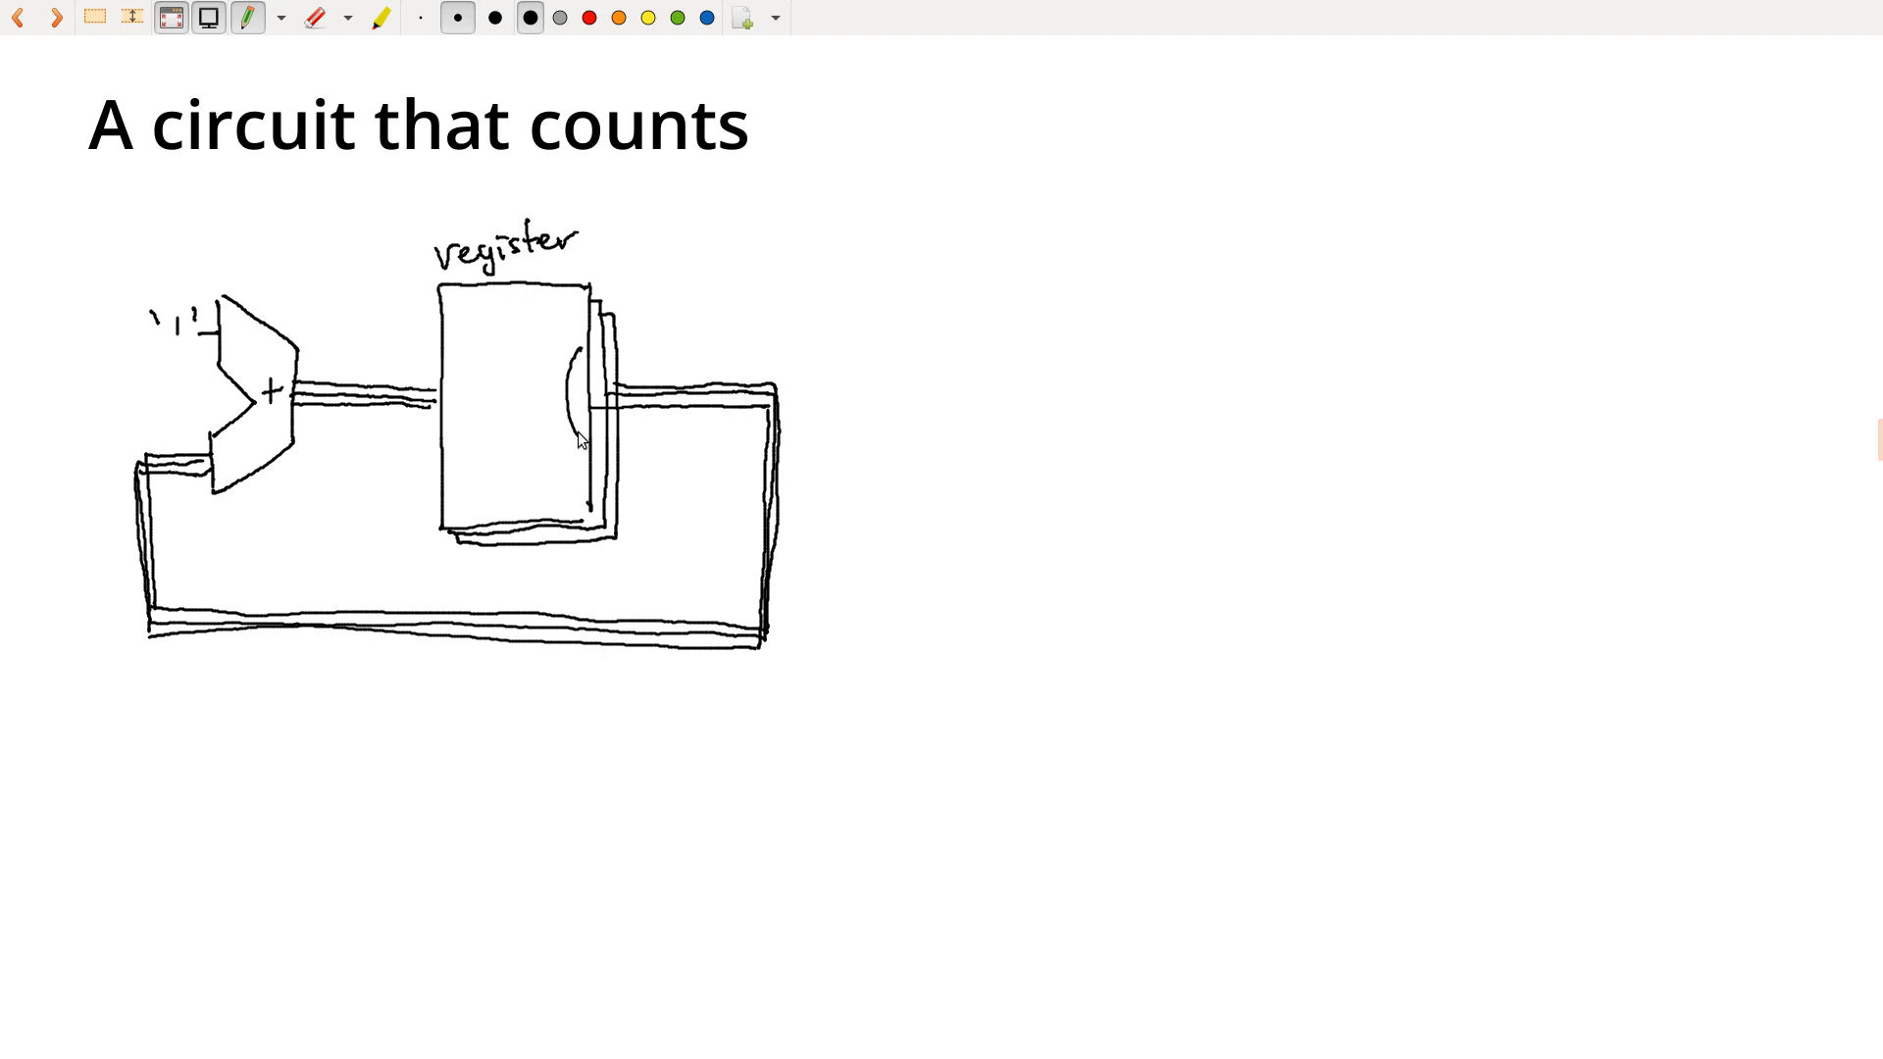
{"action": "mouse_move", "coordinate": [599, 406]}
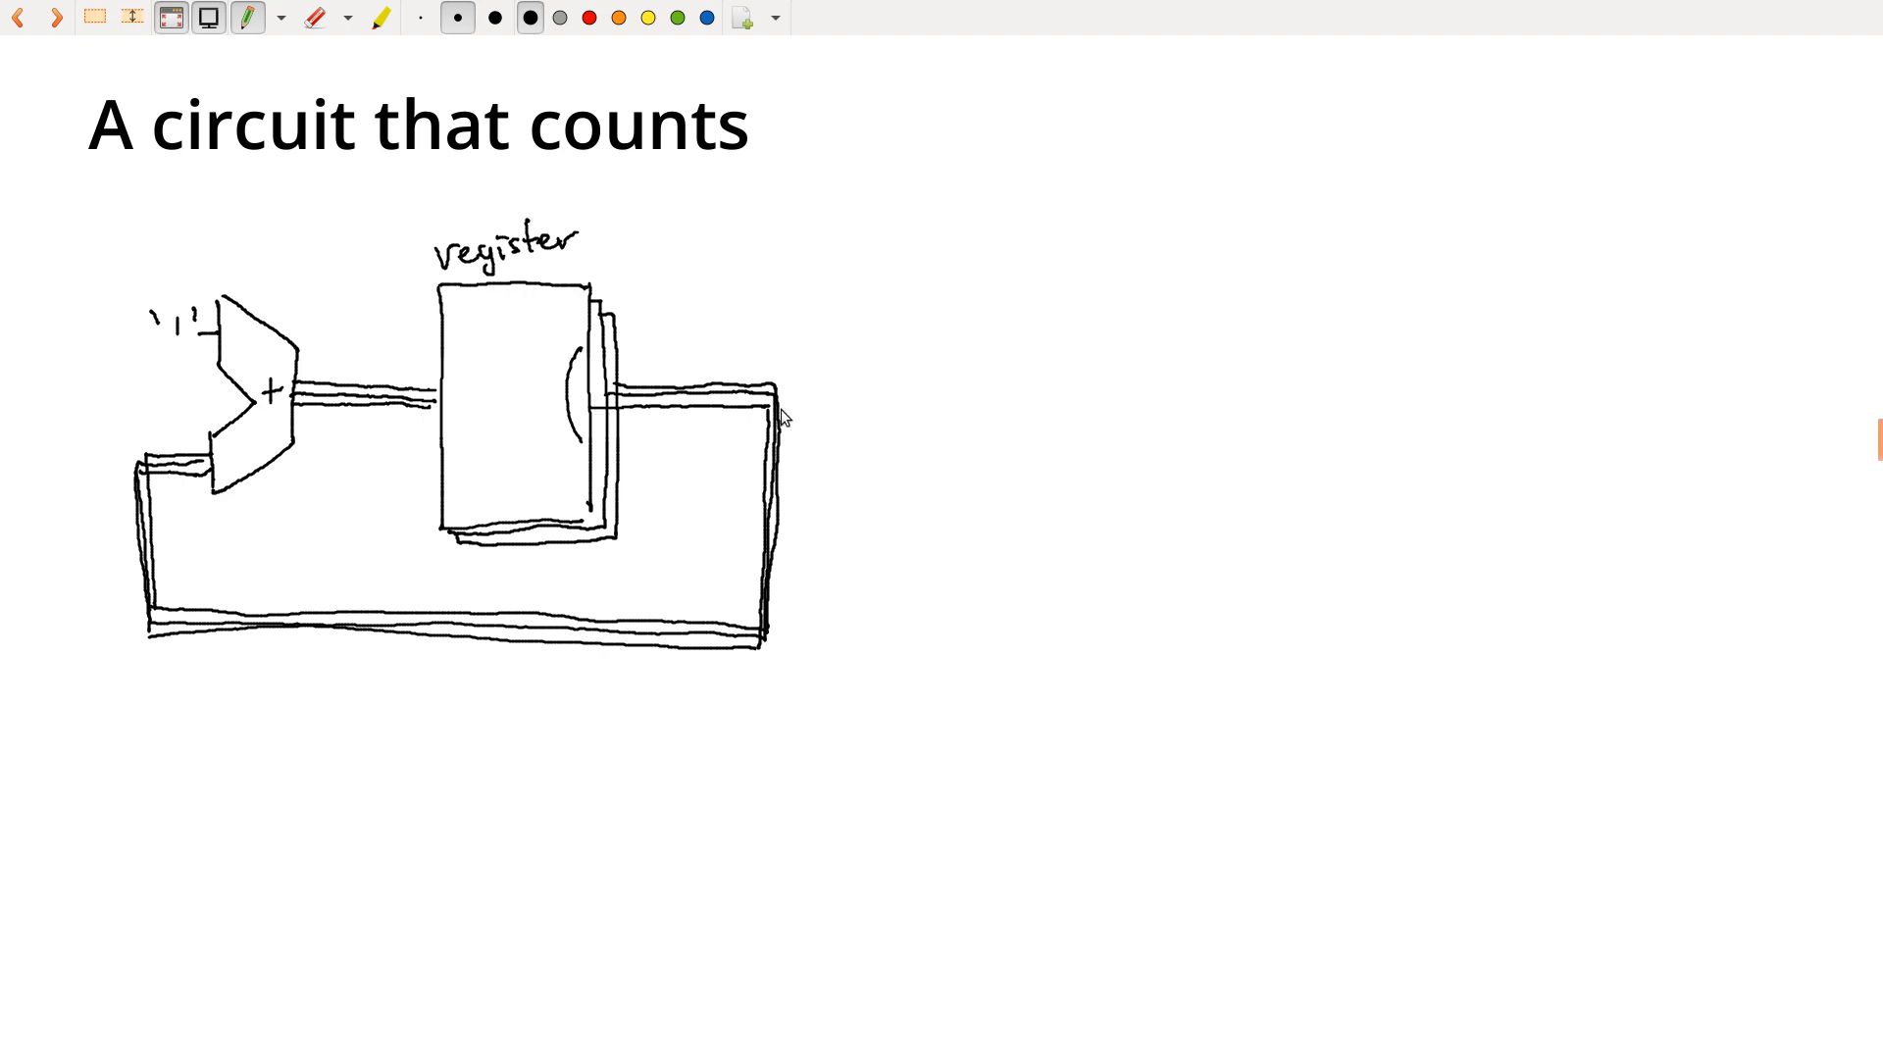
{"action": "mouse_move", "coordinate": [231, 349]}
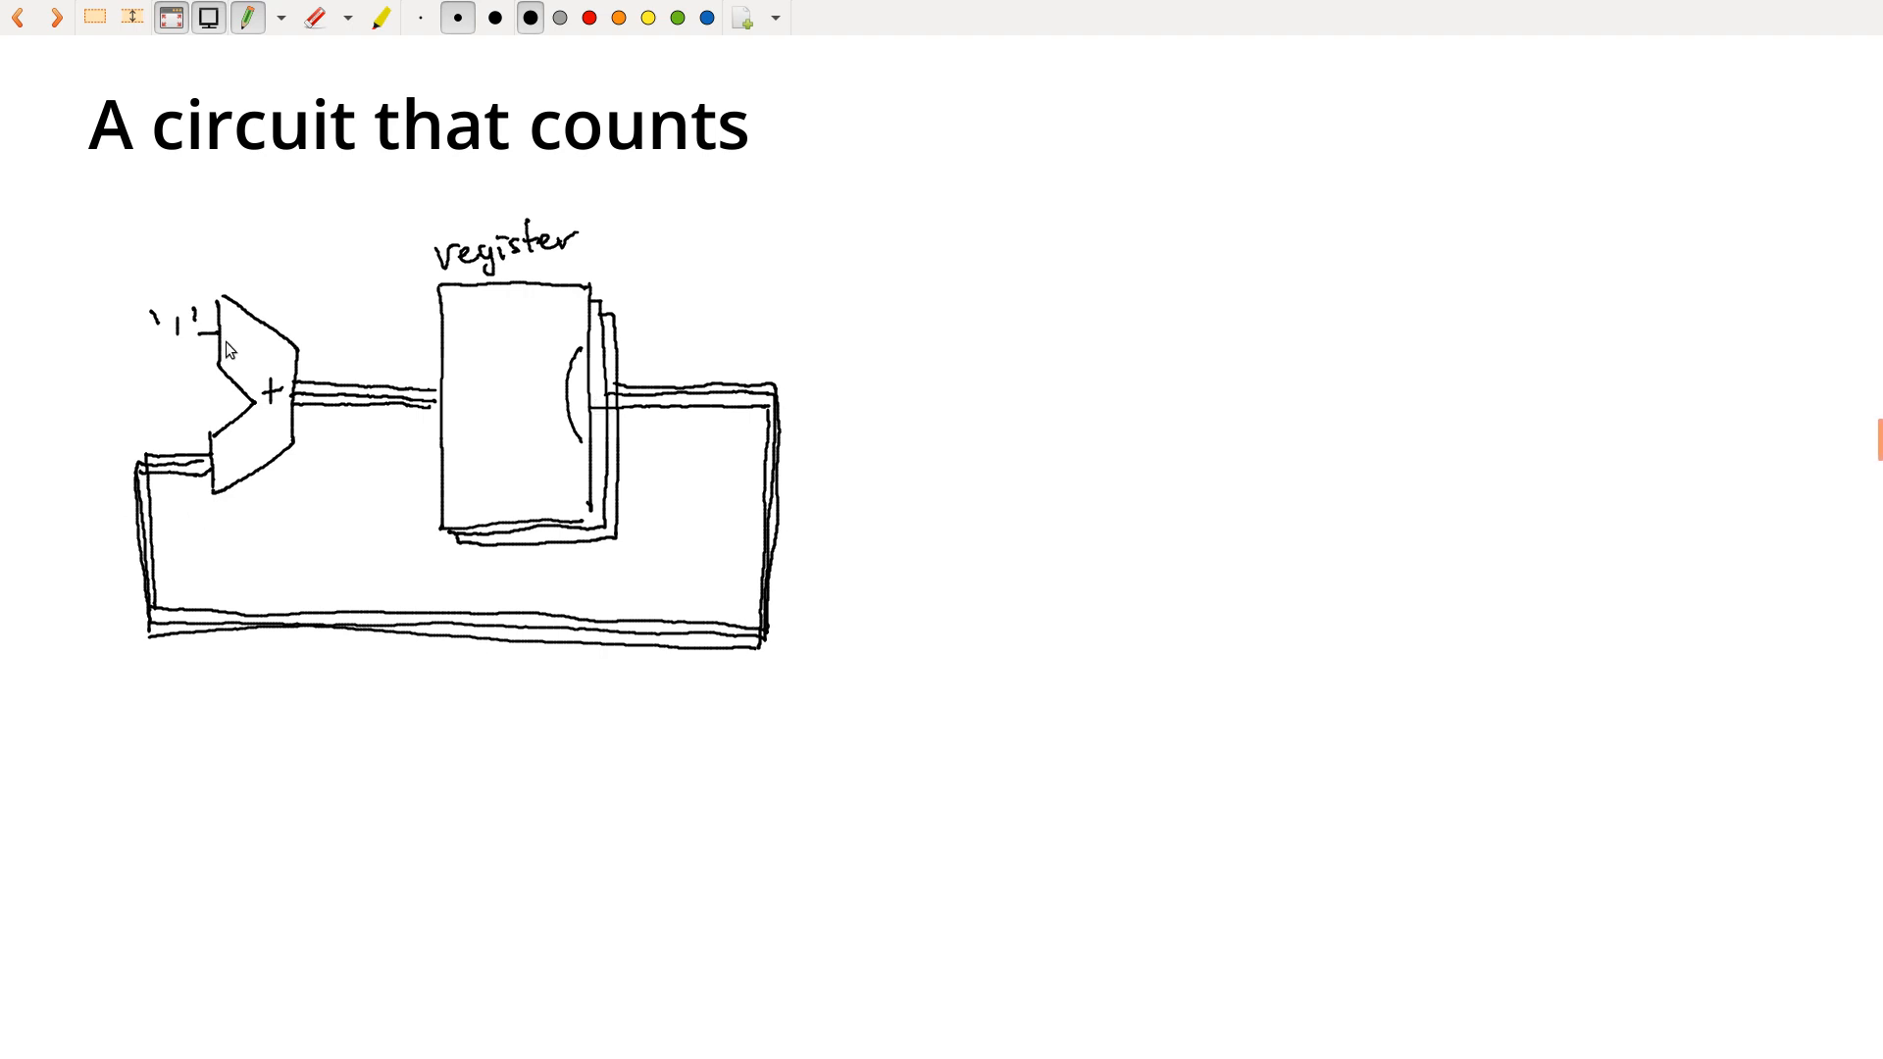
{"action": "mouse_move", "coordinate": [449, 401]}
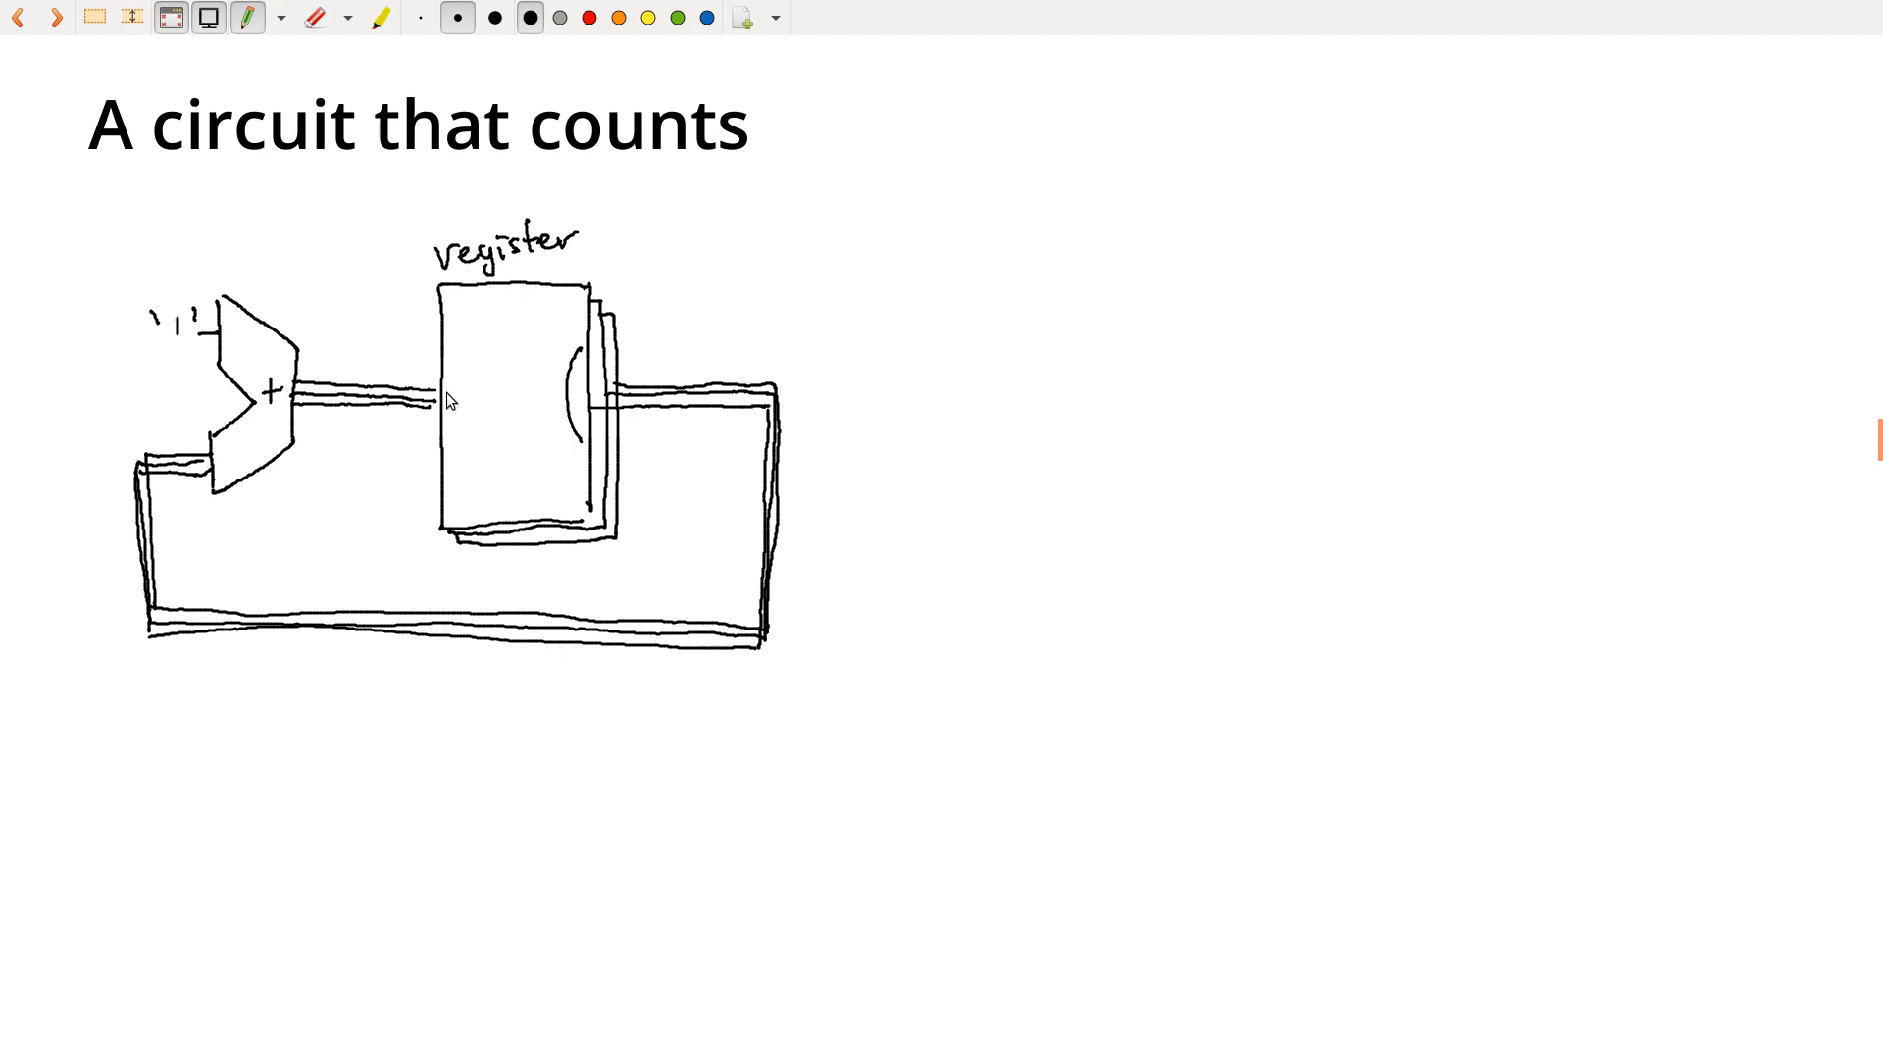
{"action": "left_click_drag", "start_coordinate": [447, 354], "coordinate": [448, 469]}
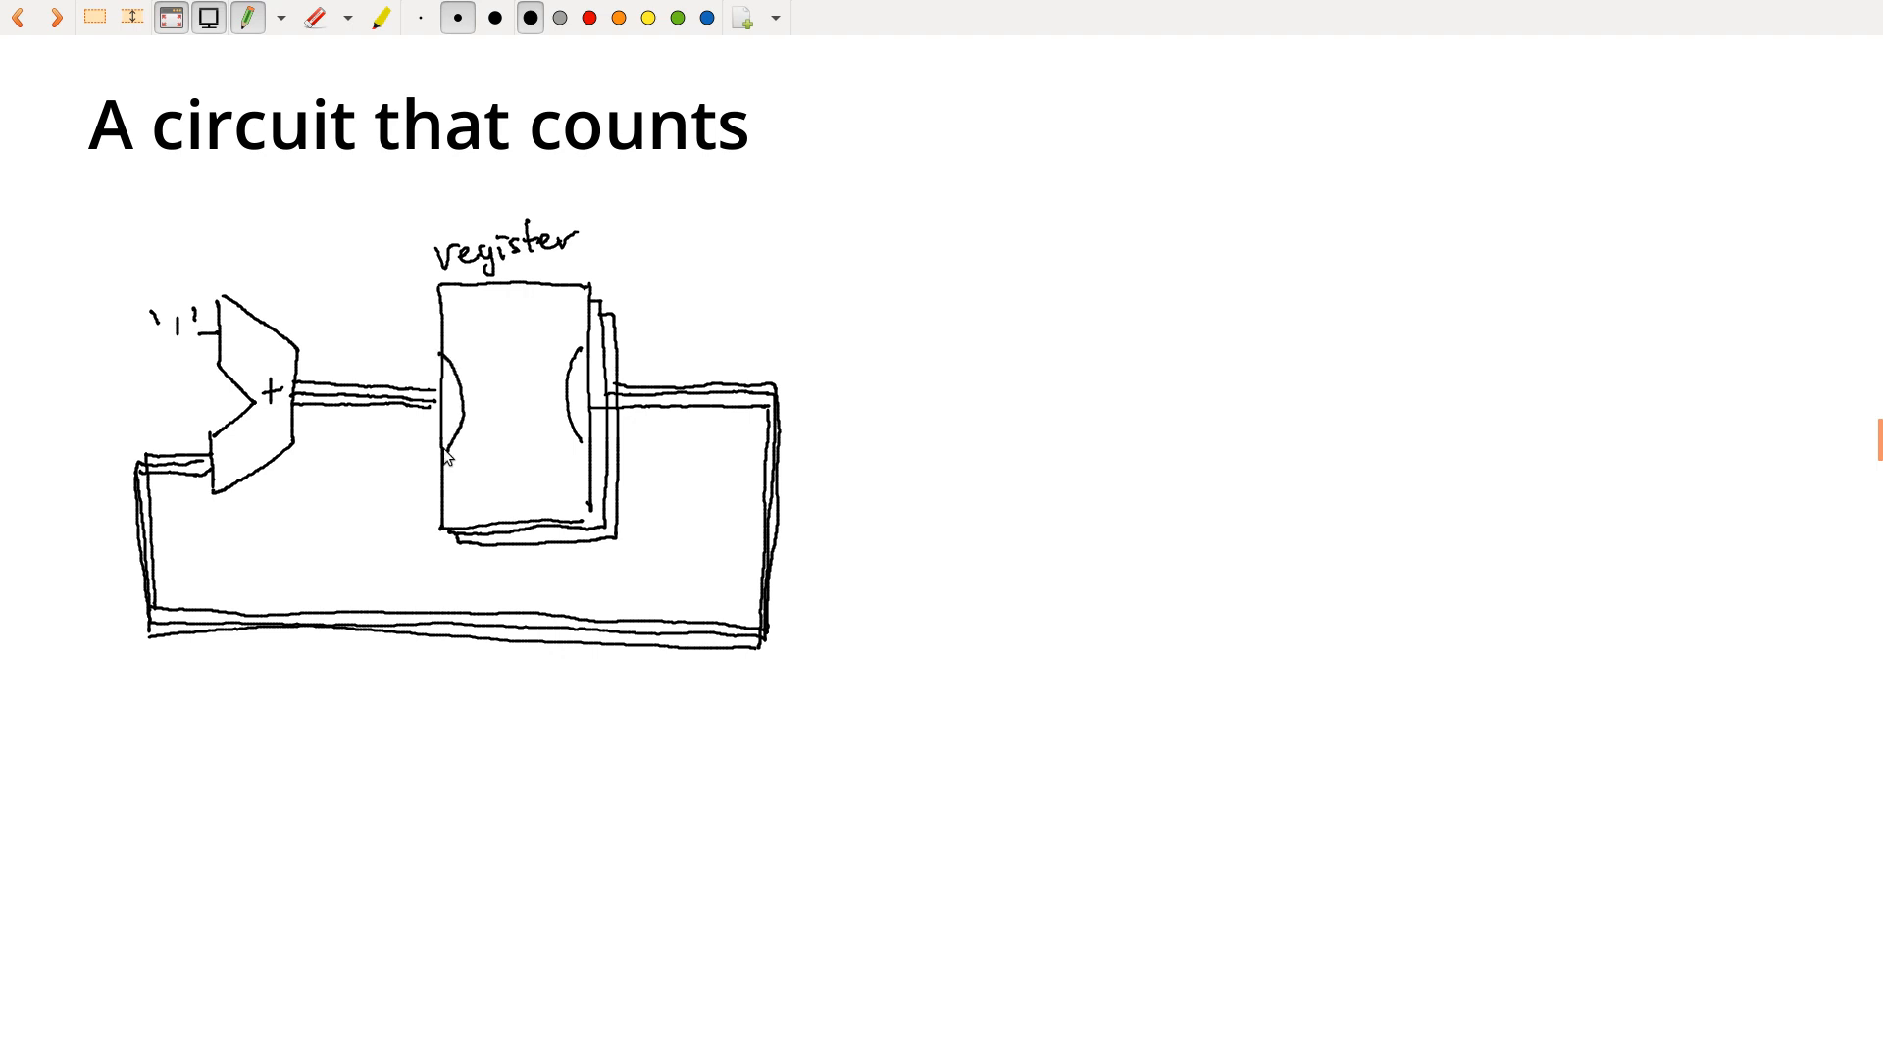
{"action": "mouse_move", "coordinate": [461, 427]}
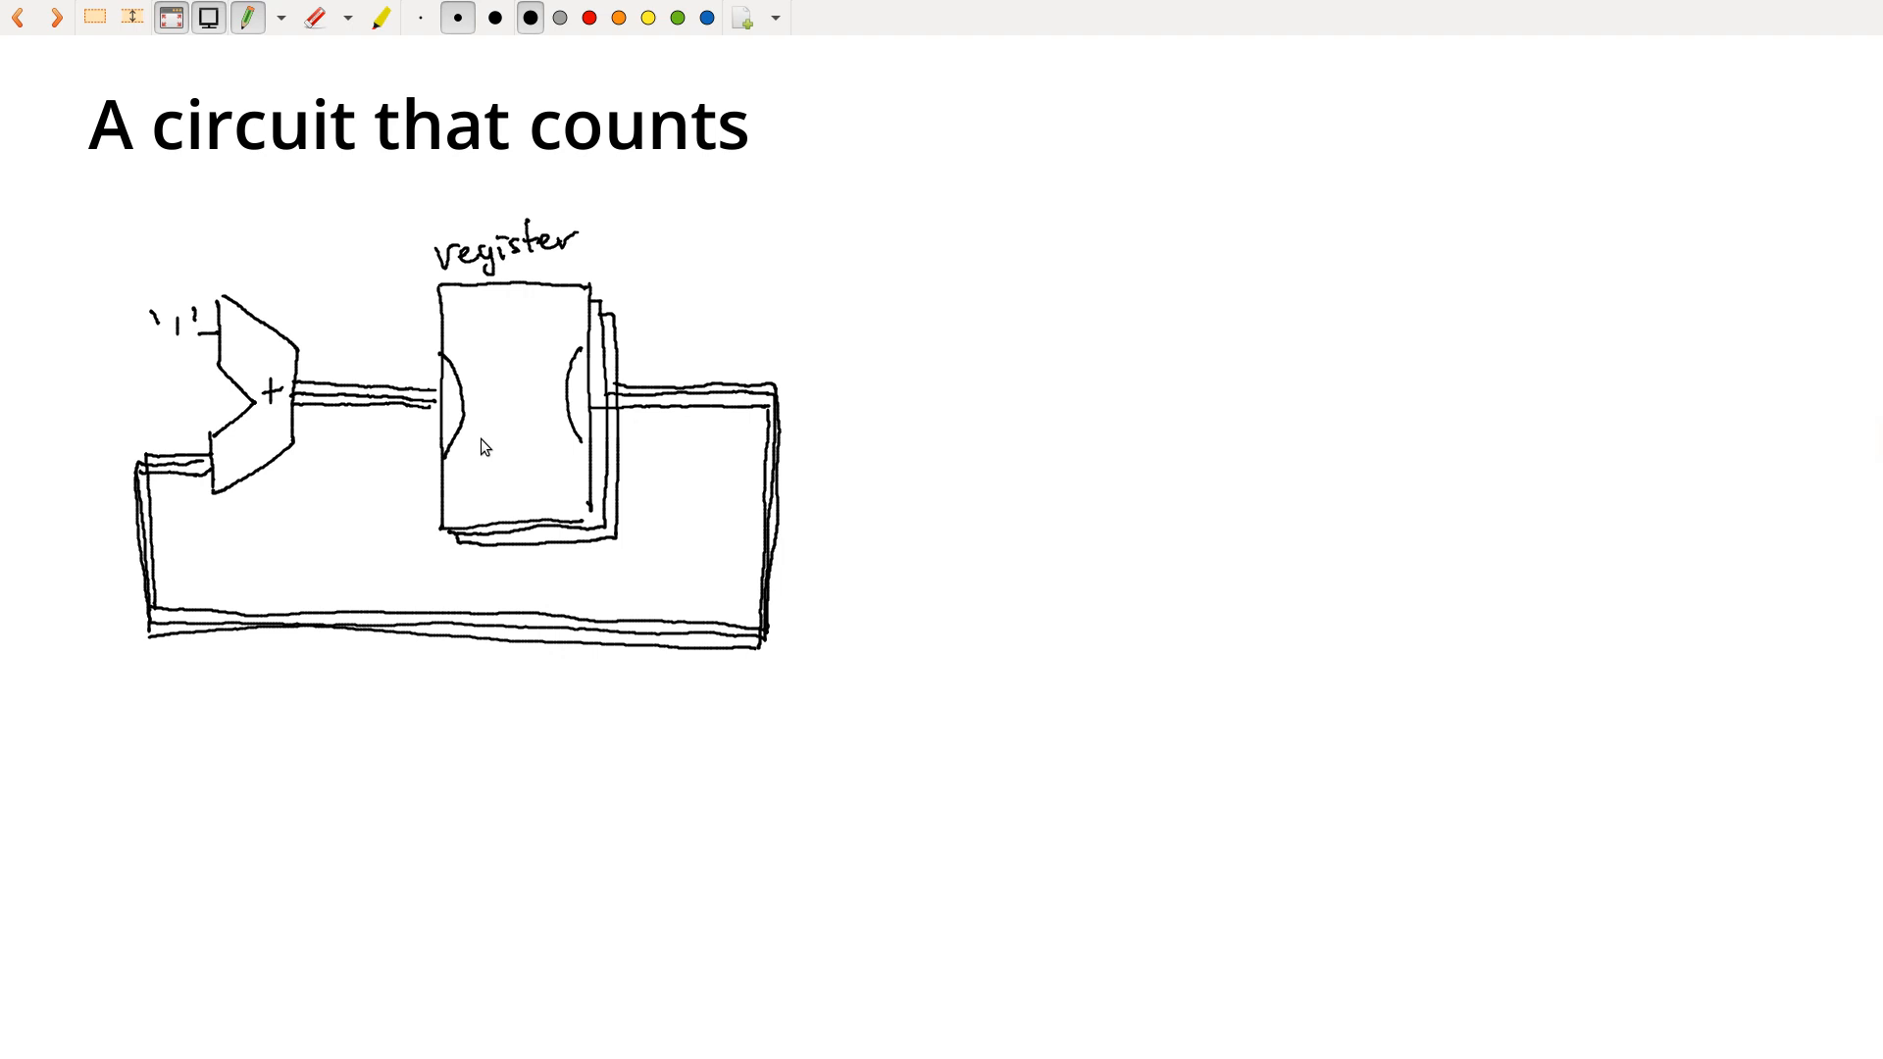
{"action": "left_click_drag", "start_coordinate": [373, 222], "coordinate": [421, 315]}
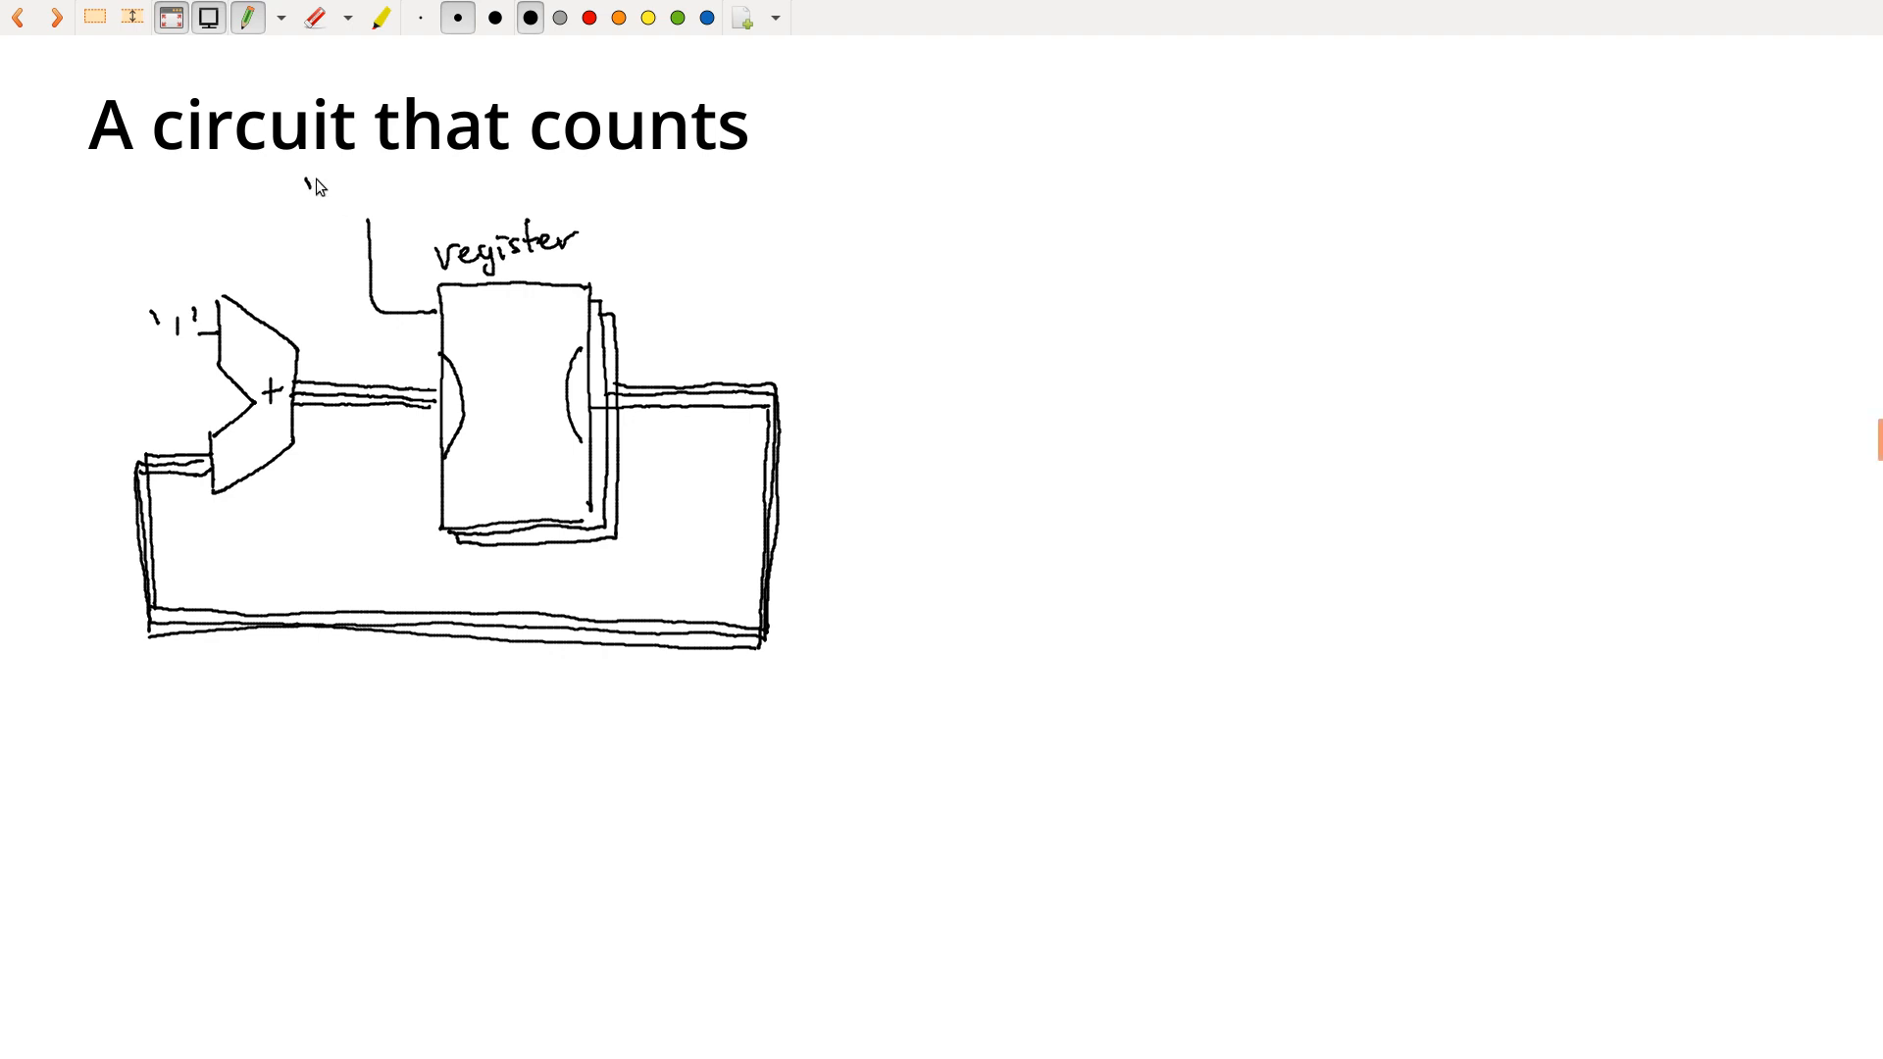
Label the input wire 'go' and draw a curve across the register joining its inner arcs
{"action": "type", "text": "\"go"}
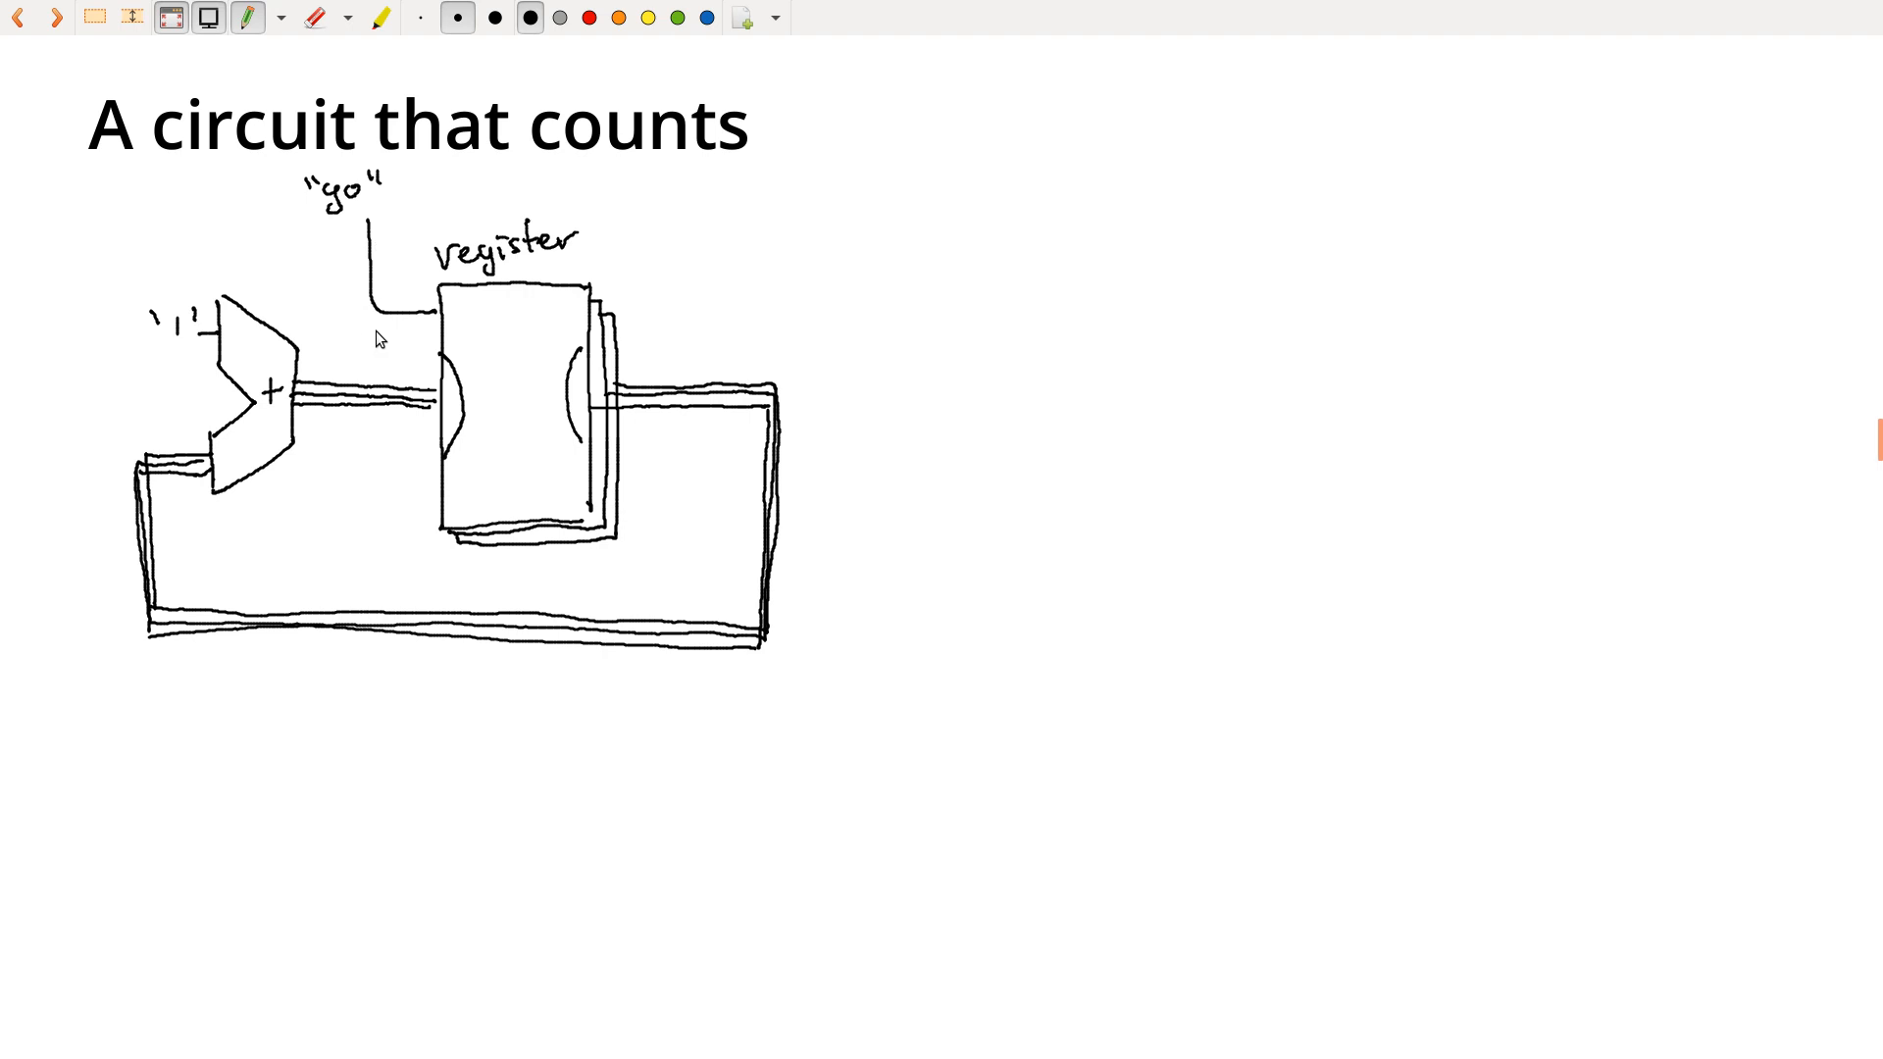
{"action": "mouse_move", "coordinate": [454, 407]}
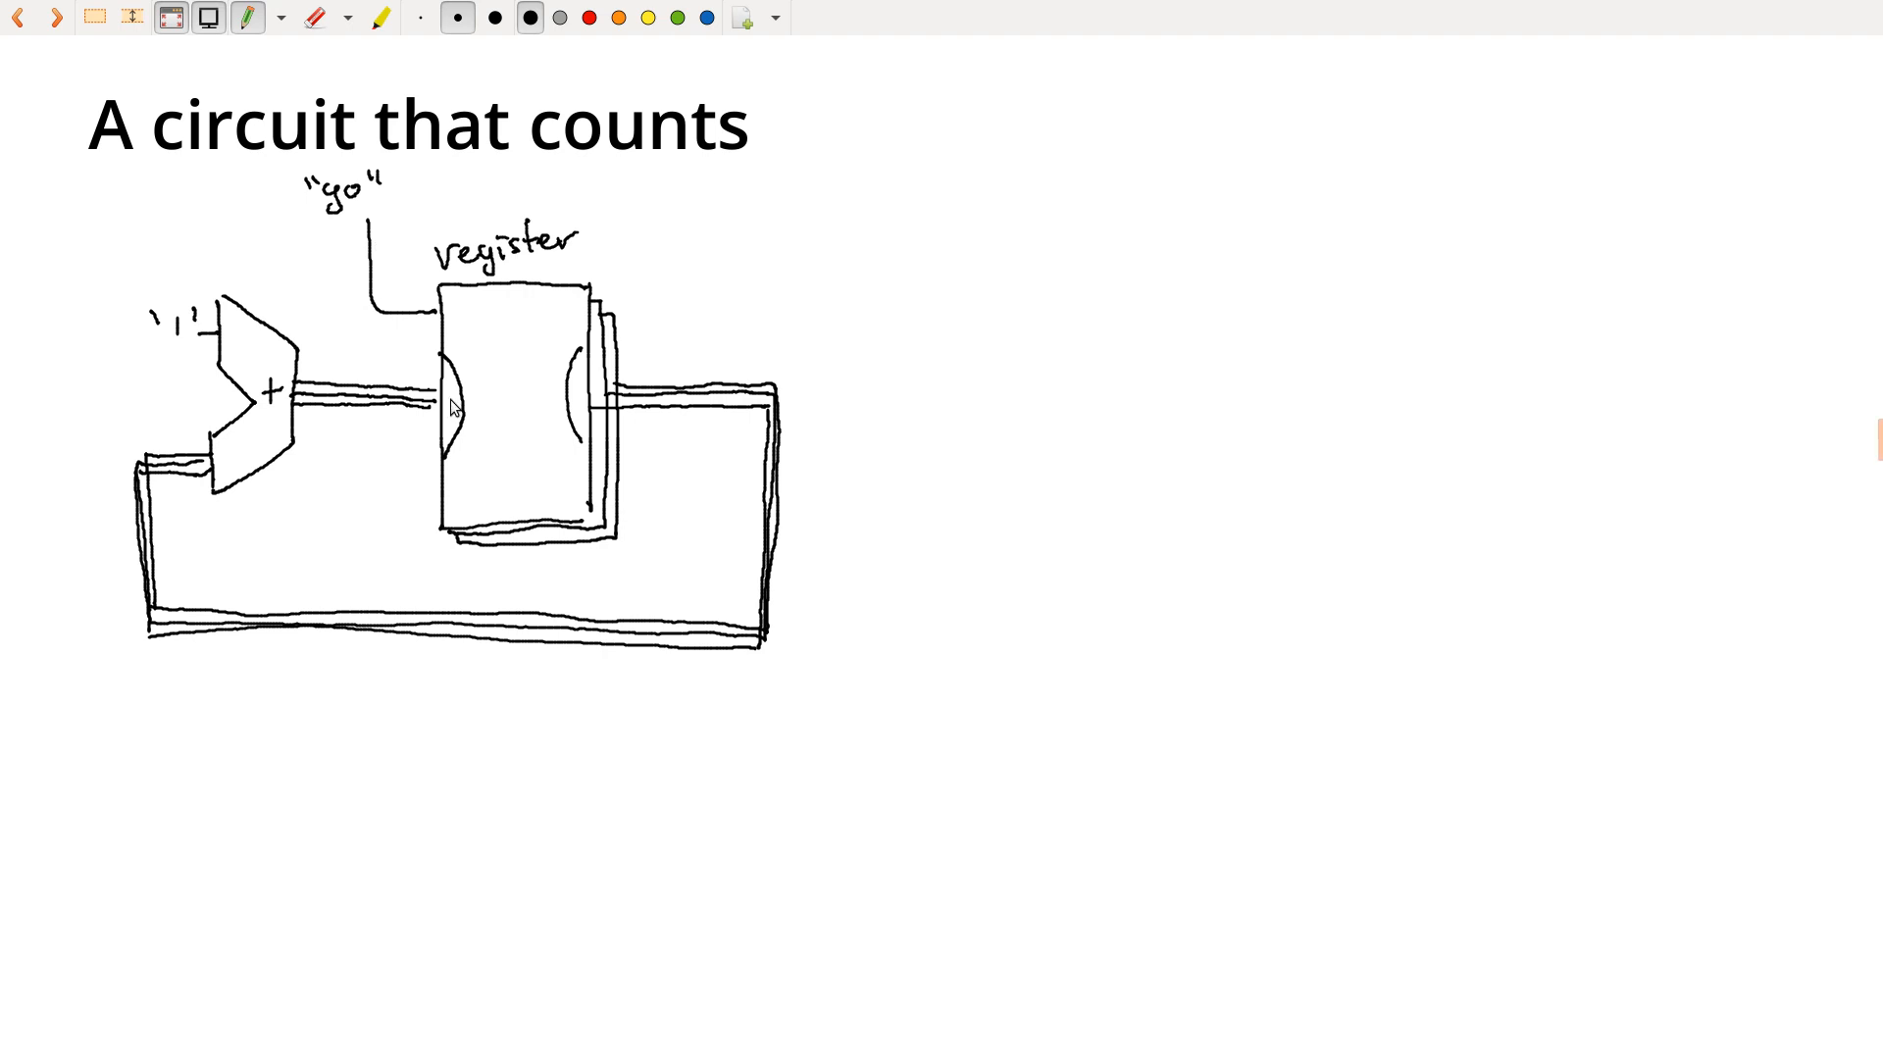
{"action": "left_click_drag", "start_coordinate": [450, 406], "coordinate": [577, 394]}
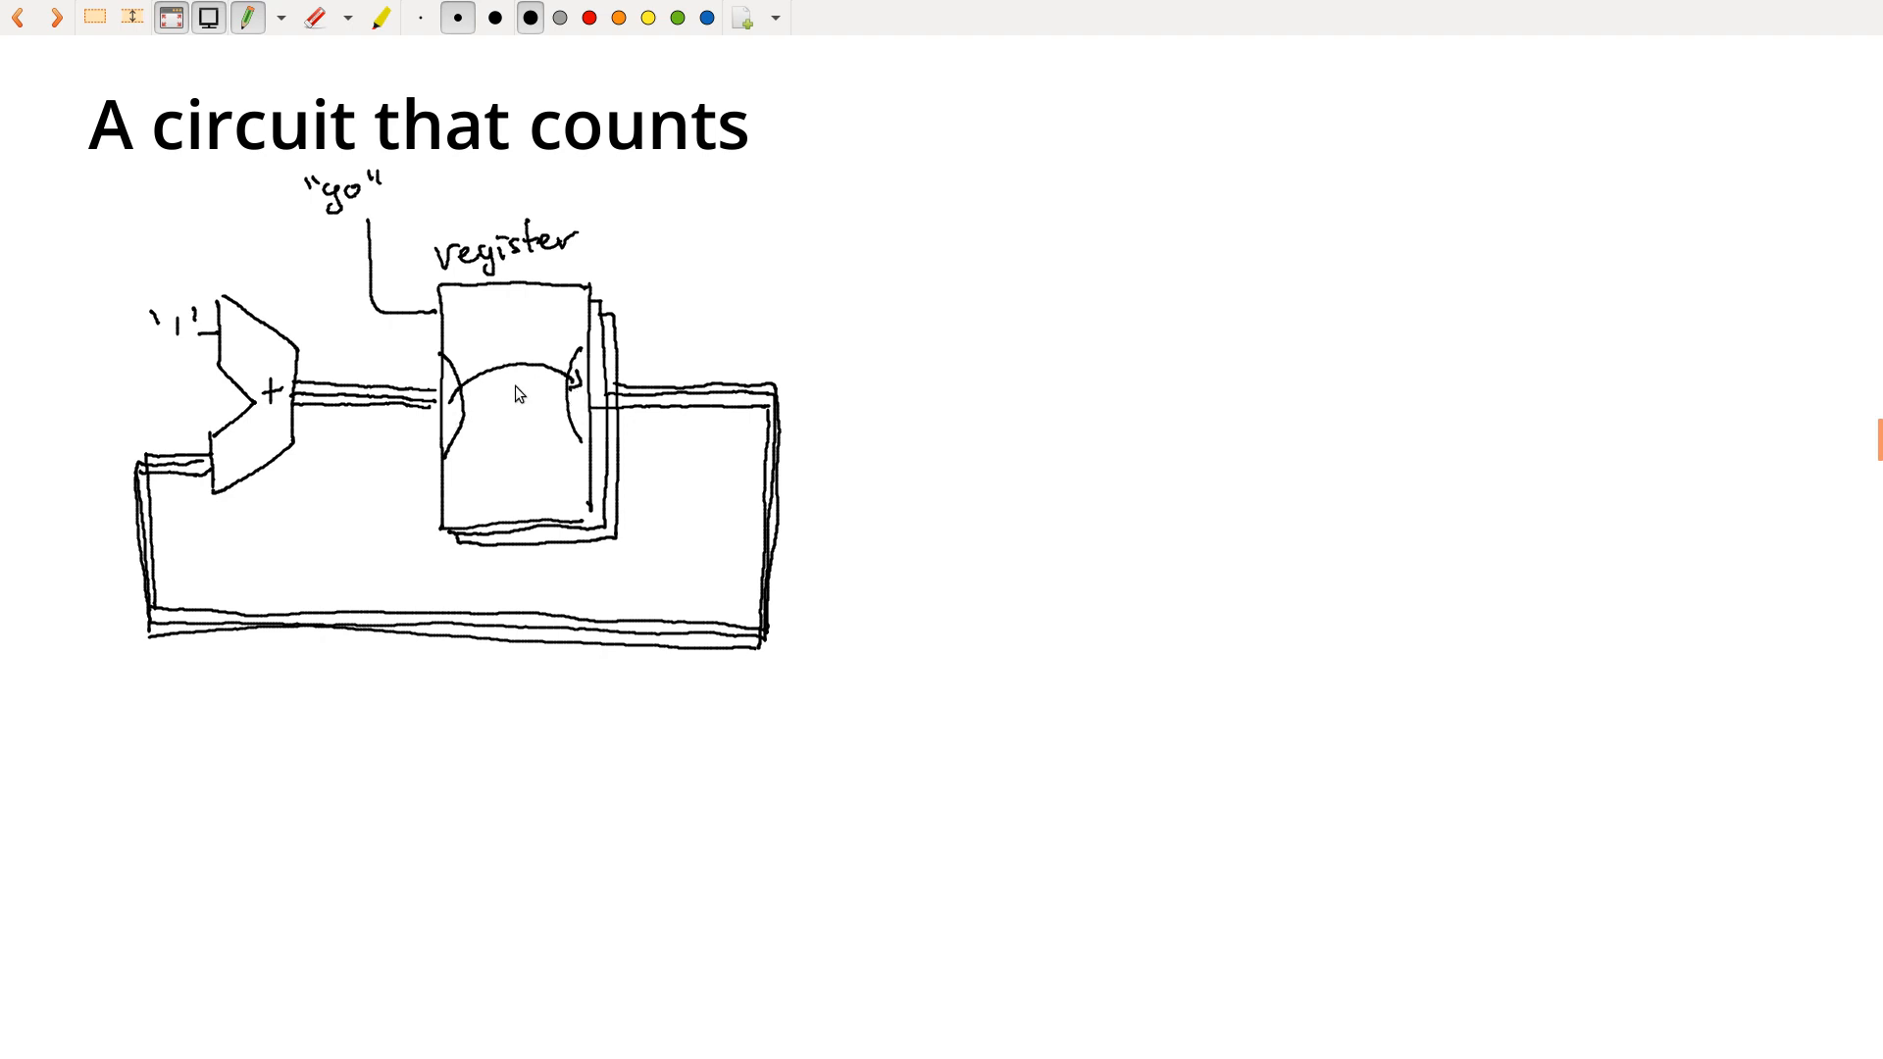
{"action": "mouse_move", "coordinate": [251, 664]}
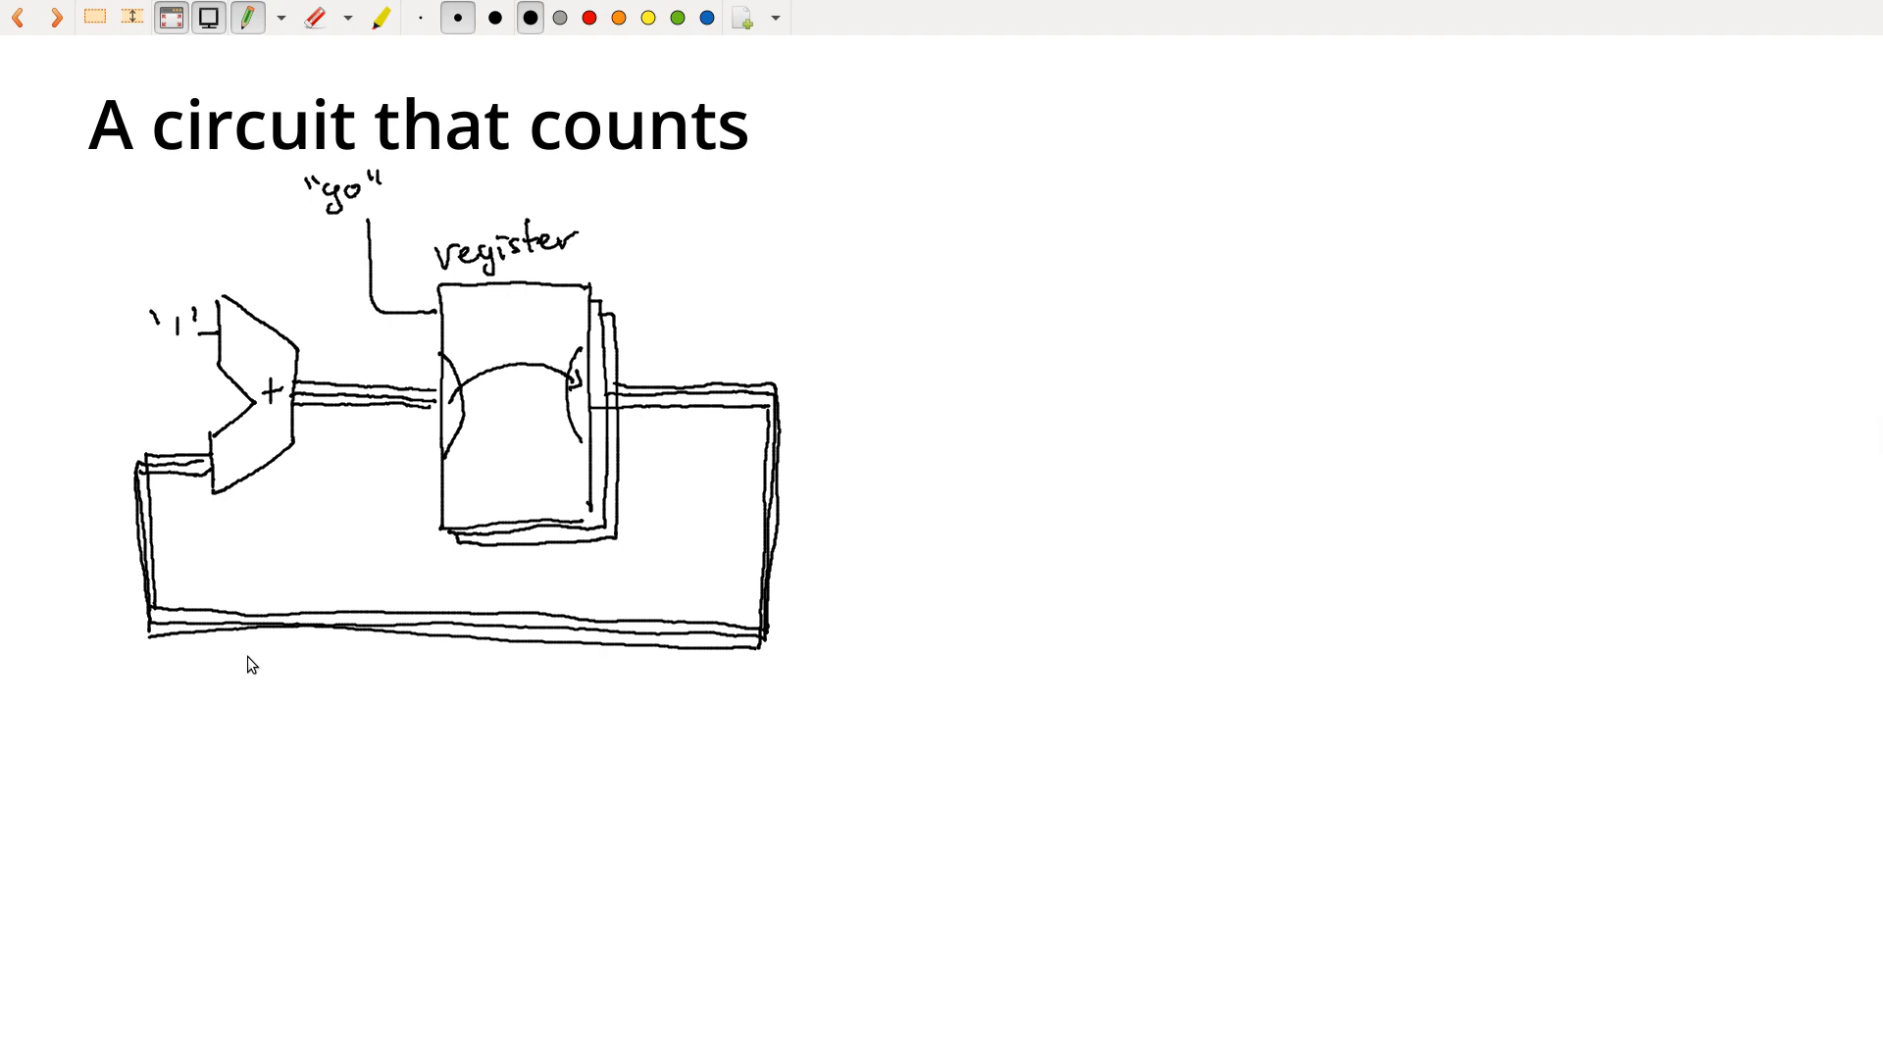
{"action": "mouse_move", "coordinate": [385, 240]}
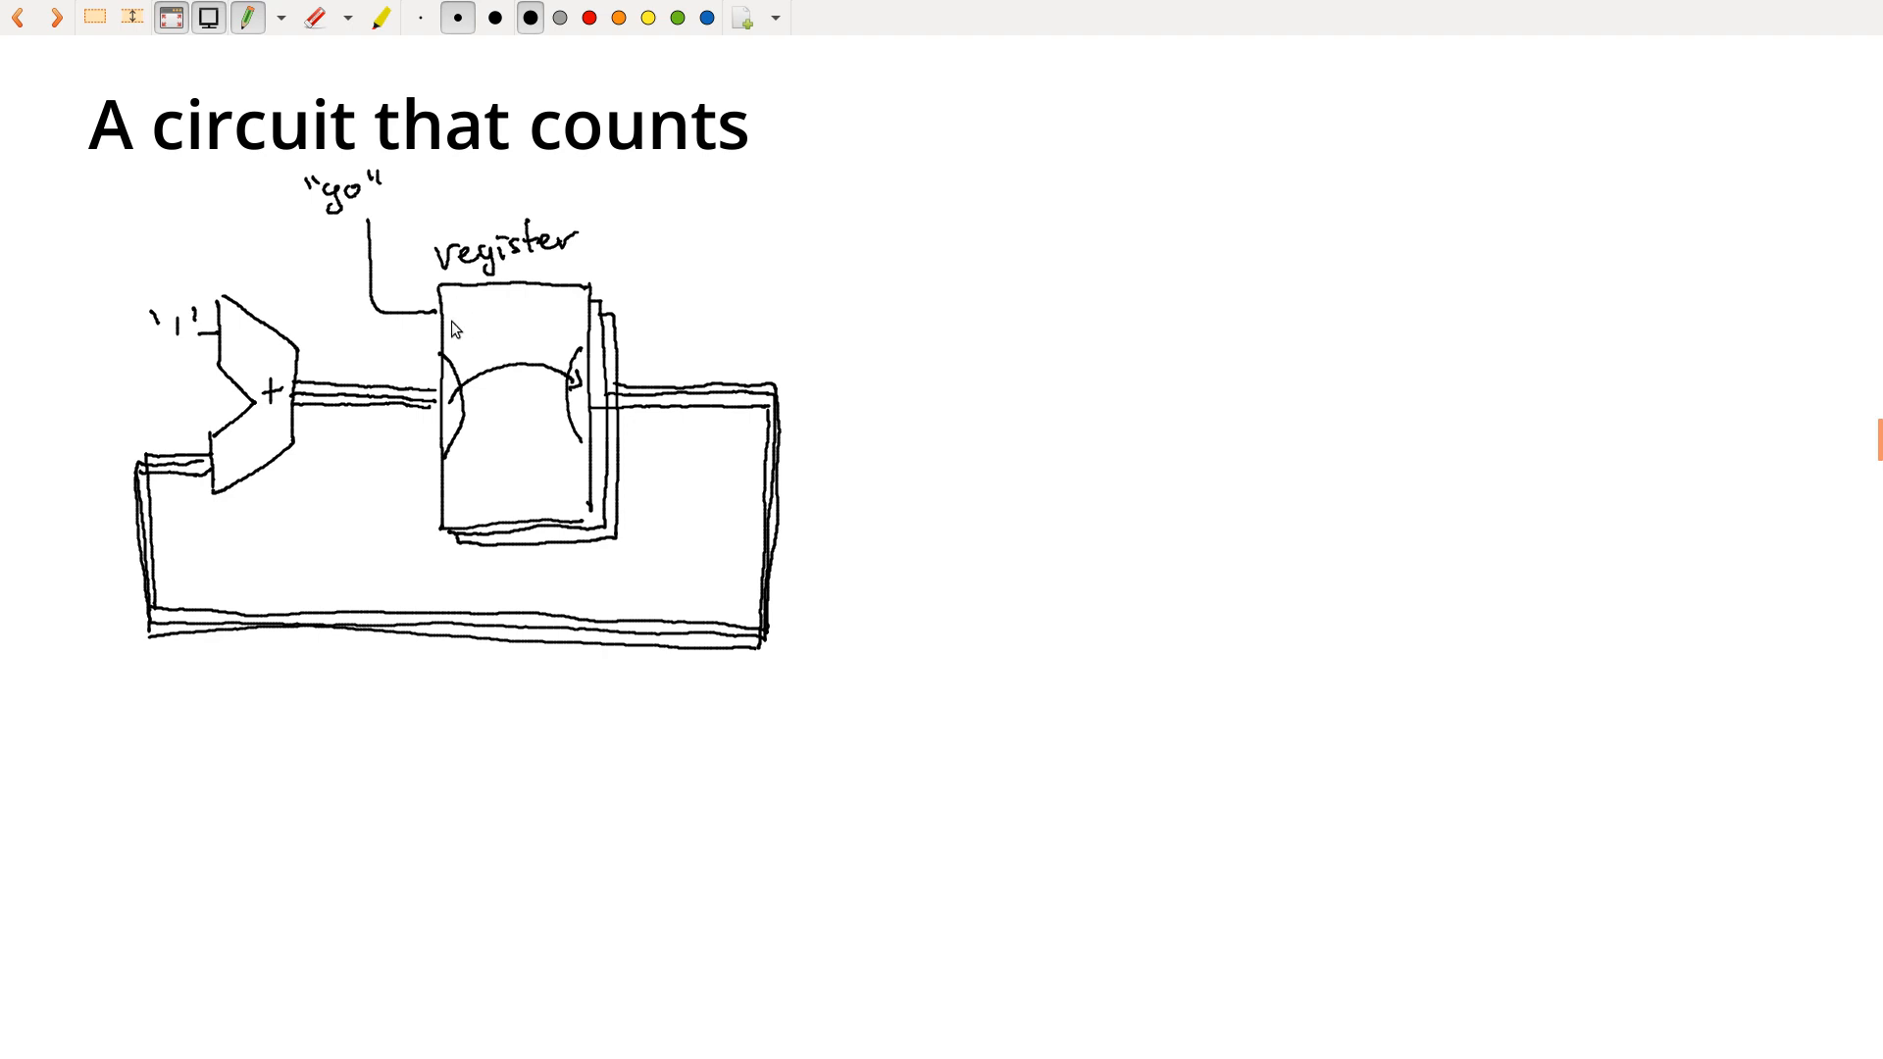
{"action": "mouse_move", "coordinate": [504, 376]}
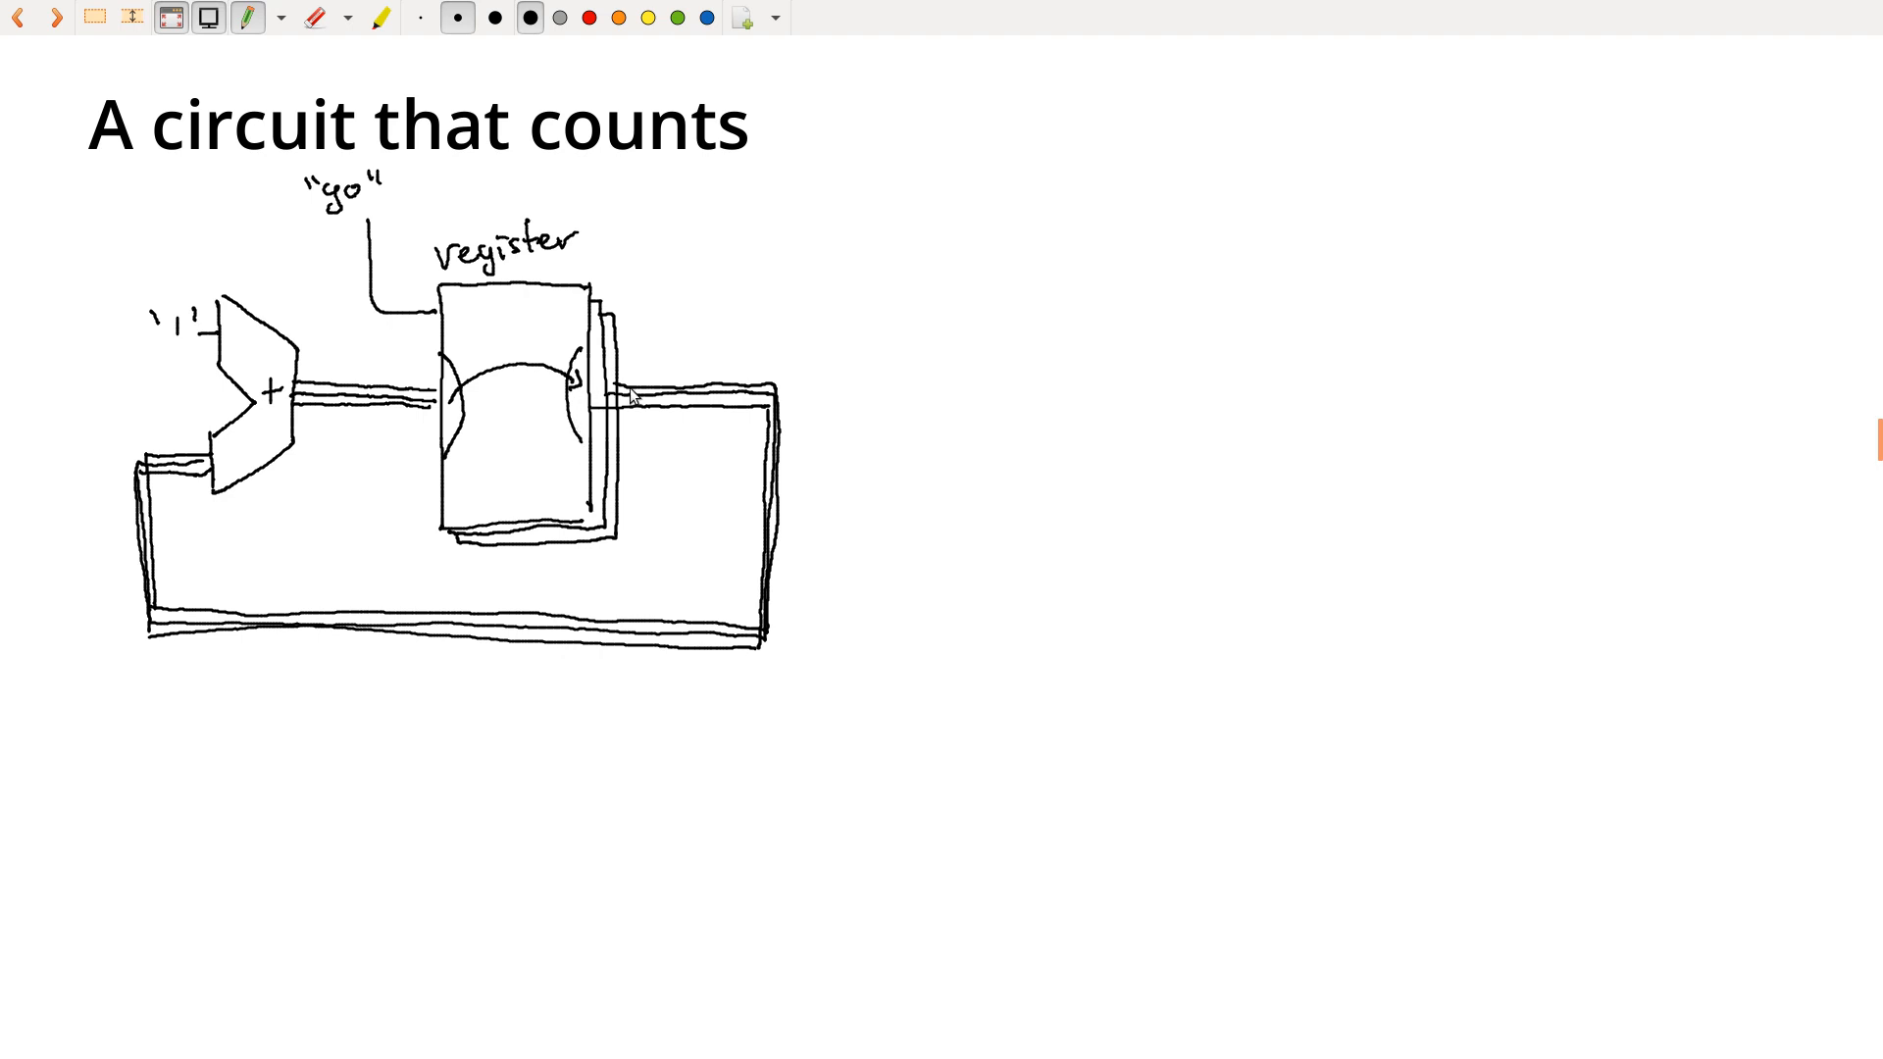
{"action": "mouse_move", "coordinate": [766, 599]}
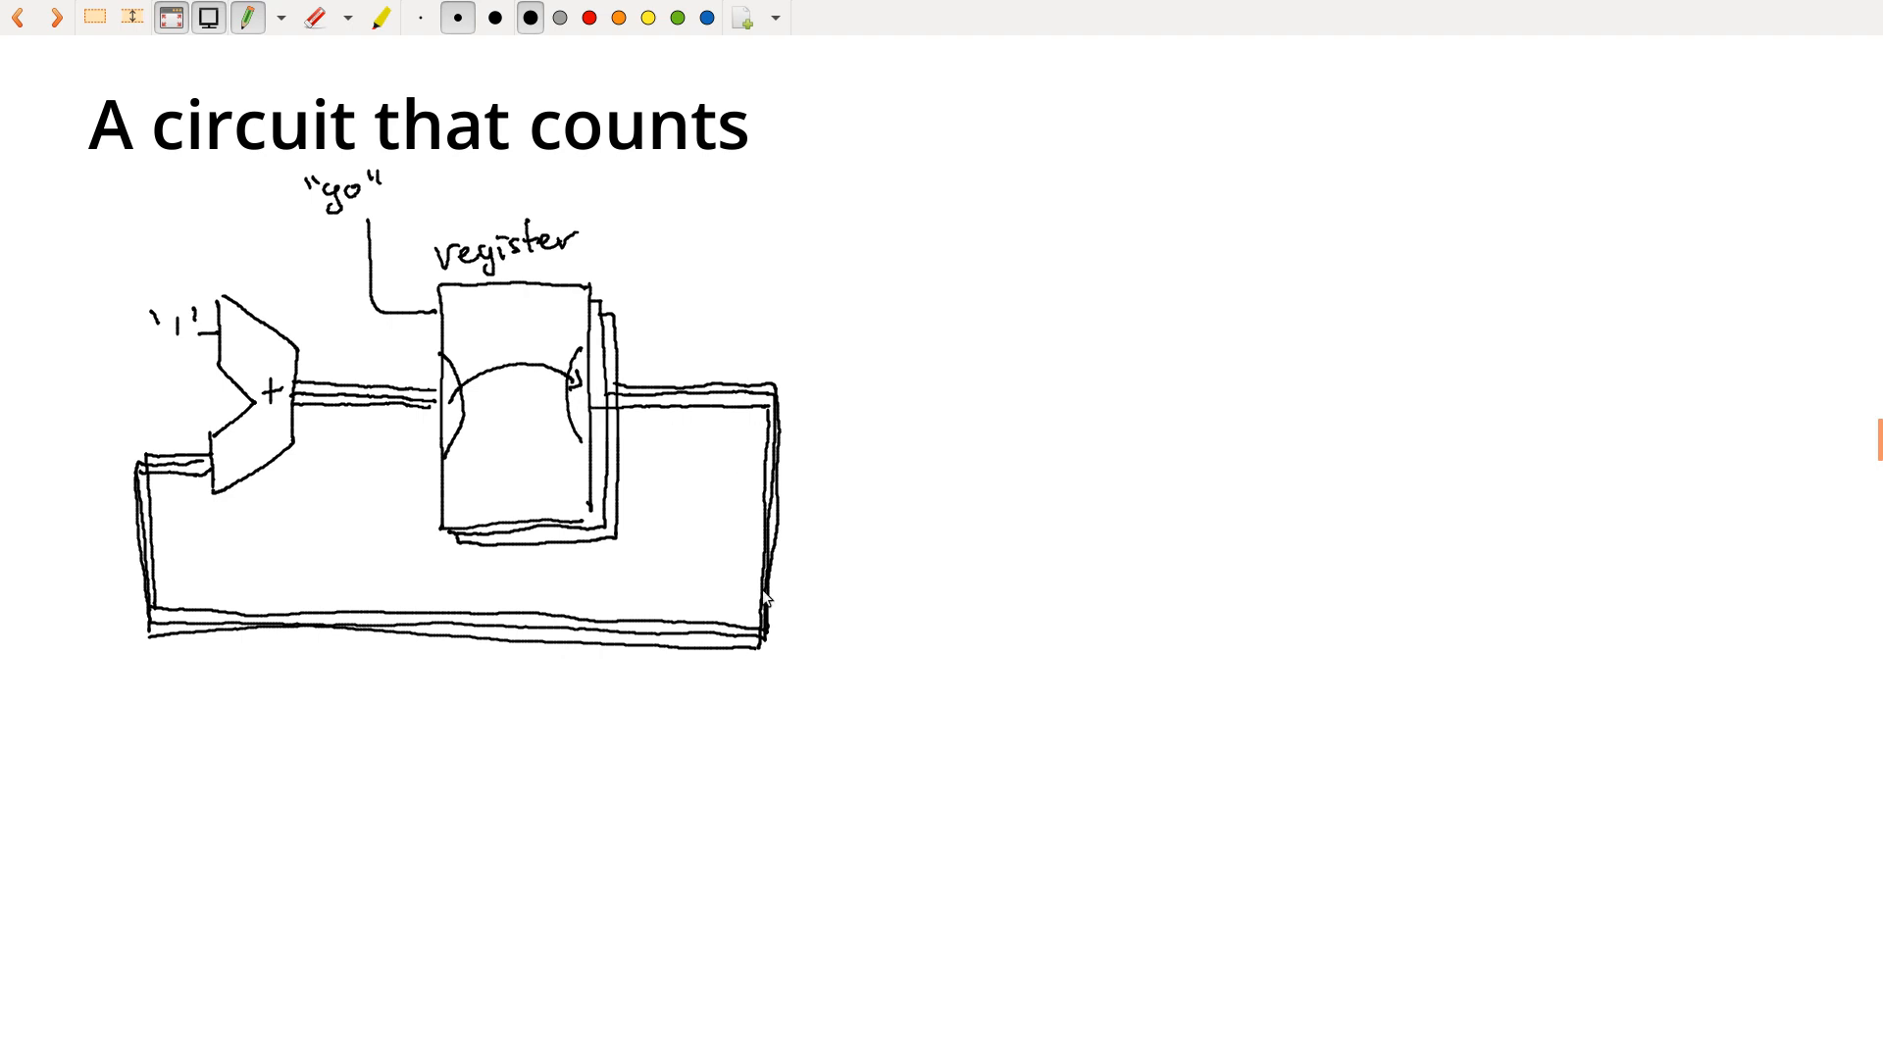
{"action": "mouse_move", "coordinate": [253, 417]}
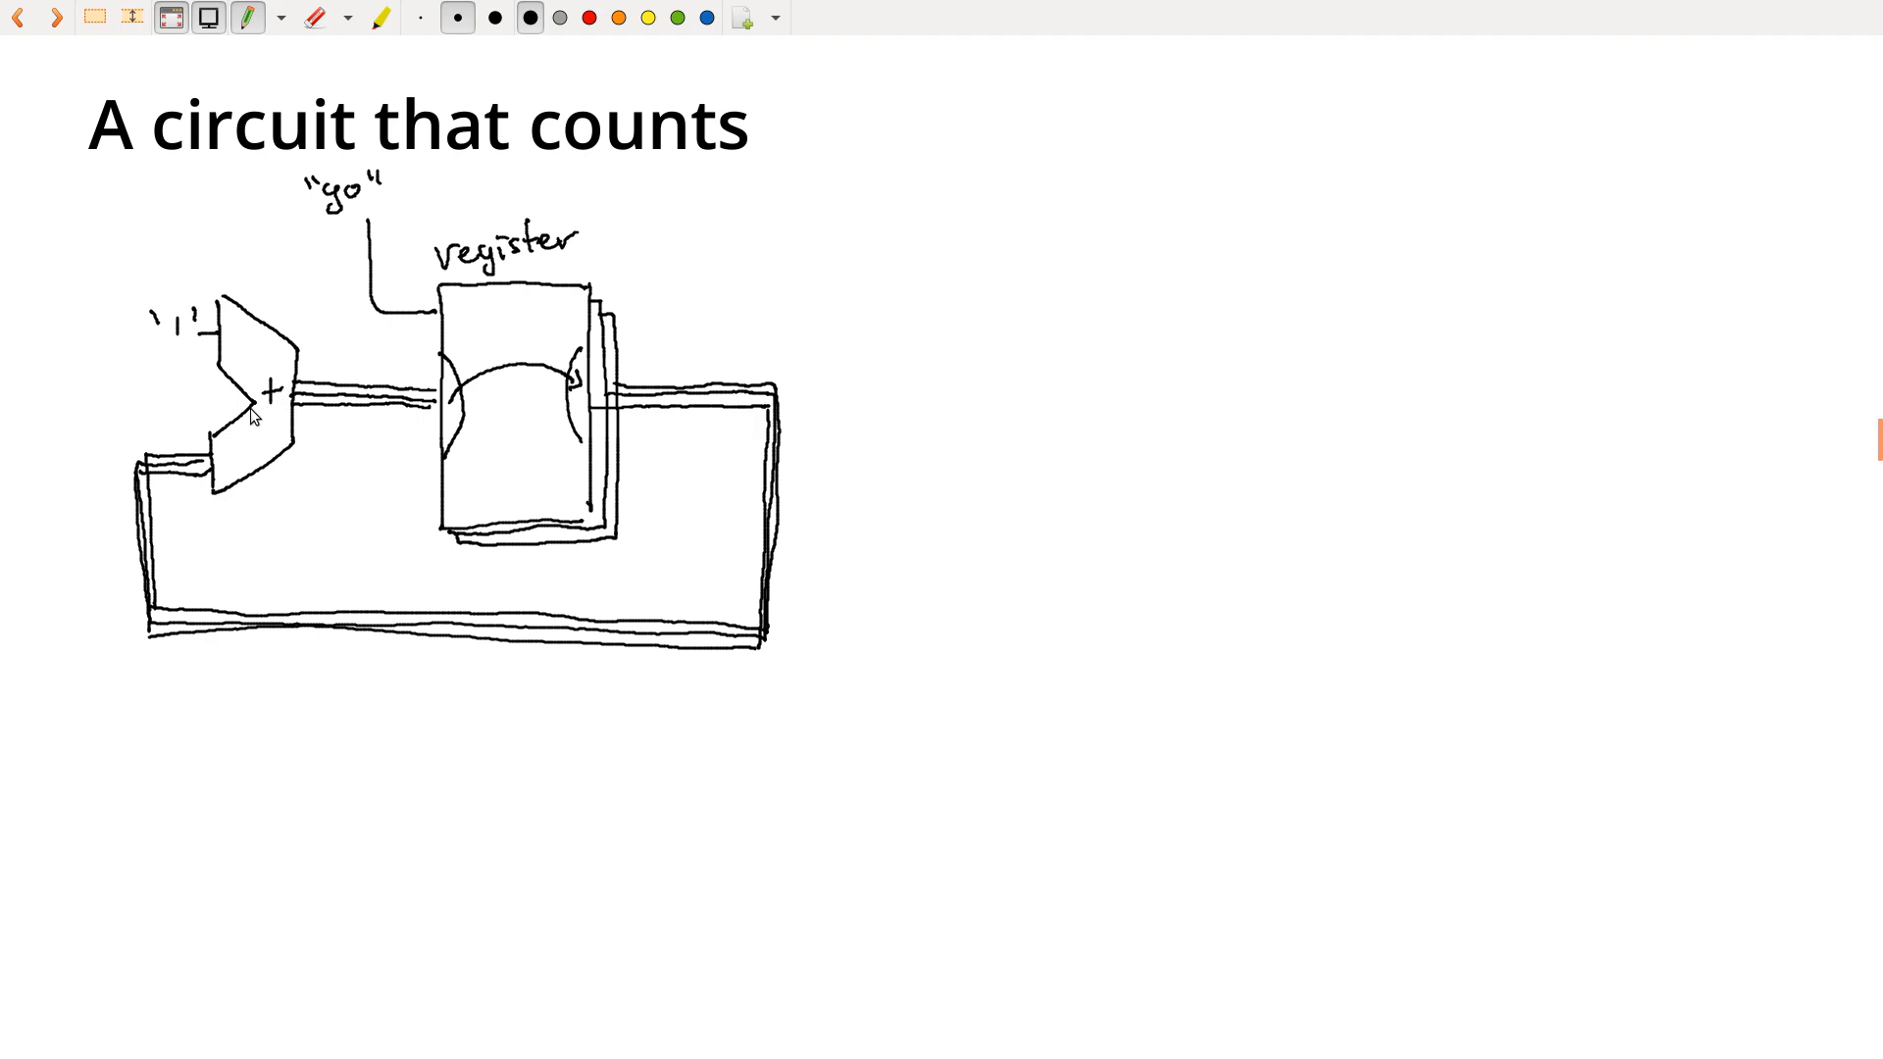
{"action": "mouse_move", "coordinate": [450, 402]}
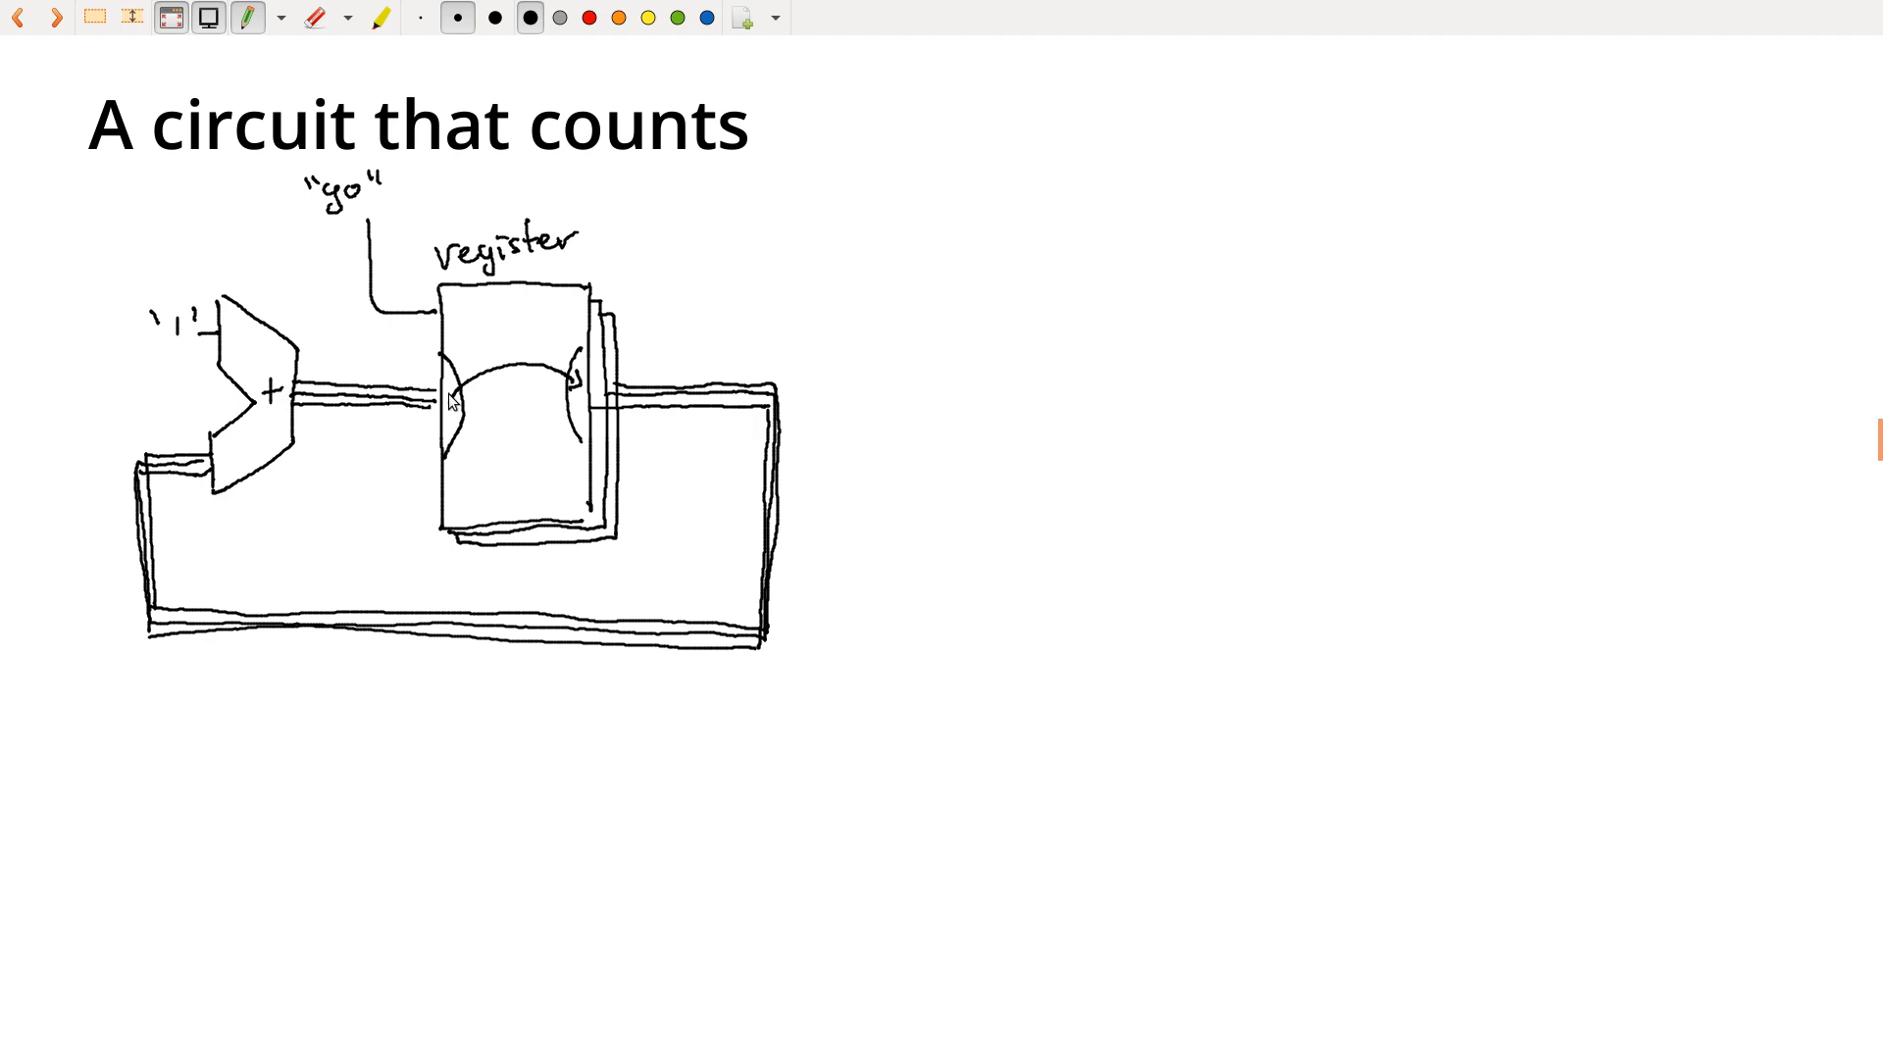
{"action": "mouse_move", "coordinate": [450, 412]}
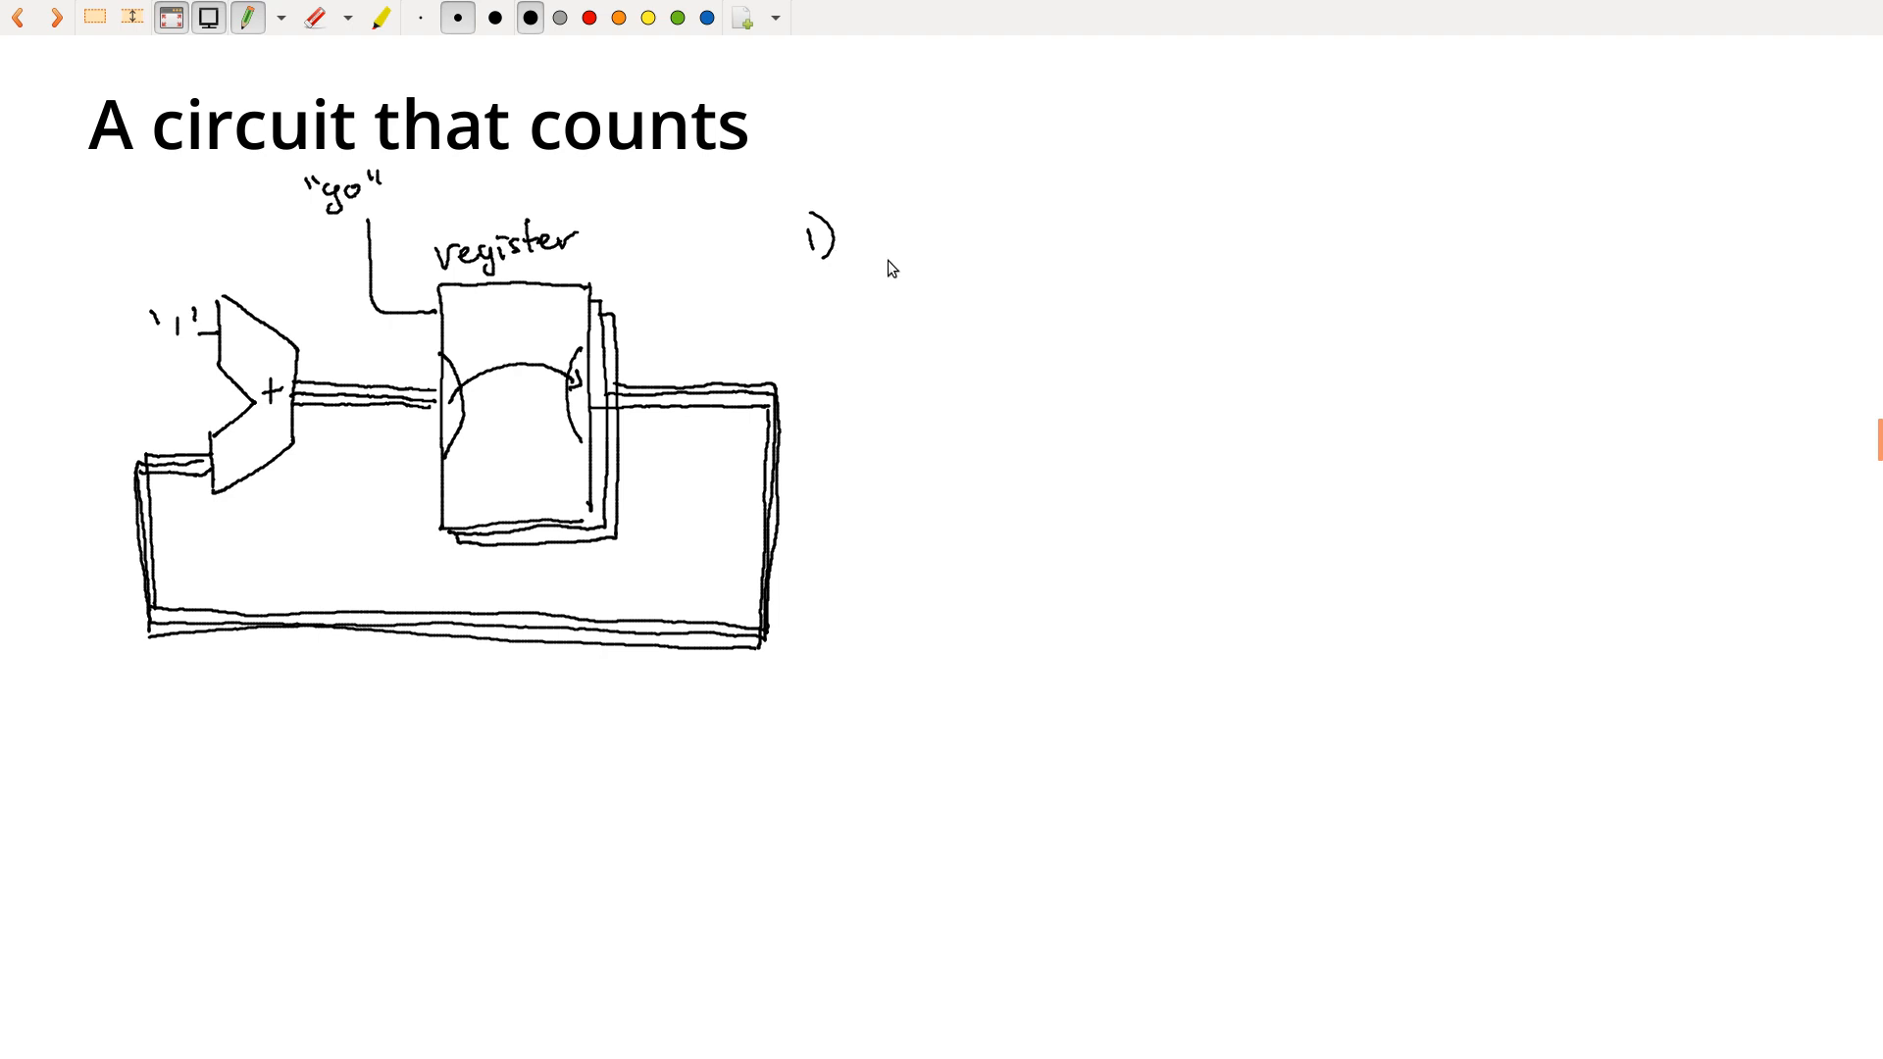
{"action": "mouse_move", "coordinate": [865, 233]}
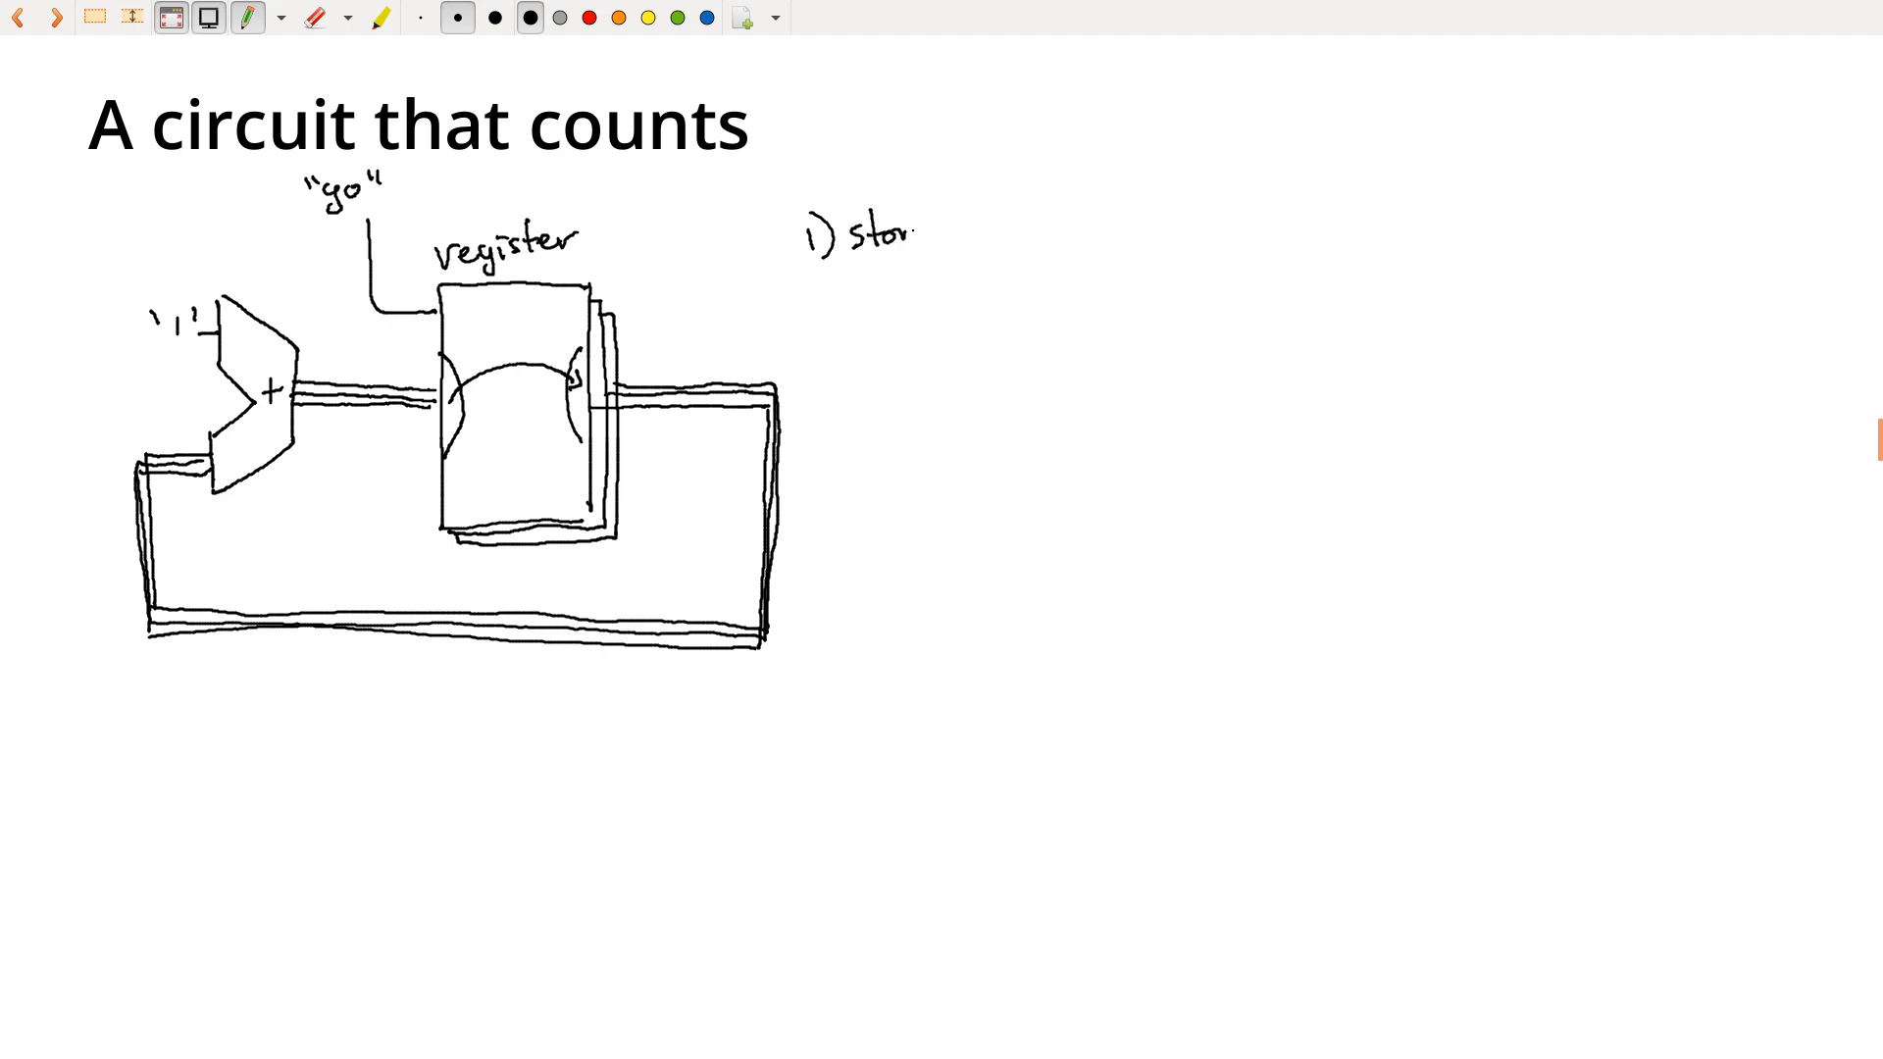
Write 'store bits' after 1) and '2) synchronize bits' on the next line
{"action": "type", "text": "bits"}
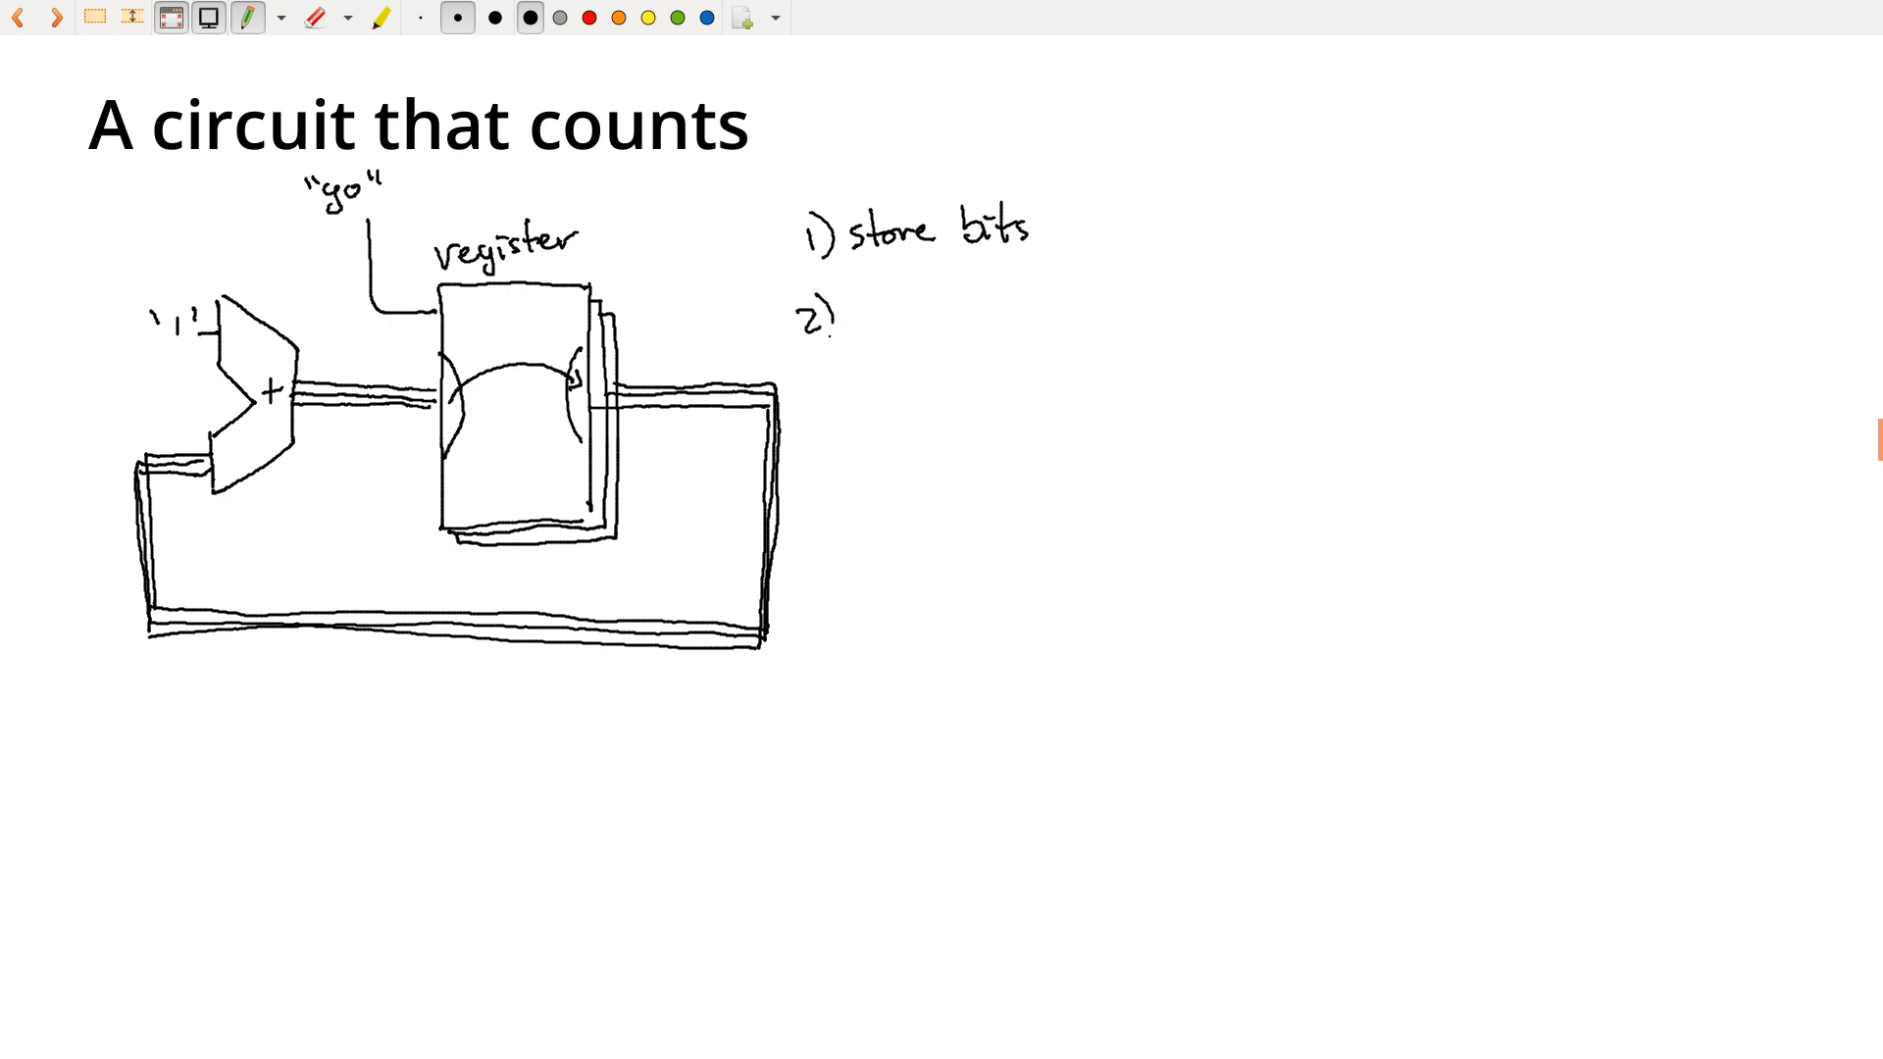
{"action": "mouse_move", "coordinate": [829, 331]}
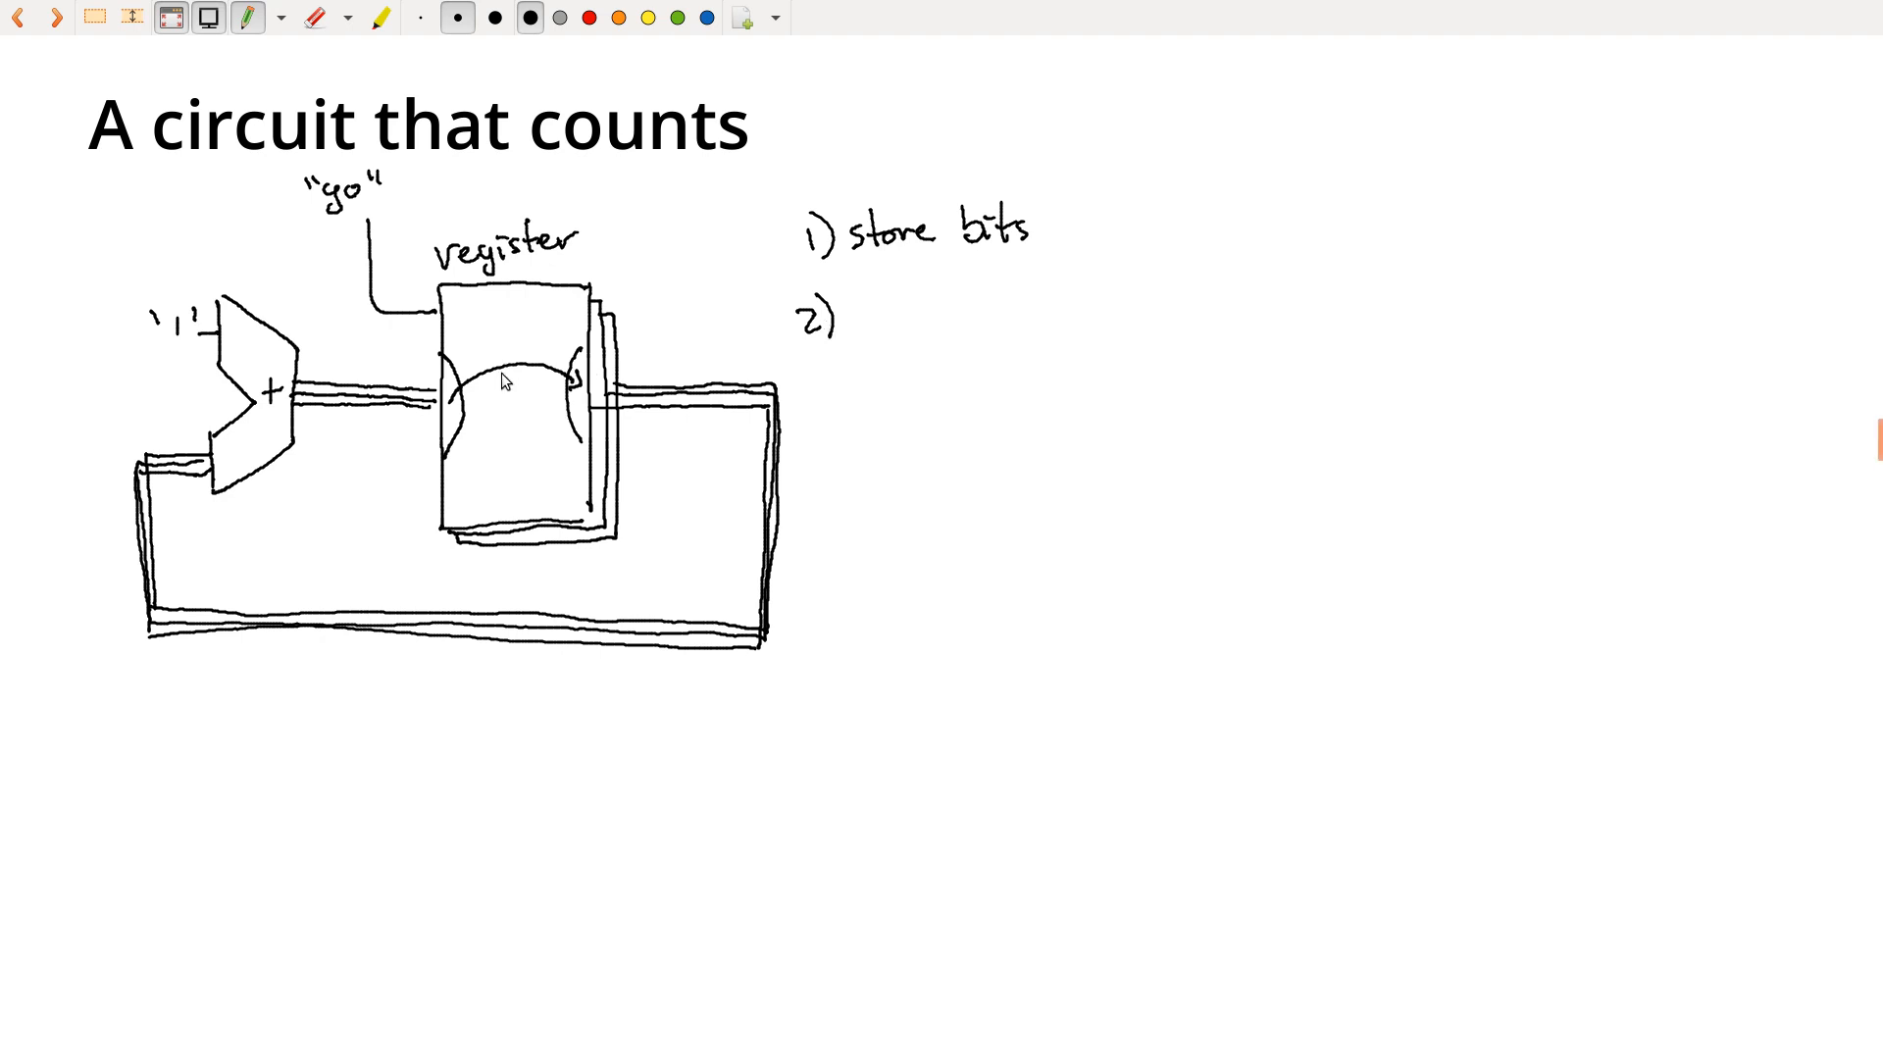
{"action": "mouse_move", "coordinate": [615, 547]}
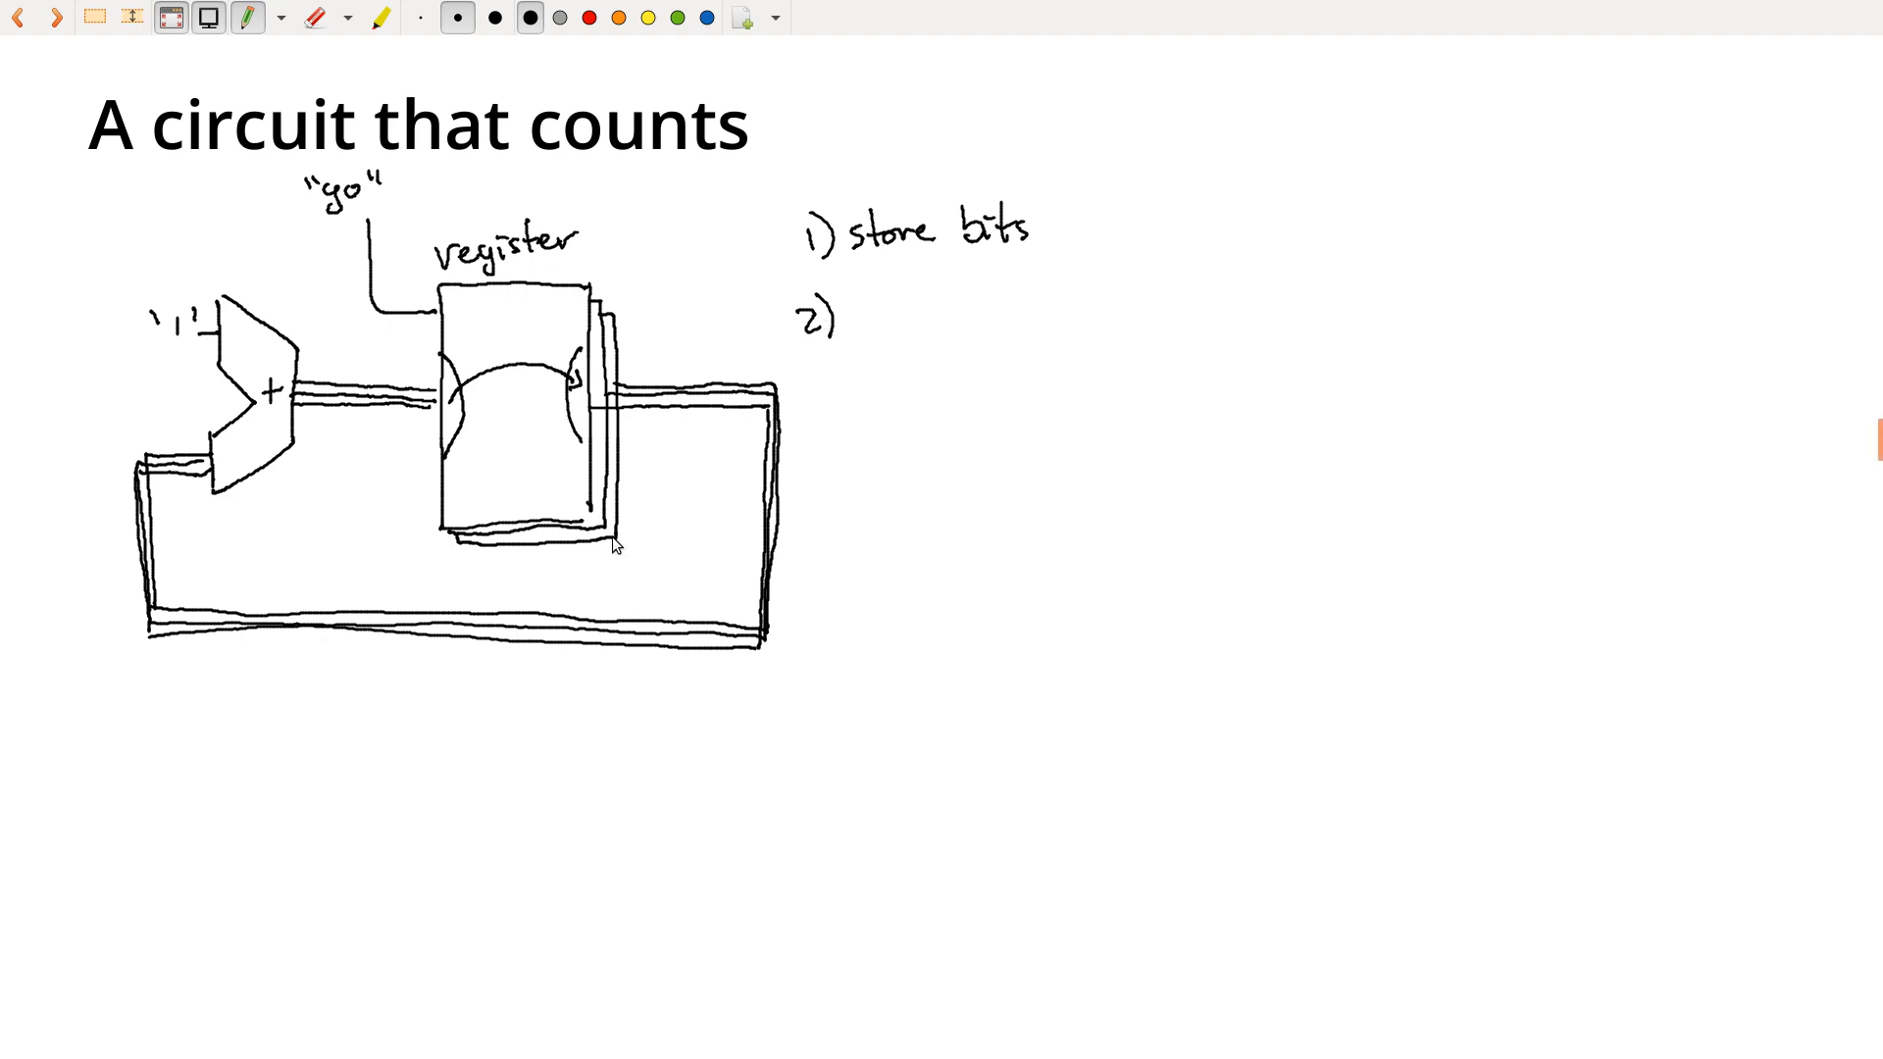
{"action": "mouse_move", "coordinate": [305, 406]}
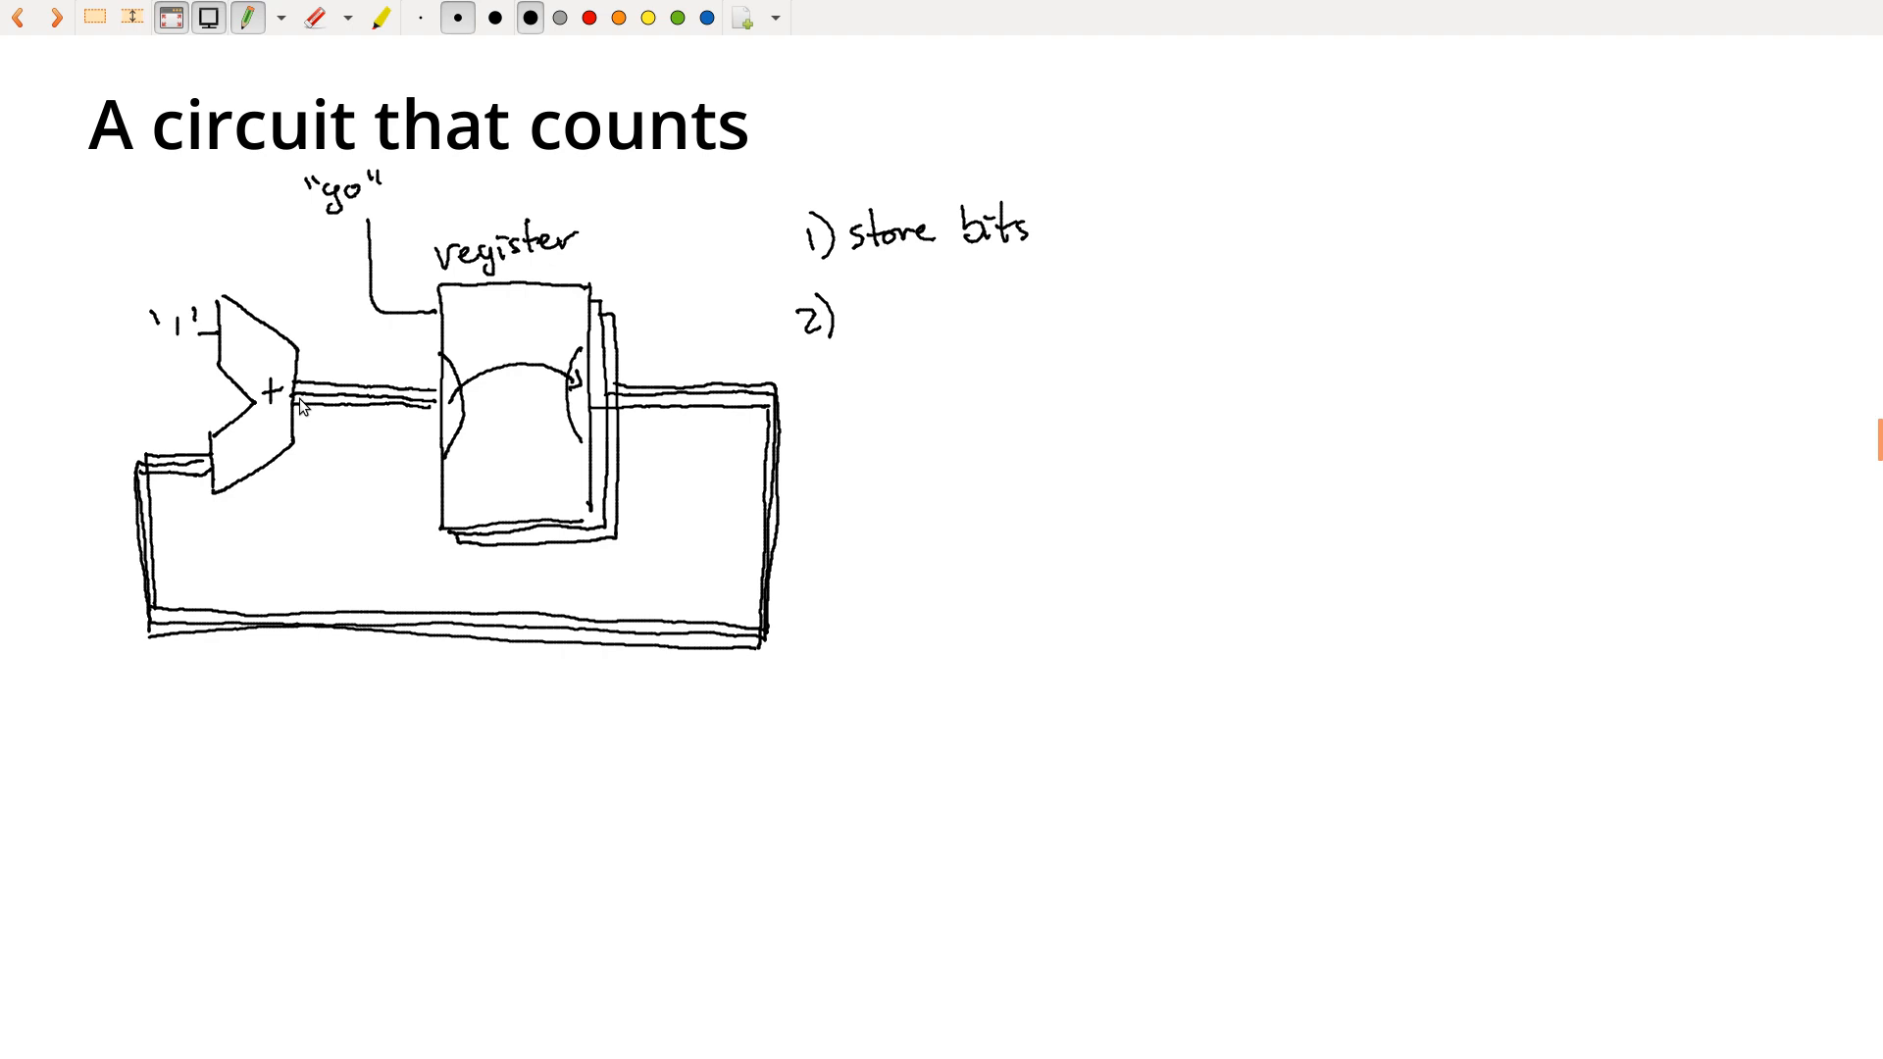
{"action": "mouse_move", "coordinate": [354, 417]}
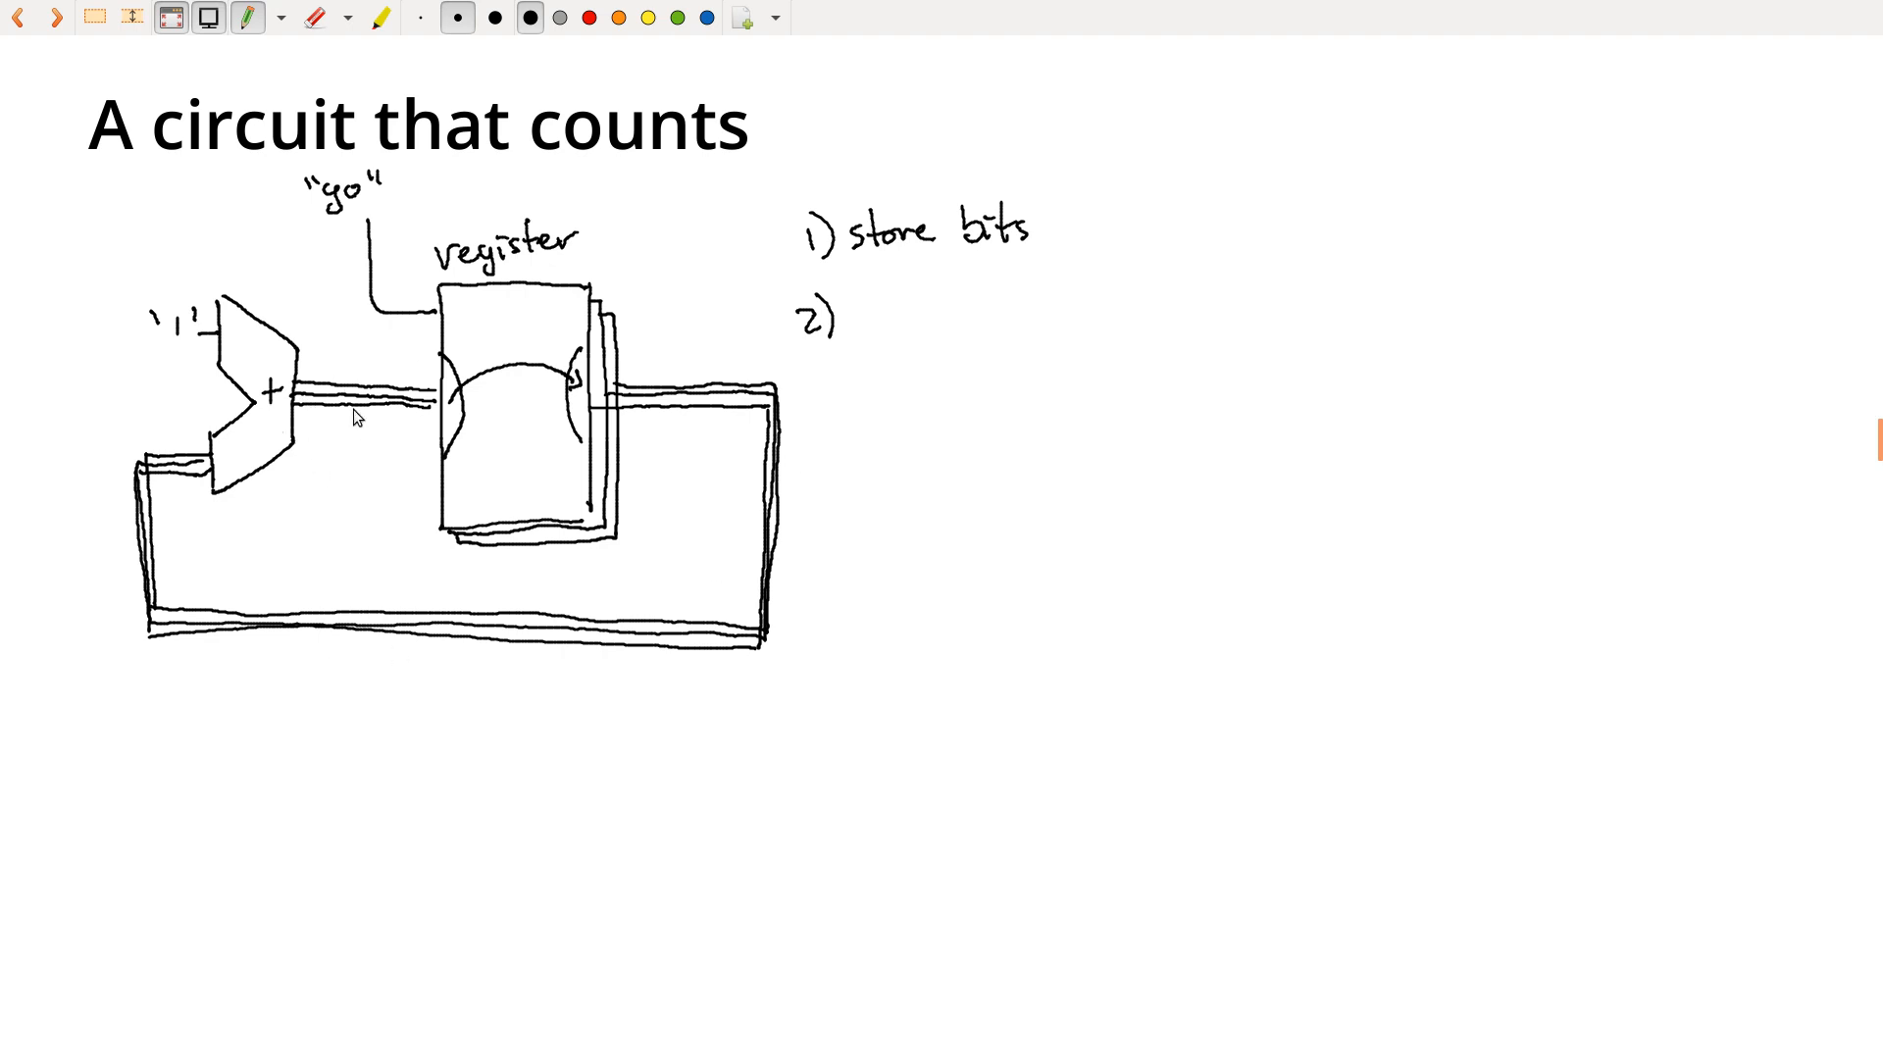
{"action": "mouse_move", "coordinate": [851, 320]}
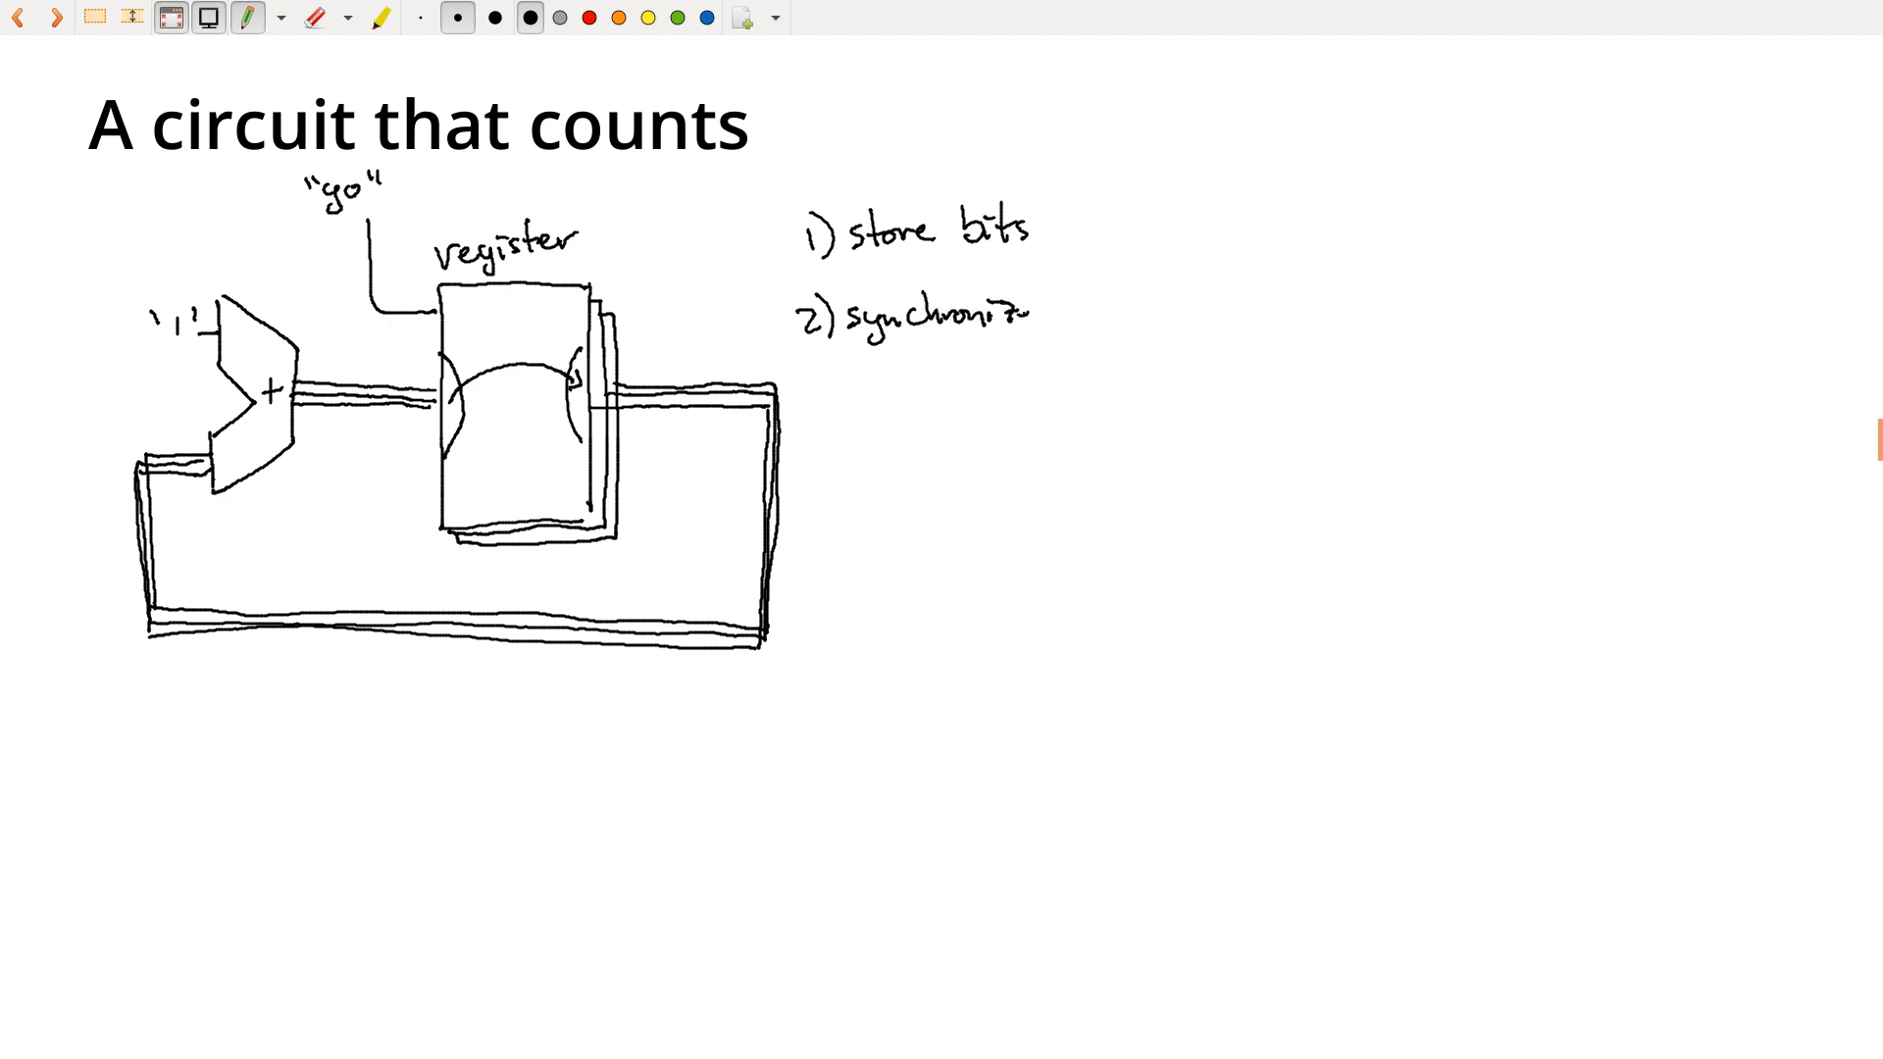
{"action": "type", "text": "bits"}
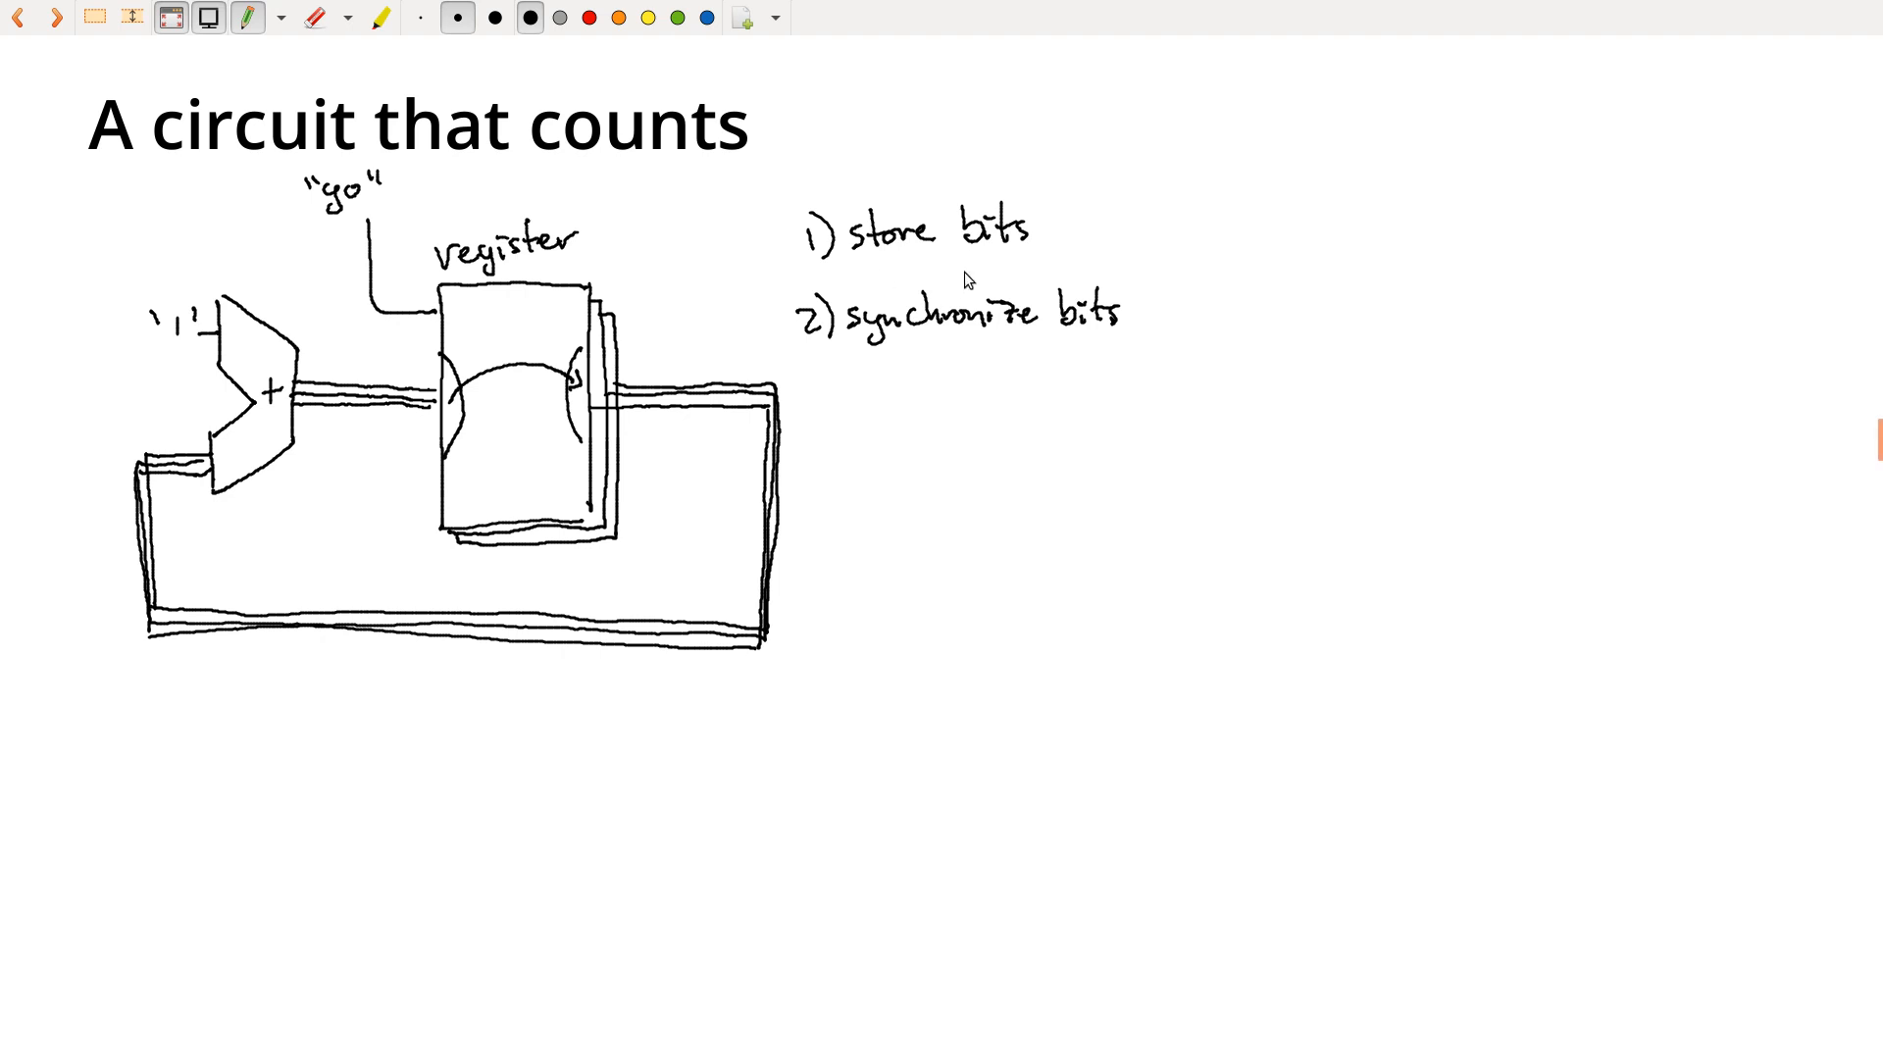
{"action": "mouse_move", "coordinate": [862, 289]}
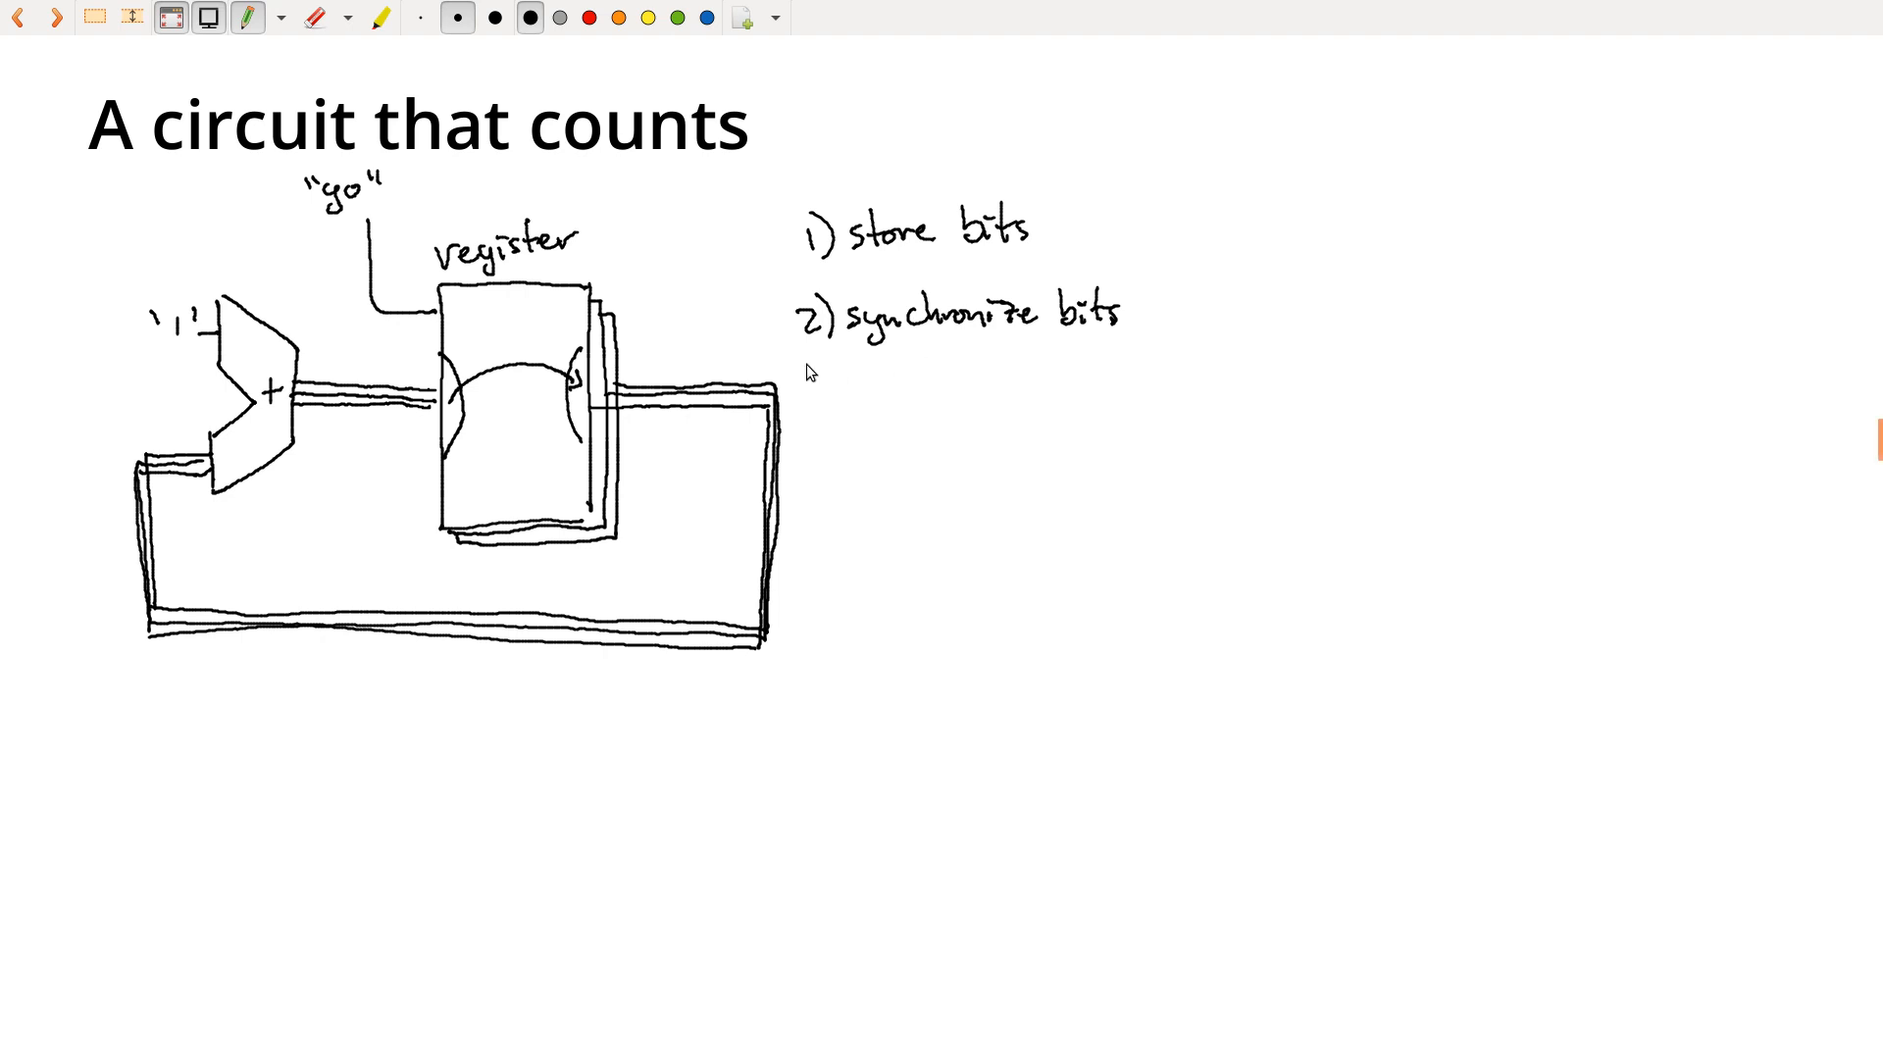
{"action": "mouse_move", "coordinate": [782, 366]}
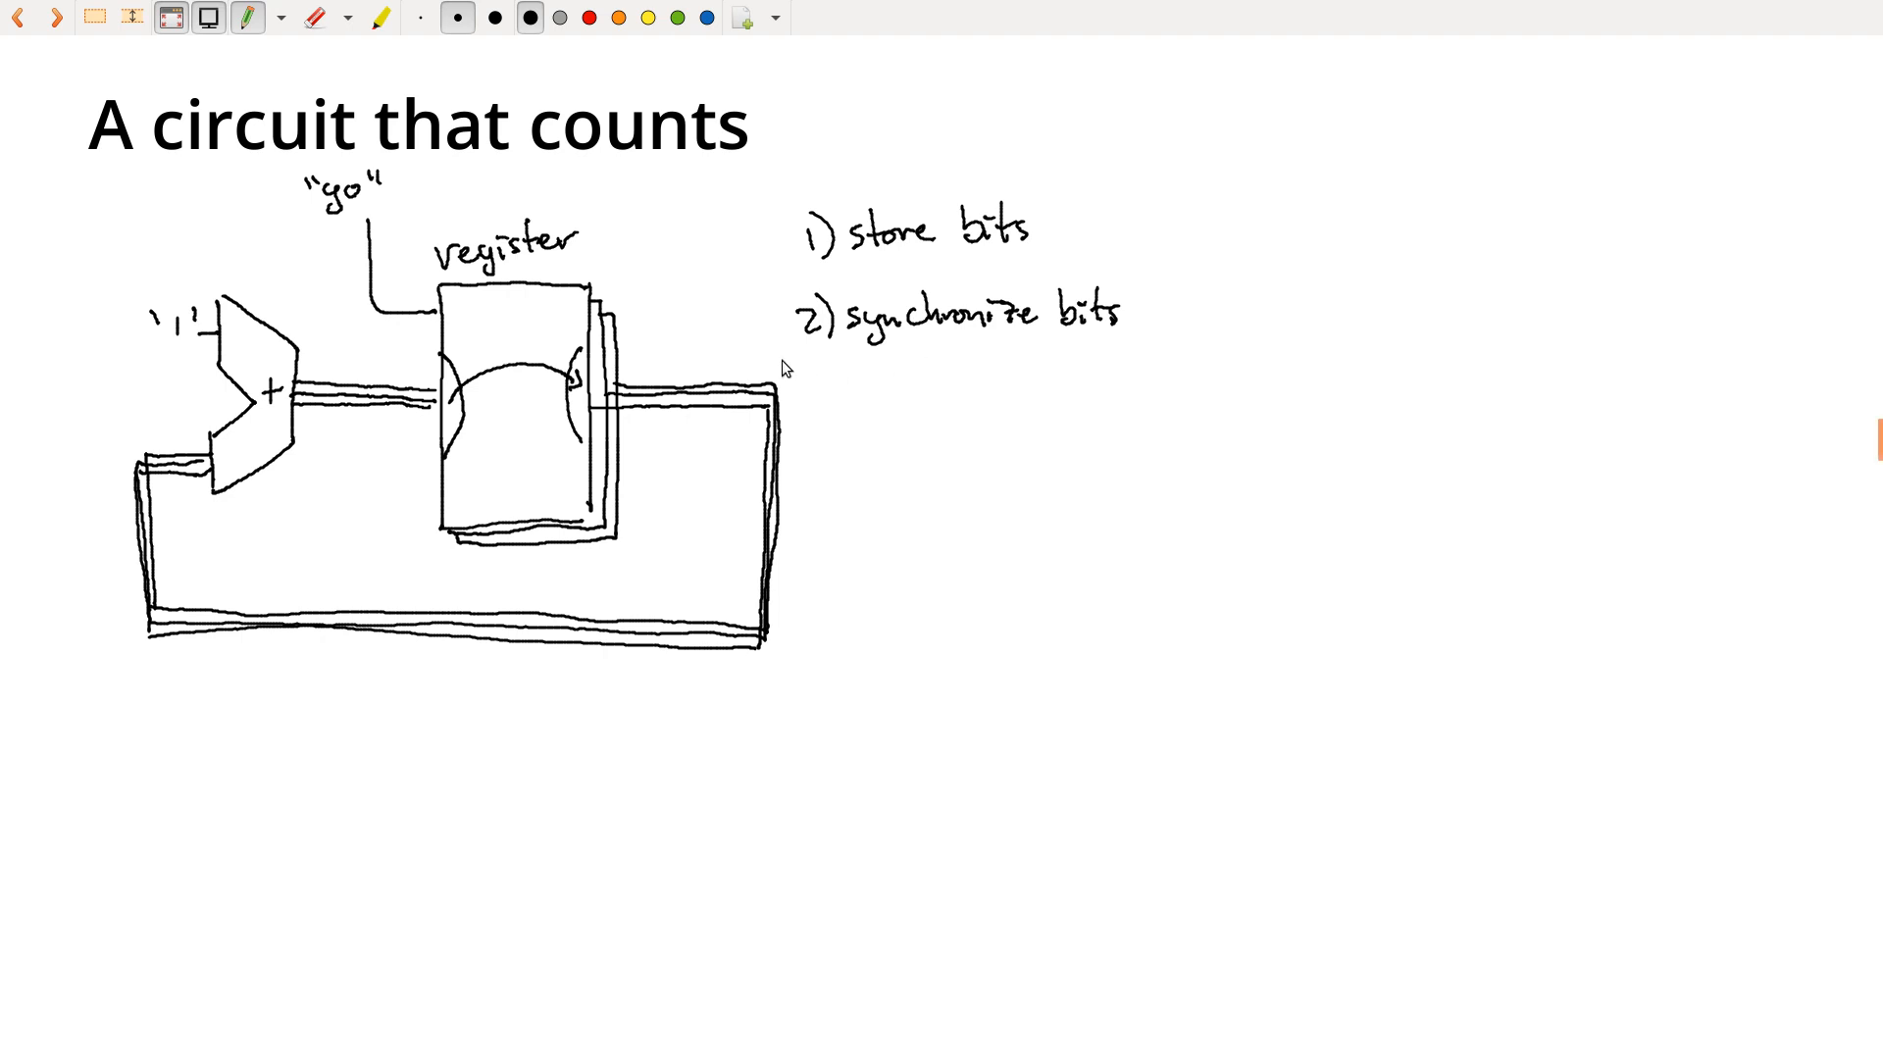
{"action": "mouse_move", "coordinate": [1096, 349]}
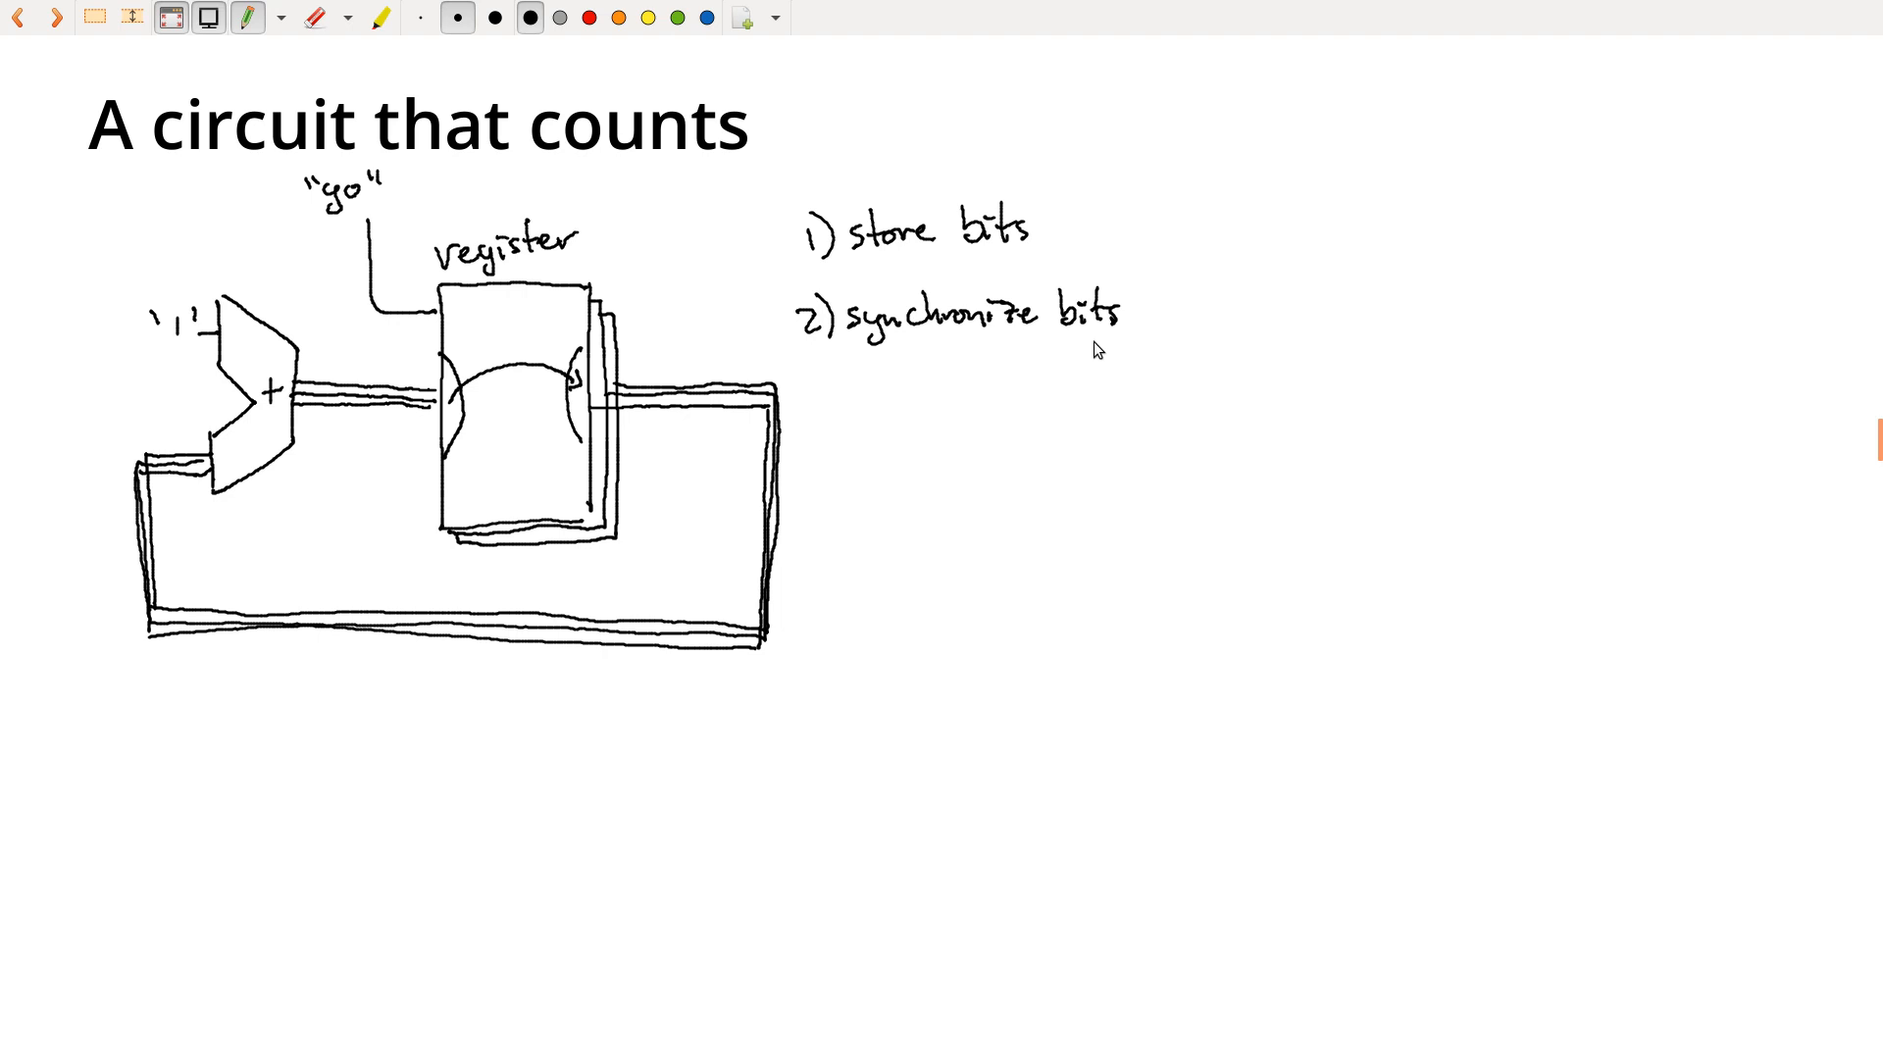
{"action": "mouse_move", "coordinate": [1100, 364]}
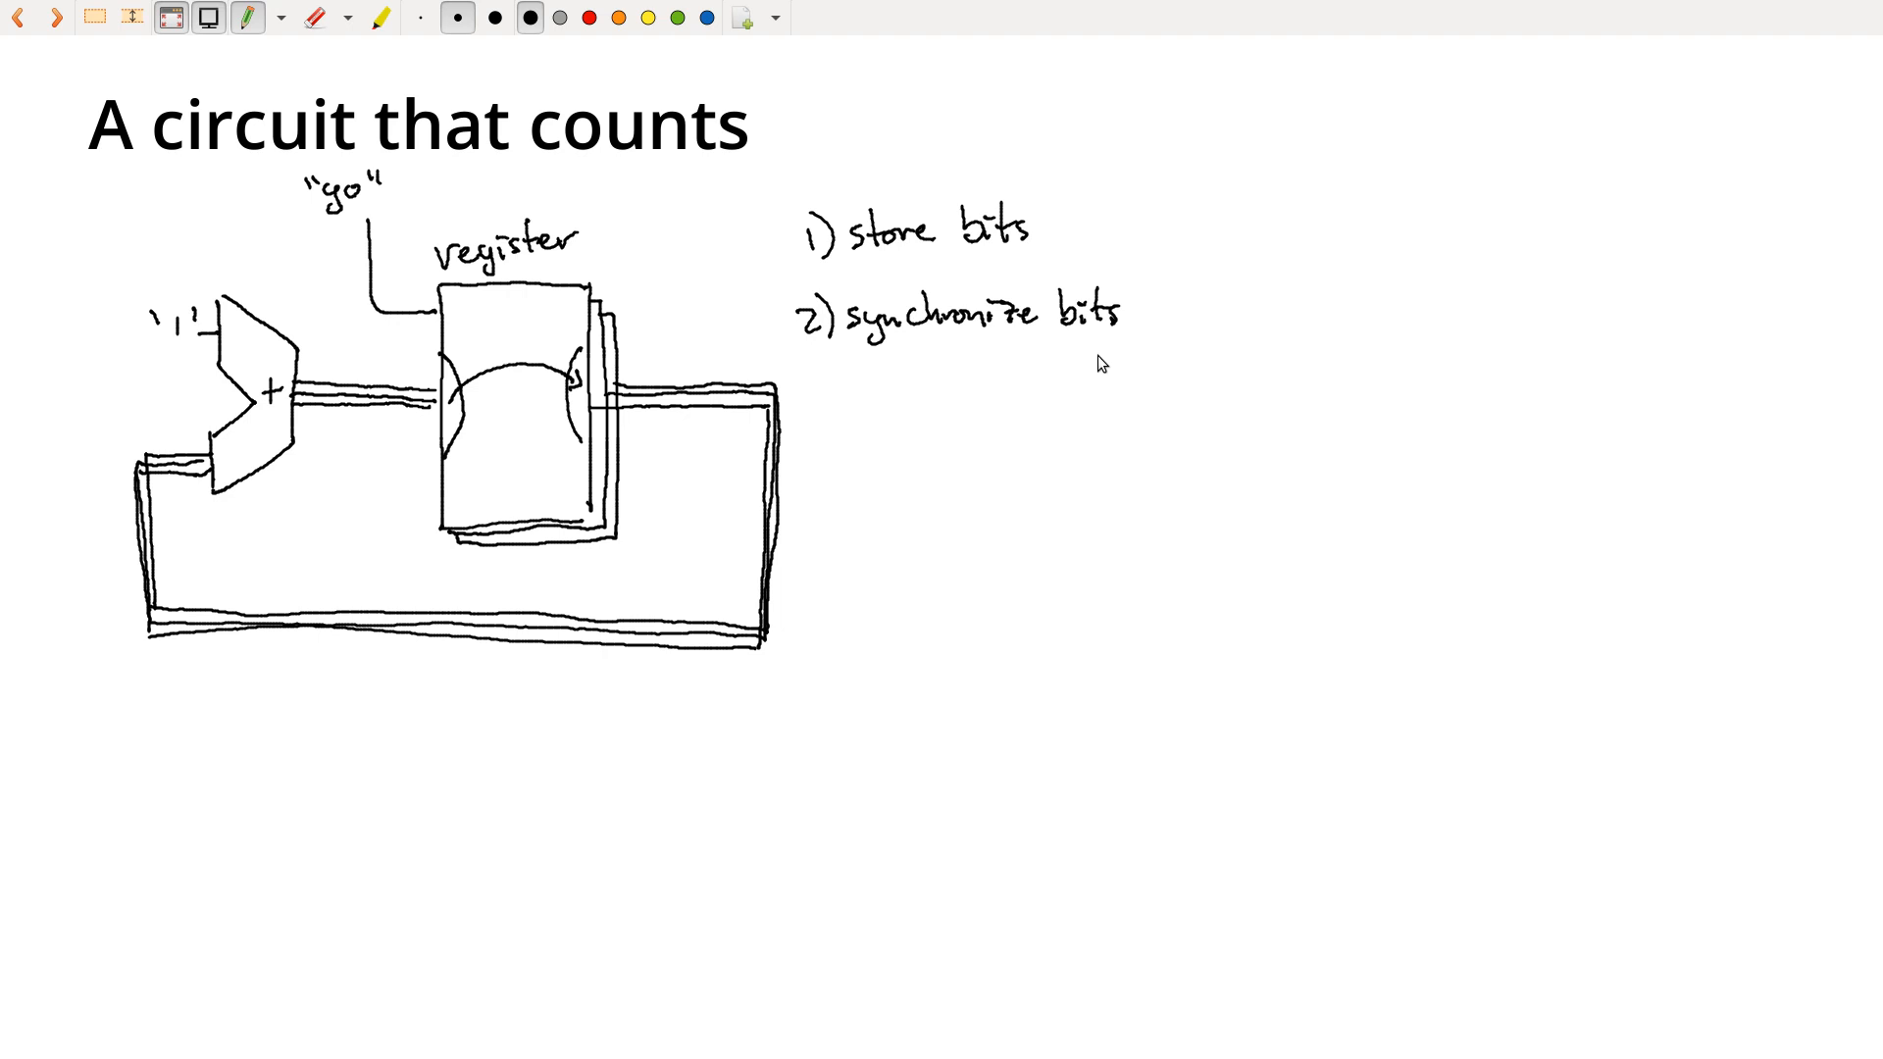
{"action": "mouse_move", "coordinate": [662, 481]}
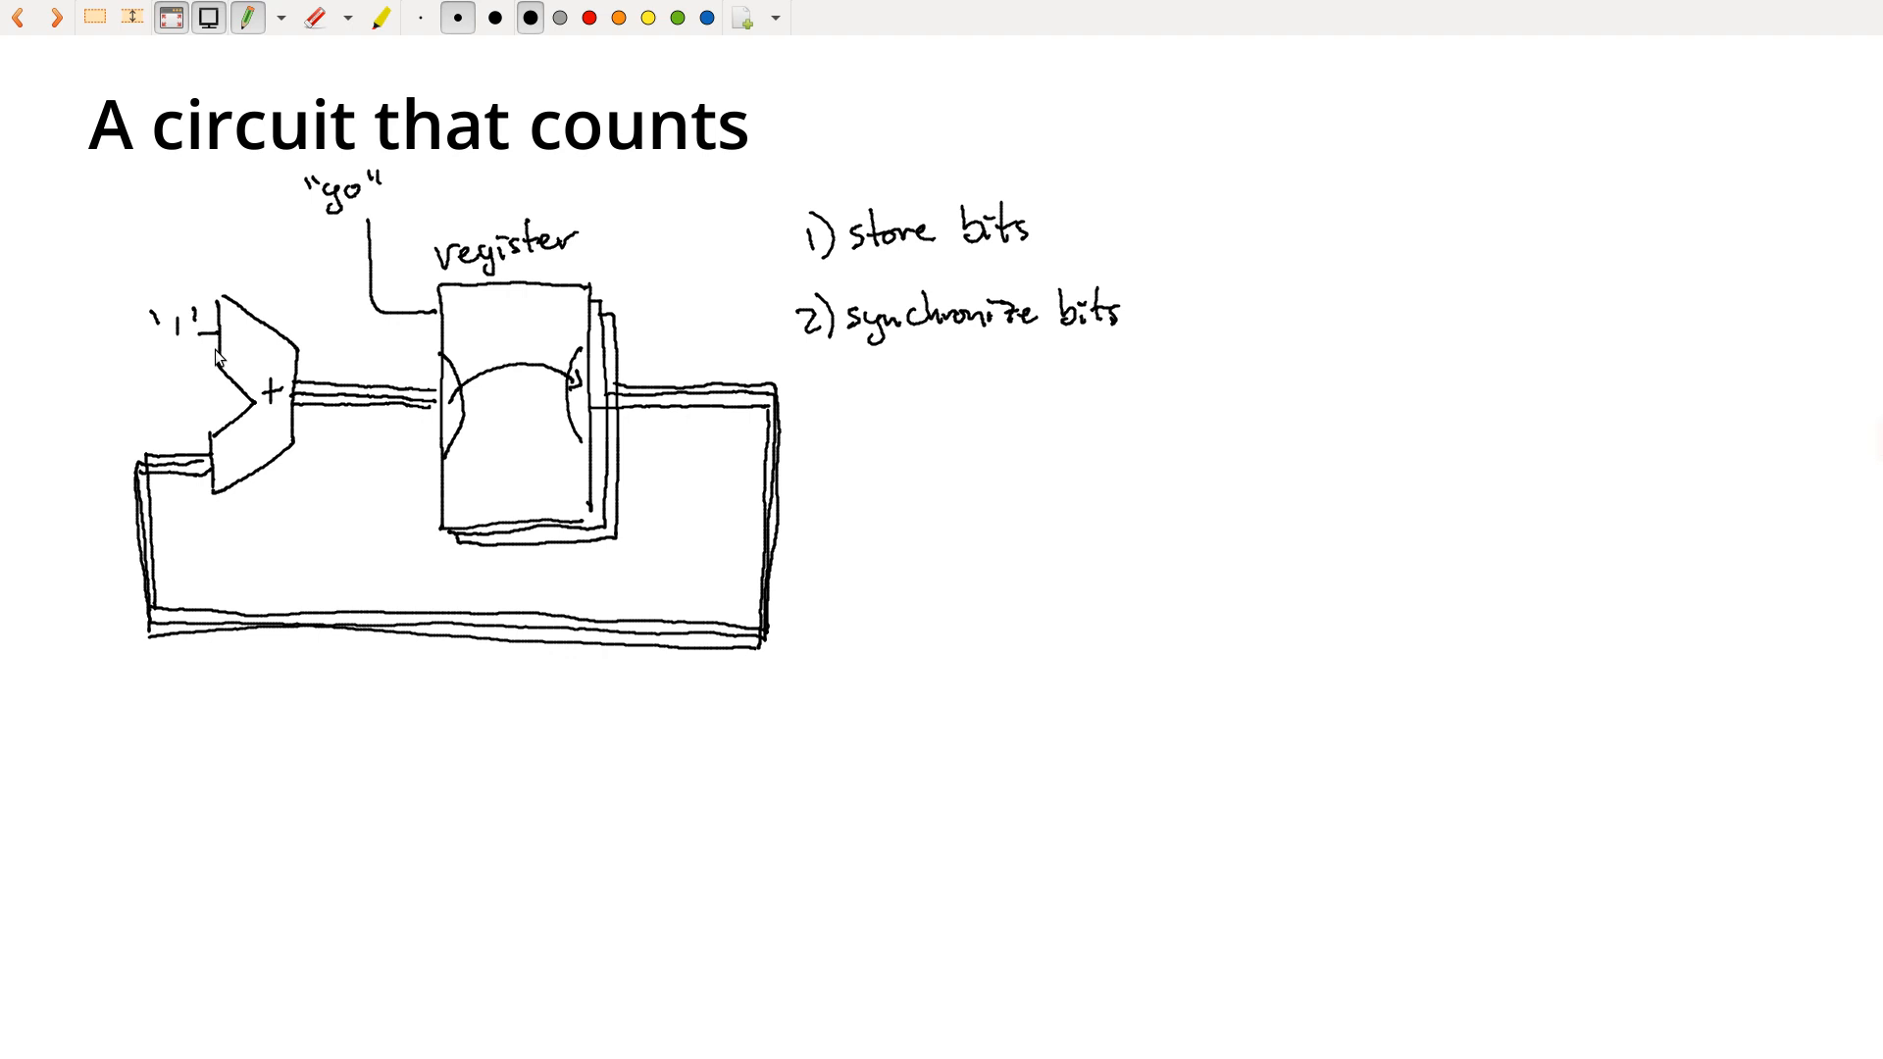
{"action": "mouse_move", "coordinate": [119, 523]}
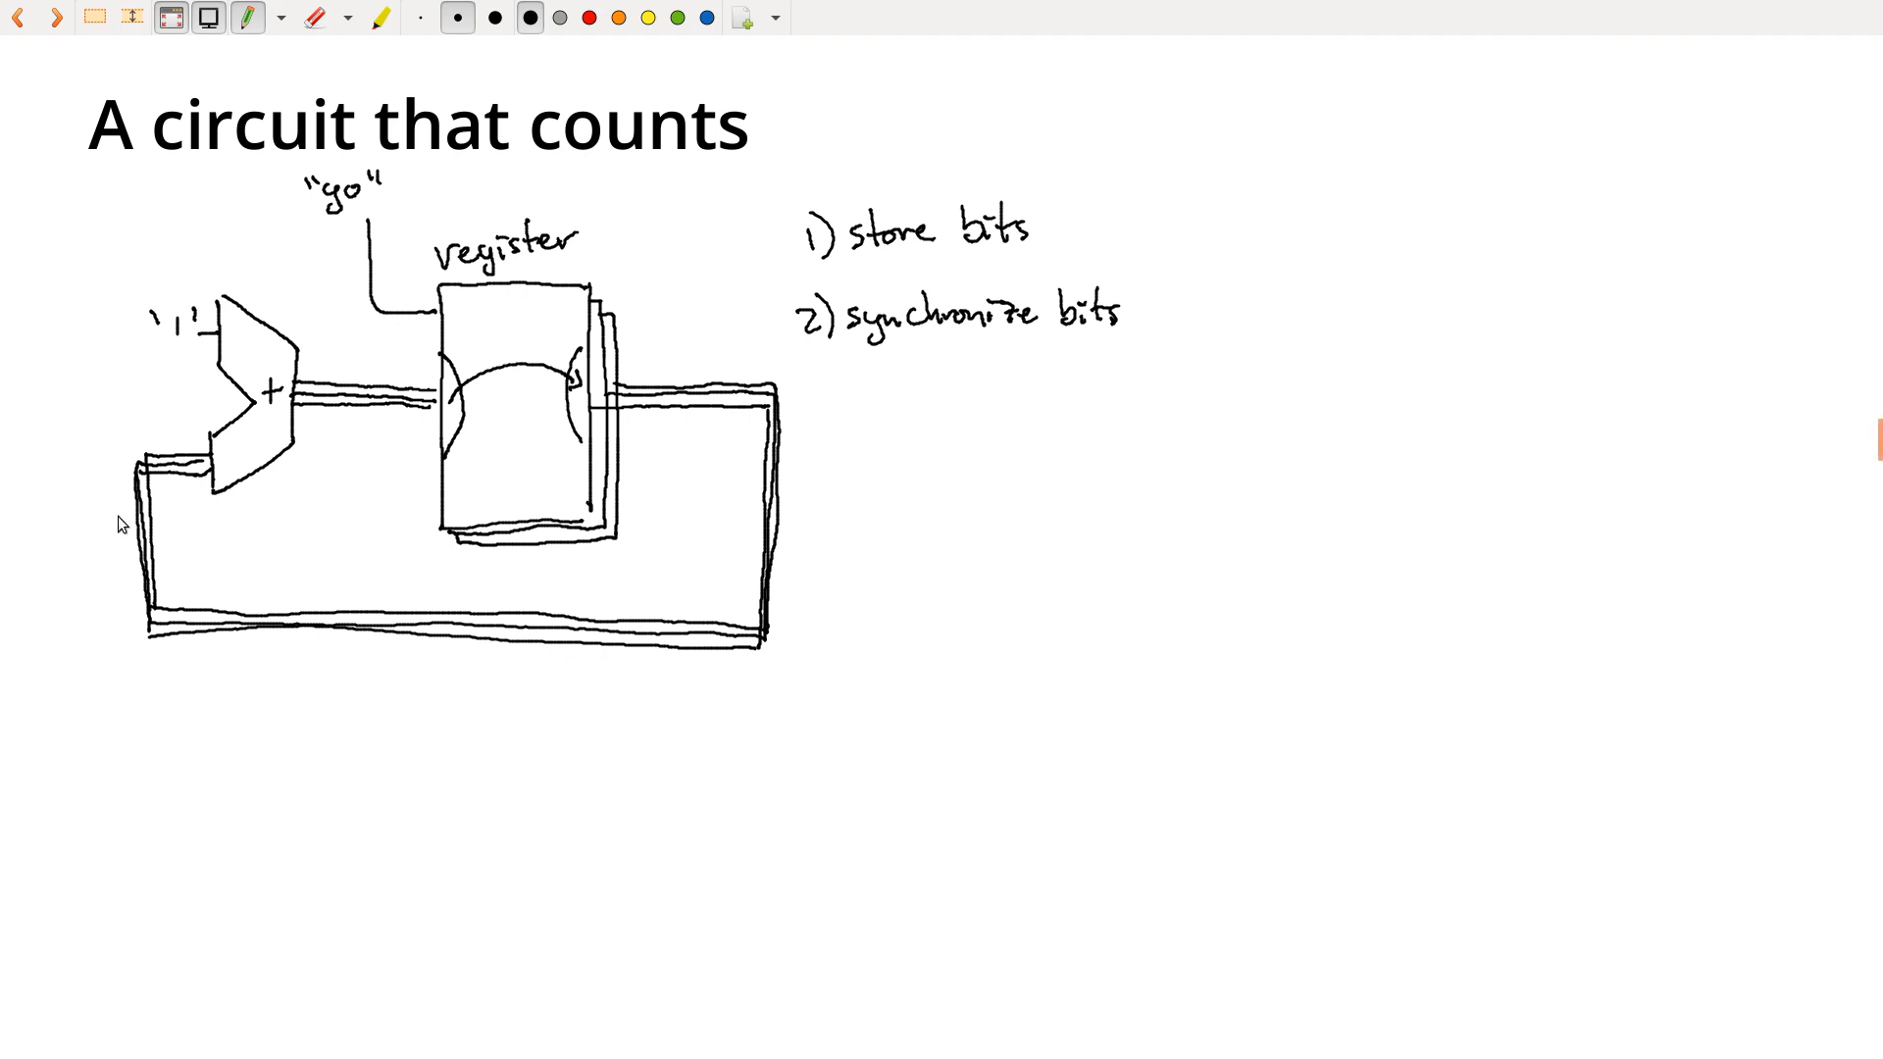
{"action": "mouse_move", "coordinate": [151, 392]}
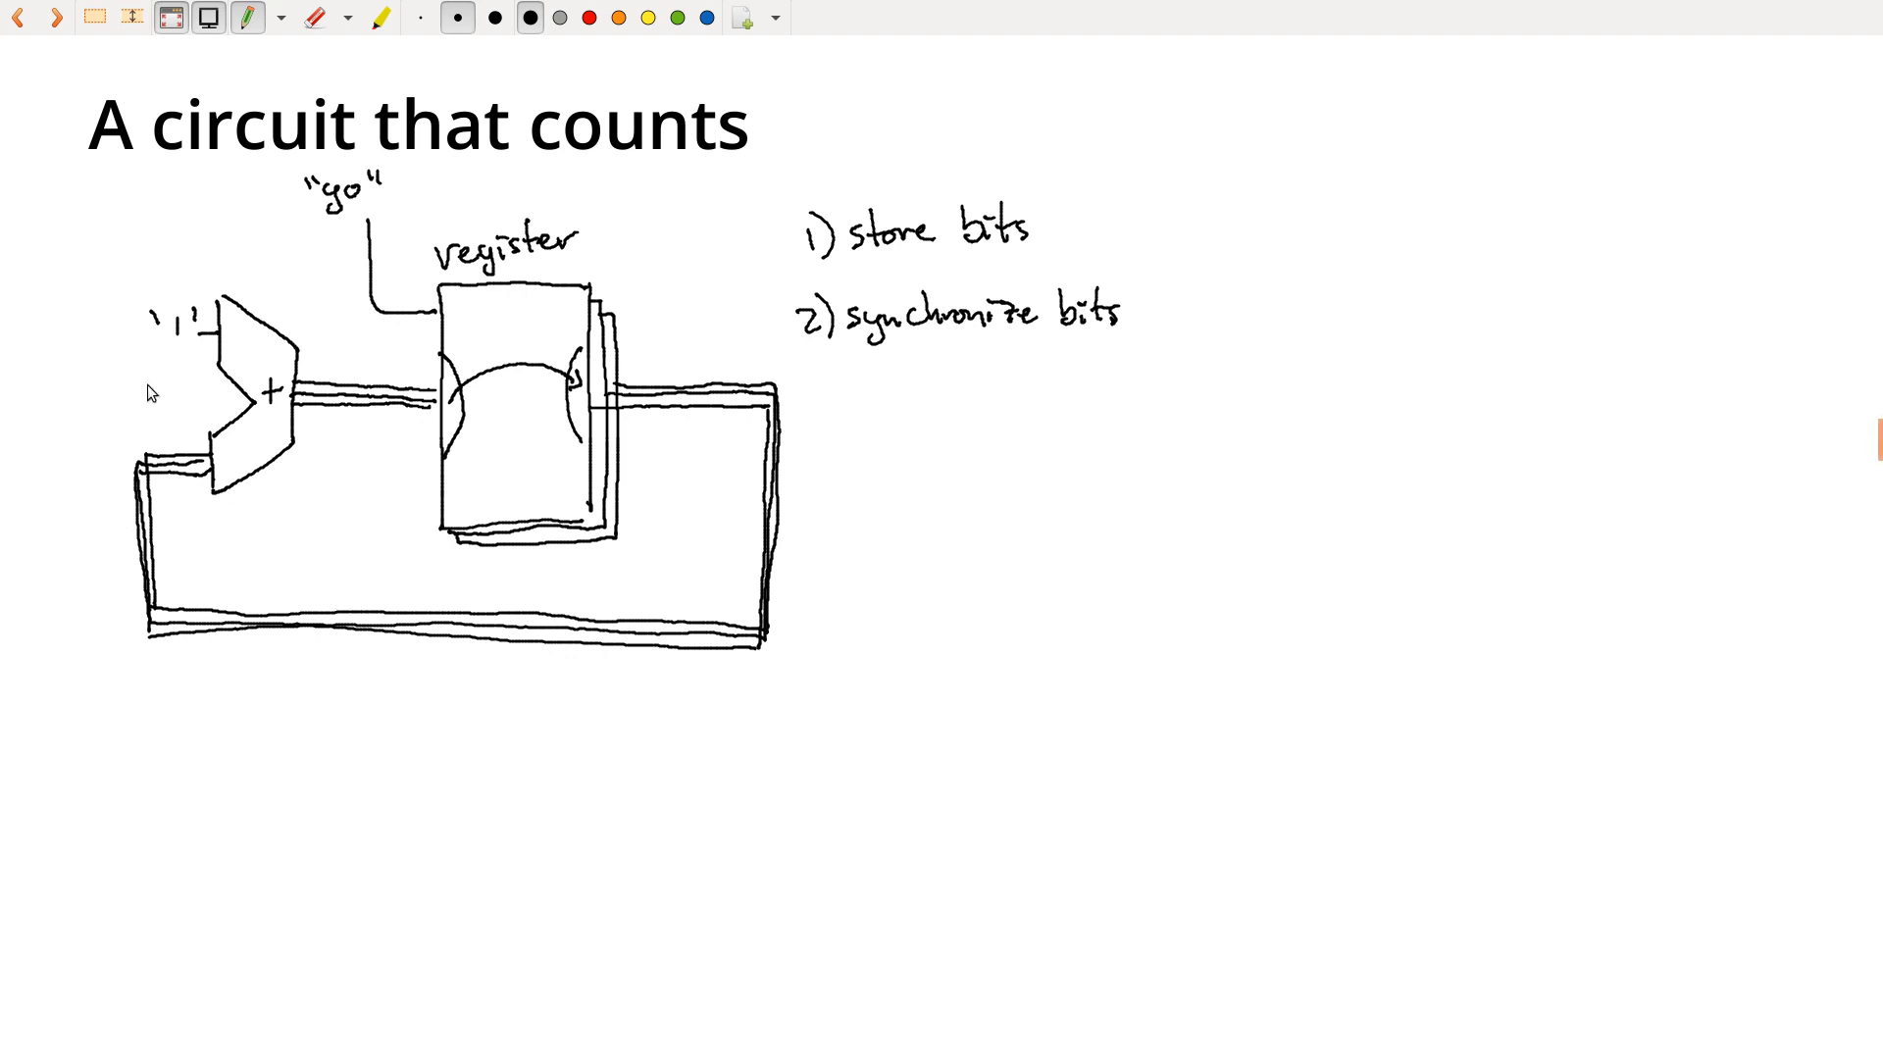
{"action": "mouse_move", "coordinate": [578, 402]}
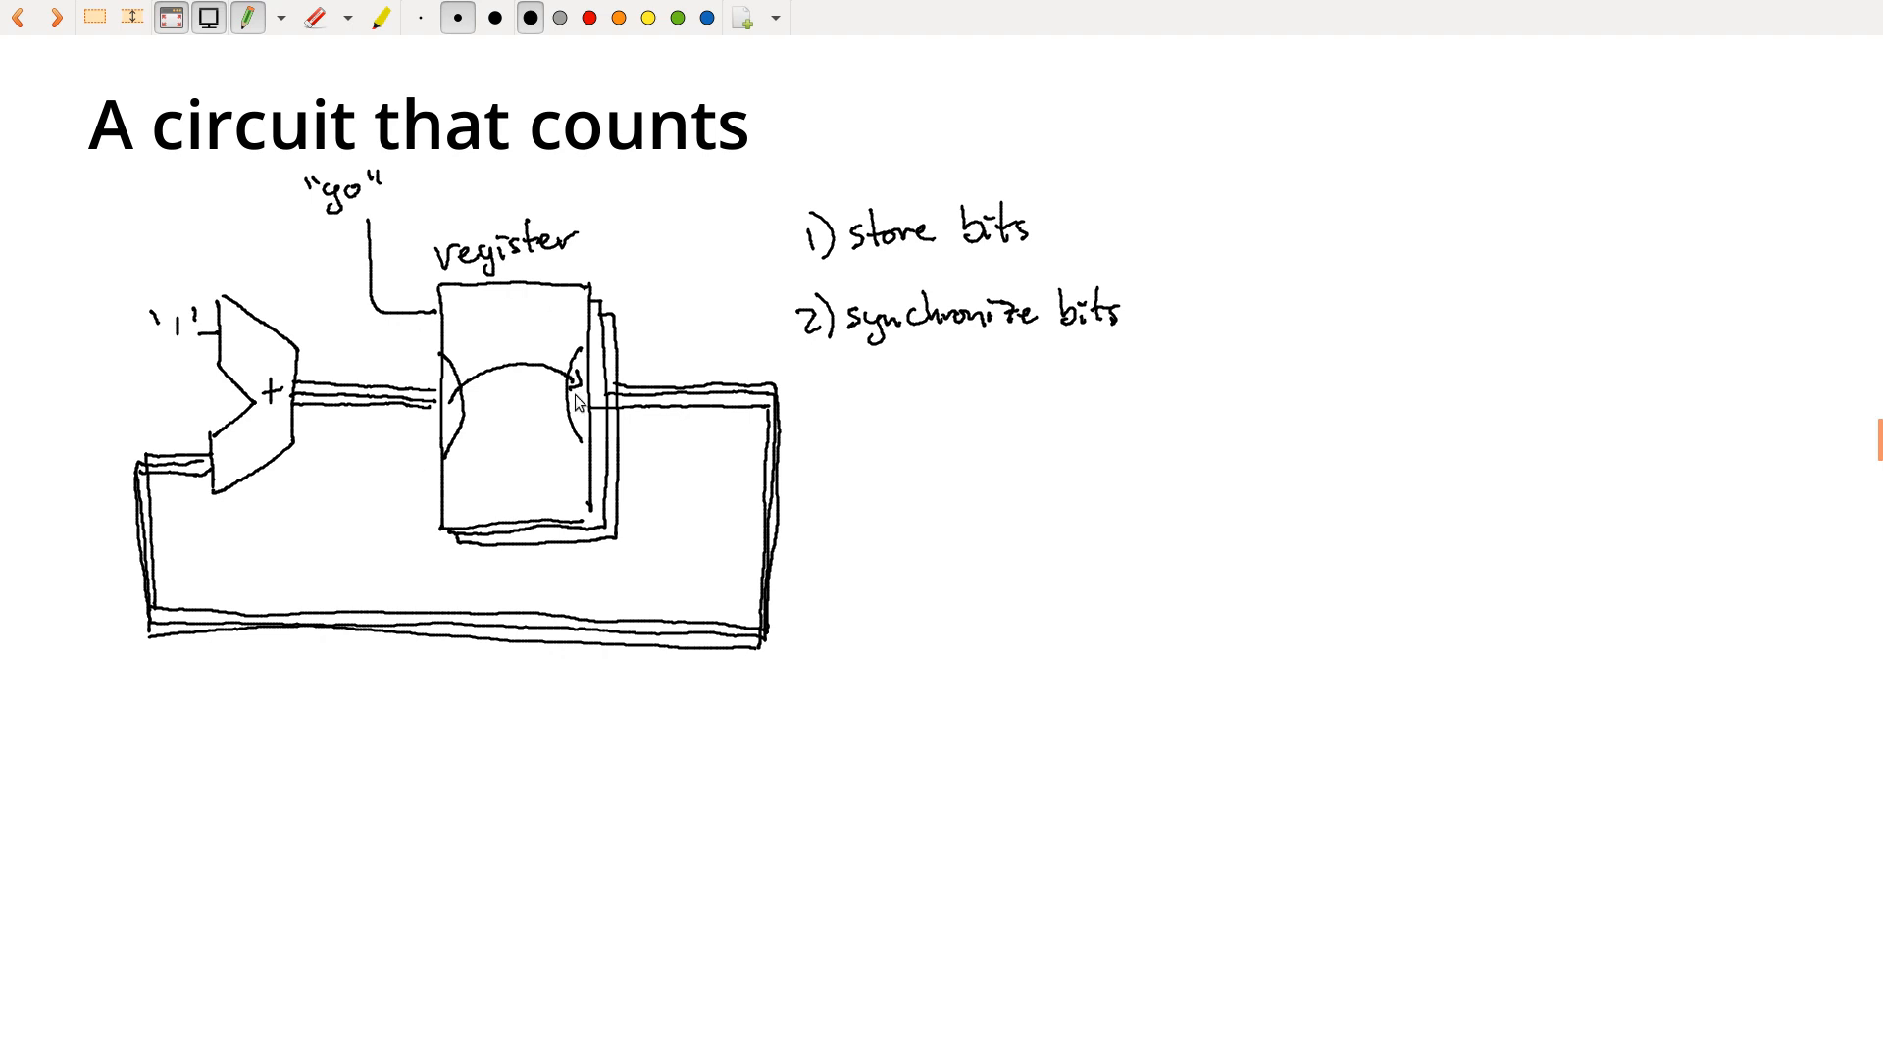
{"action": "mouse_move", "coordinate": [271, 561]}
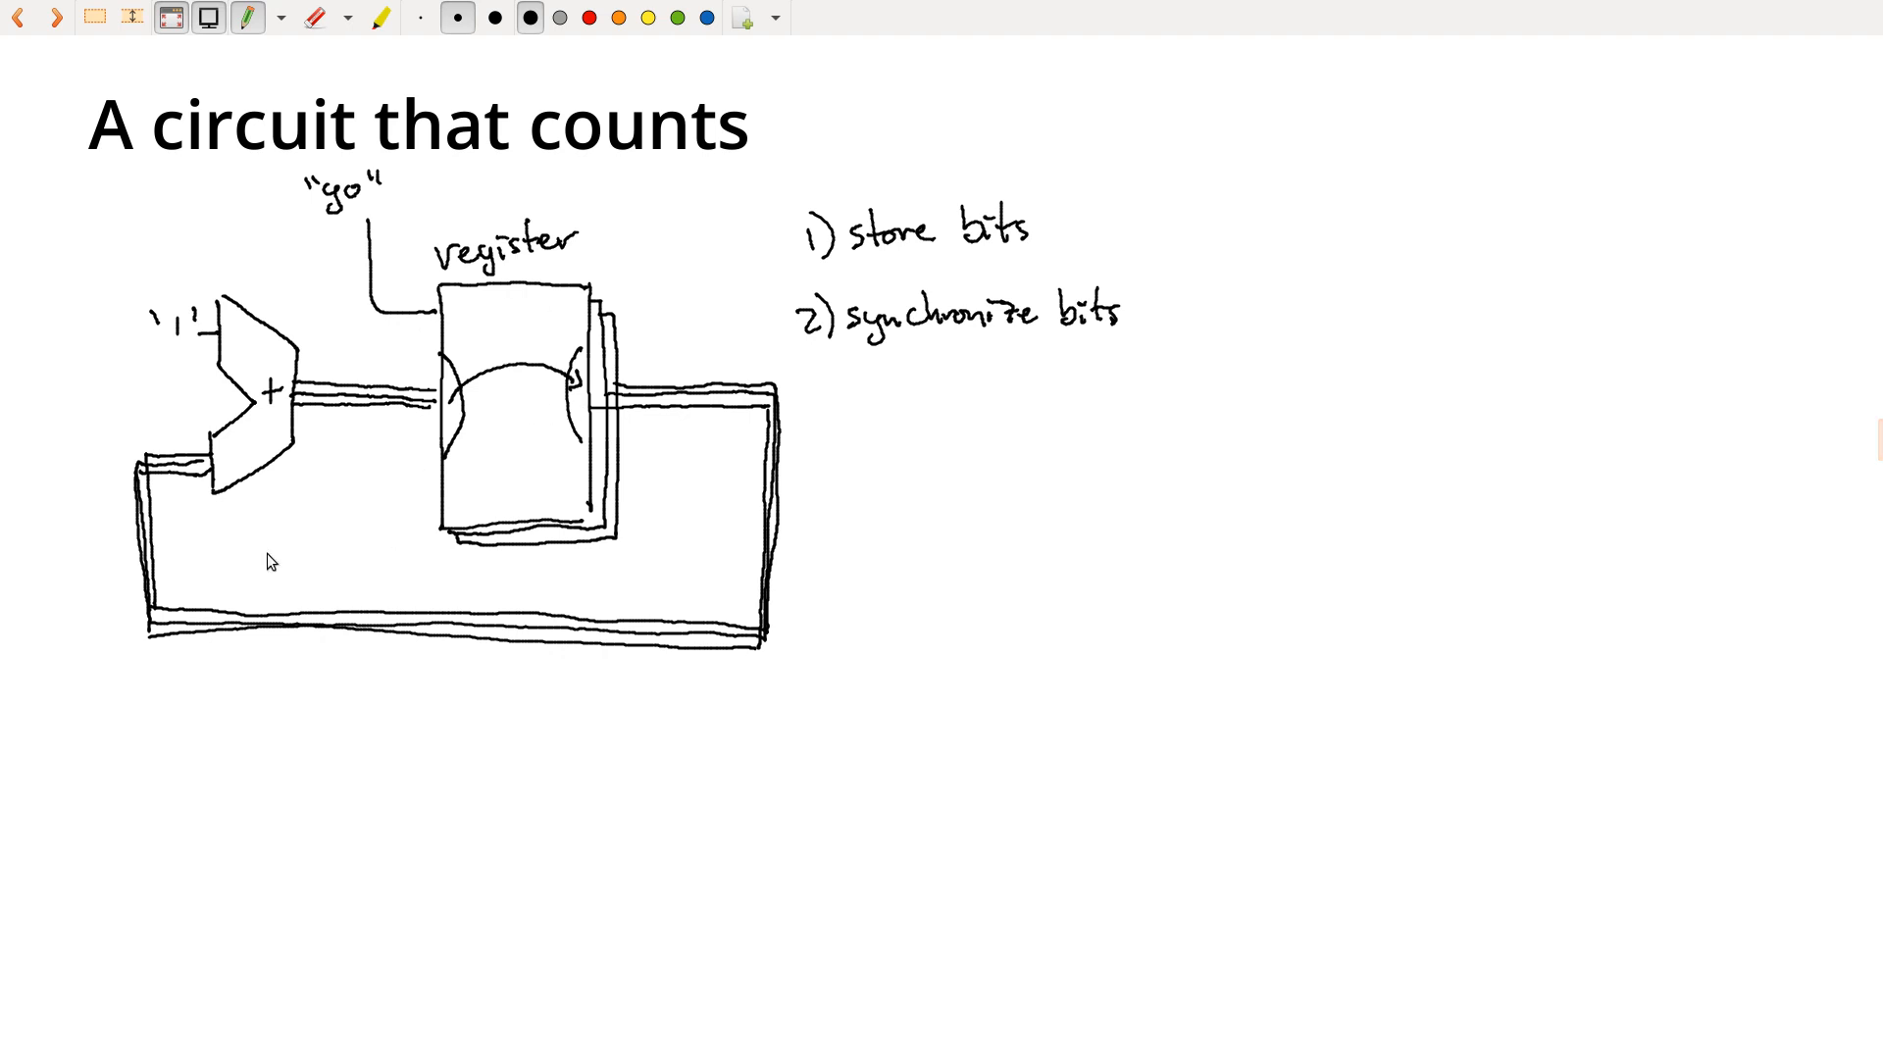